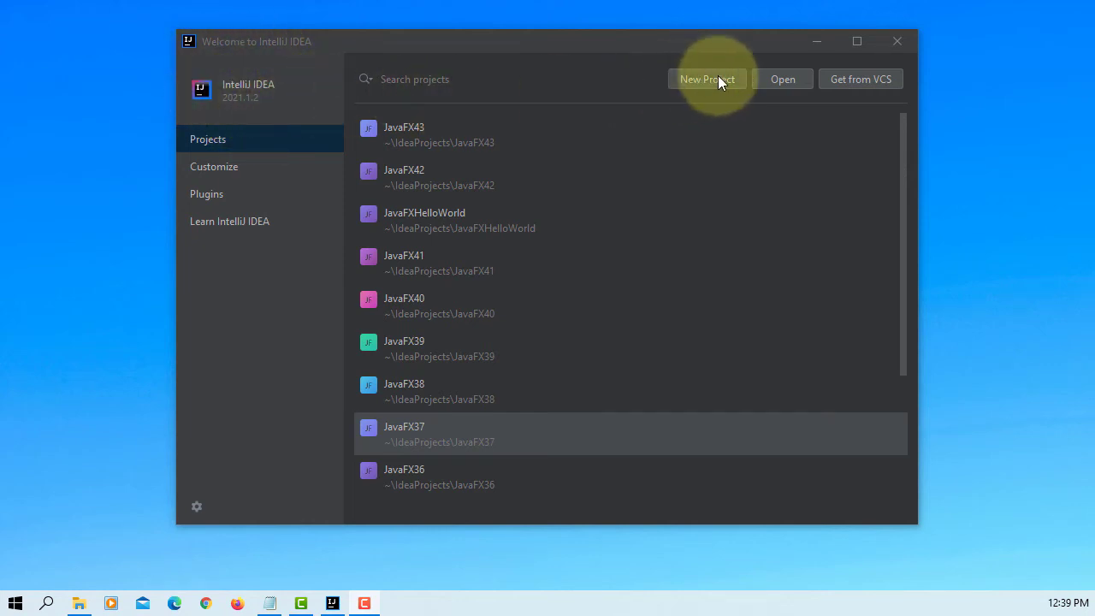
Create a new JavaFX Application project named JavaFX44.
left_click(706, 78)
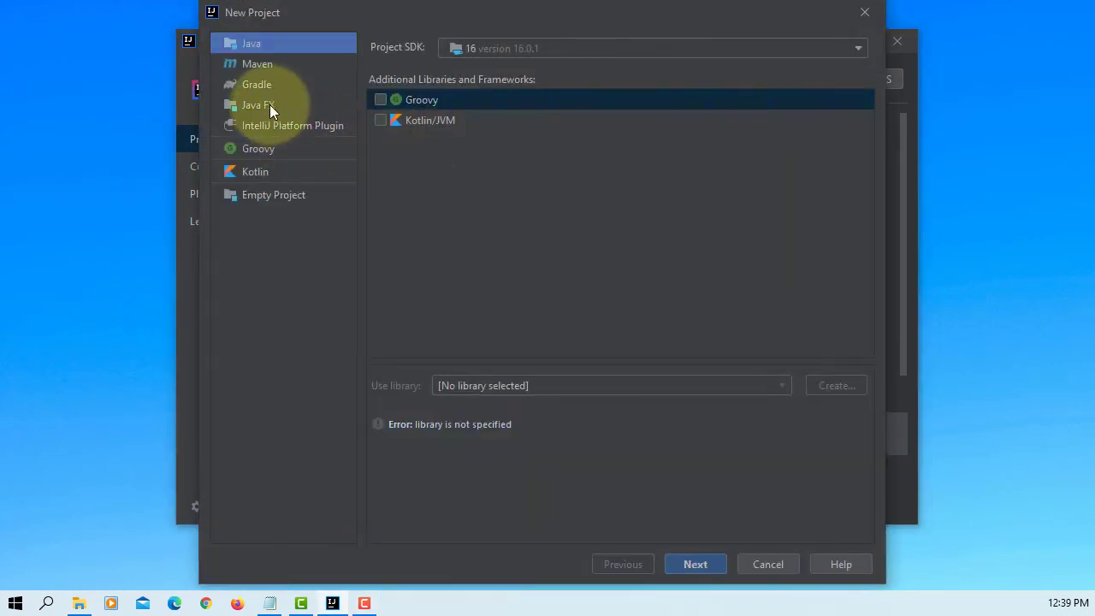
left_click(259, 105)
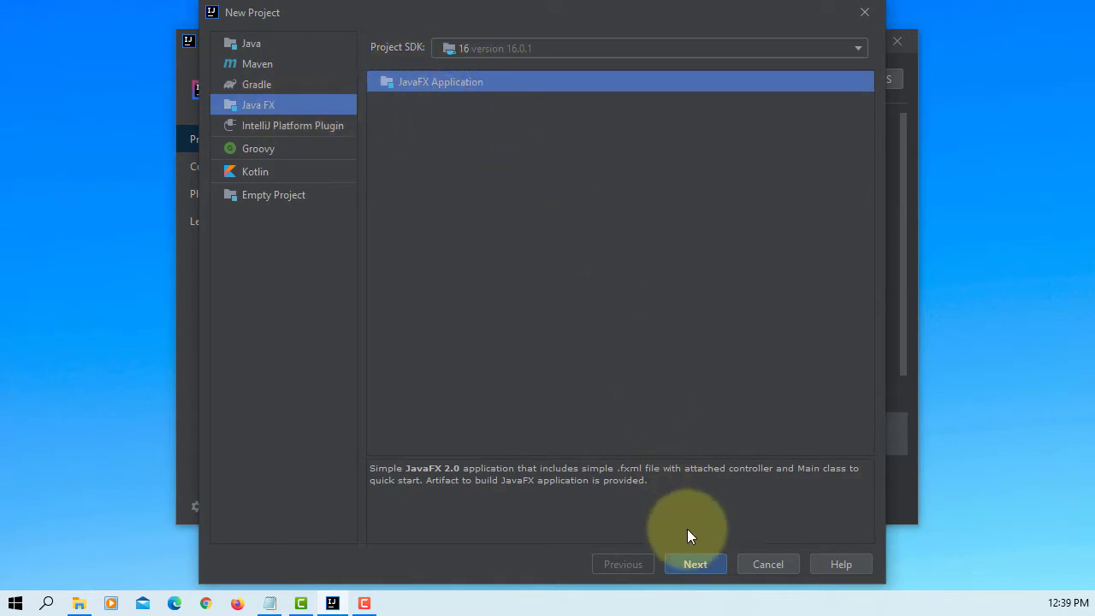
left_click(694, 564)
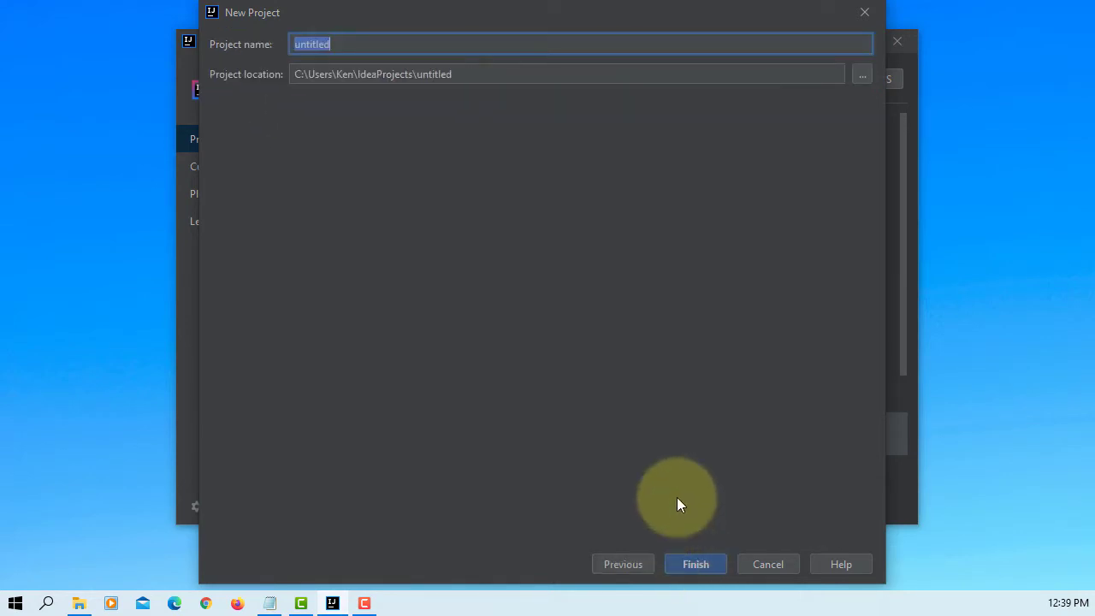
type("JavaF")
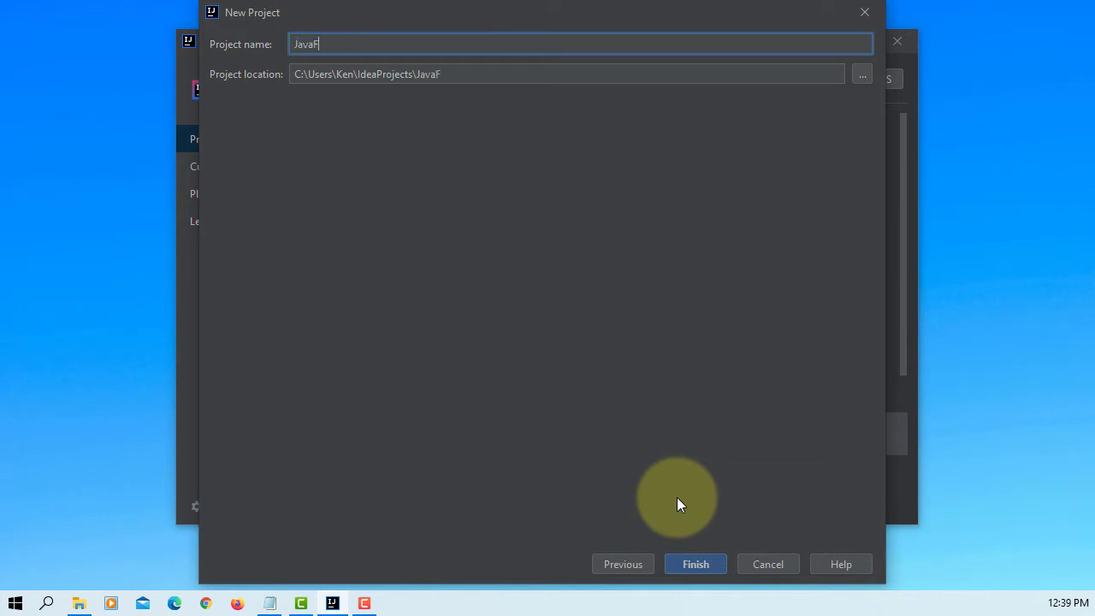
type("X4")
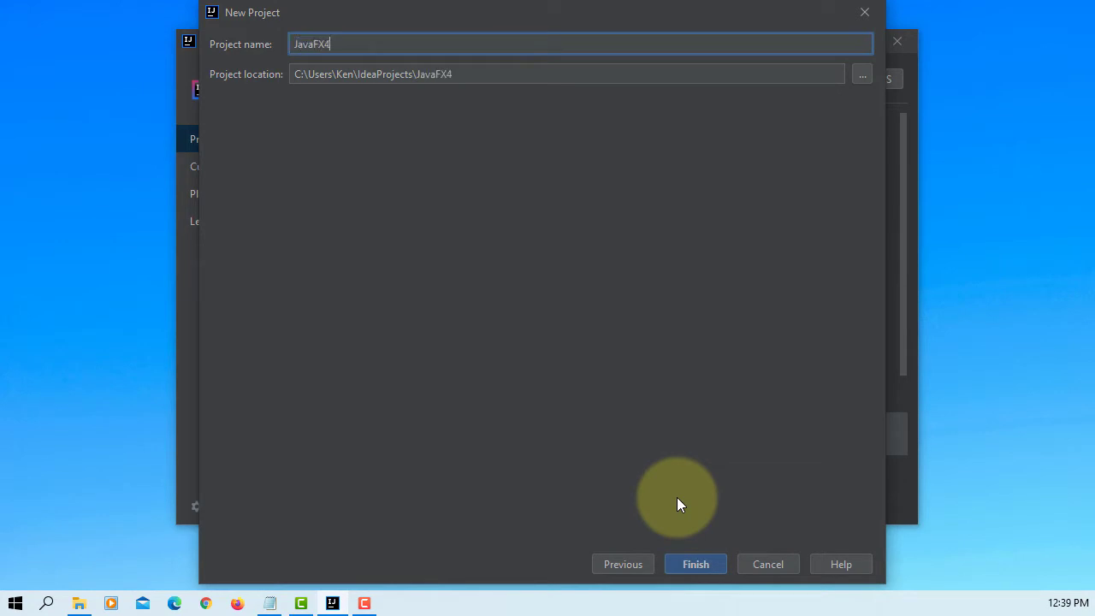
left_click(694, 564)
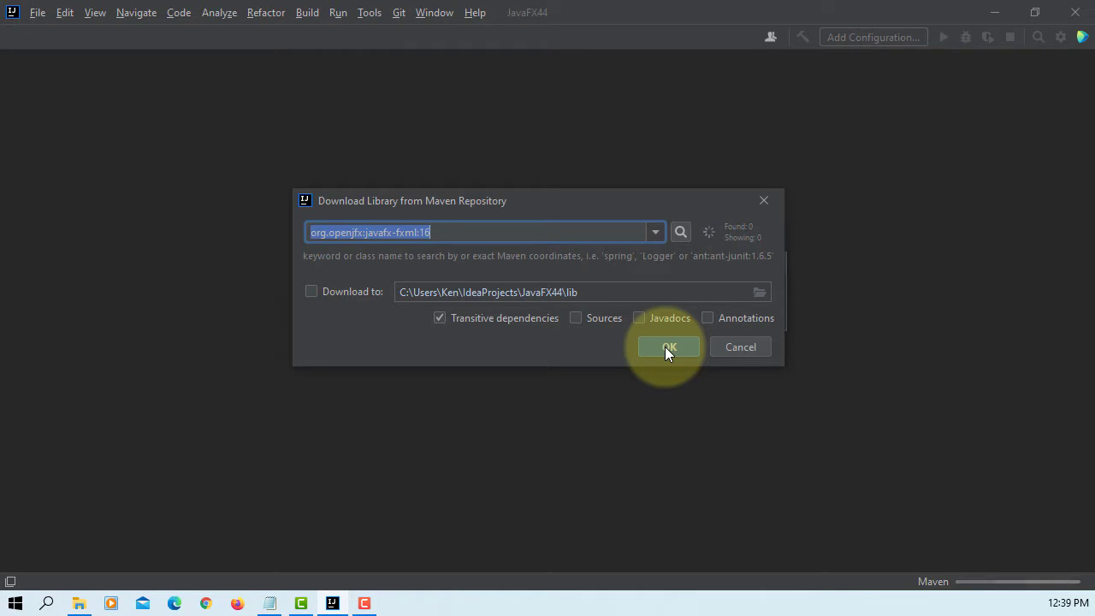
Accept the javafx-fxml library download from Maven and expand the JavaFX44 project folder.
left_click(669, 346)
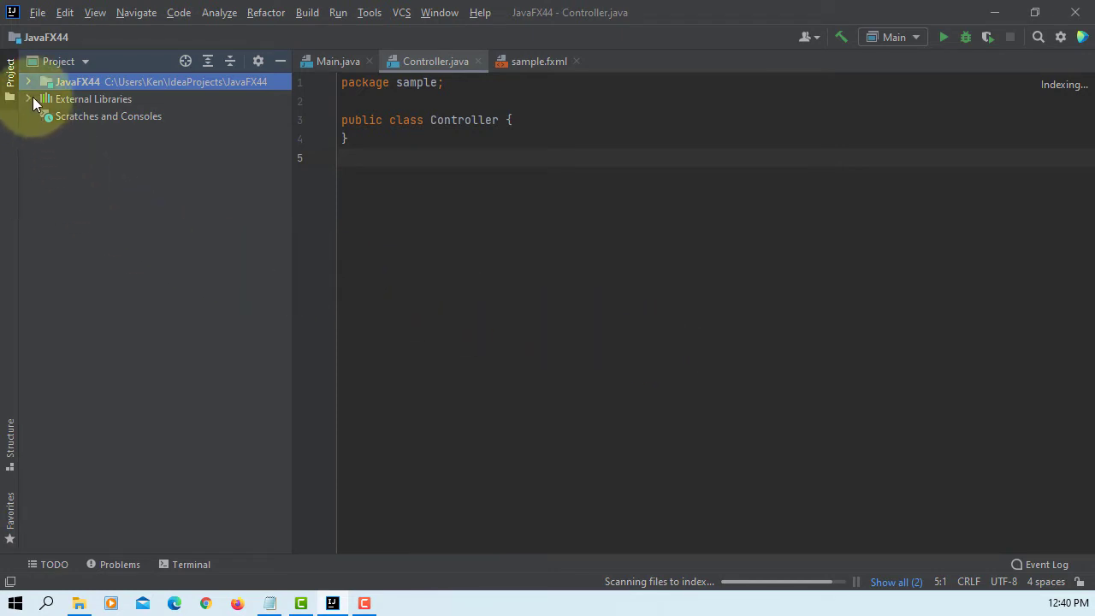
left_click(28, 81)
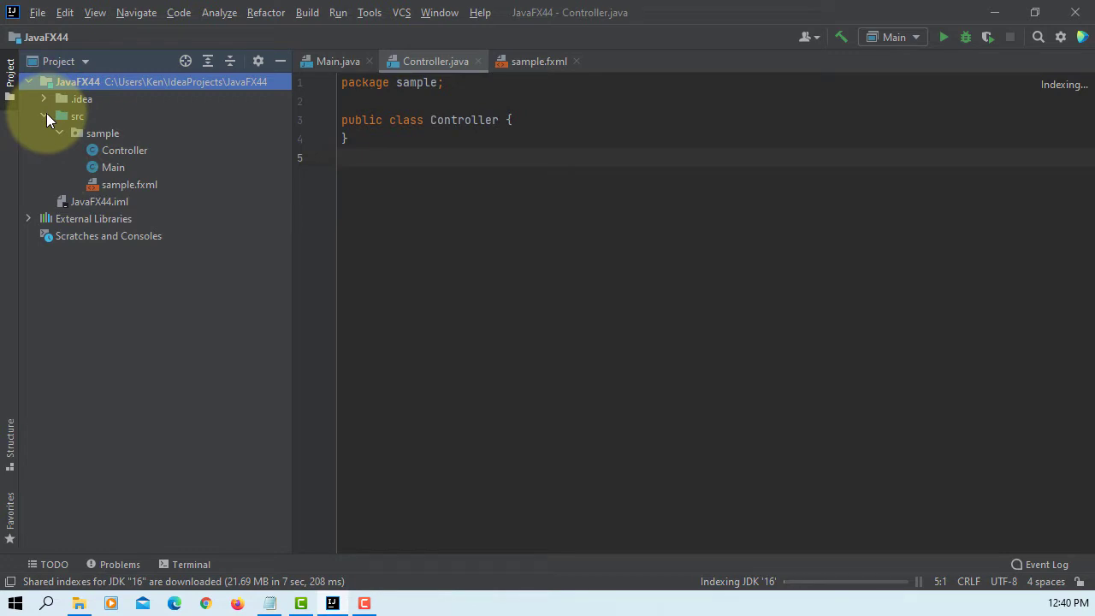
Add javafx-sdk-16\lib as a Java library attached to the JavaFX44 module.
left_click(38, 12)
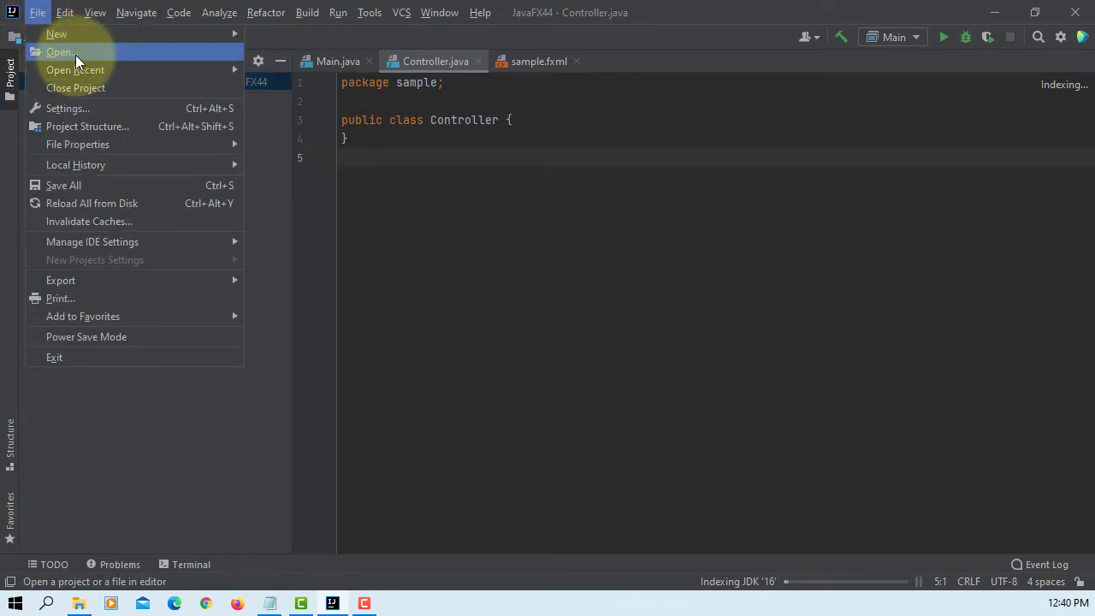
left_click(87, 126)
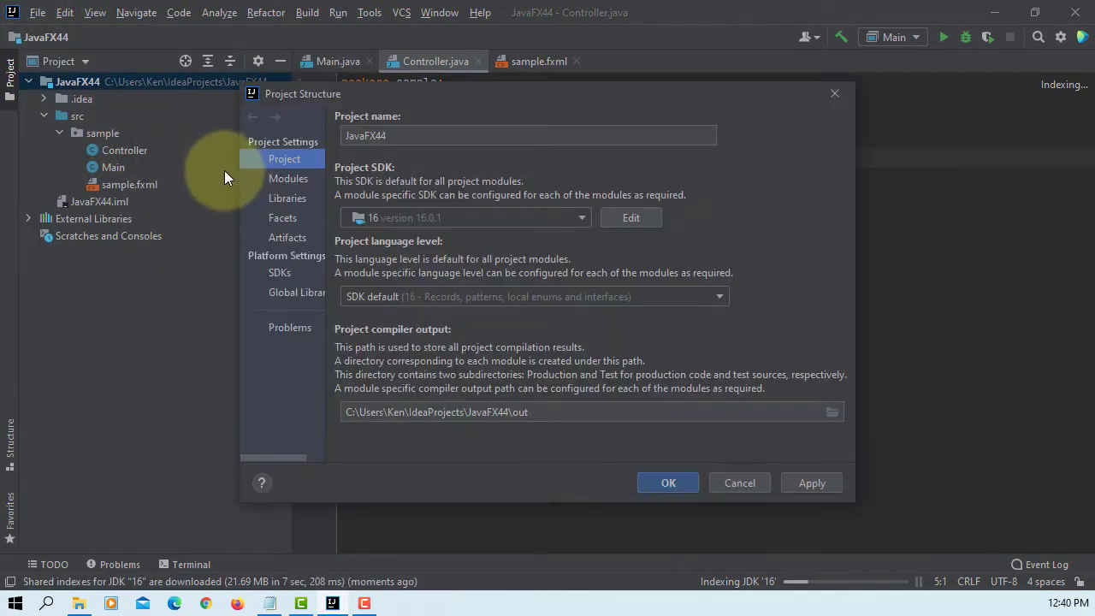
left_click(287, 198)
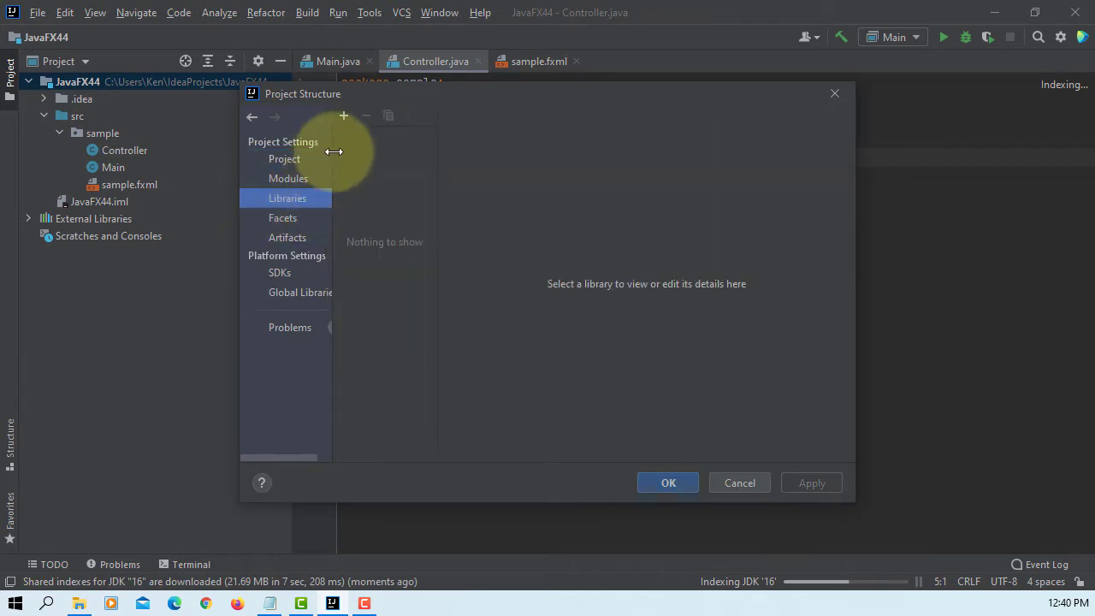
left_click(343, 116)
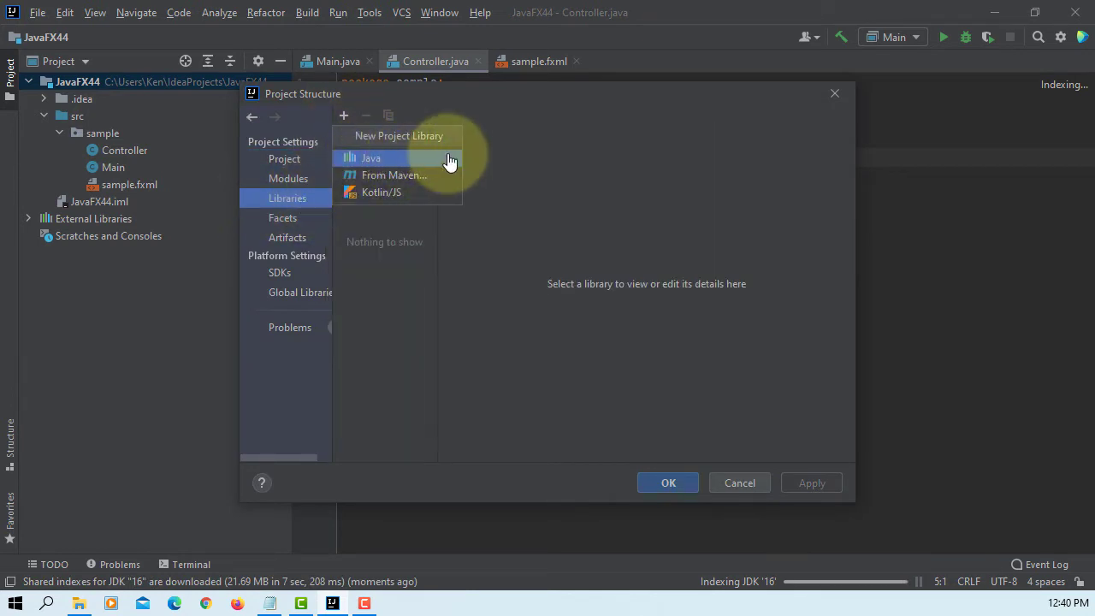
left_click(371, 158)
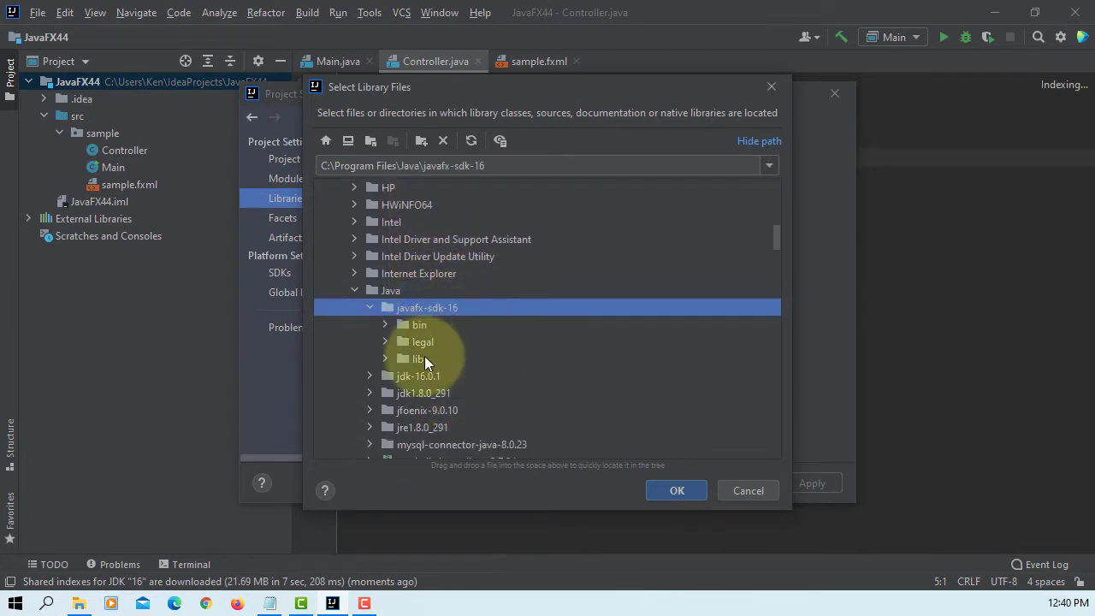
left_click(677, 490)
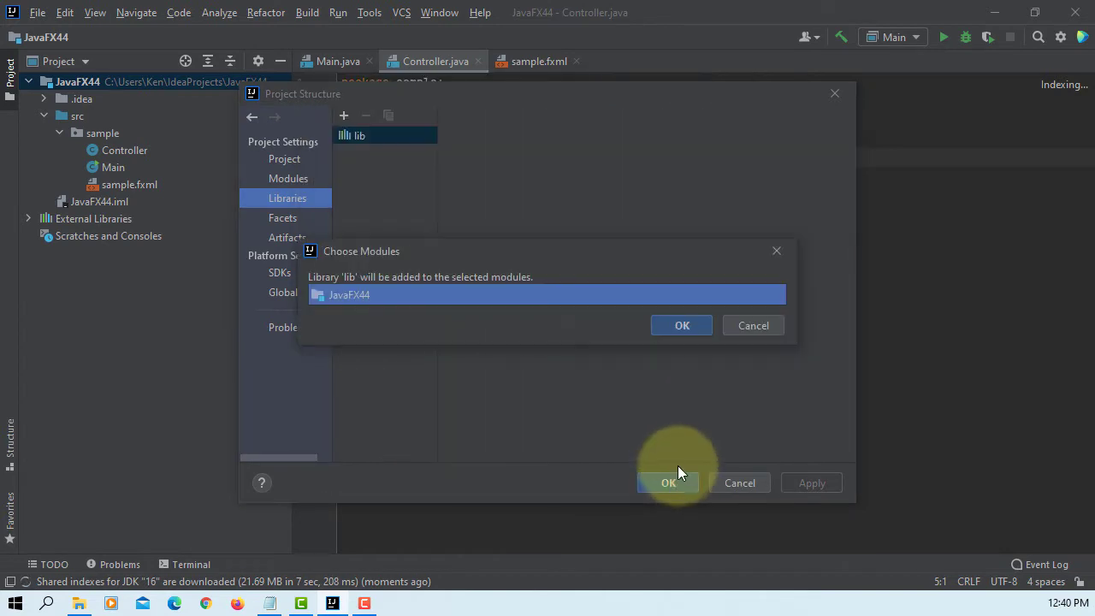
left_click(681, 325)
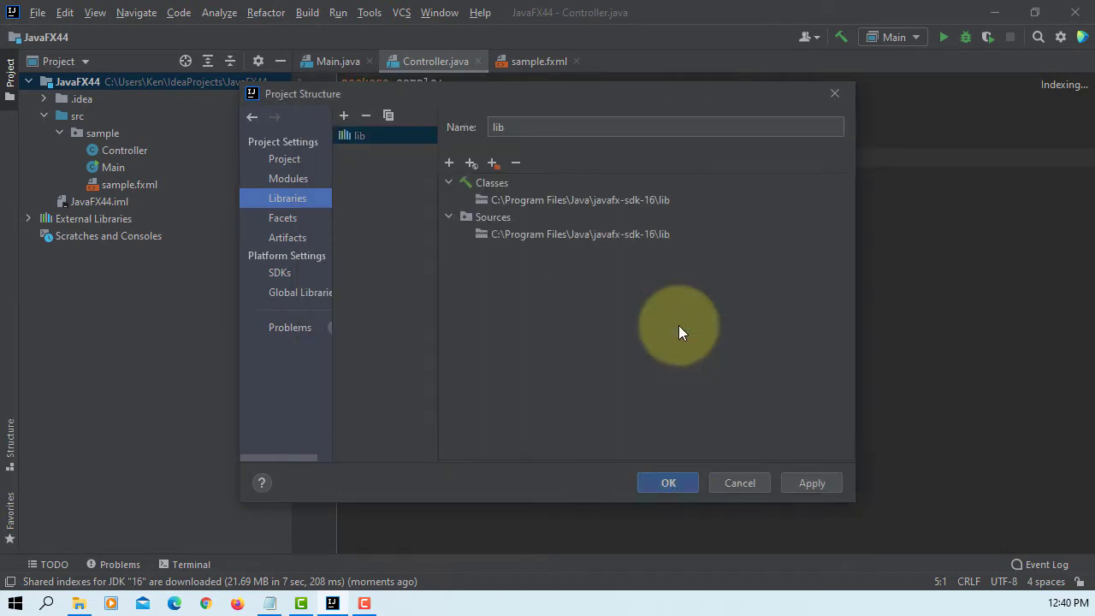
mouse_move(676, 233)
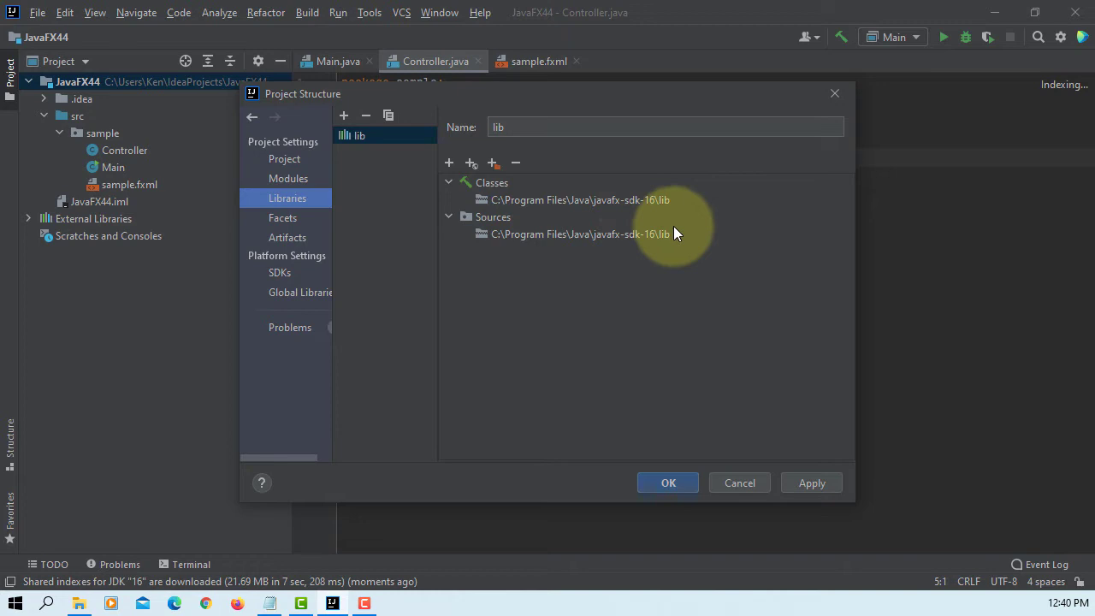
Apply and close Project Structure, then open sample.fxml in Scene Builder.
left_click(668, 482)
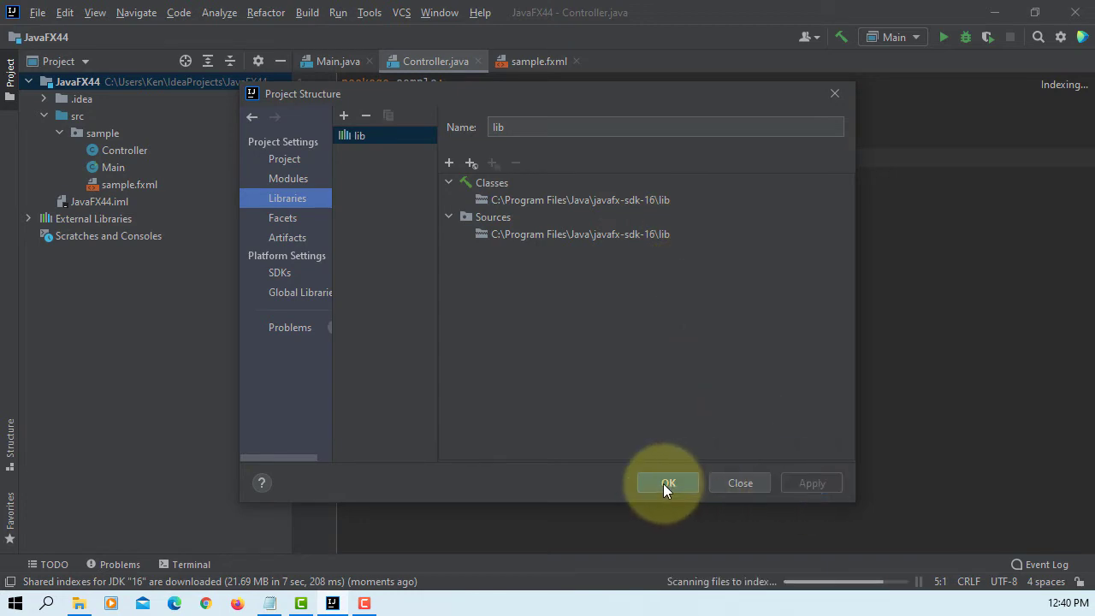
left_click(668, 482)
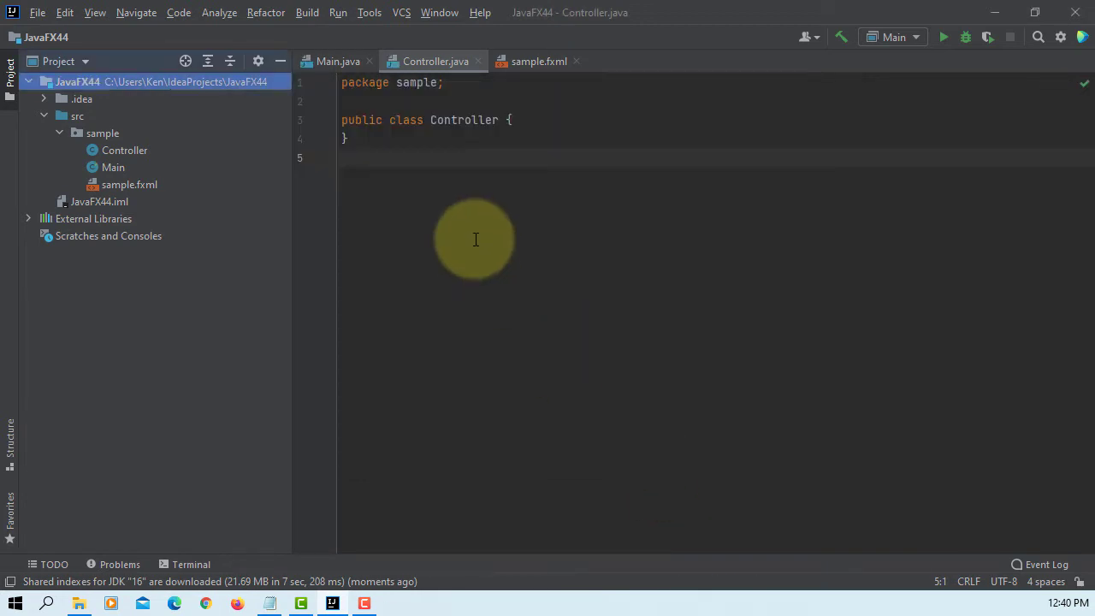
mouse_move(179, 205)
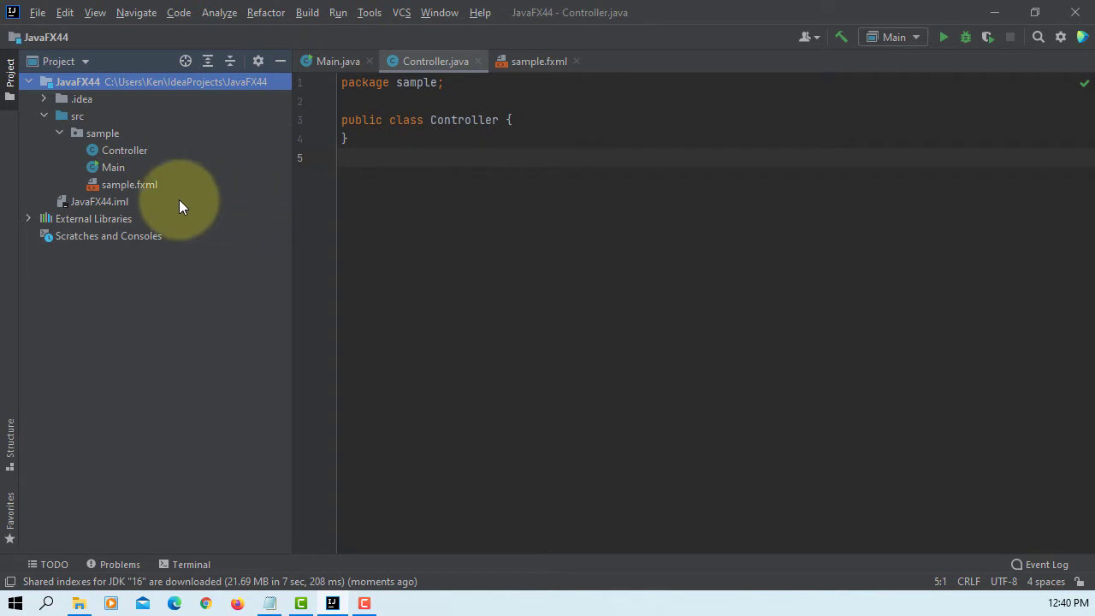
right_click(128, 183)
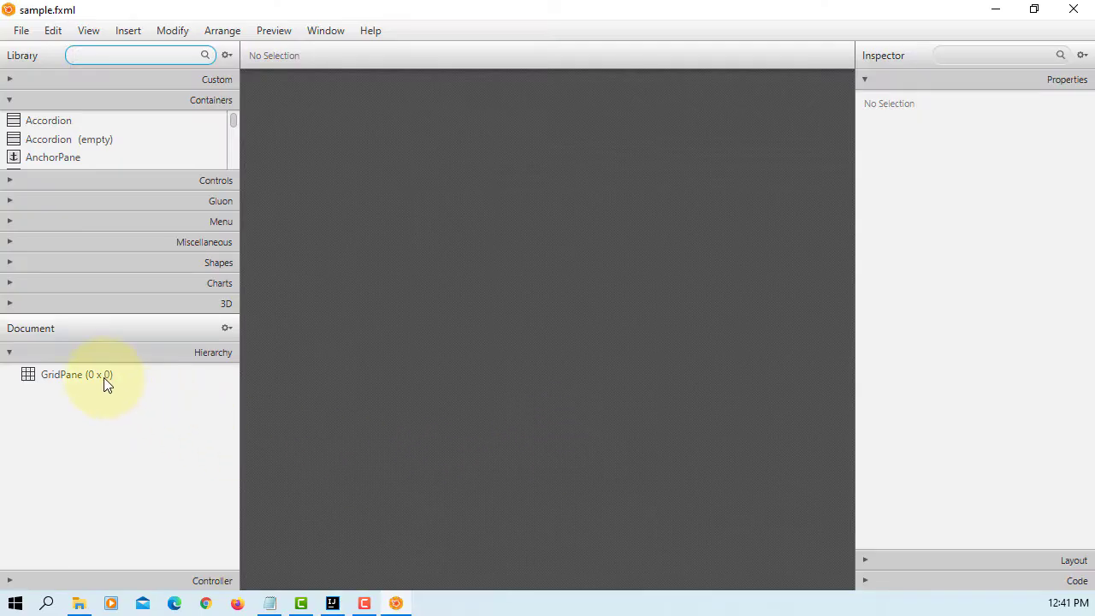
Delete the GridPane, drop in an AnchorPane root, and set the controller to sample.Controller.
left_click(76, 374)
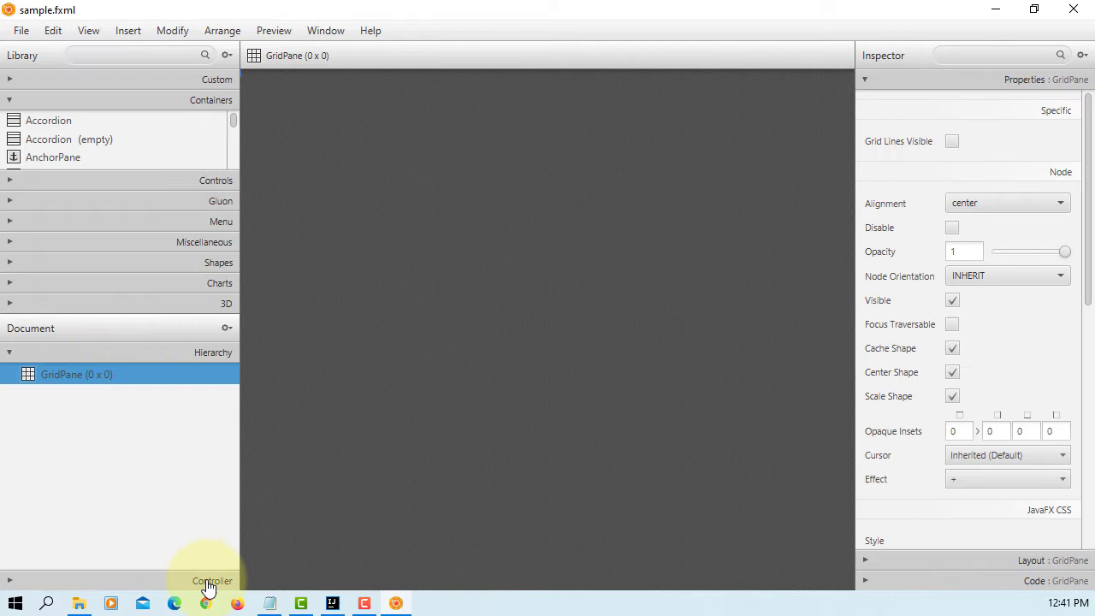
left_click(212, 579)
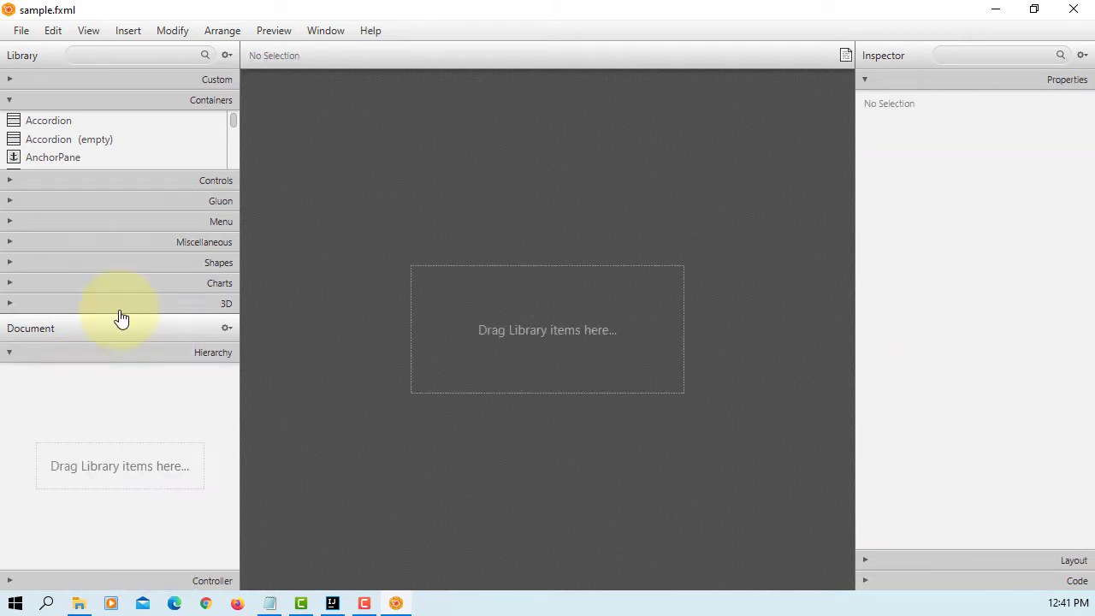
left_click_drag(53, 157, 560, 333)
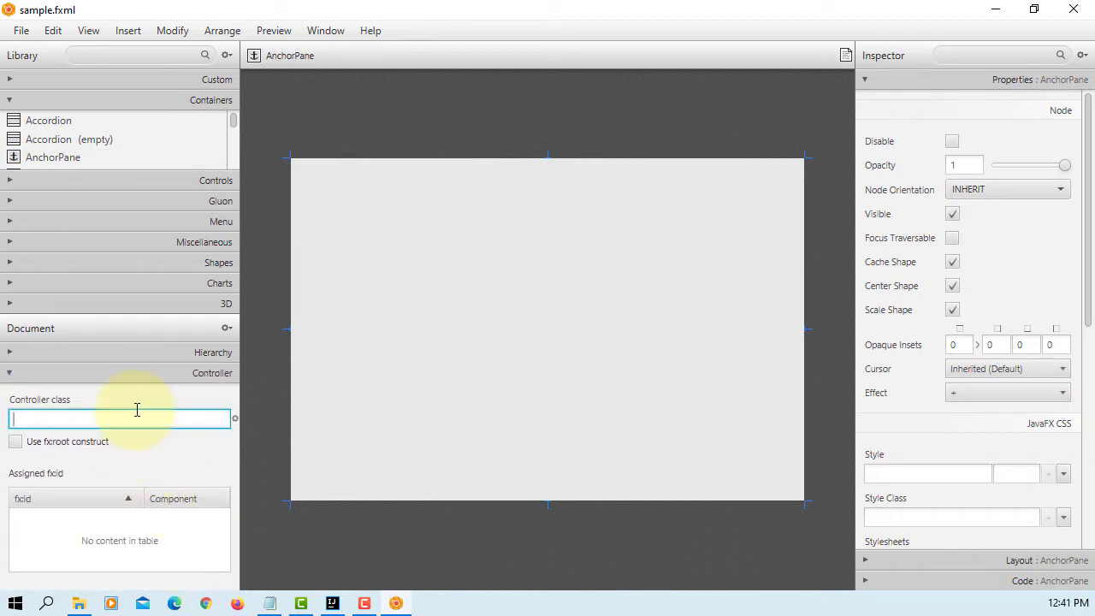
type("sample.Controller")
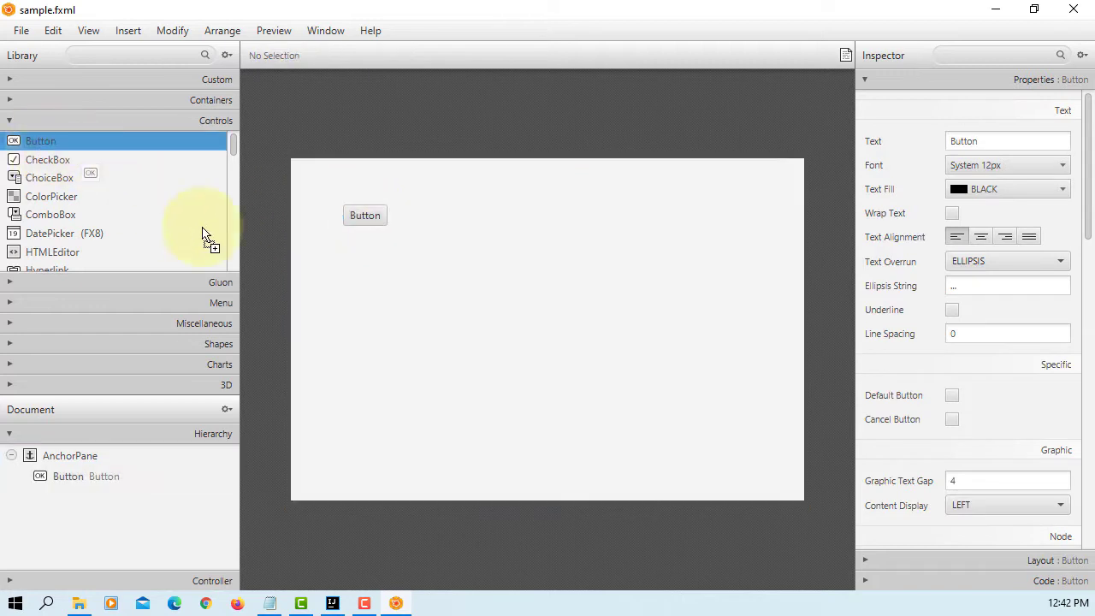
Add three buttons stacked down the left side of the AnchorPane.
left_click_drag(205, 236, 366, 331)
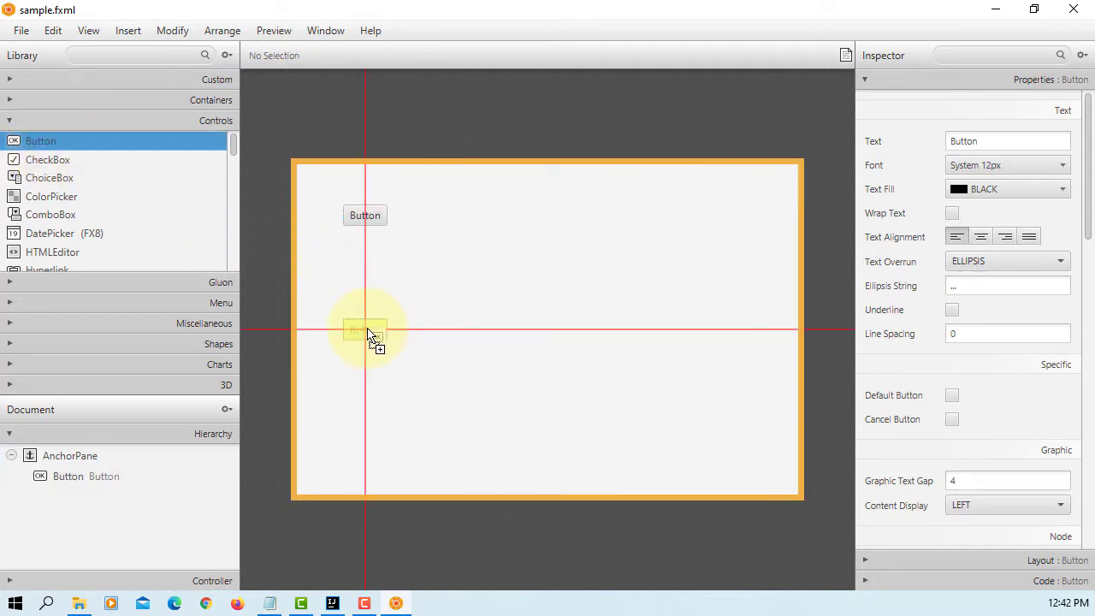
left_click_drag(40, 141, 365, 330)
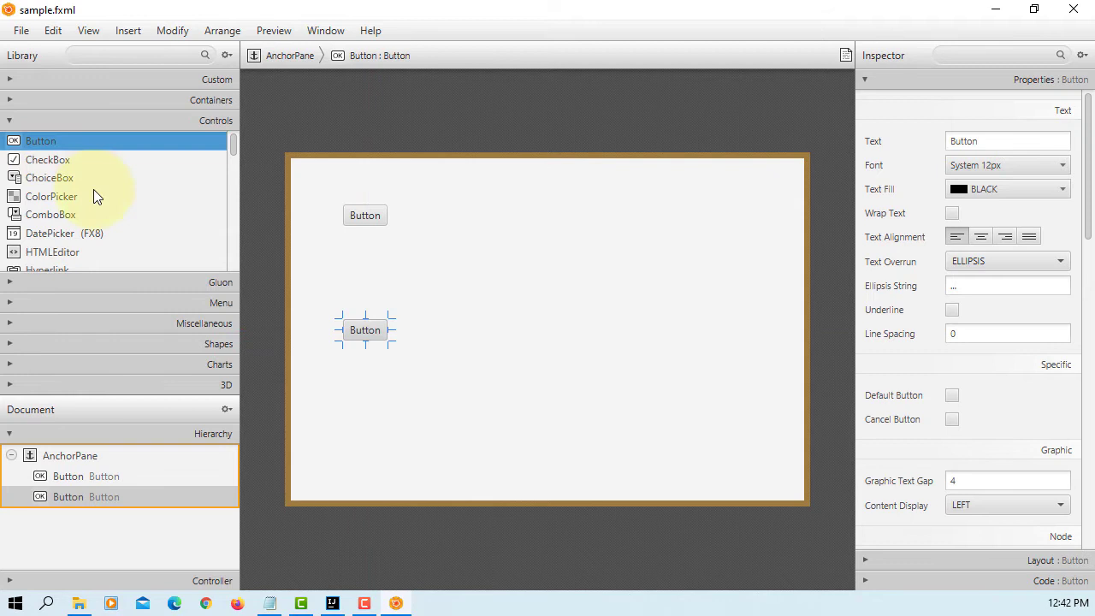
left_click_drag(364, 330, 367, 432)
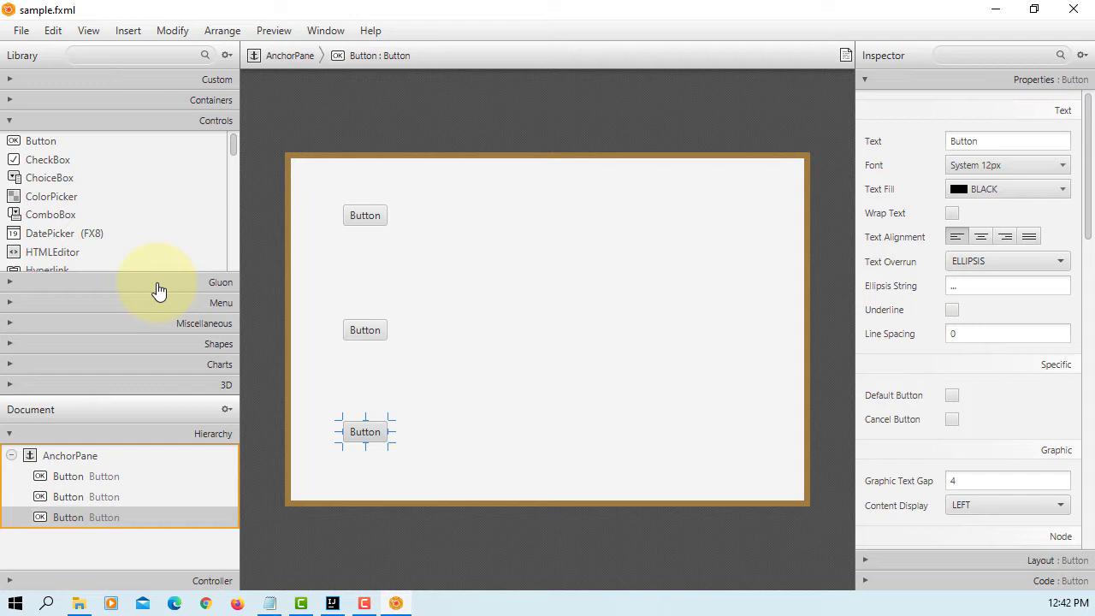
Reshape the ListView into a wide, short box and place an ImageView below the third button.
scroll("down", 3)
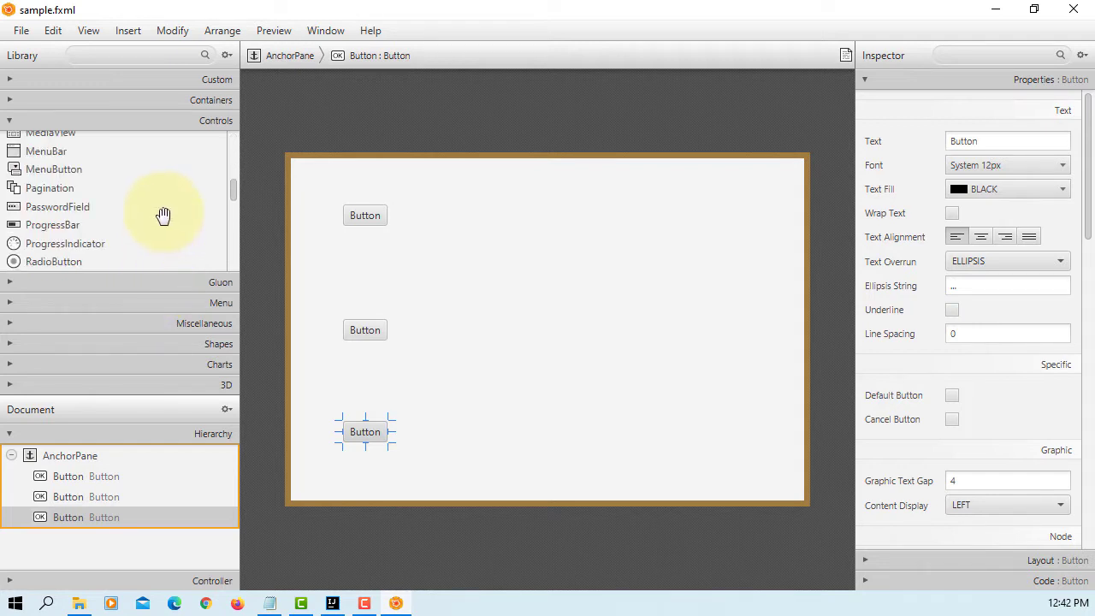
scroll("down", 3)
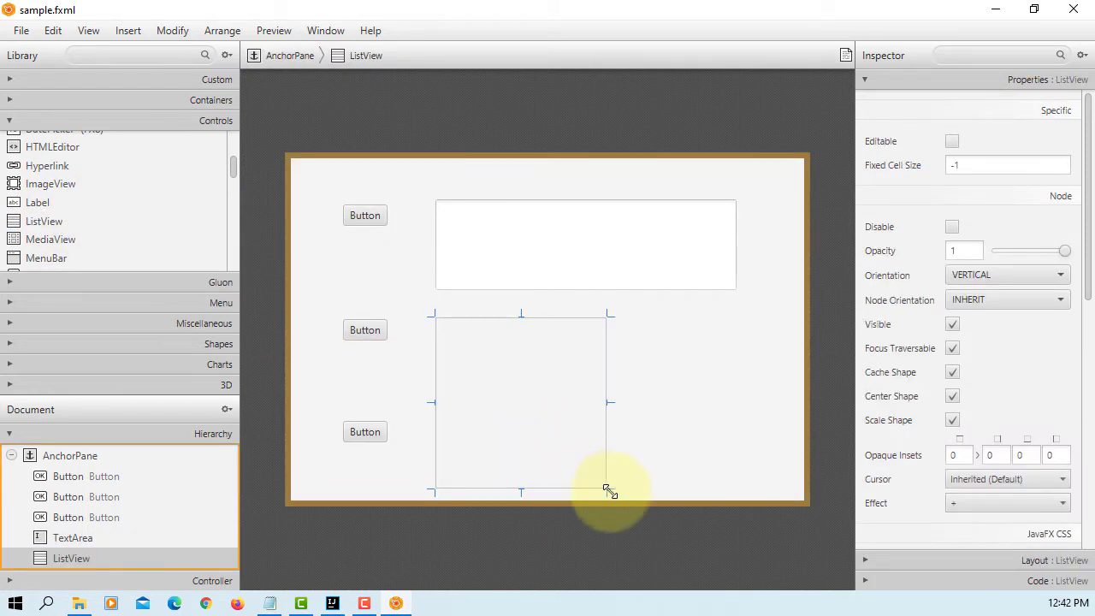
left_click_drag(609, 492, 729, 381)
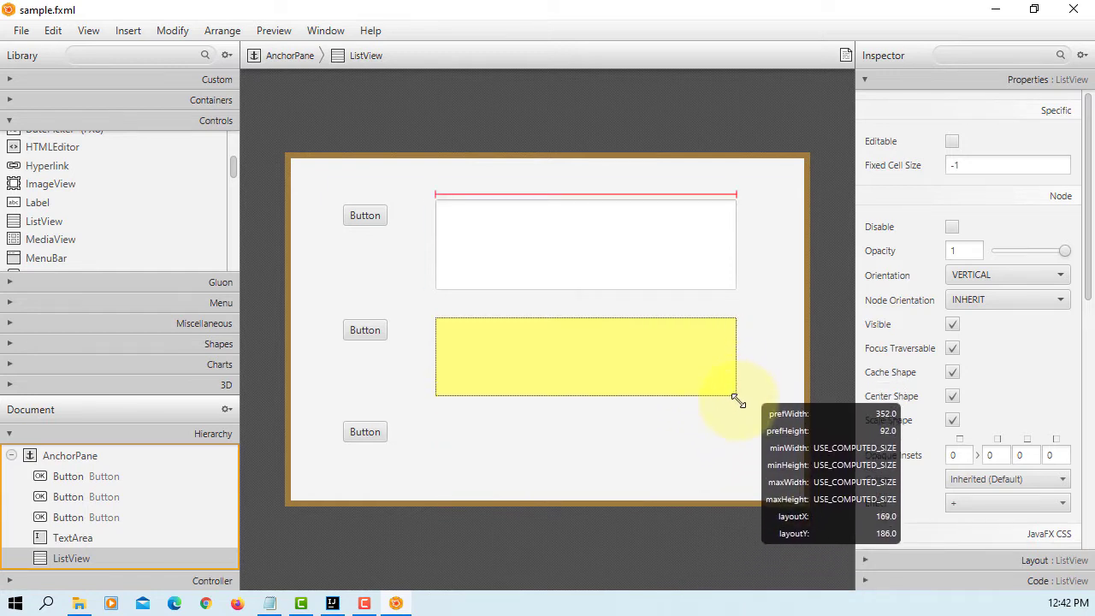
mouse_move(101, 203)
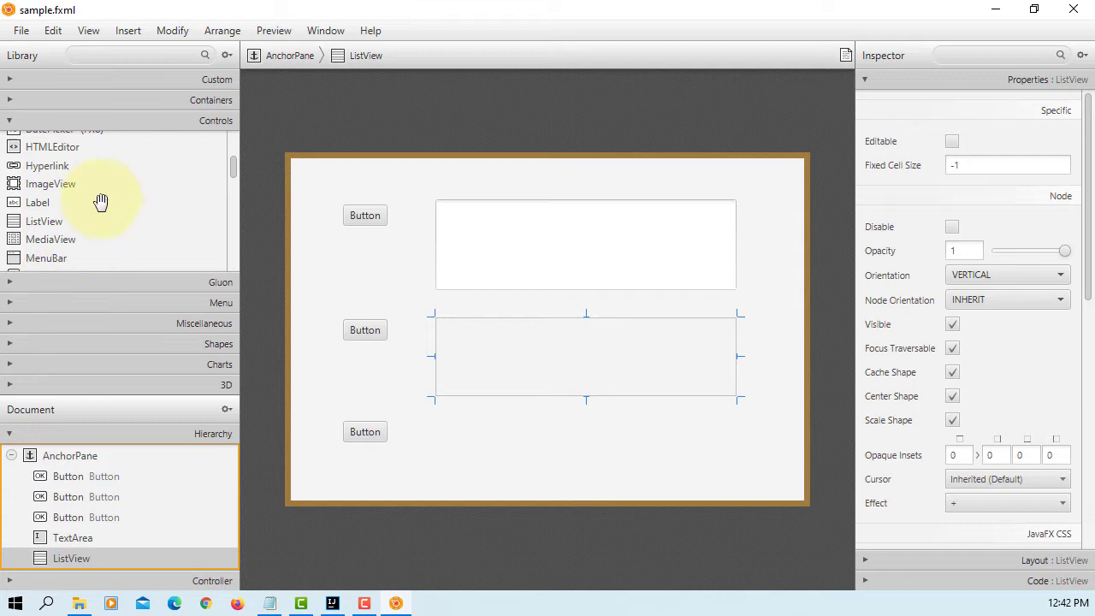
scroll("down", 3)
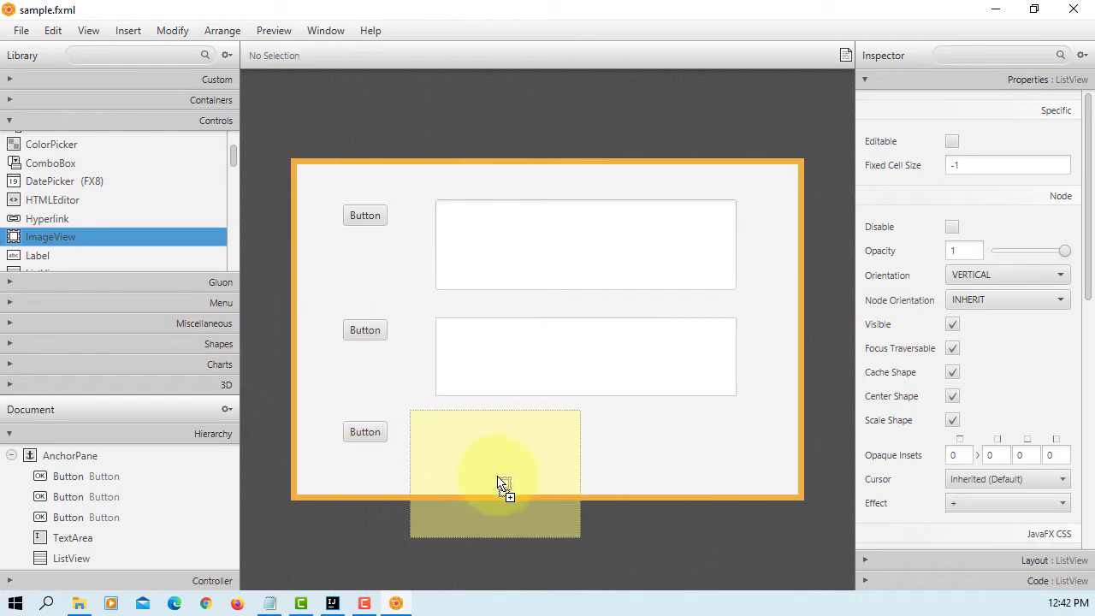
left_click(495, 453)
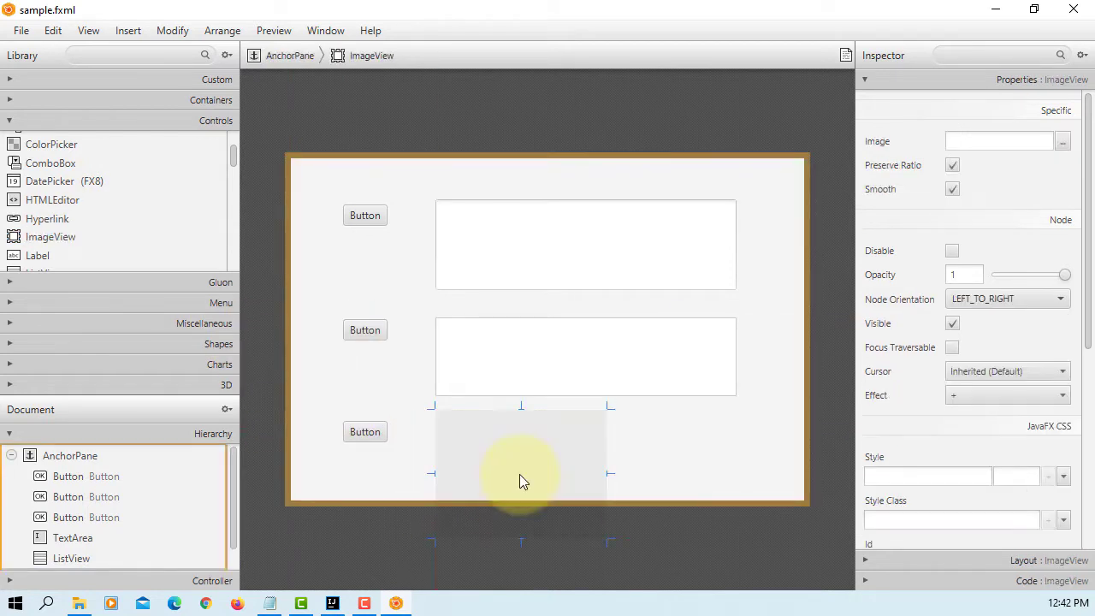
mouse_move(459, 487)
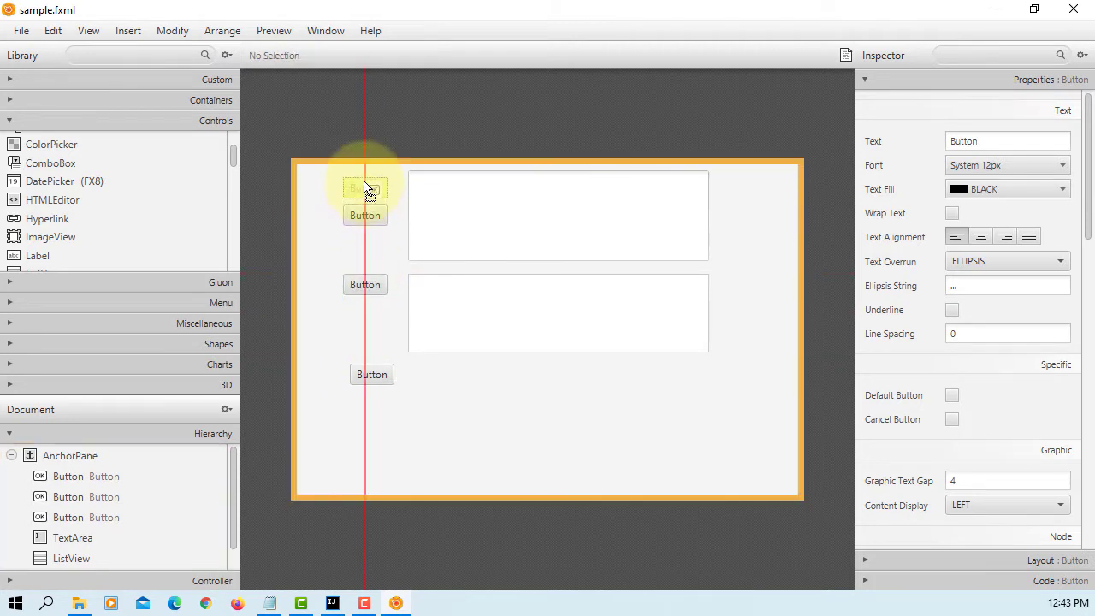
Drag the first button level with the top of the TextArea.
left_click(365, 186)
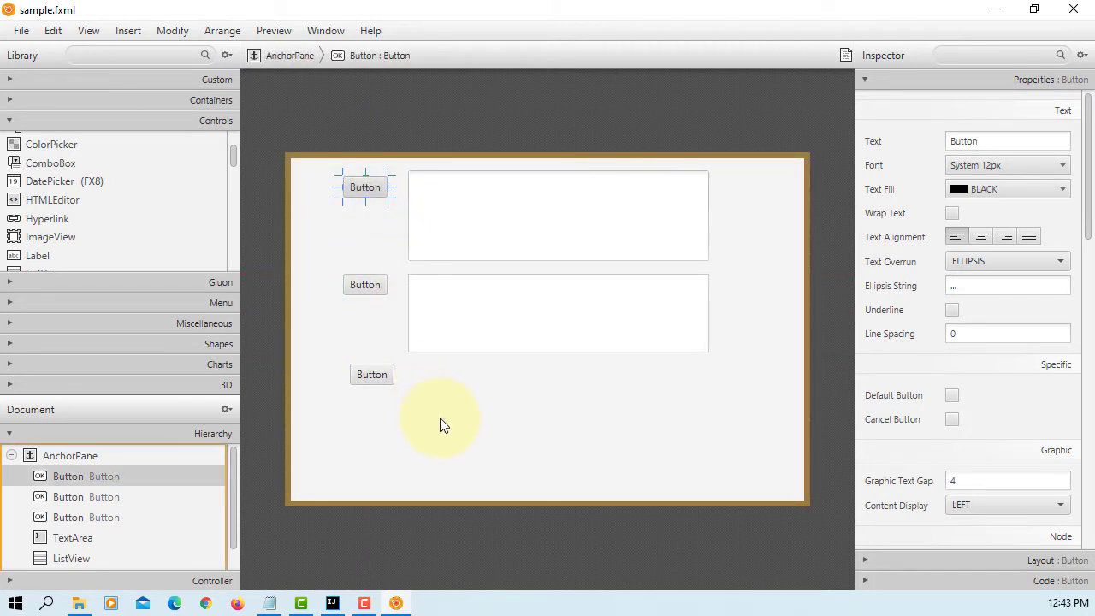
mouse_move(449, 428)
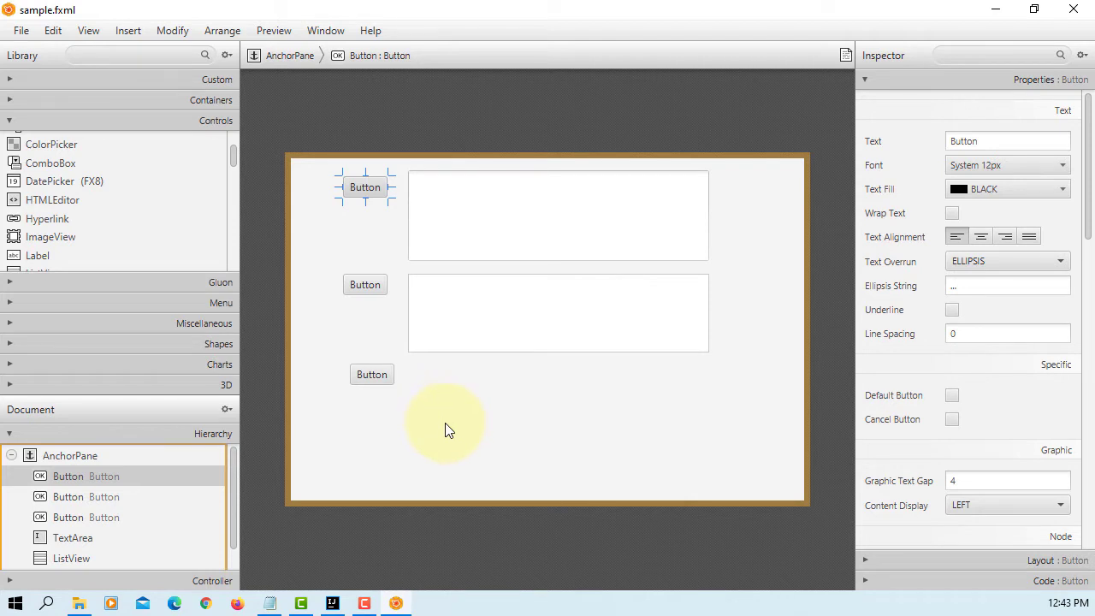
mouse_move(624, 328)
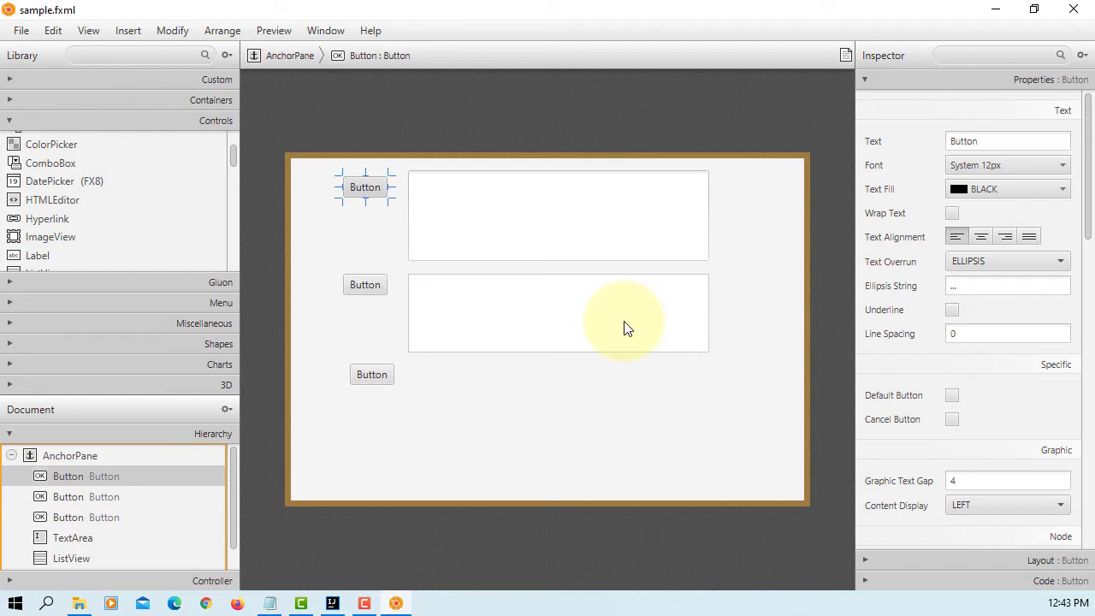
mouse_move(635, 320)
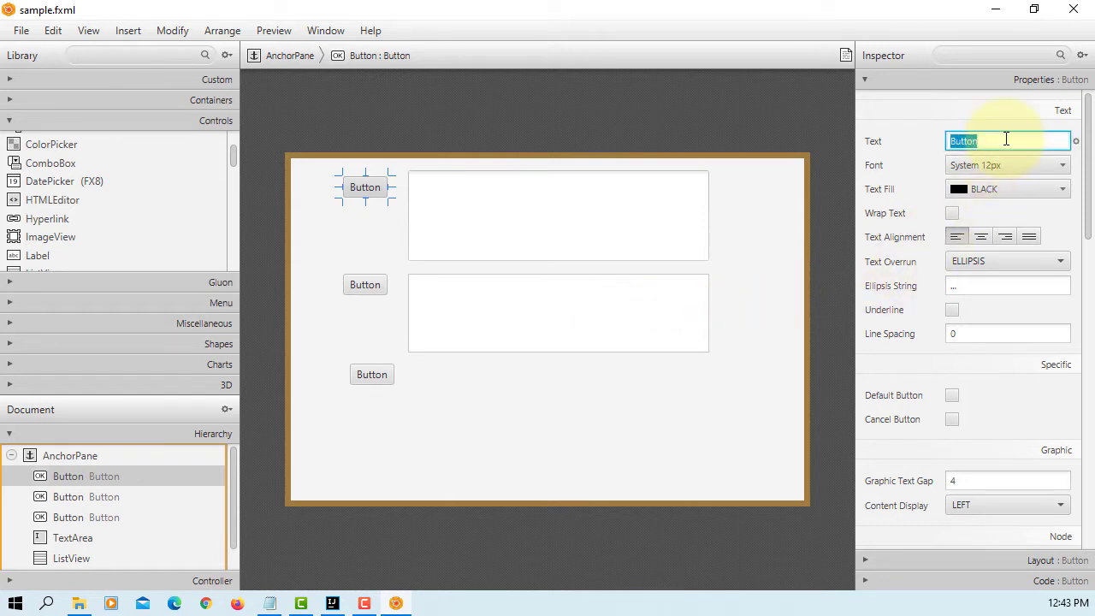
Set the first button's Text to 'Open a file' and its fx:id to btnOpenFile.
type("Ope")
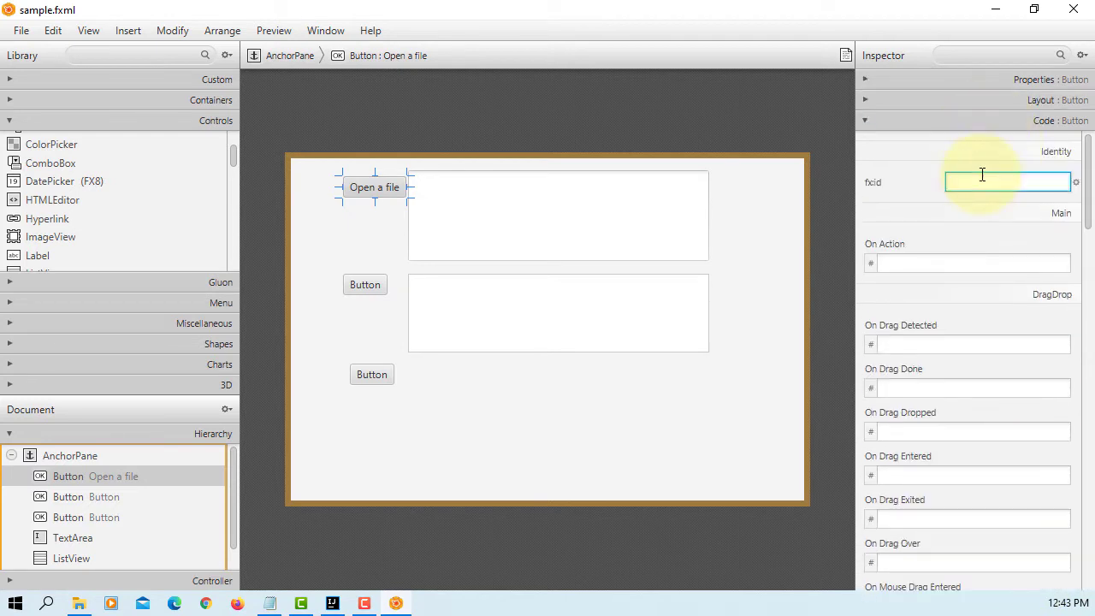
type("btn")
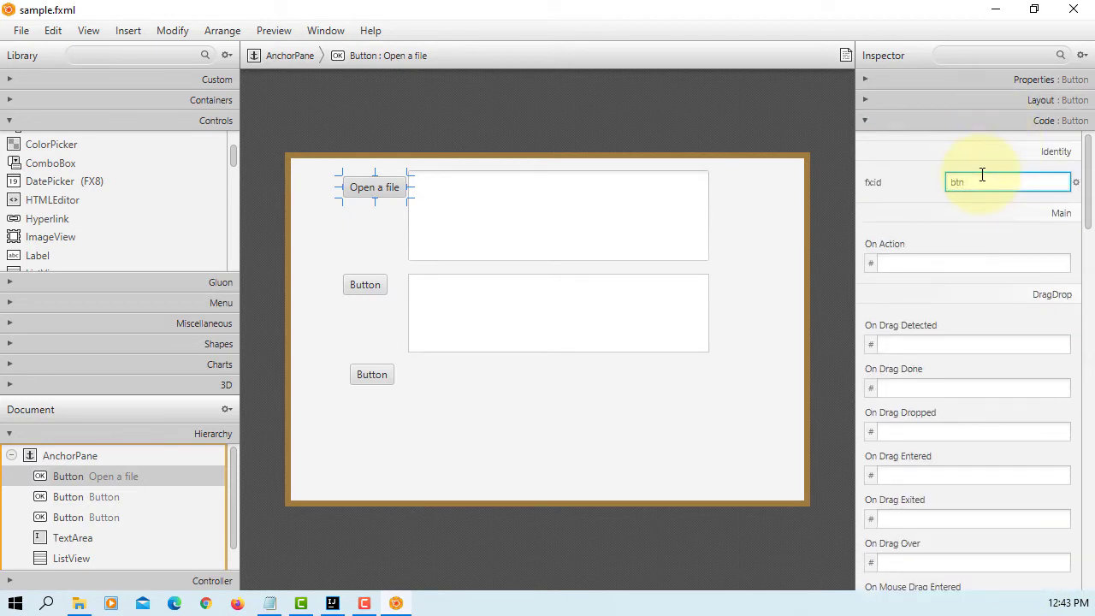
type("btnOpe")
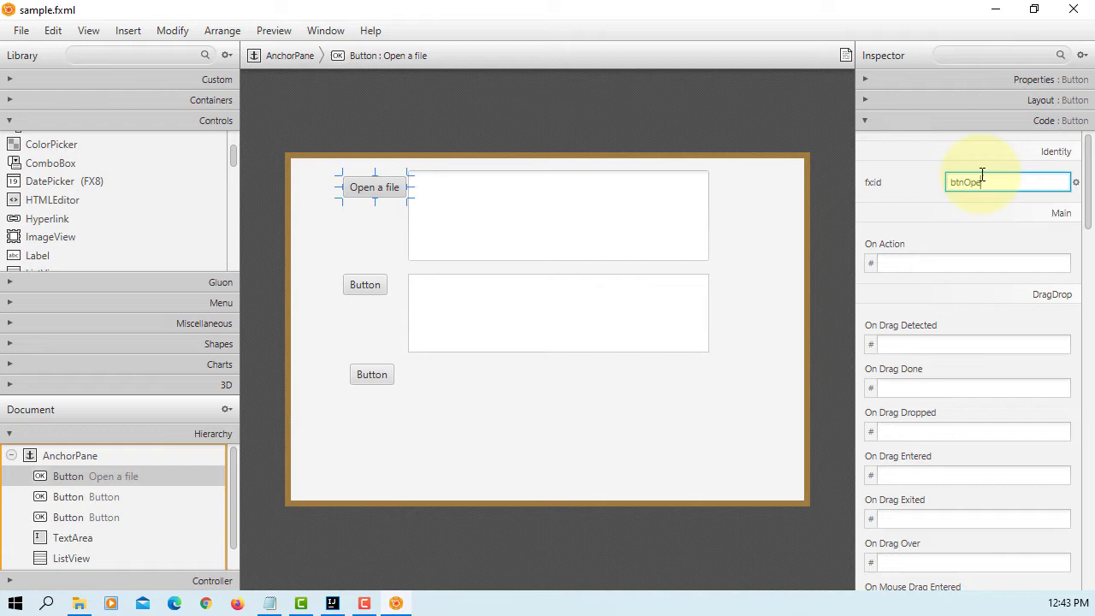
key("enter")
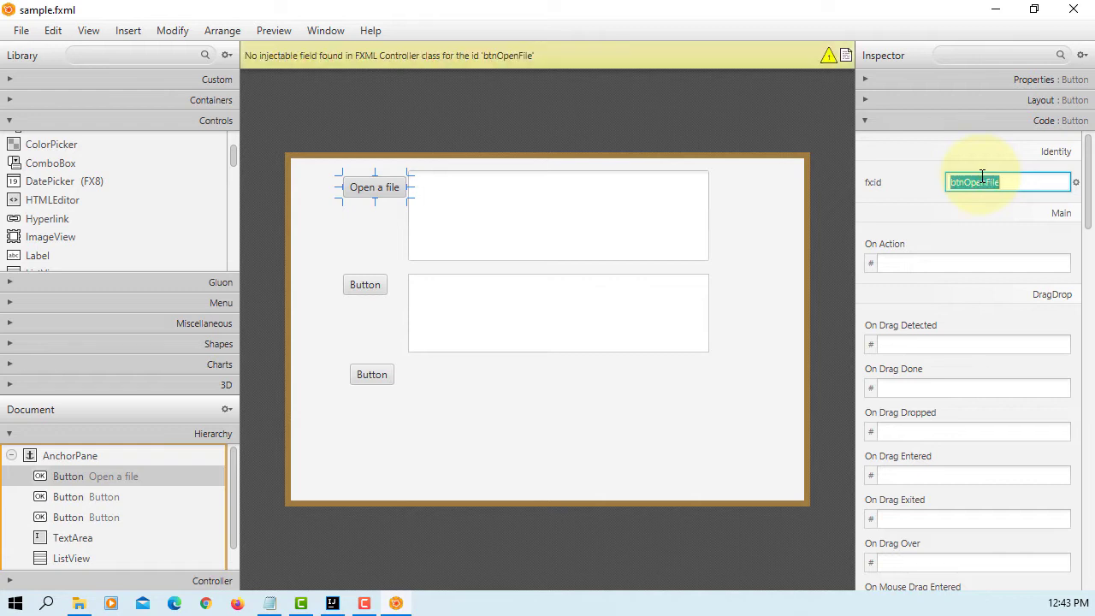
type("ha")
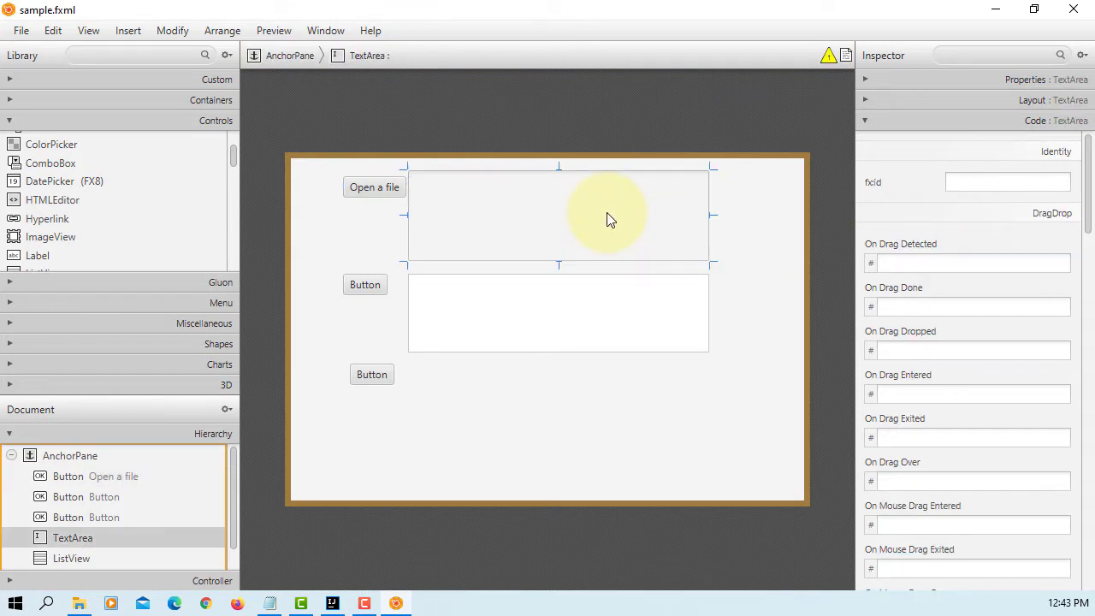
mouse_move(650, 212)
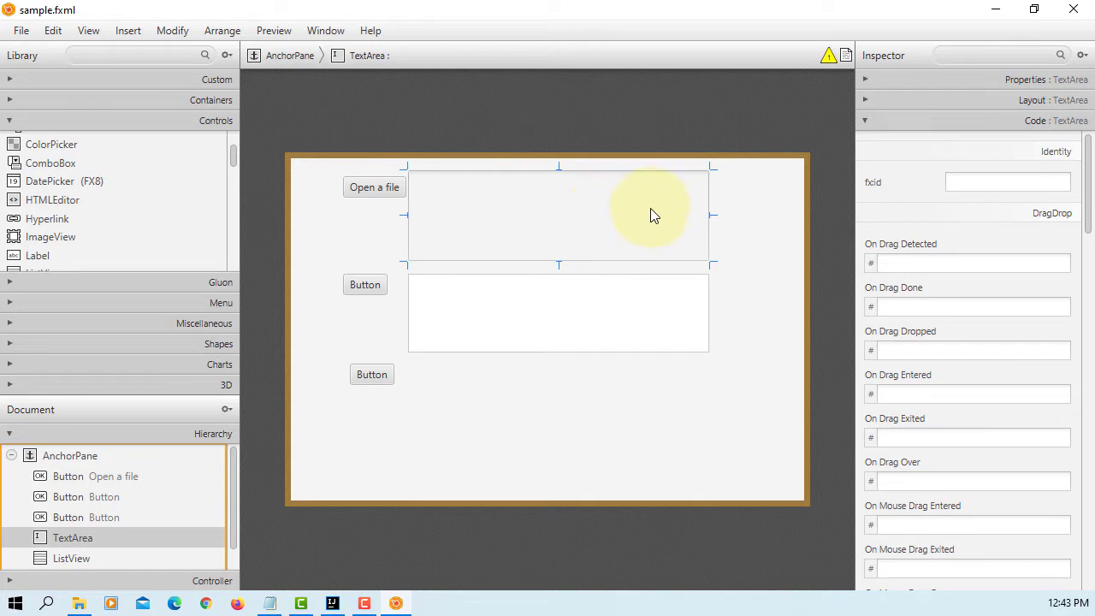
Set the TextArea's fx:id to taOpenFile and save sample.fxml.
left_click(1007, 182)
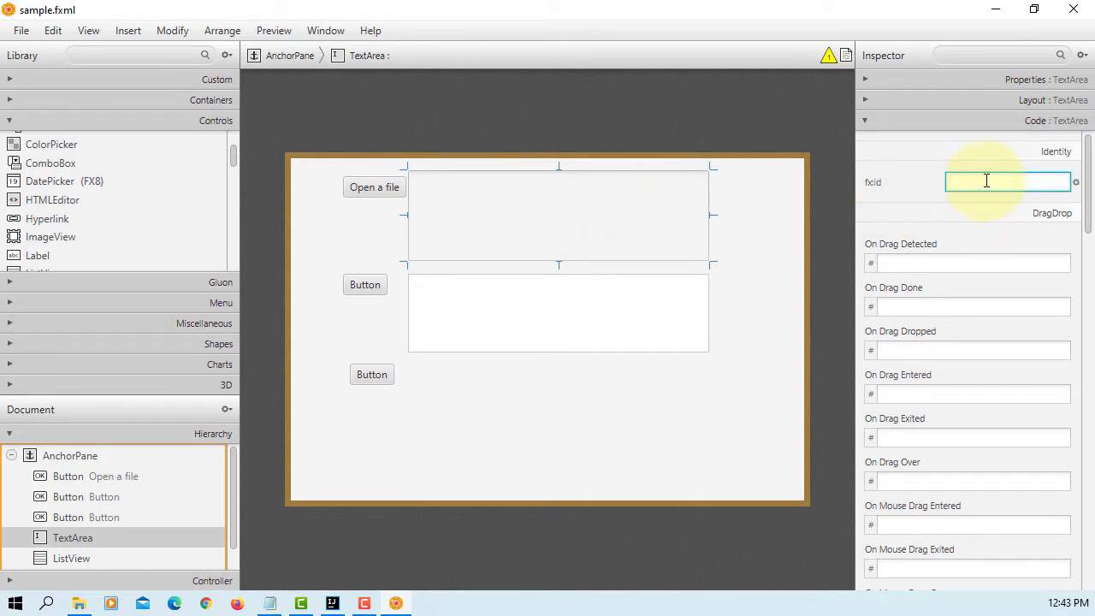
type("taOpenFile")
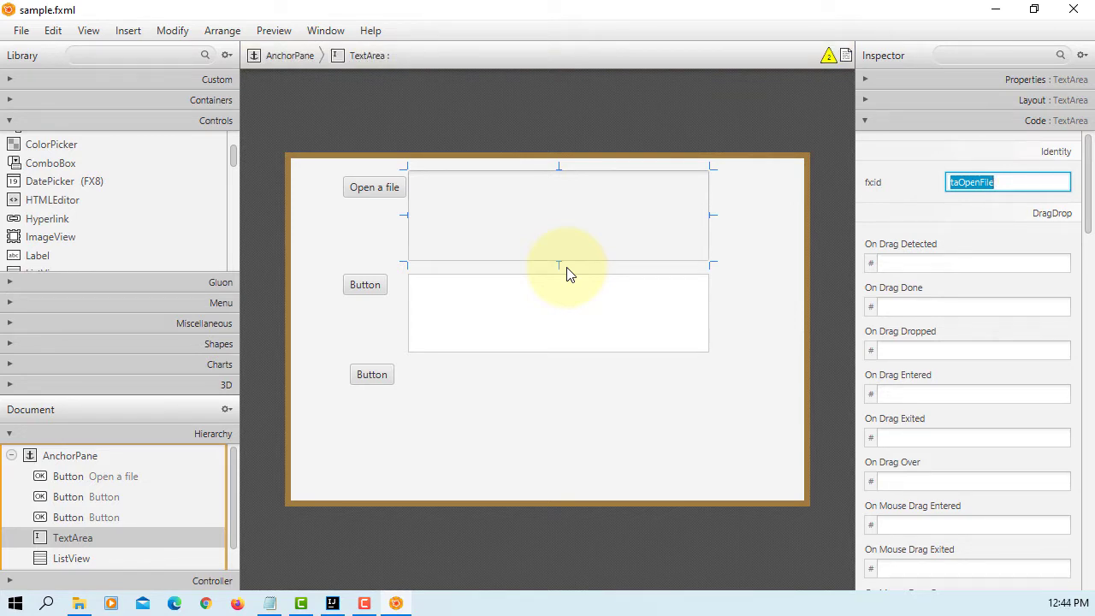
left_click(21, 30)
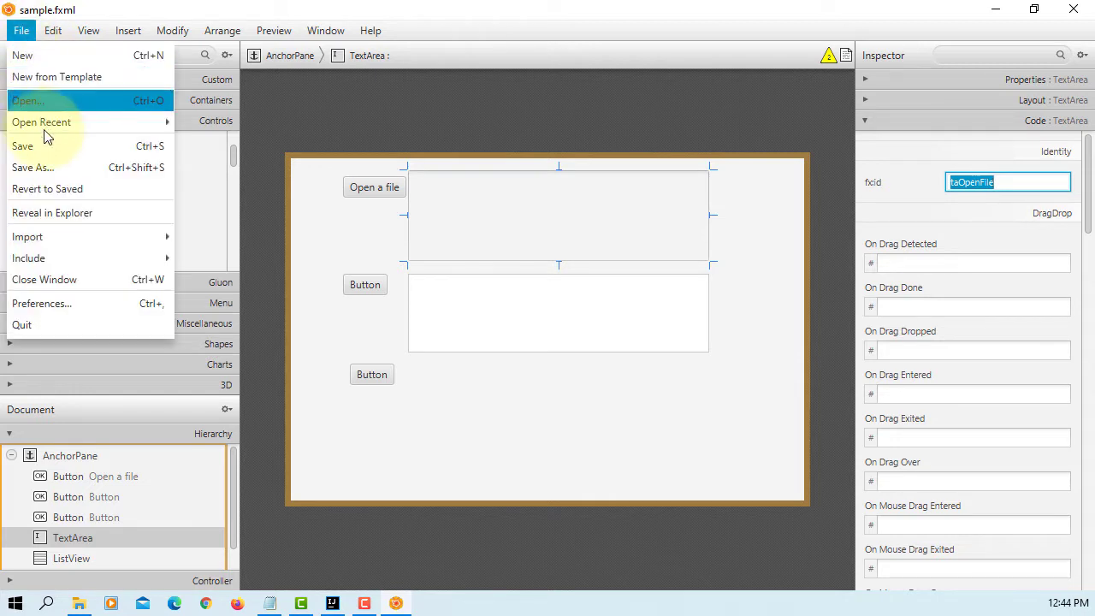
left_click(22, 145)
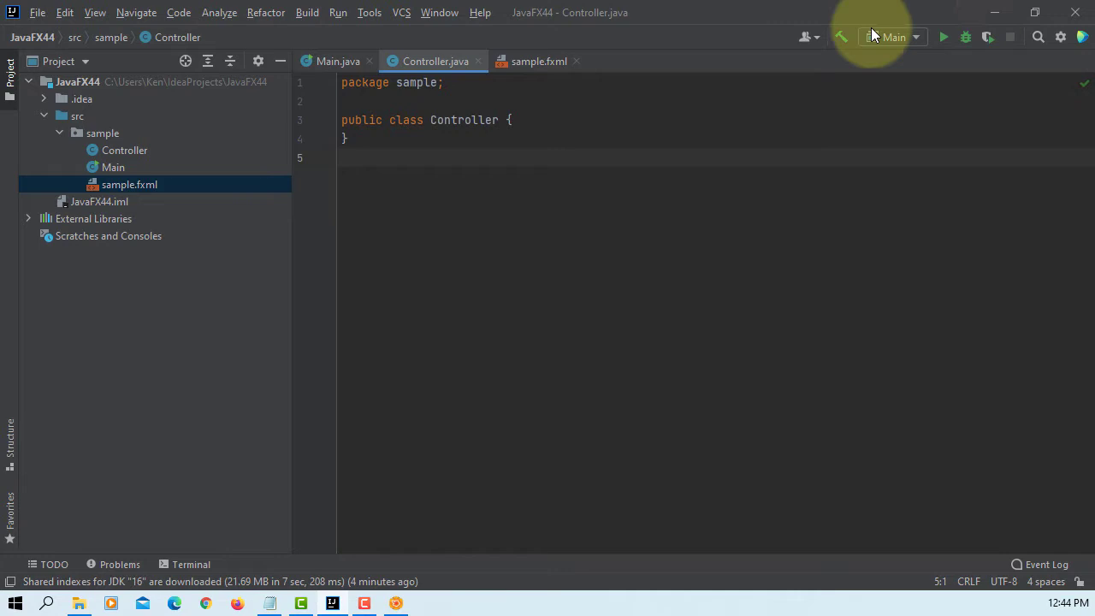
Declare private Button btnOpenFile, private TextArea taOpenFile and empty handleOpenFile(ActionEvent) in Controller.java.
left_click(539, 60)
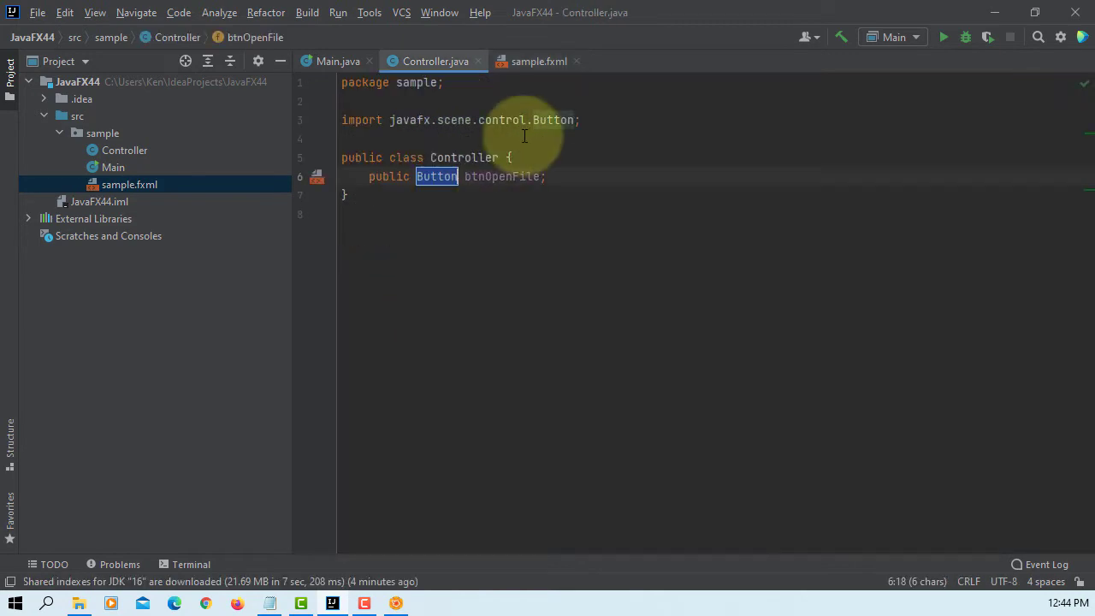
left_click(539, 61)
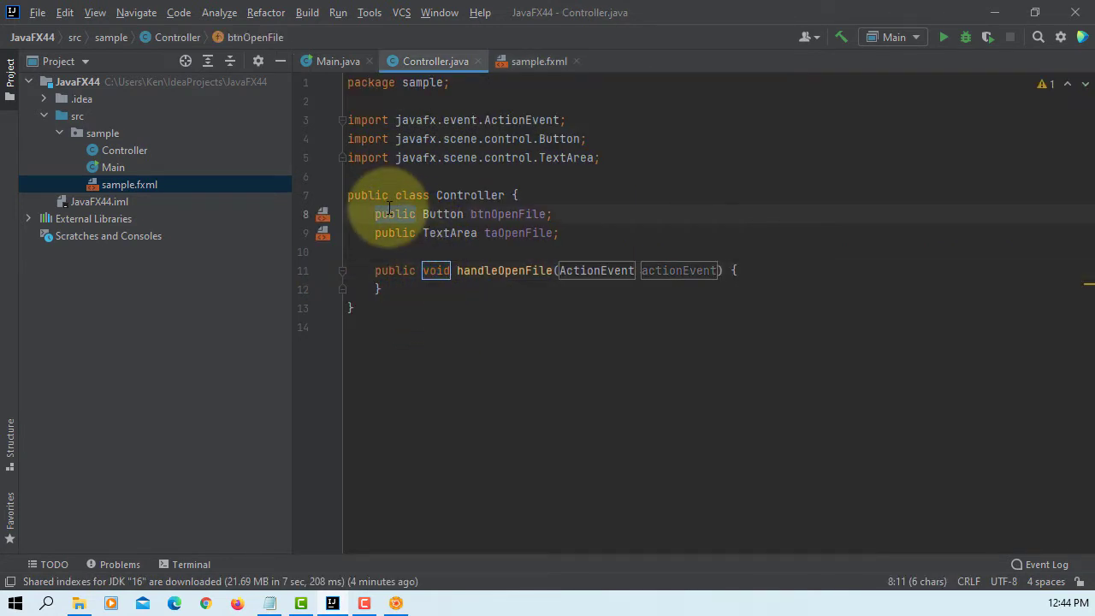
type("private")
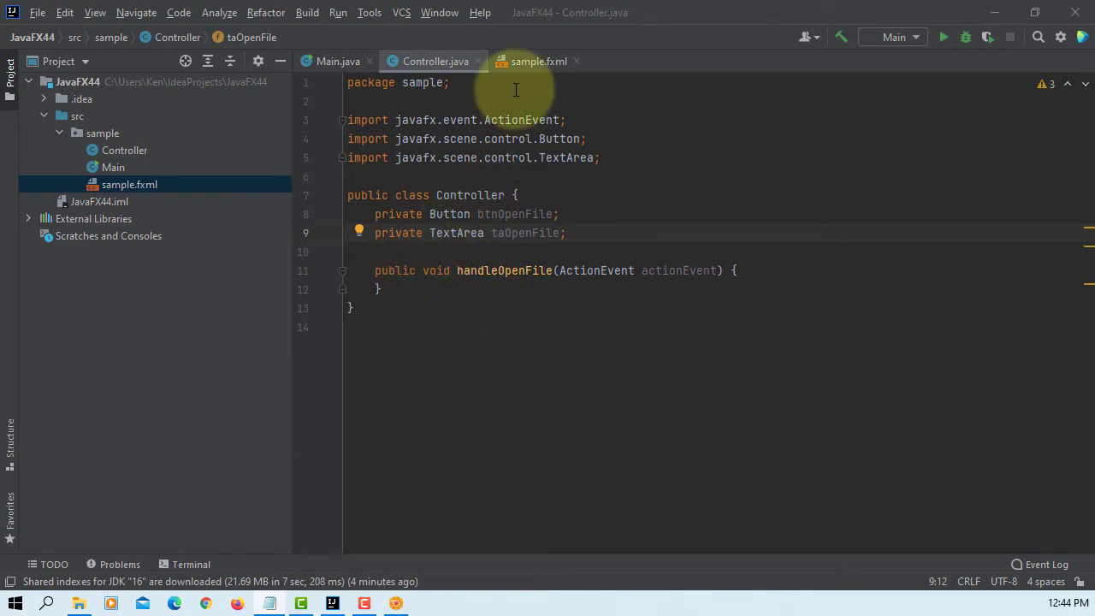
left_click(537, 60)
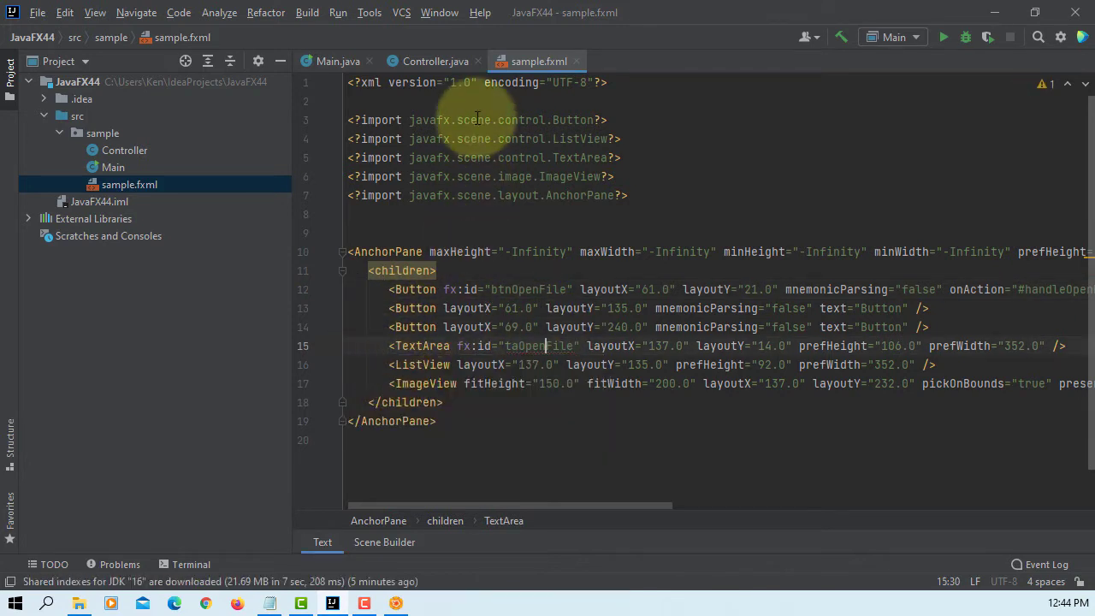
left_click(435, 61)
type("// create a Fil")
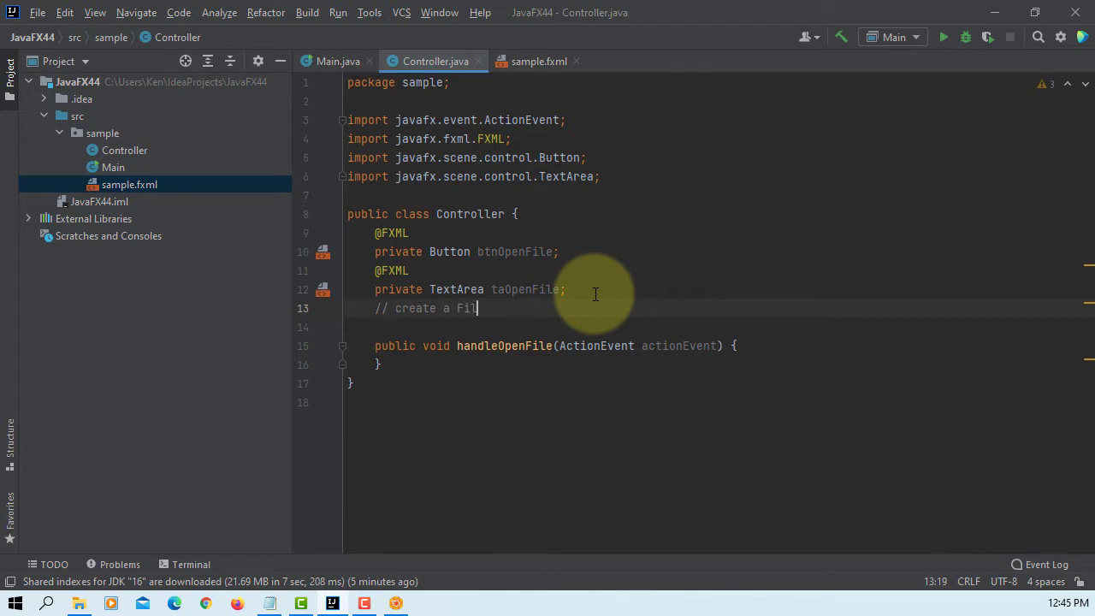
Declare 'final FileChooser fc = new FileChooser();' under its comment, importing the JavaFX FileChooser.
type("eChooser object")
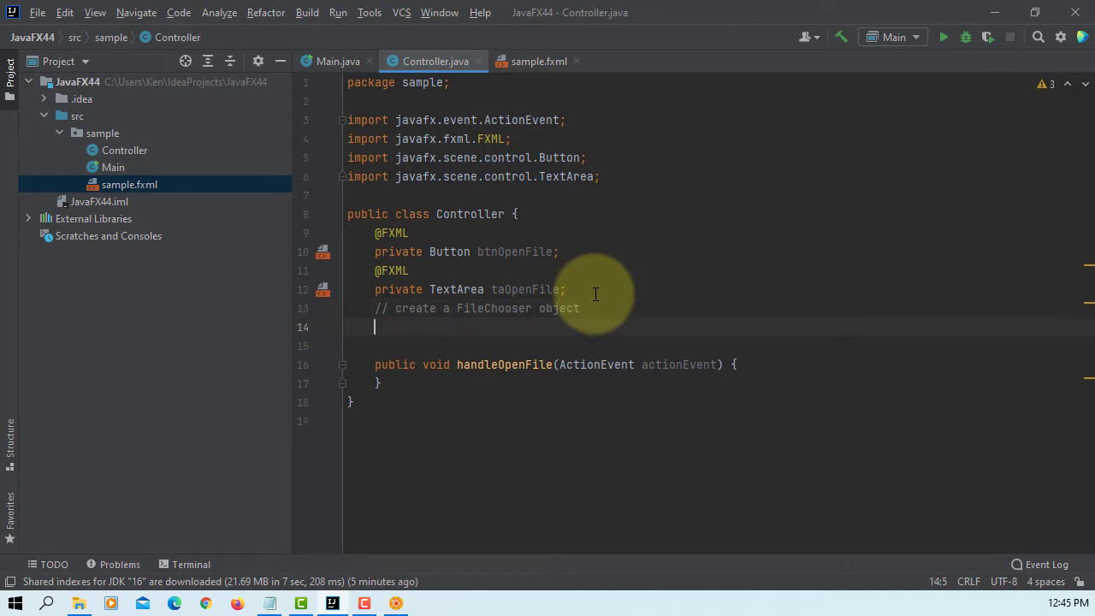
type("final")
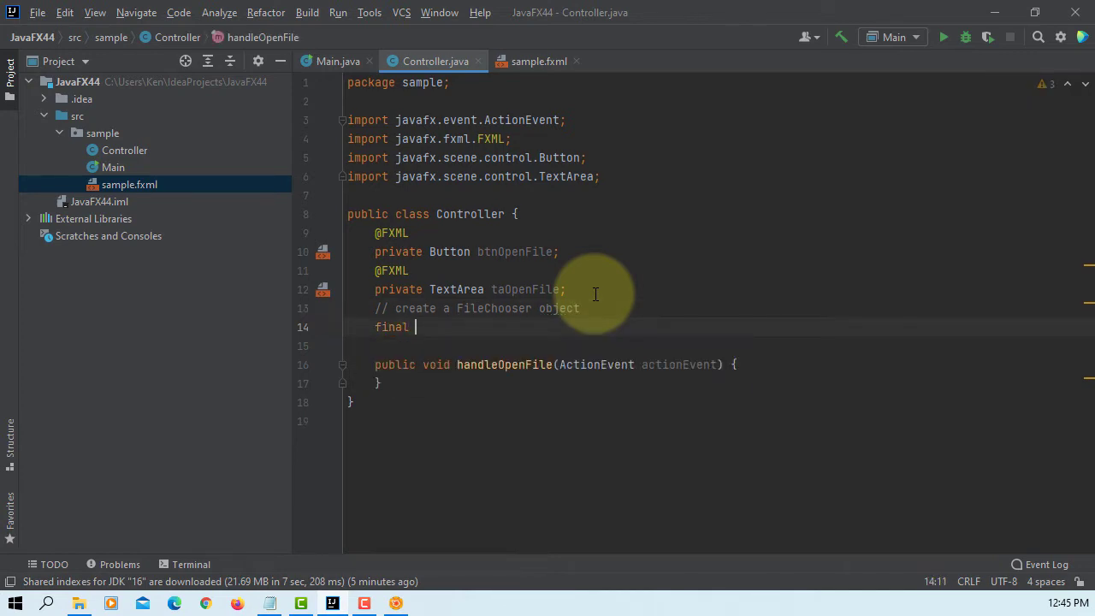
type("File")
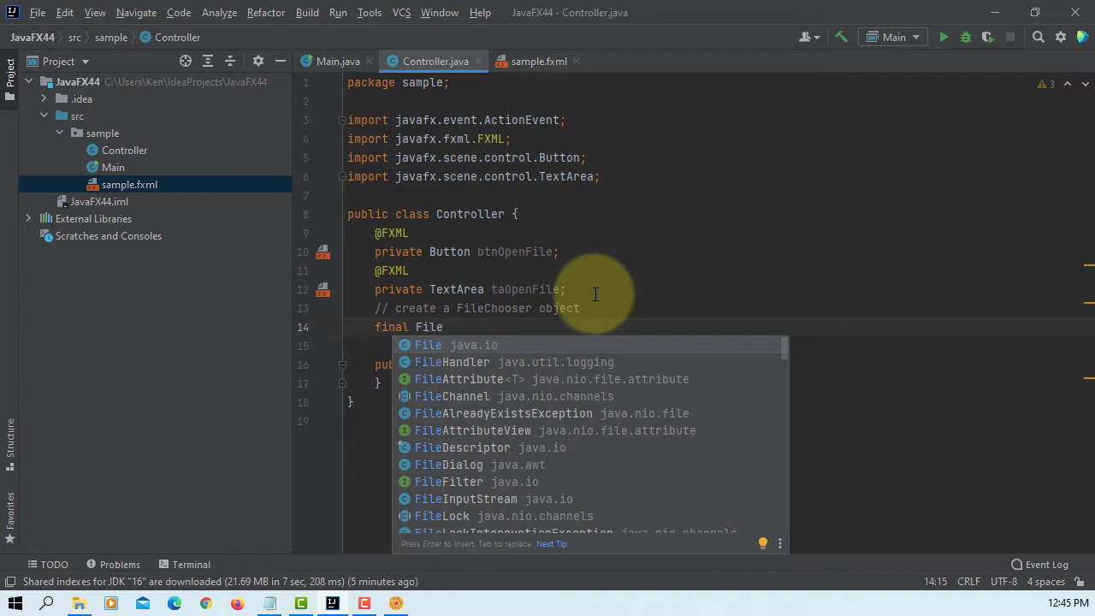
type("C")
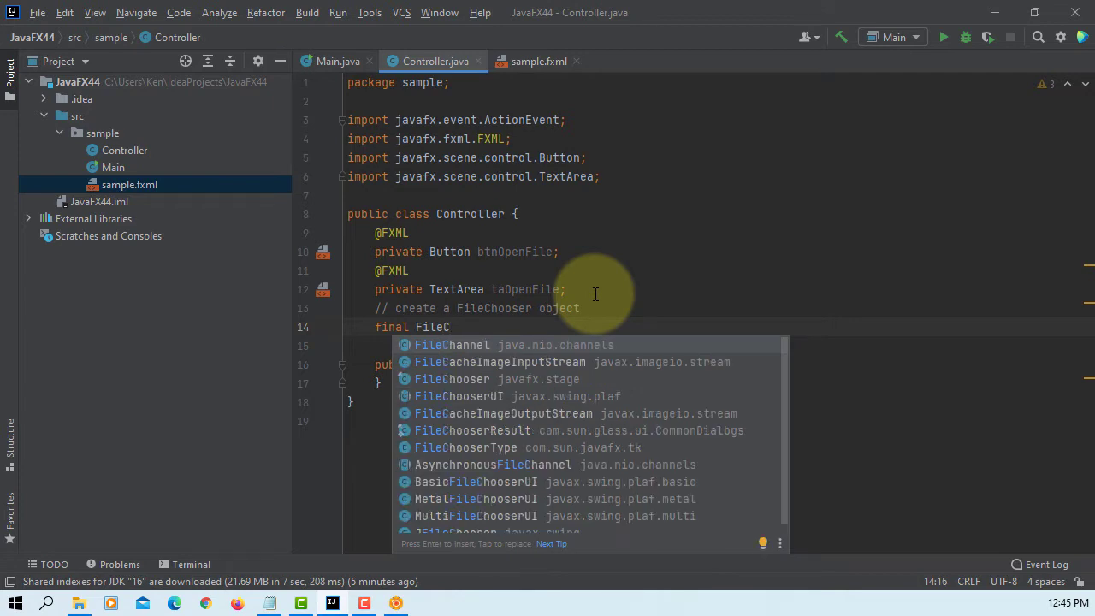
type("hooser fc = new File")
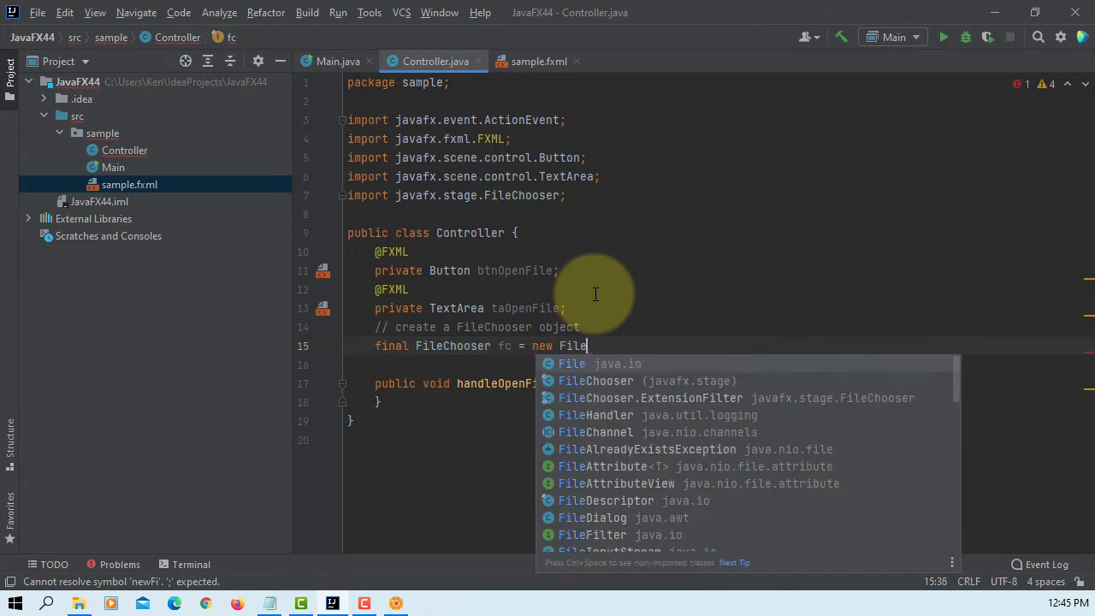
left_click(596, 380)
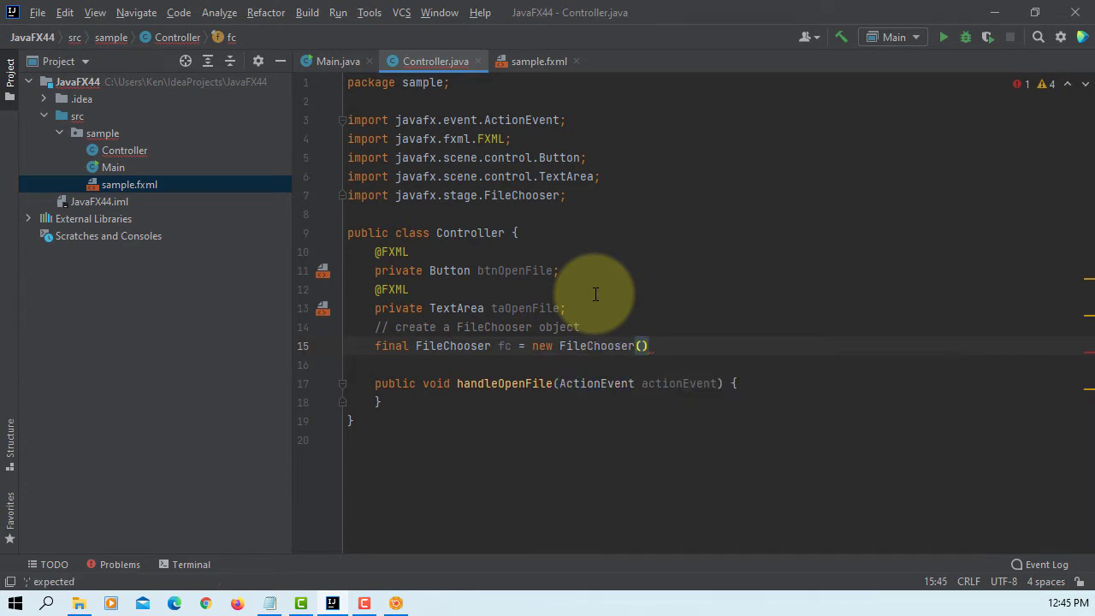
type(";")
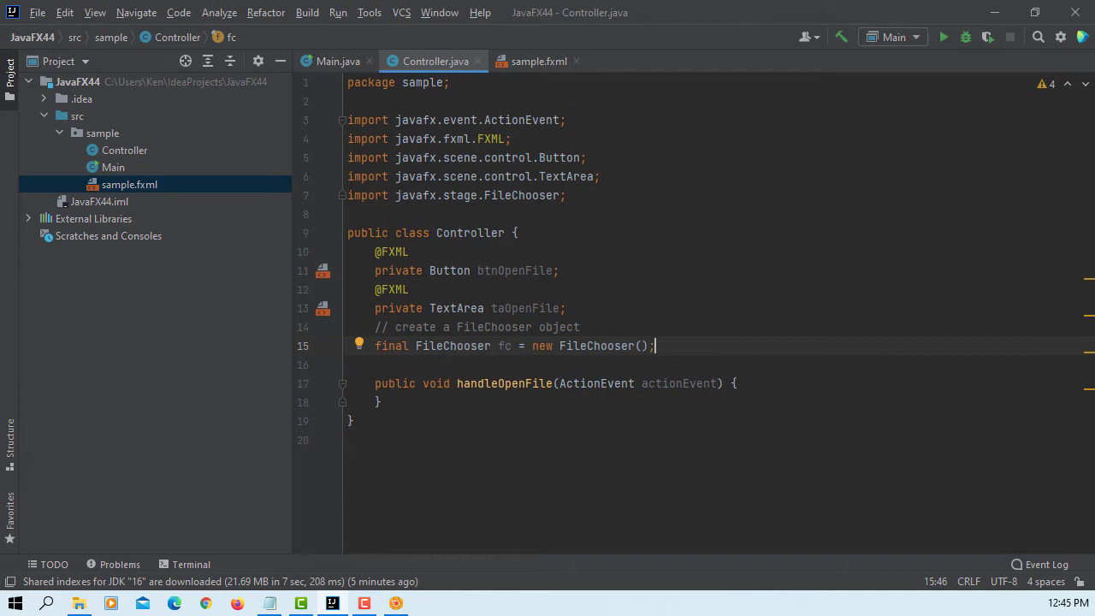
mouse_move(845, 417)
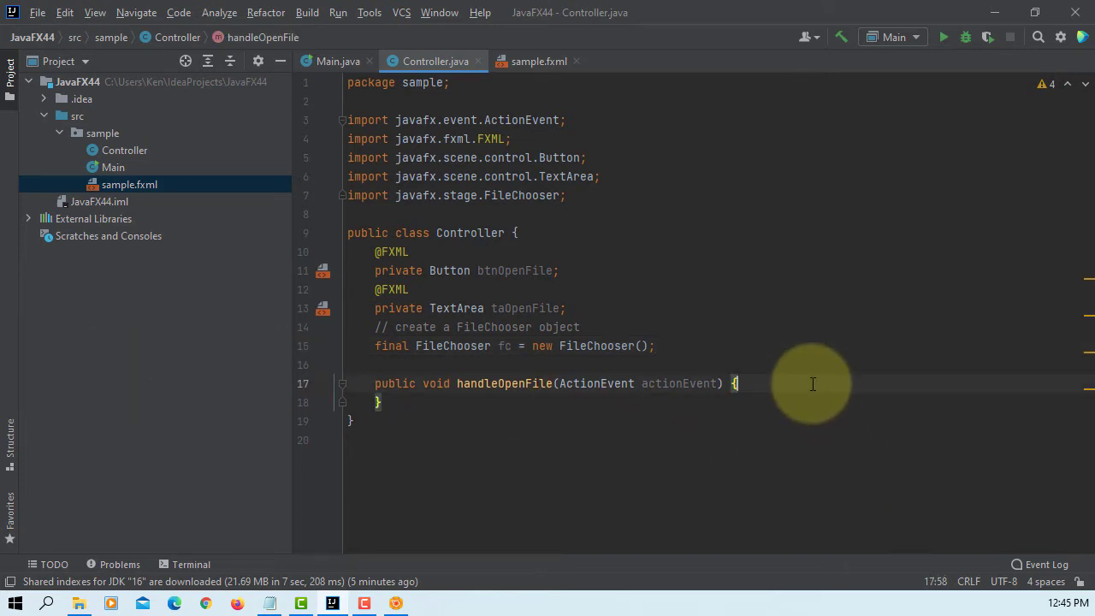
In handleOpenFile, set the chooser title with fc.setTitle("My File Chooser").
key("enter")
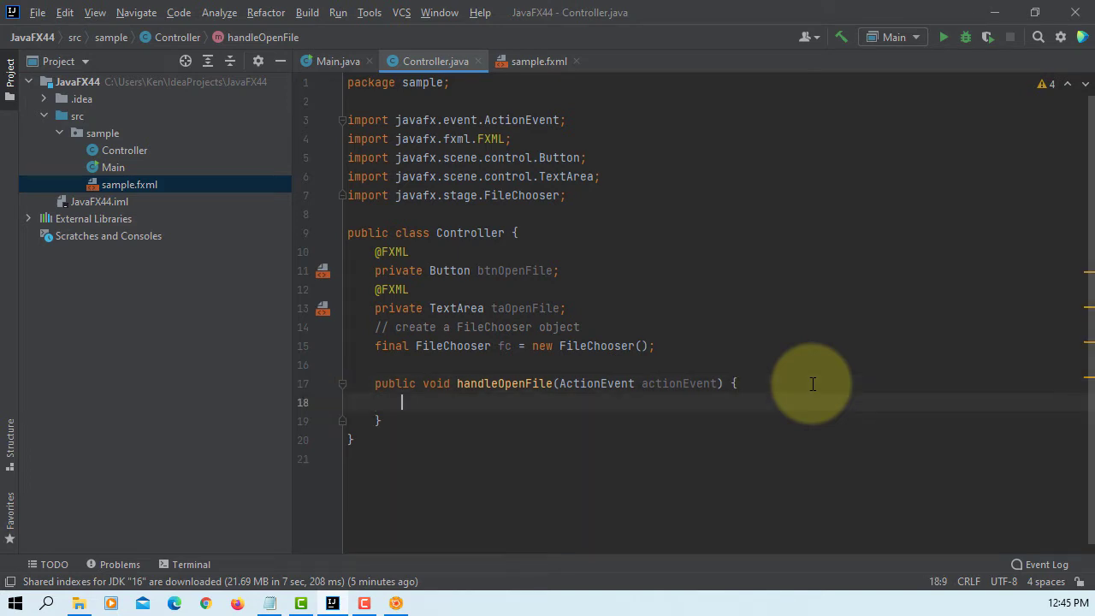
type("fc")
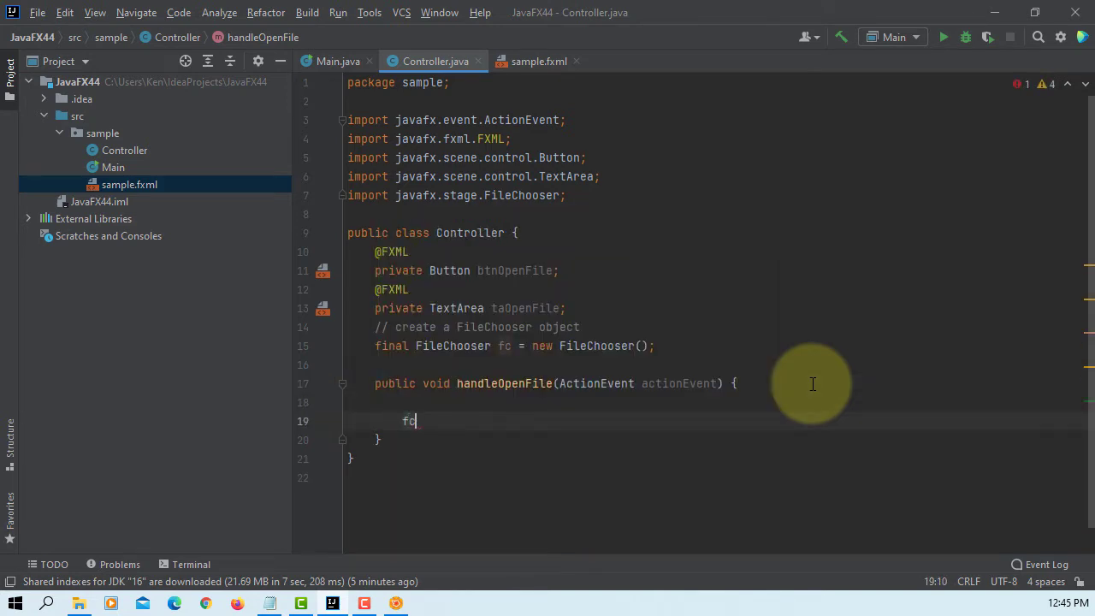
type(".setTitle(\"My File Cho\");")
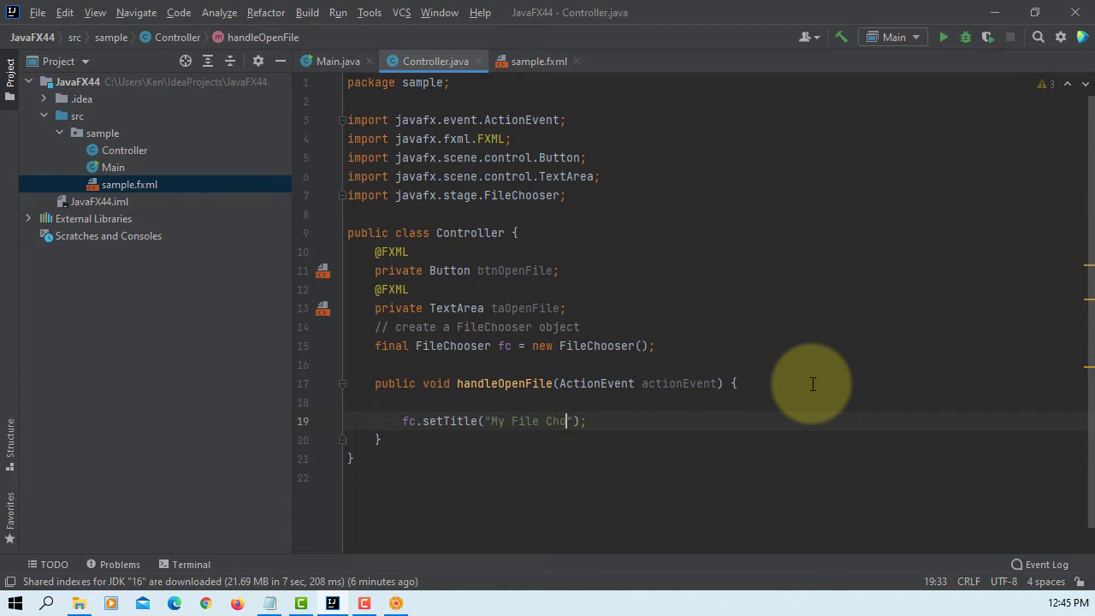
type("oser")
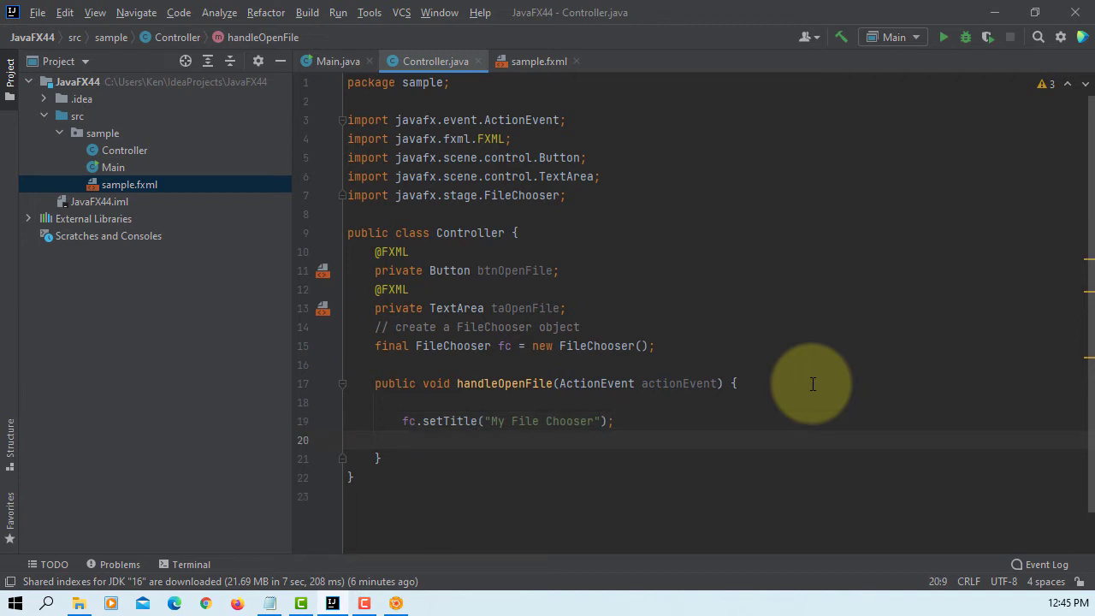
Add an ExtensionFilter "All Files" matching "*.*" via fc.getExtensionFilters().add.
type("fc.g")
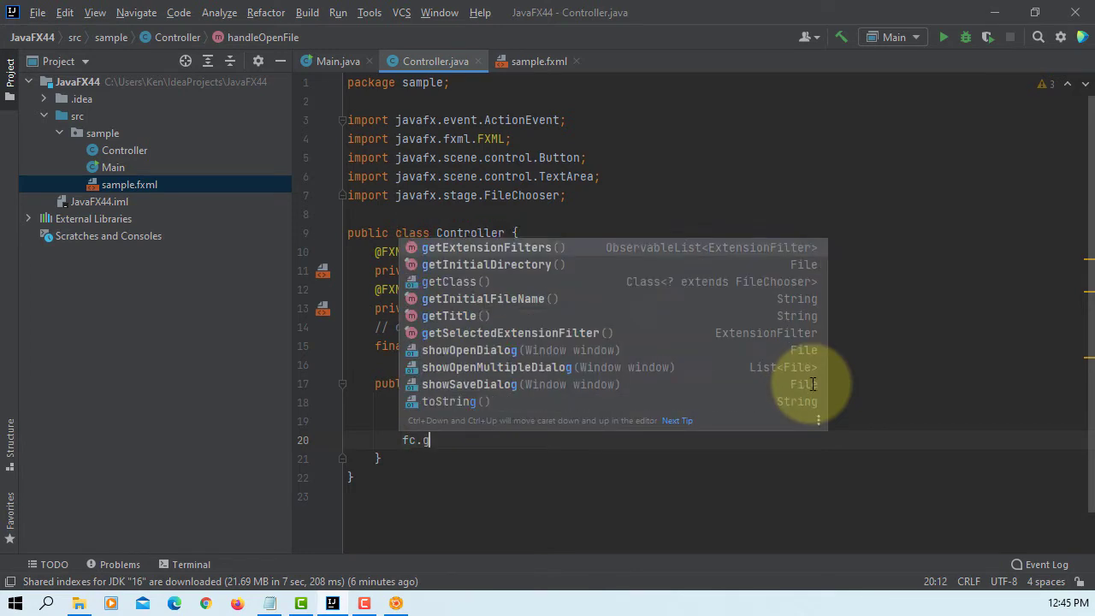
type("etExtensionFilters(")
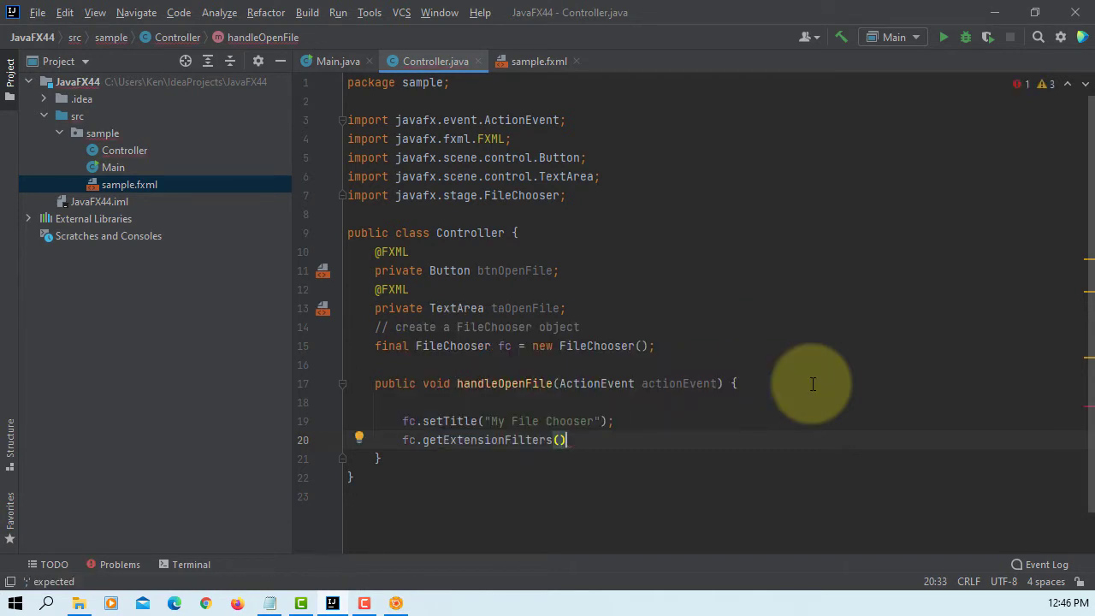
type(".add(new")
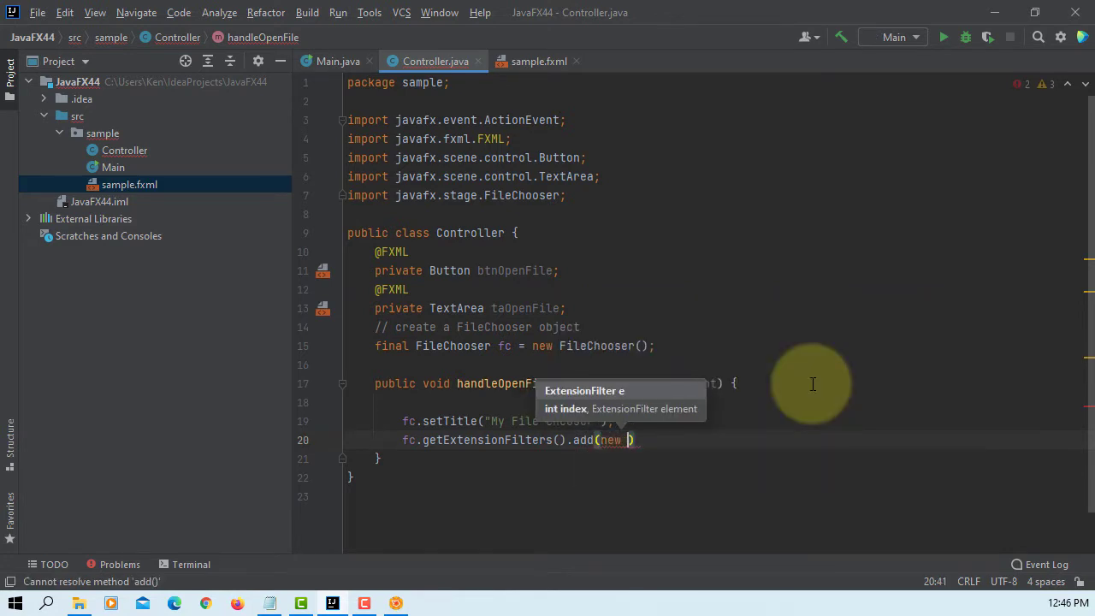
type("File")
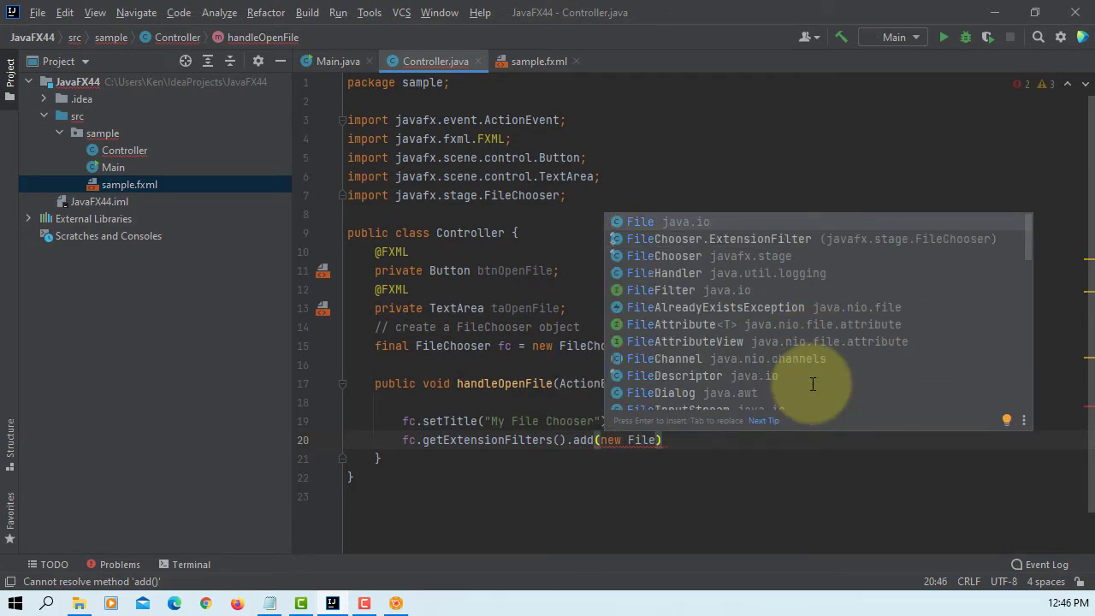
key("Escape")
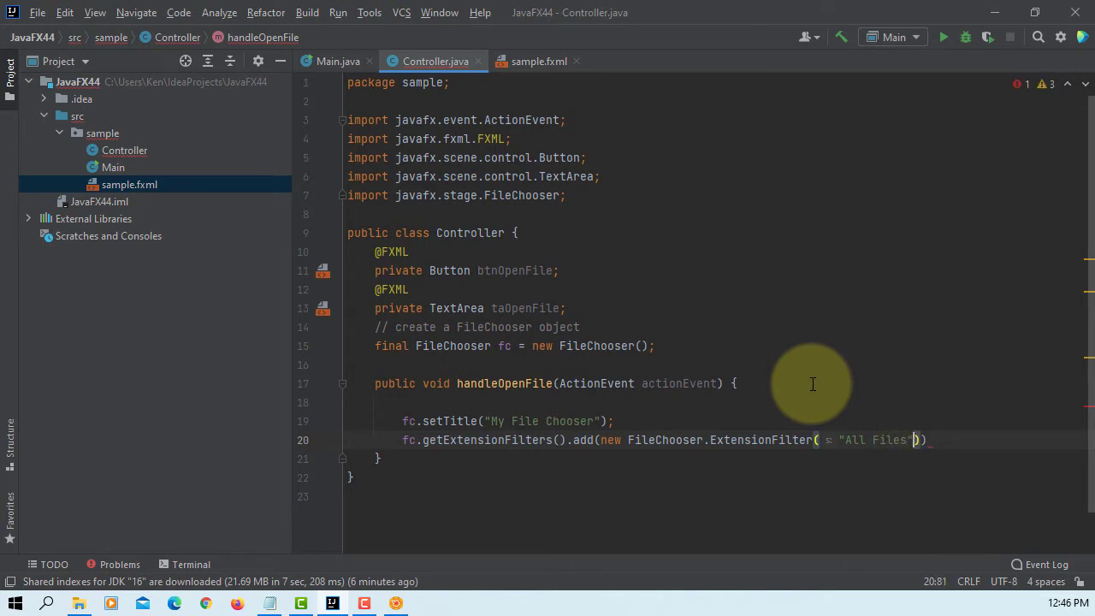
type(", \"*\"")
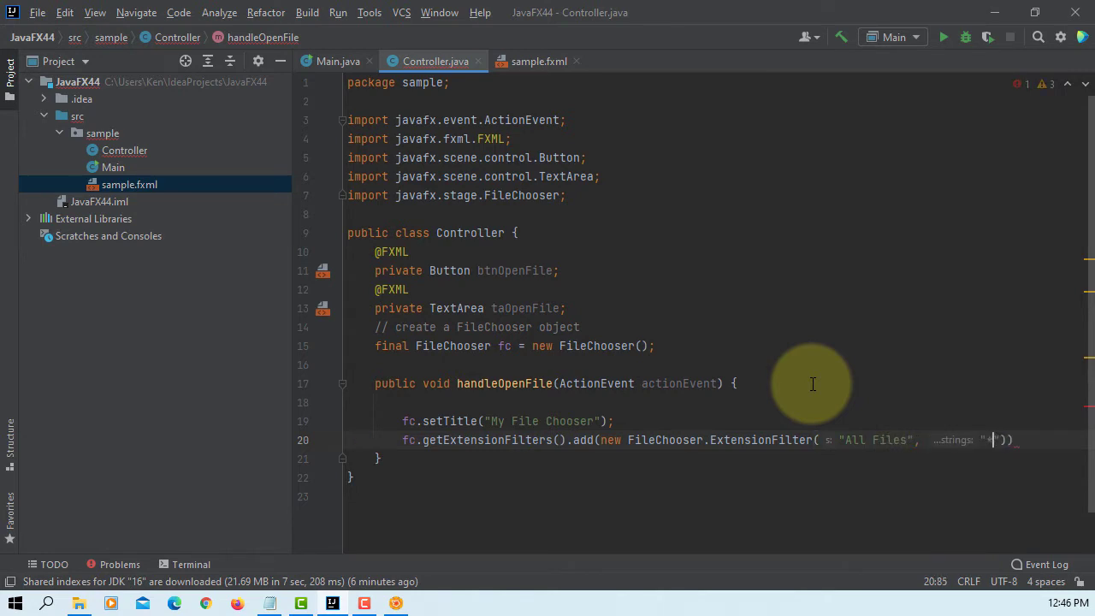
type(".*")
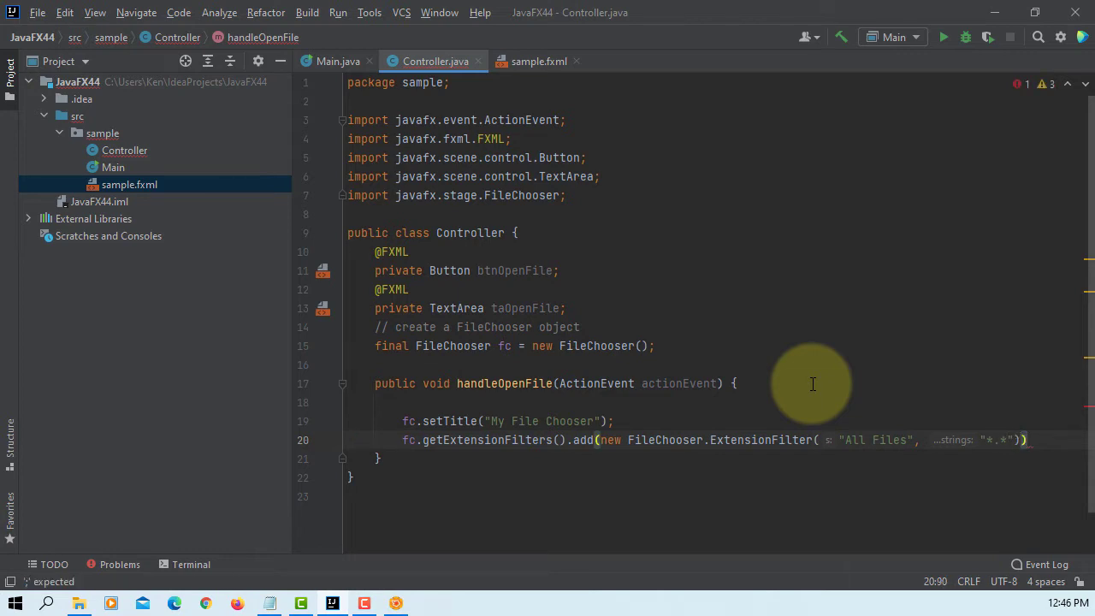
type(";")
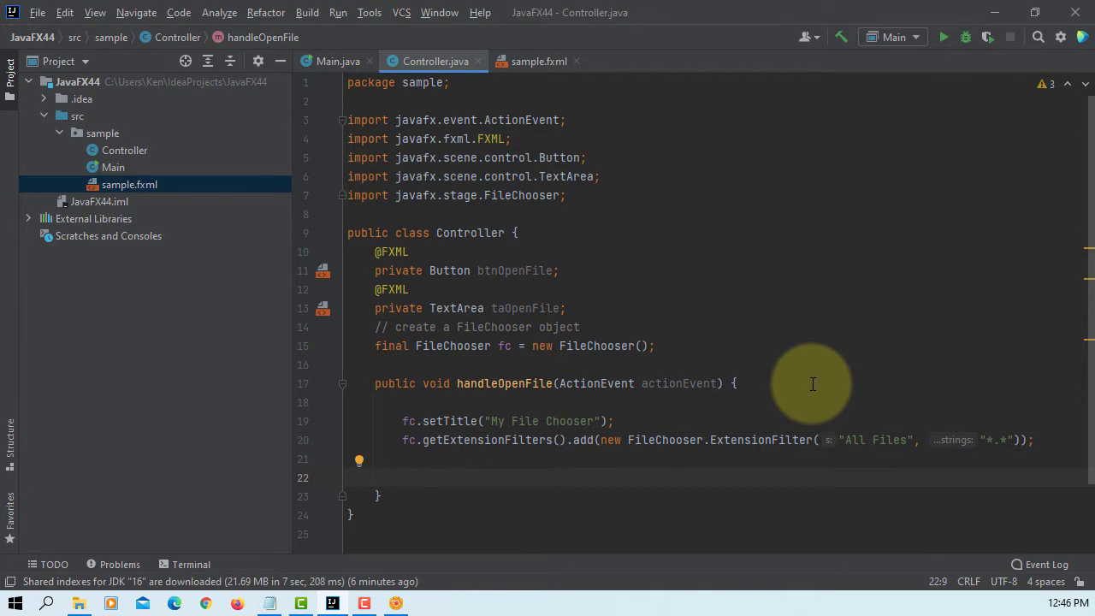
Store fc.showOpenDialog(null) in File file, importing java.io.File.
type("File file")
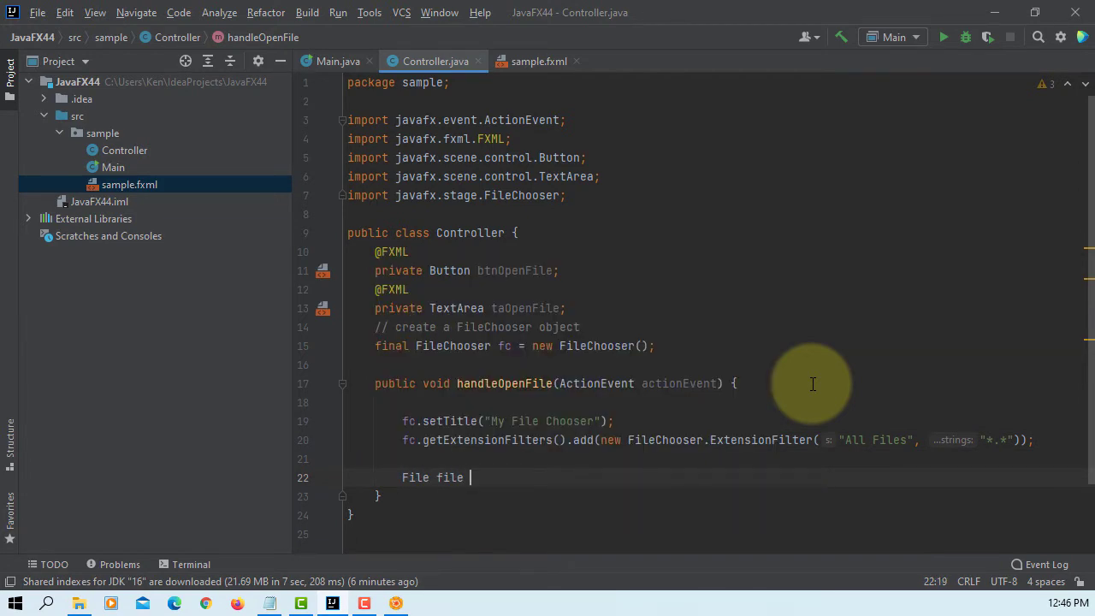
type("=")
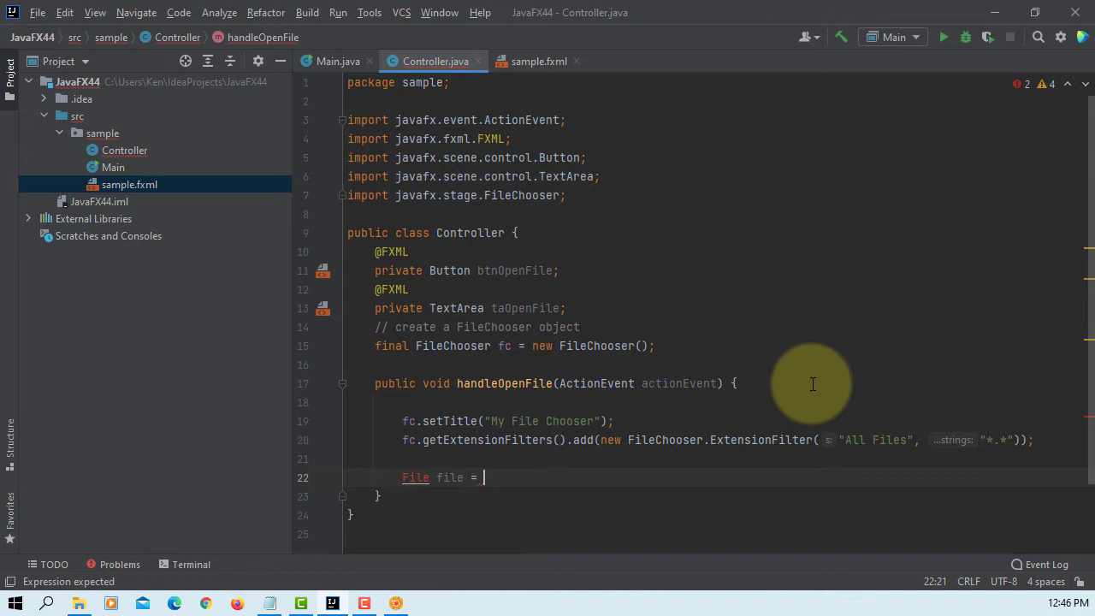
type("fc.")
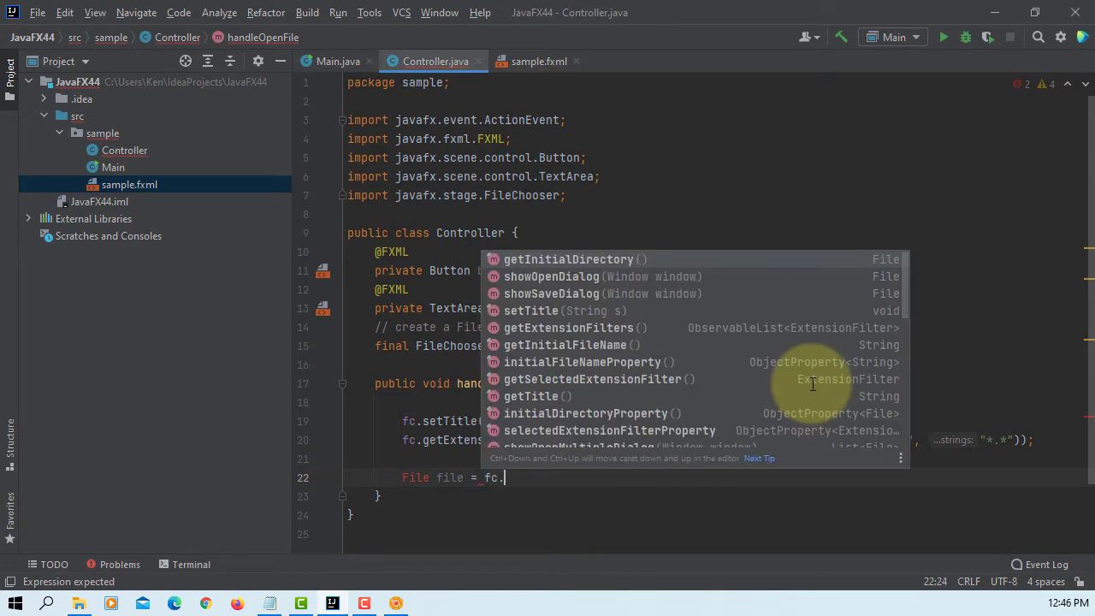
type("sho")
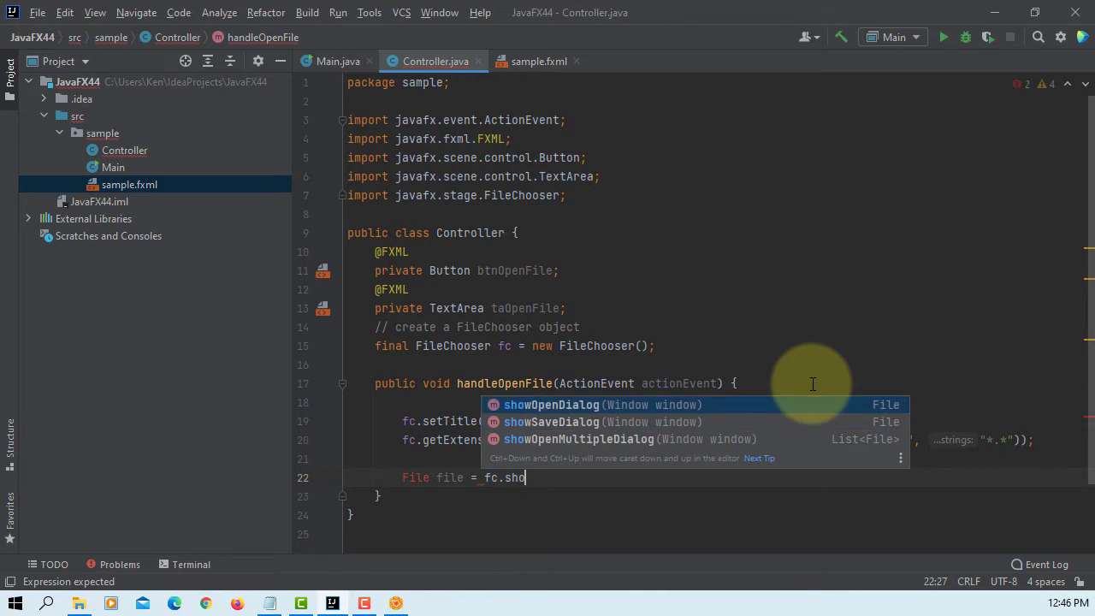
left_click(551, 405)
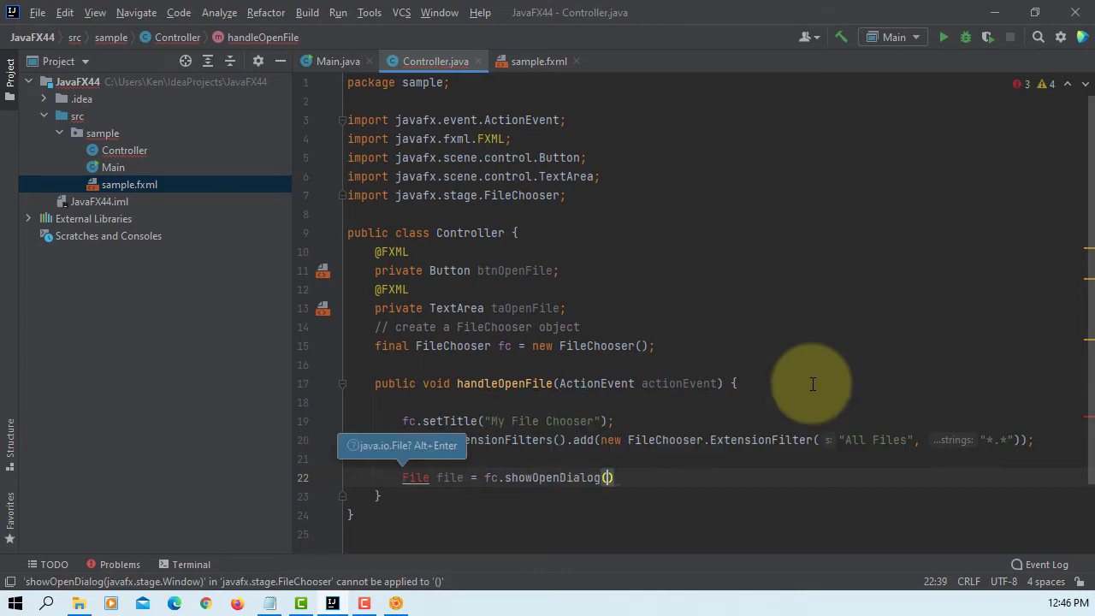
type("null")
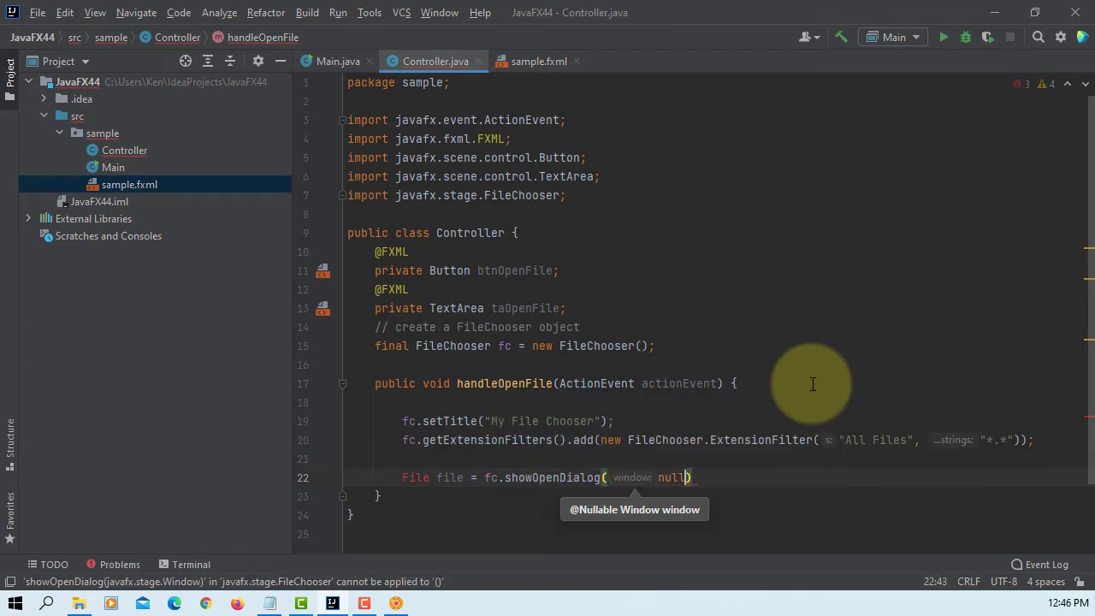
type(";")
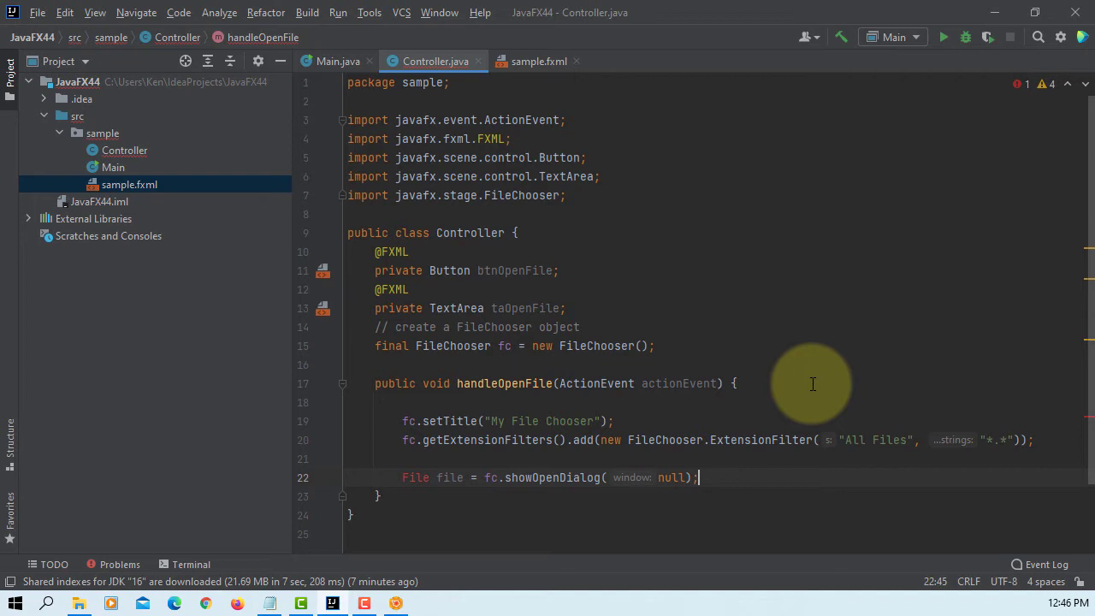
key("enter")
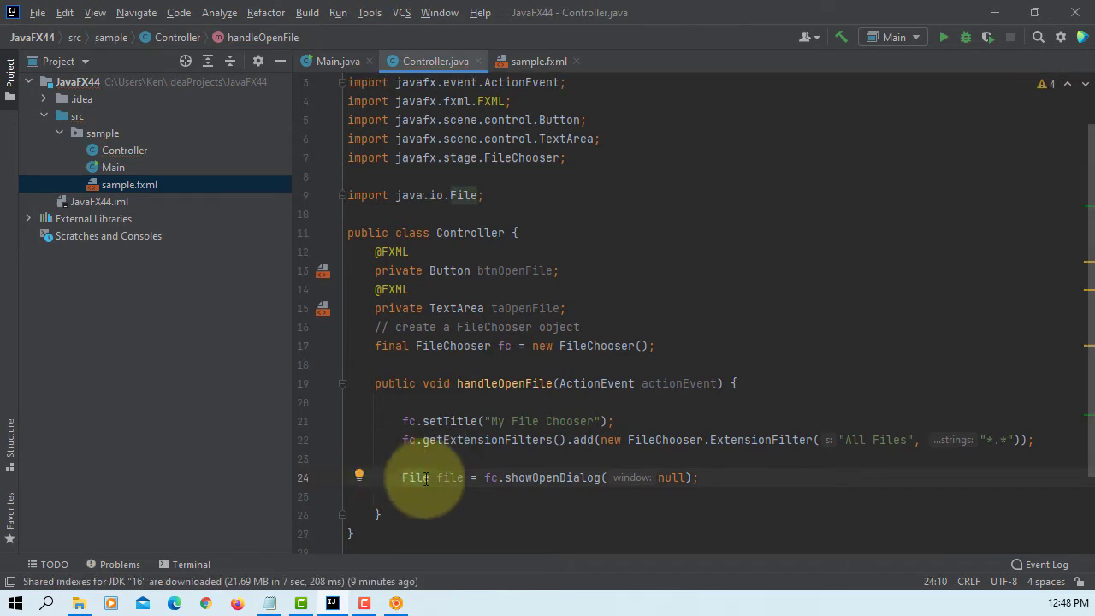
Append file.getAbsolutePath() plus a newline to taOpenFile.
type("taOpenFile")
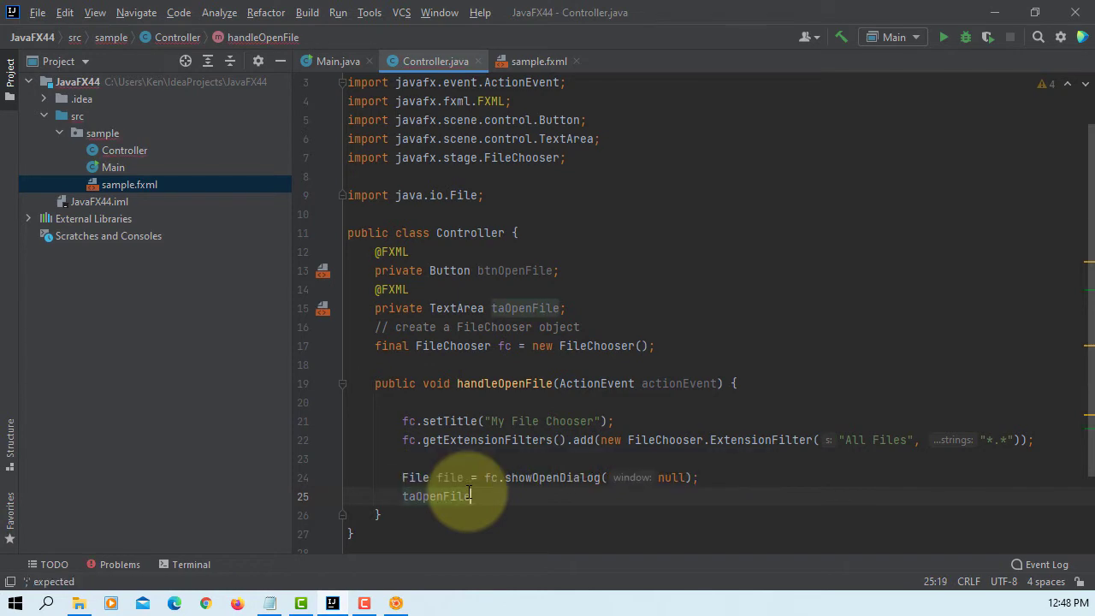
type(".appendText();")
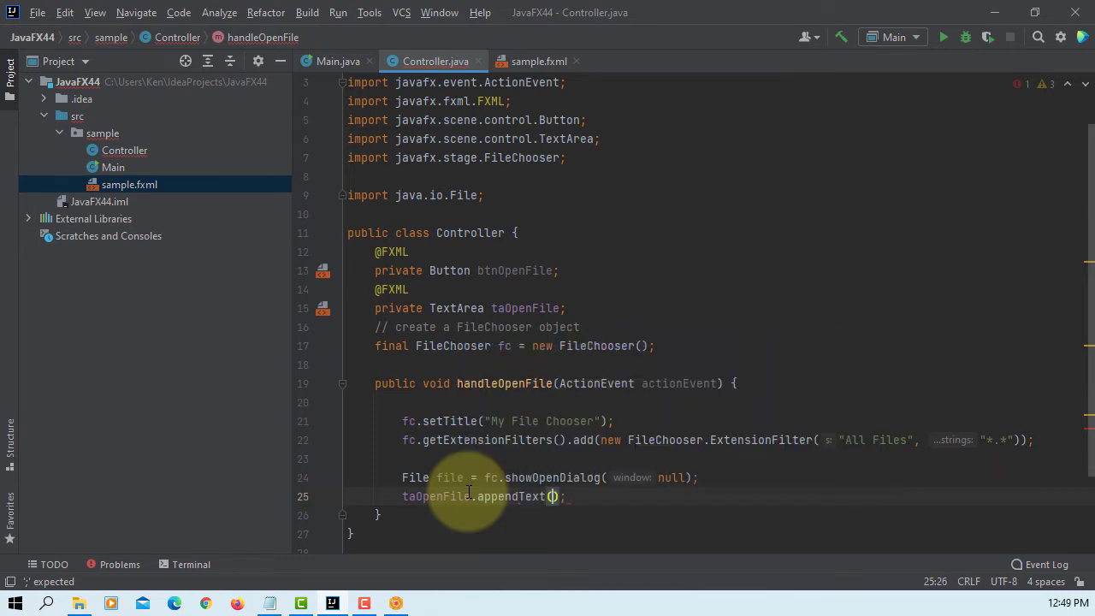
type("file.")
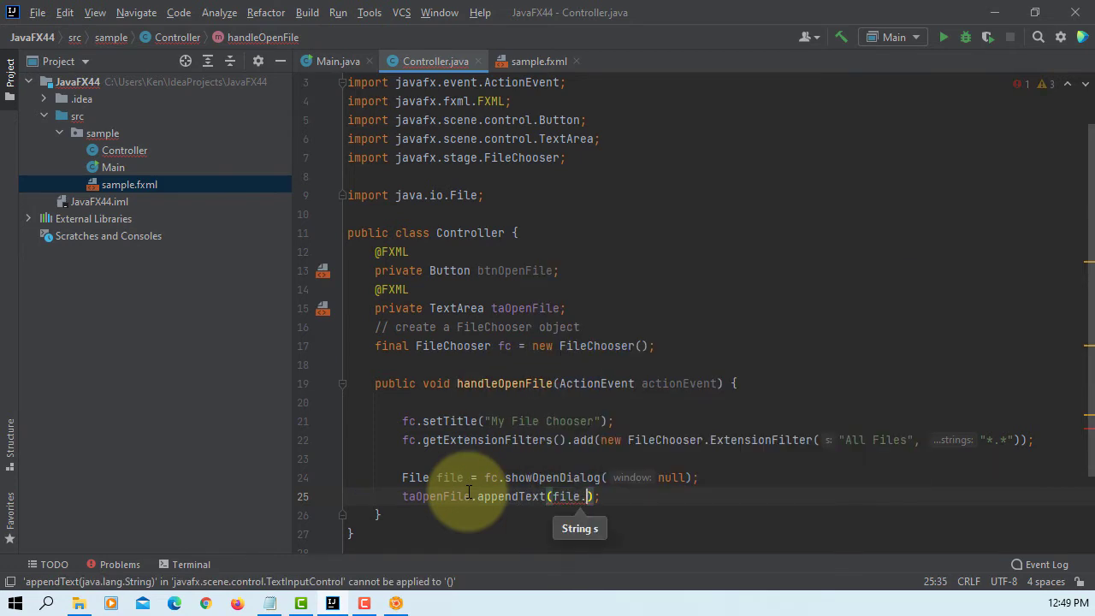
type("getAbsolutePath() + \"\\n")
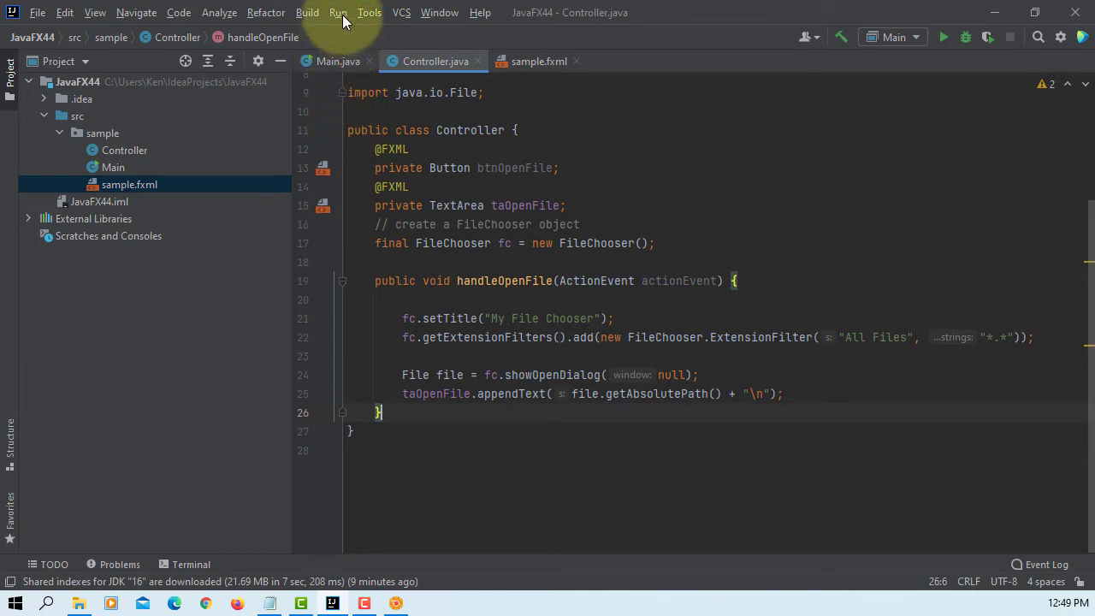
Build the JavaFX44 project with Build > Build Project.
left_click(307, 12)
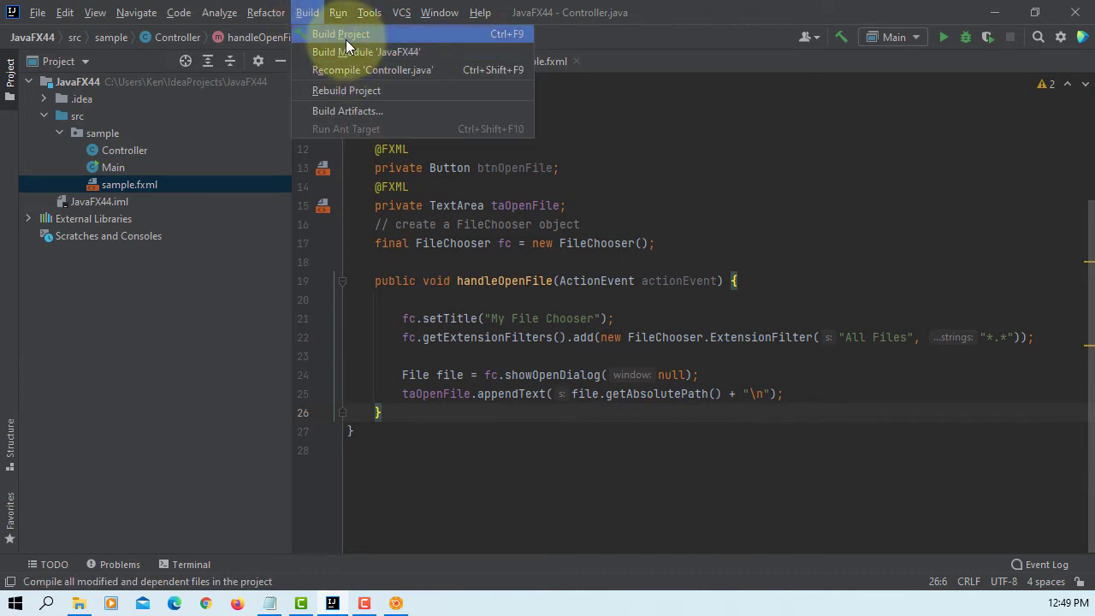
left_click(341, 34)
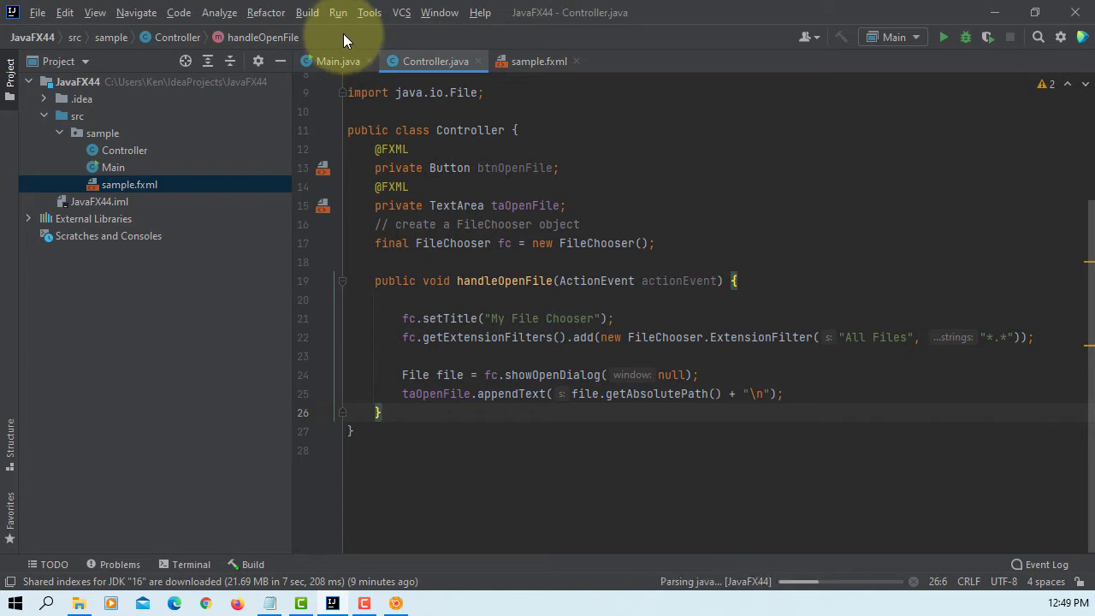
left_click(338, 12)
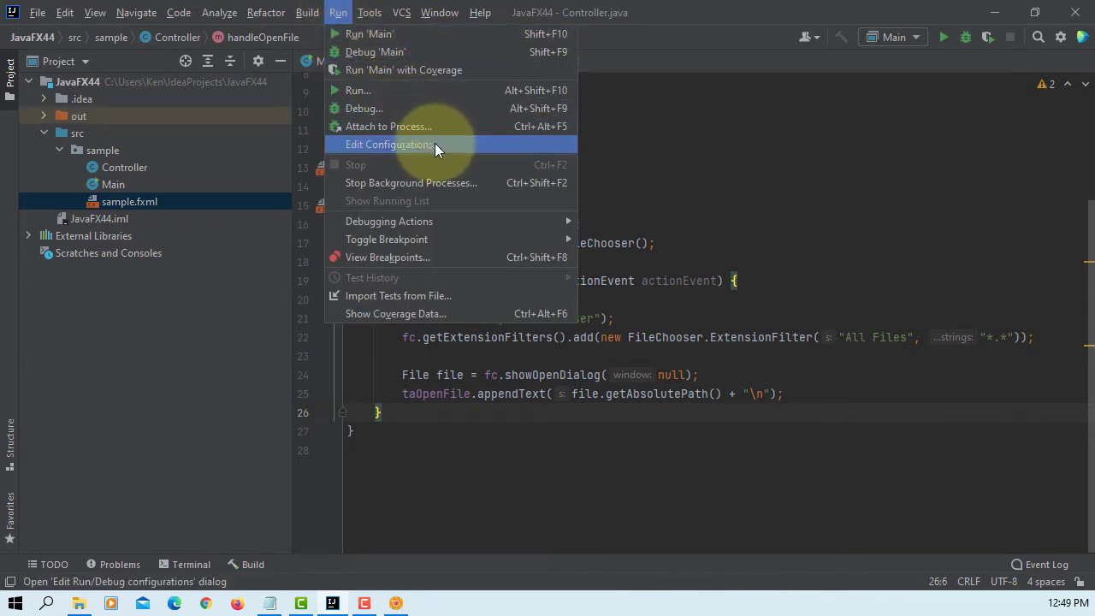
Give Main VM options --module-path javafx-sdk-16\lib --add-modules javafx.controls,javafx.fxml.
left_click(387, 143)
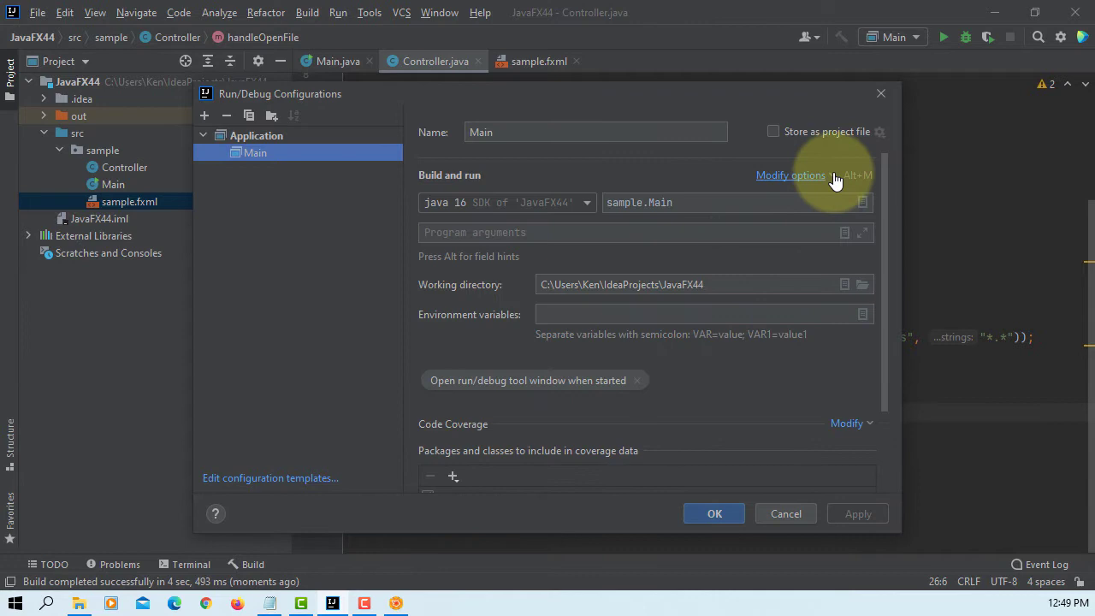
left_click(791, 175)
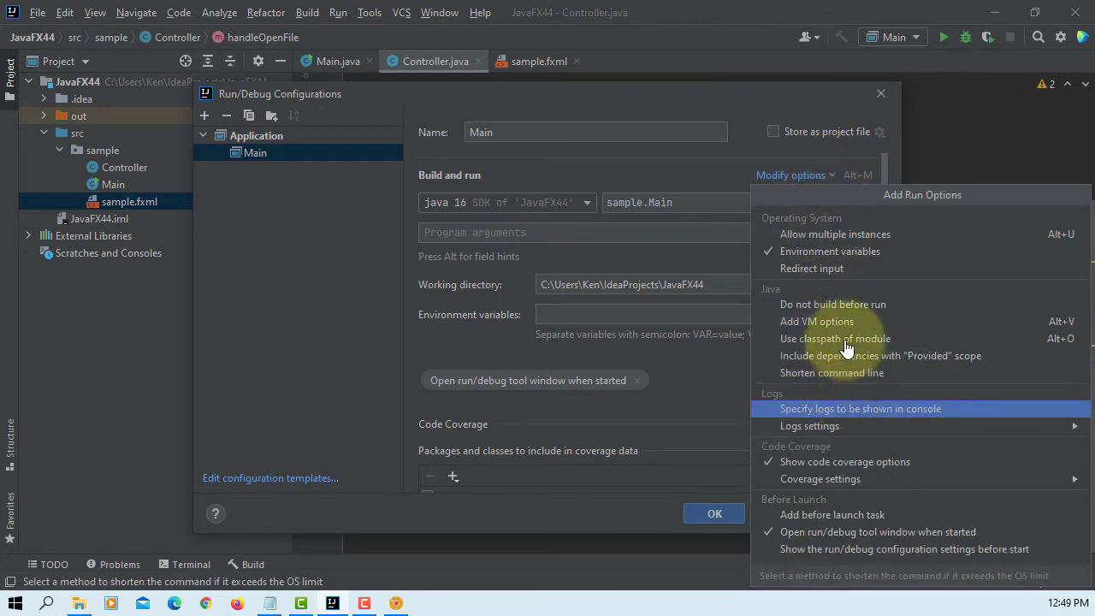
left_click(816, 321)
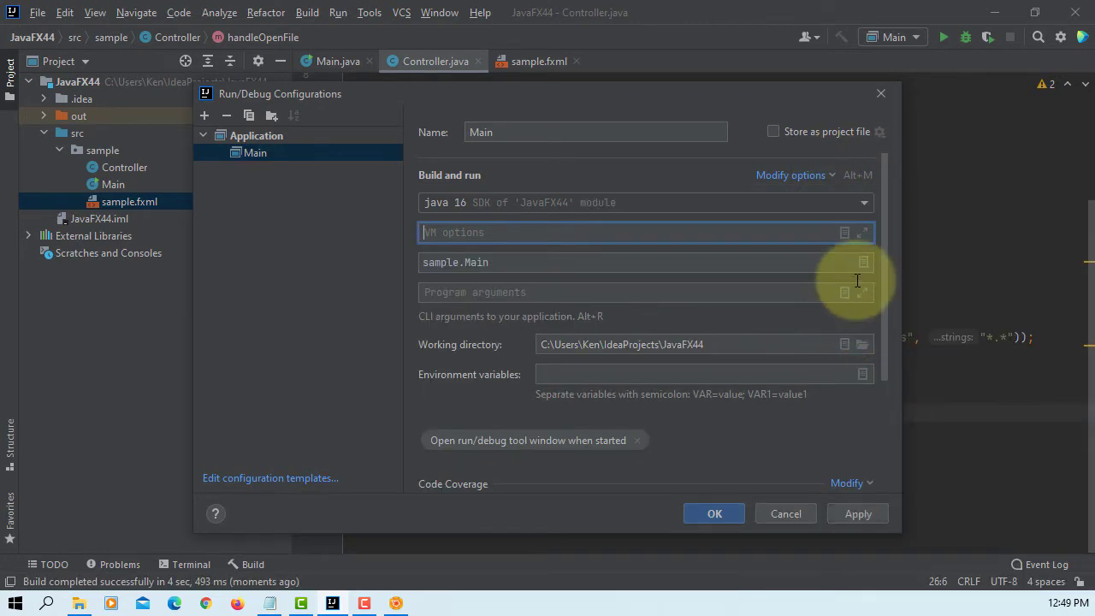
left_click(861, 232)
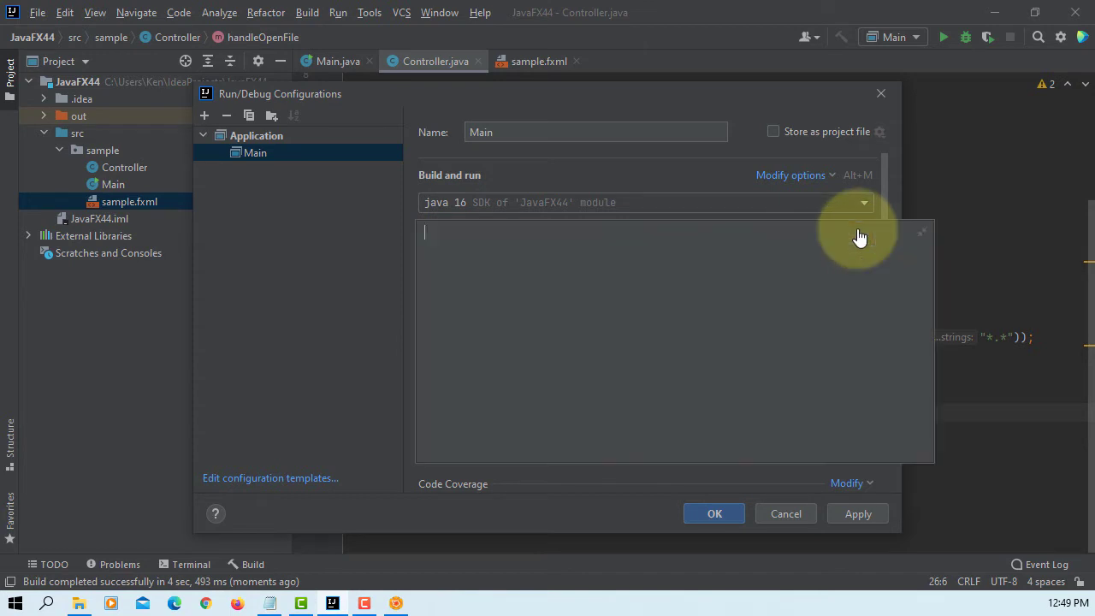
type("--module-path \"C:\\Program Files\\Java\\javafx-sdk-16\\lib\" --add-modules javafx.controls,javafx.fxml")
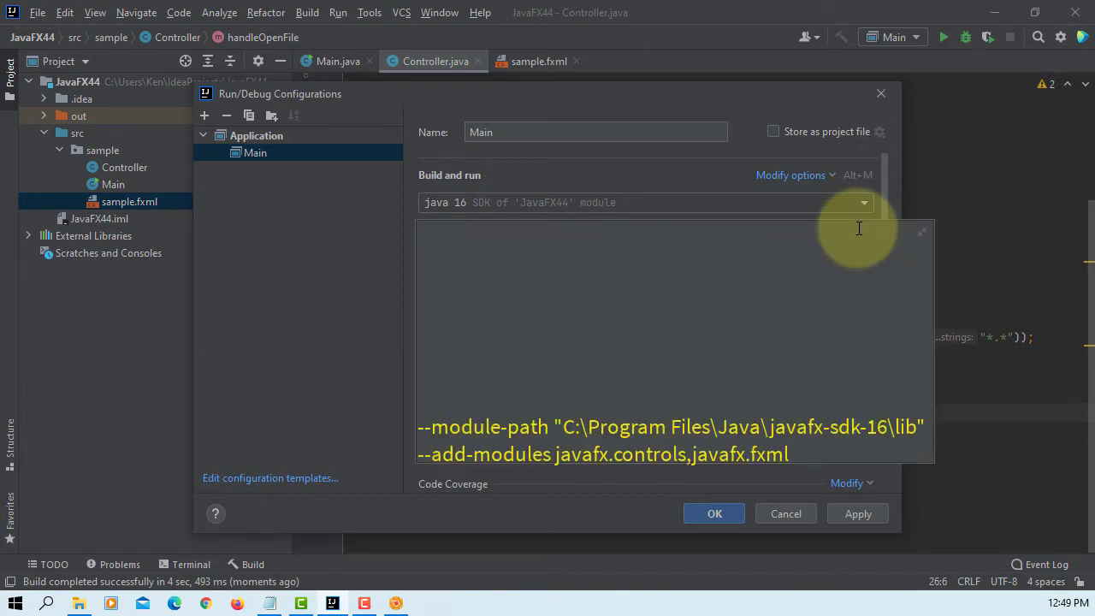
type("--module-path \"C:\\Program Files\\Java\\javafx-sdk-16\\lib")
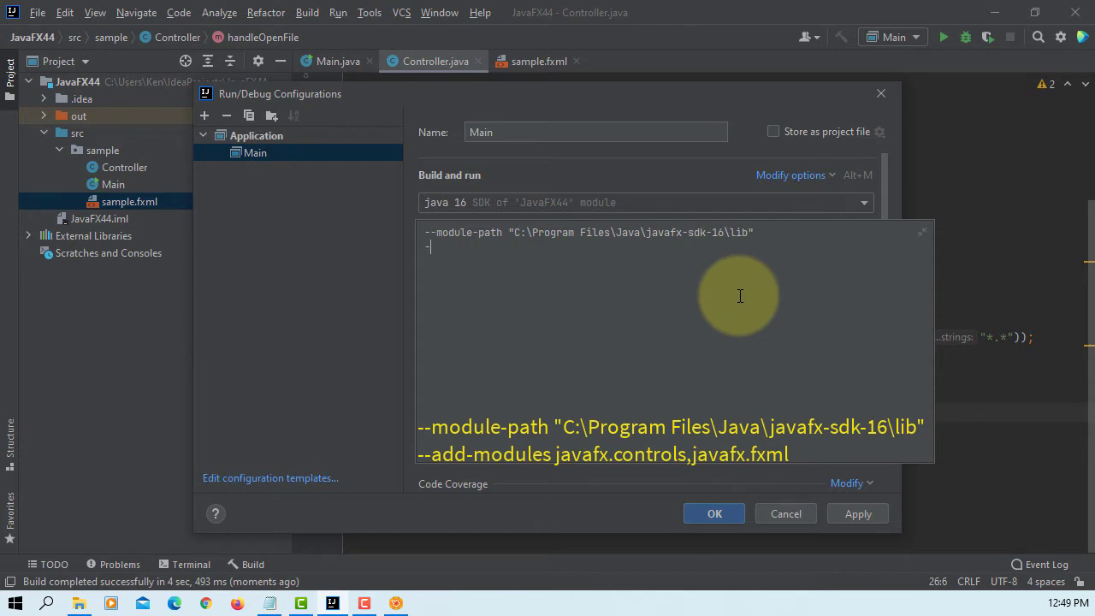
type("-add-m")
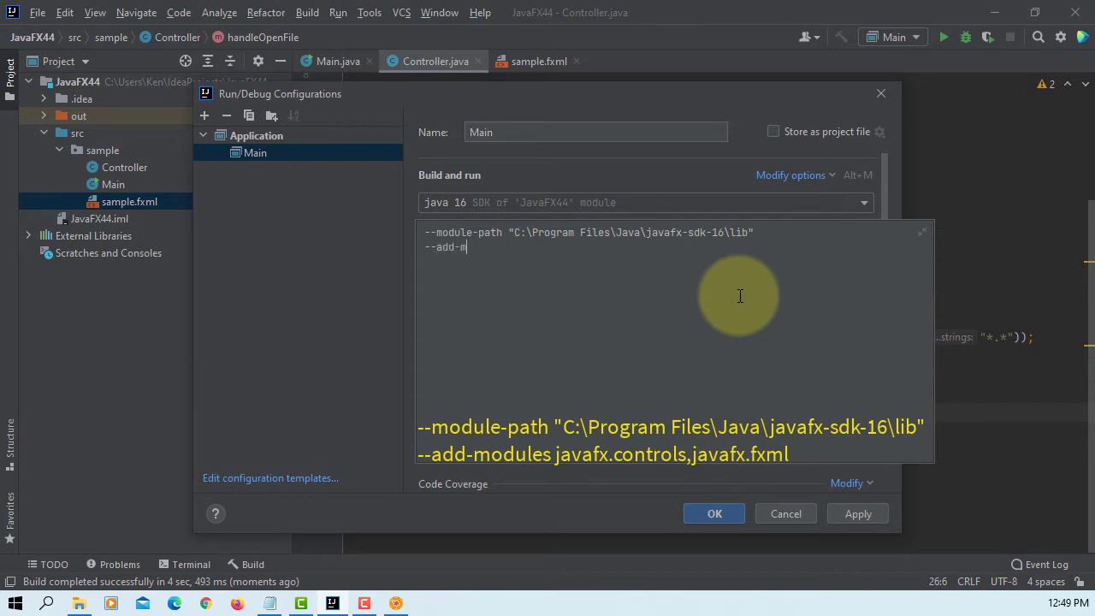
type("odules")
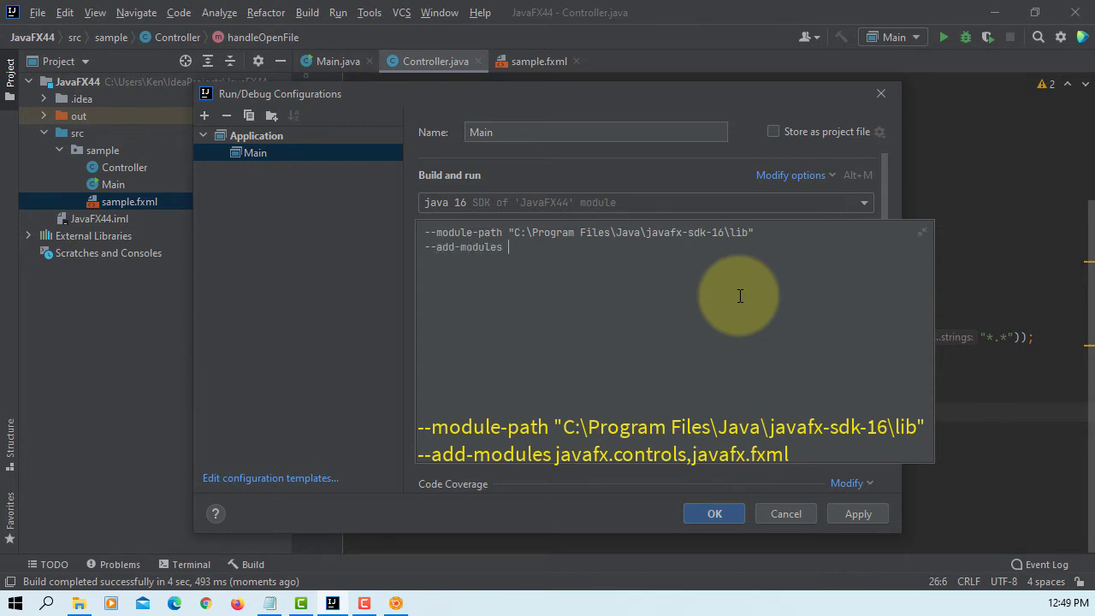
type("javafx.co")
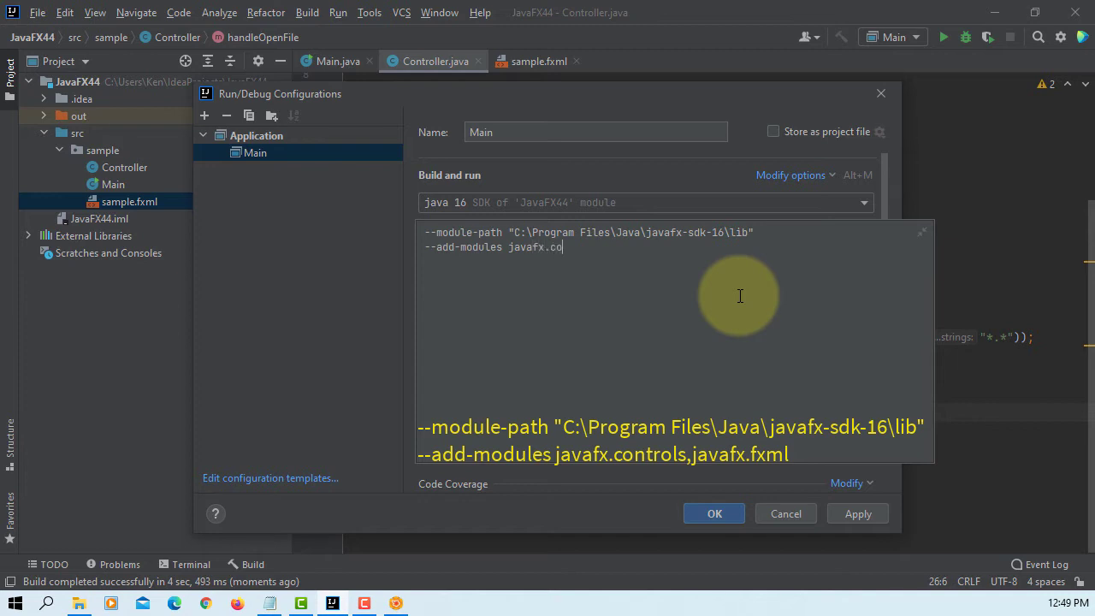
type("ntrols,jav")
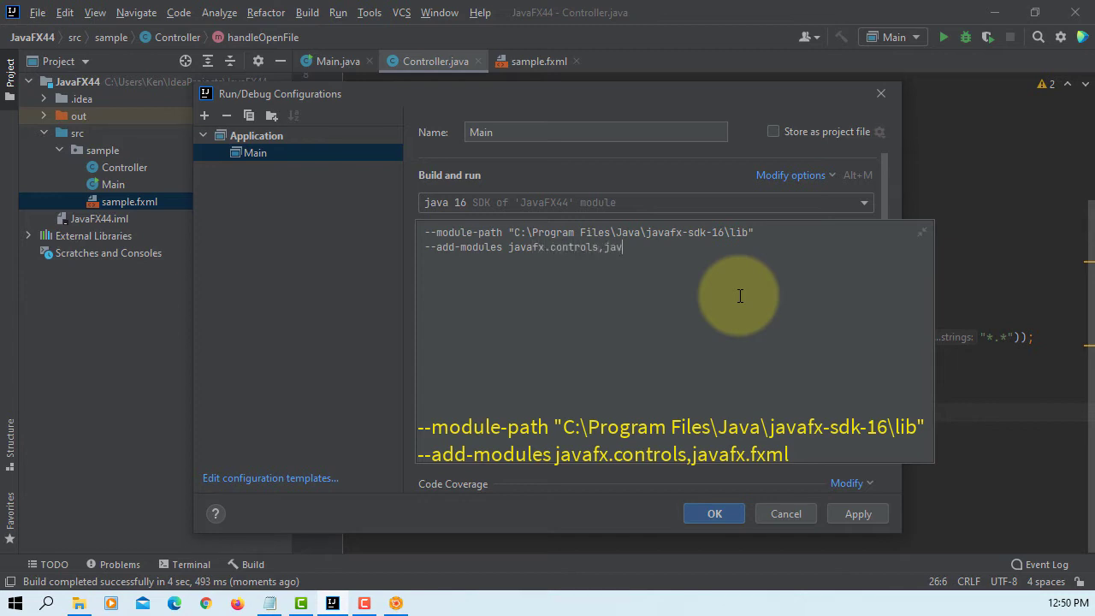
type("afx.fxml")
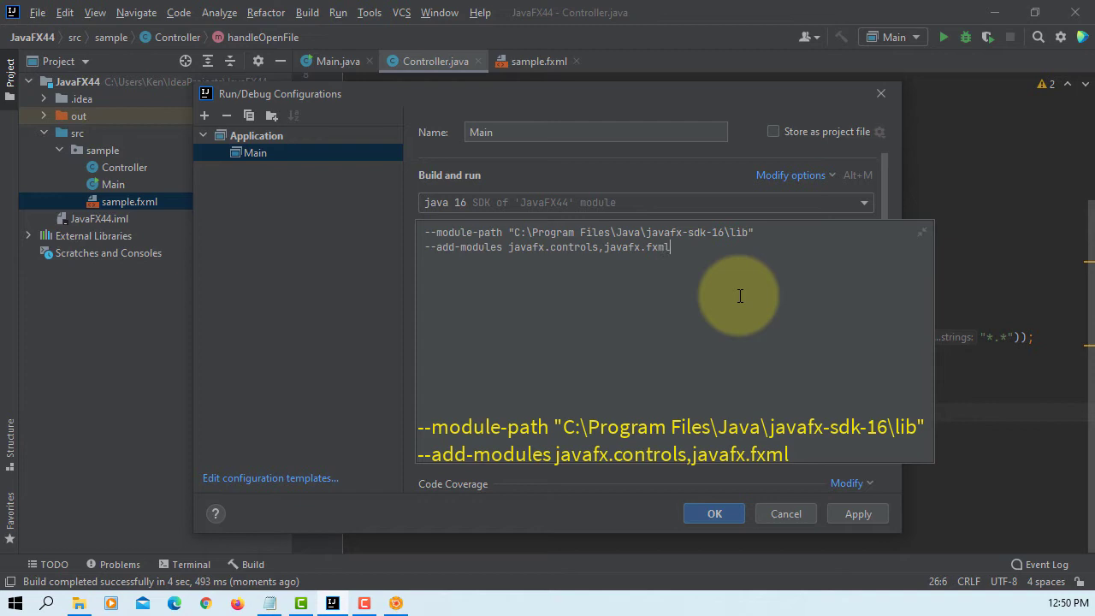
left_click(857, 513)
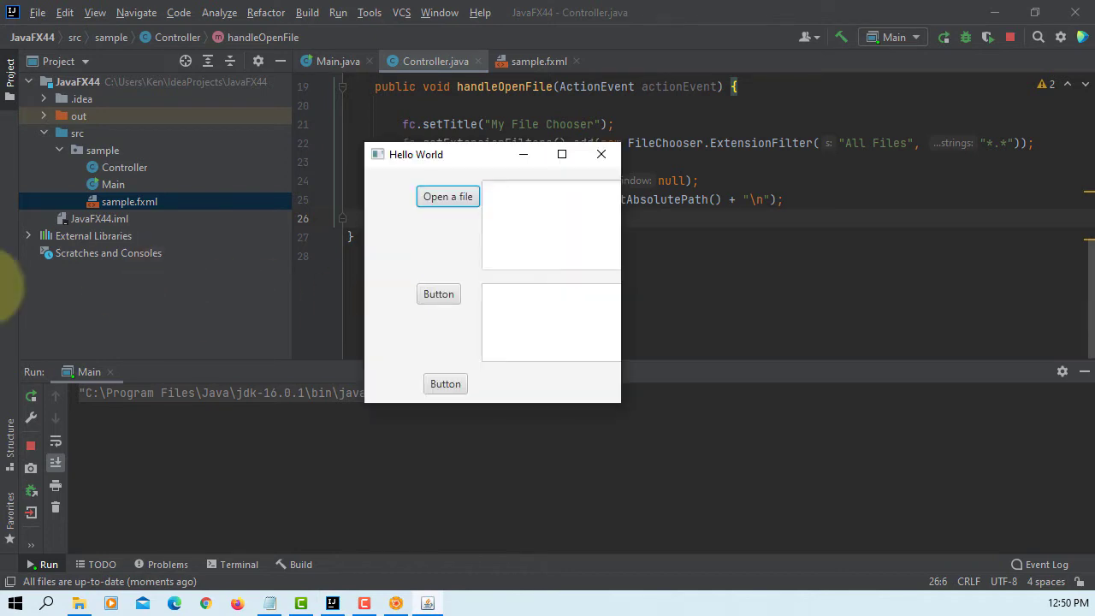
mouse_move(448, 196)
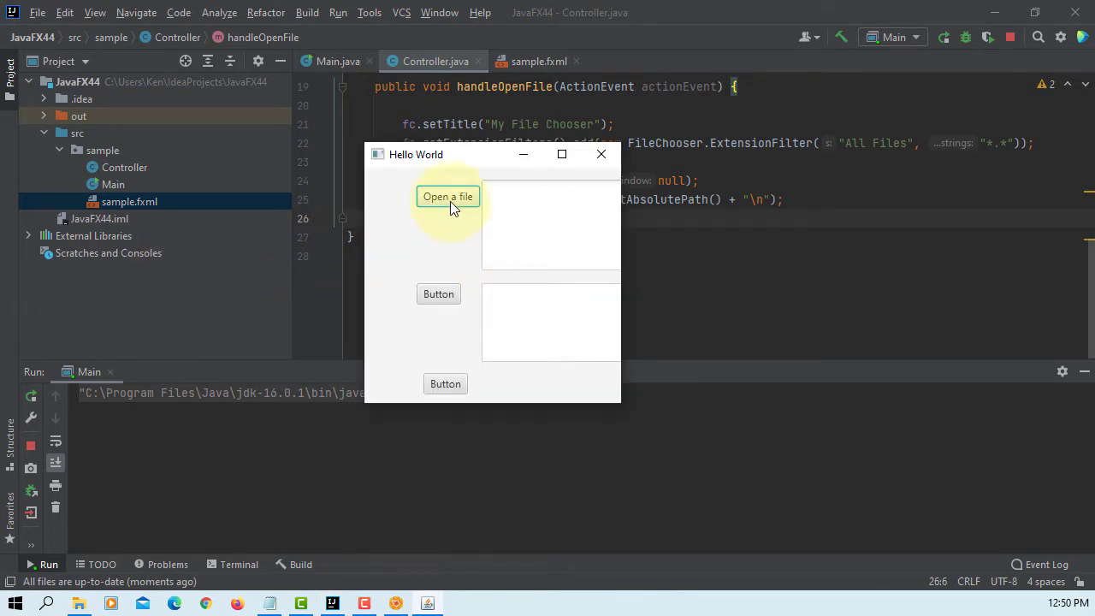
Open pexels-francesco-ungaro-281260.jpg and pexels-k-zoltan-544554.jpg in the demo, then close it.
left_click(447, 197)
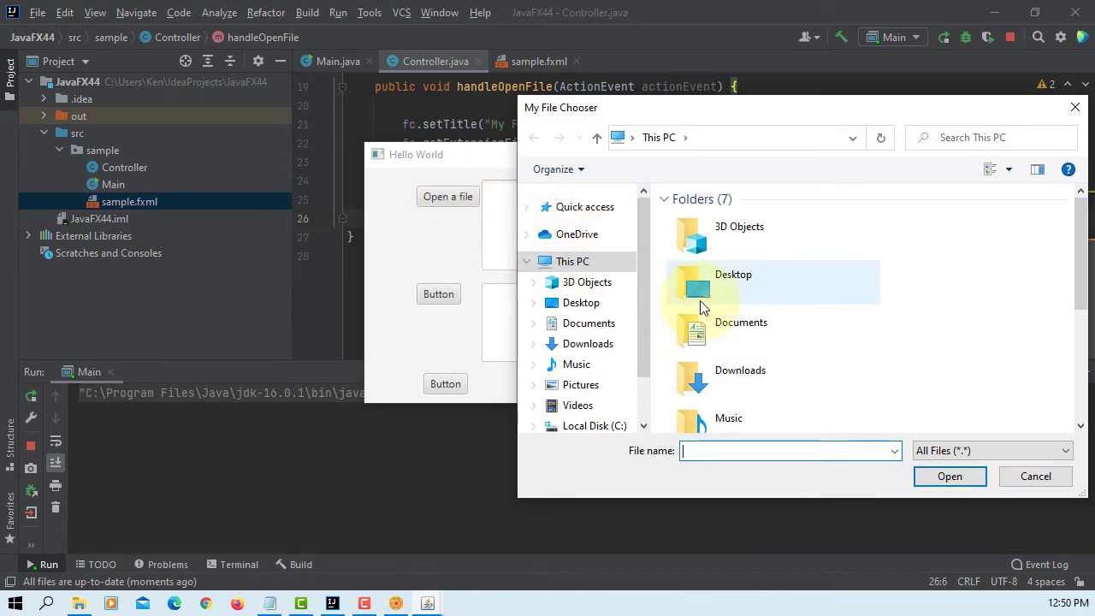
mouse_move(816, 299)
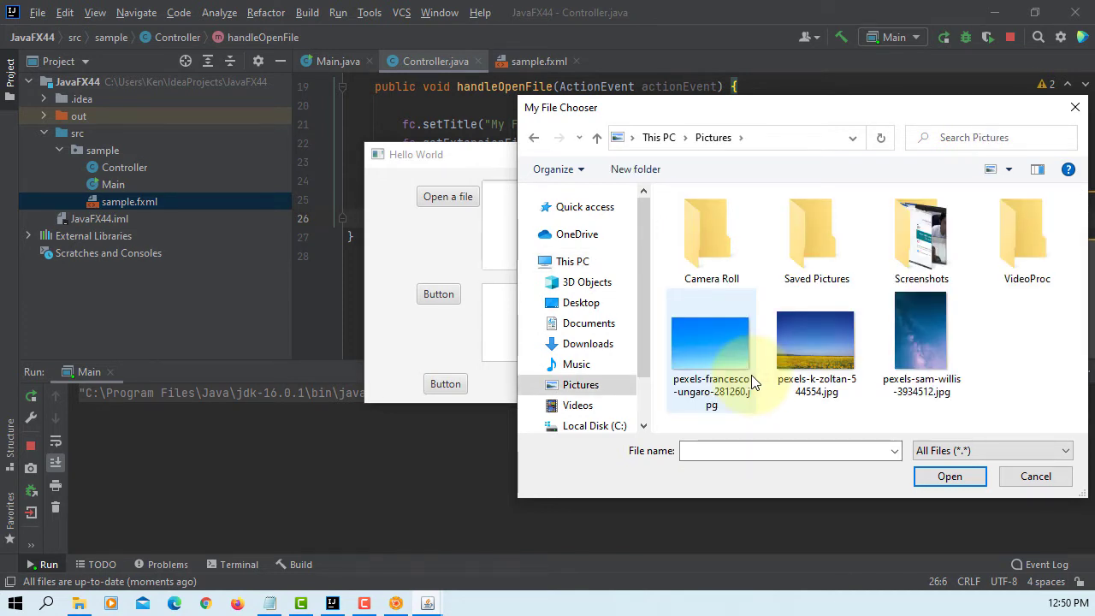
left_click(711, 342)
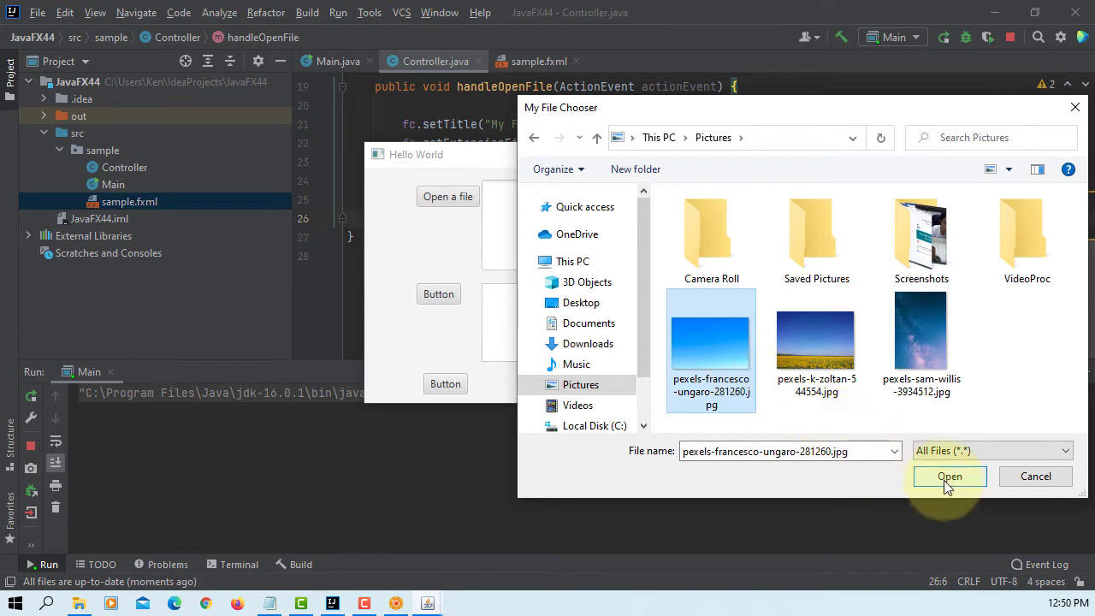
left_click(949, 476)
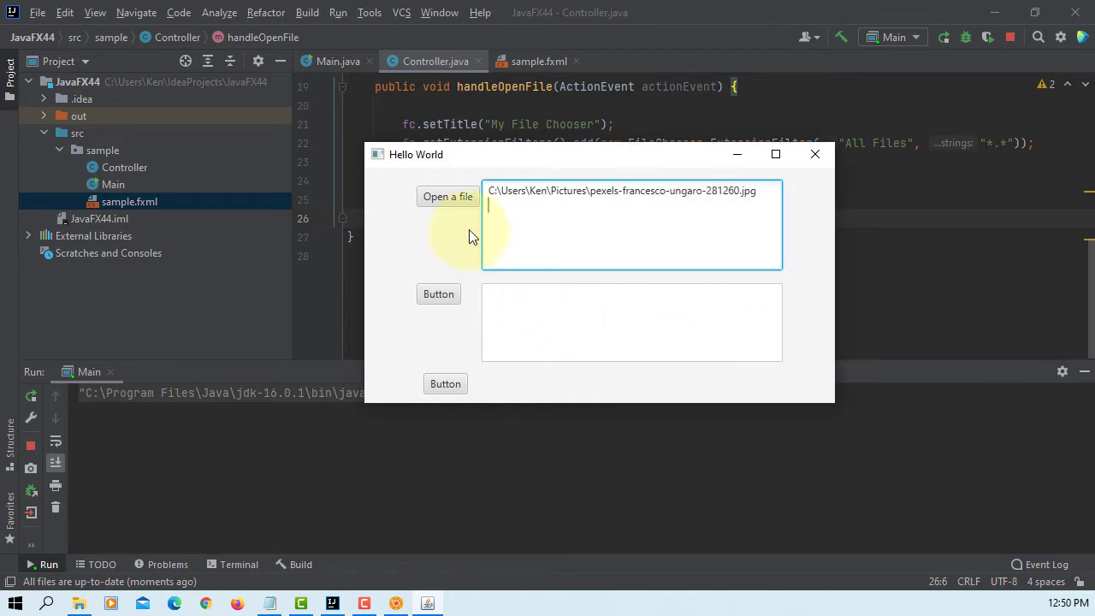
left_click(447, 196)
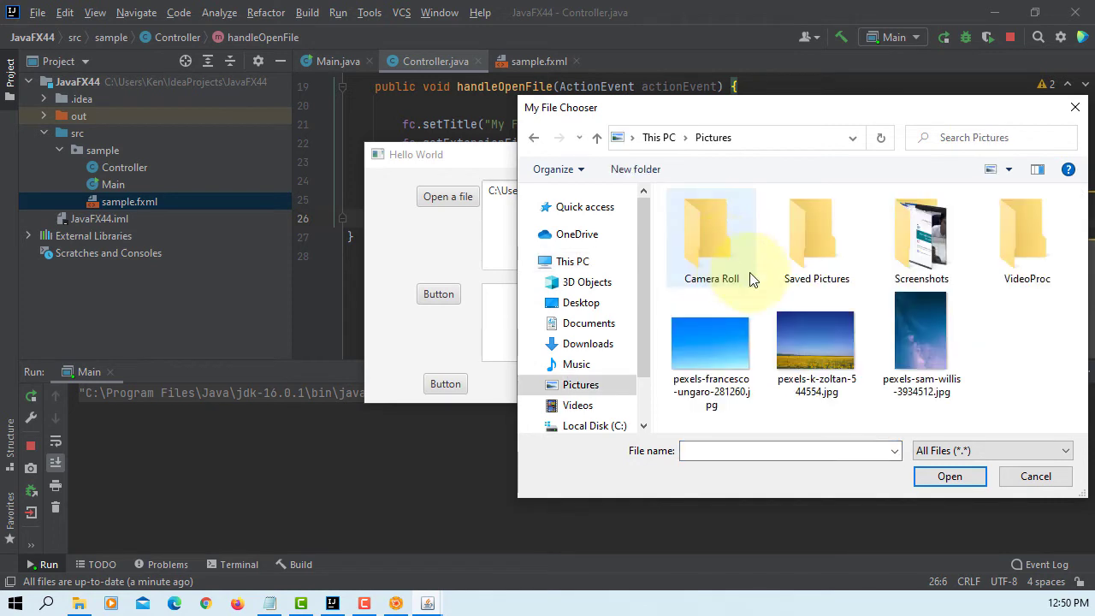
left_click(950, 476)
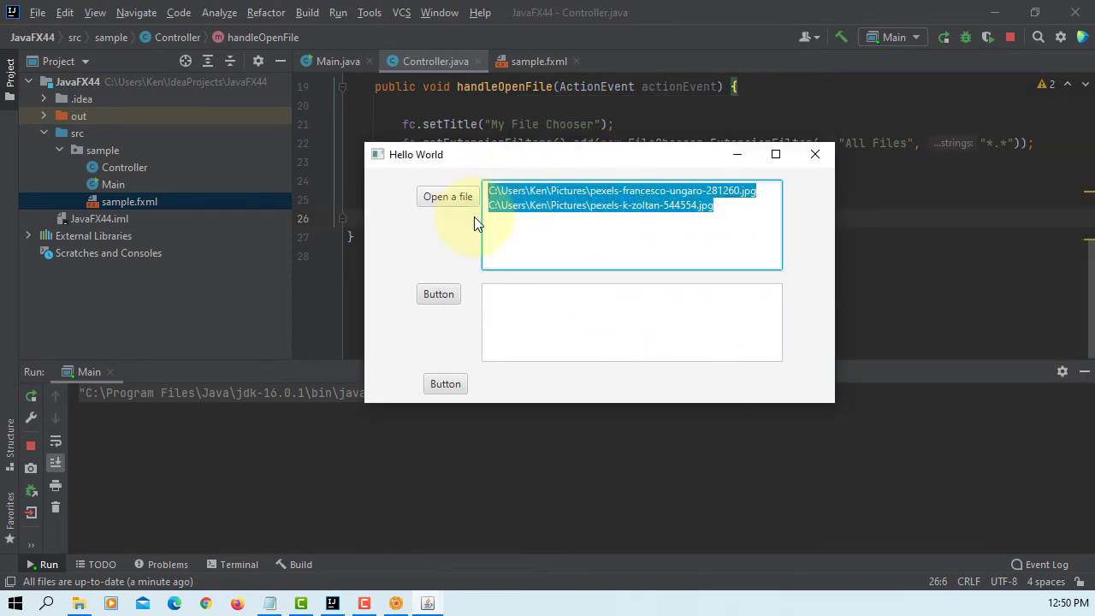
mouse_move(813, 154)
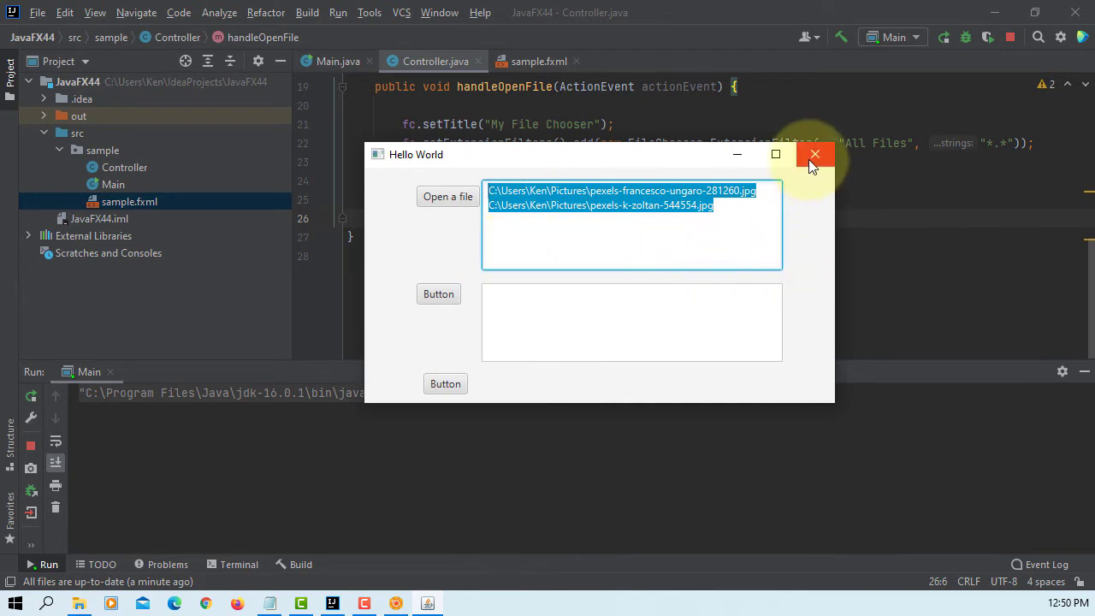
left_click(814, 153)
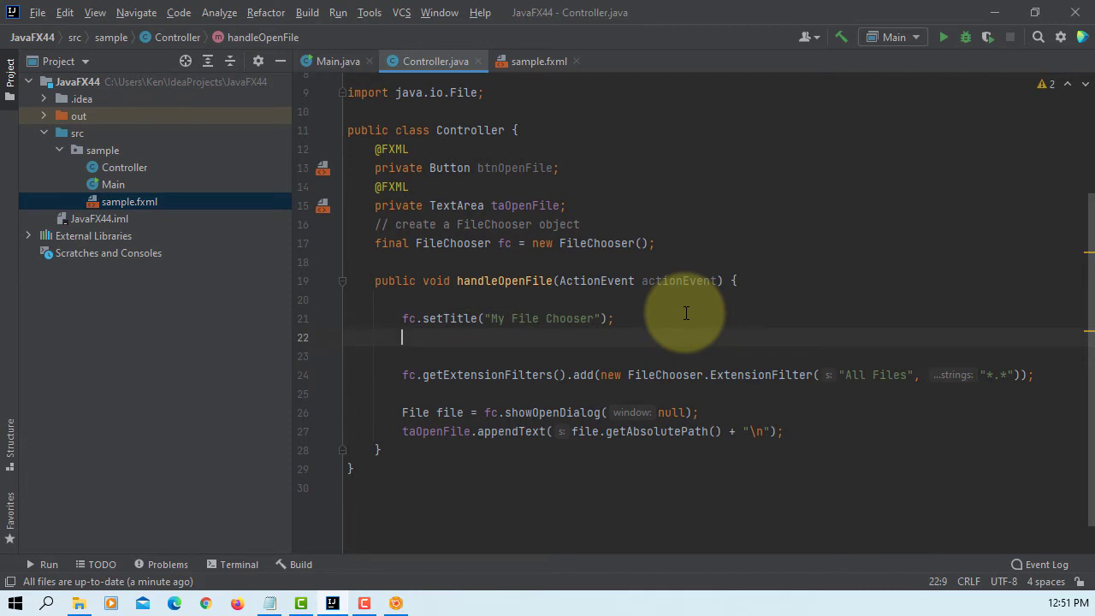
Add the comment '// set the initial directory' in handleOpenFile.
type("// set the in")
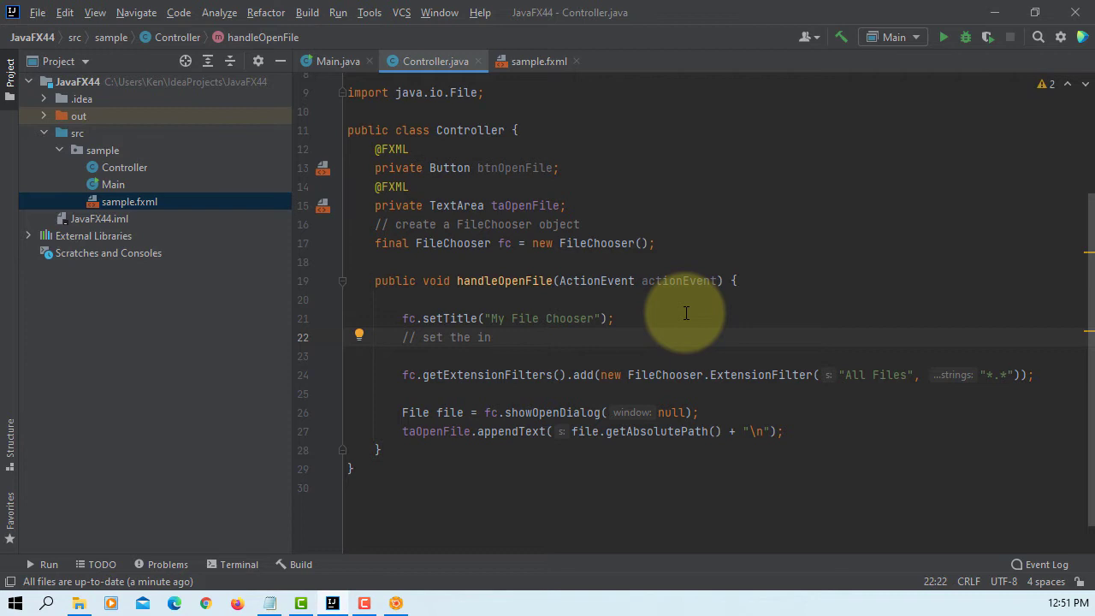
type("itia")
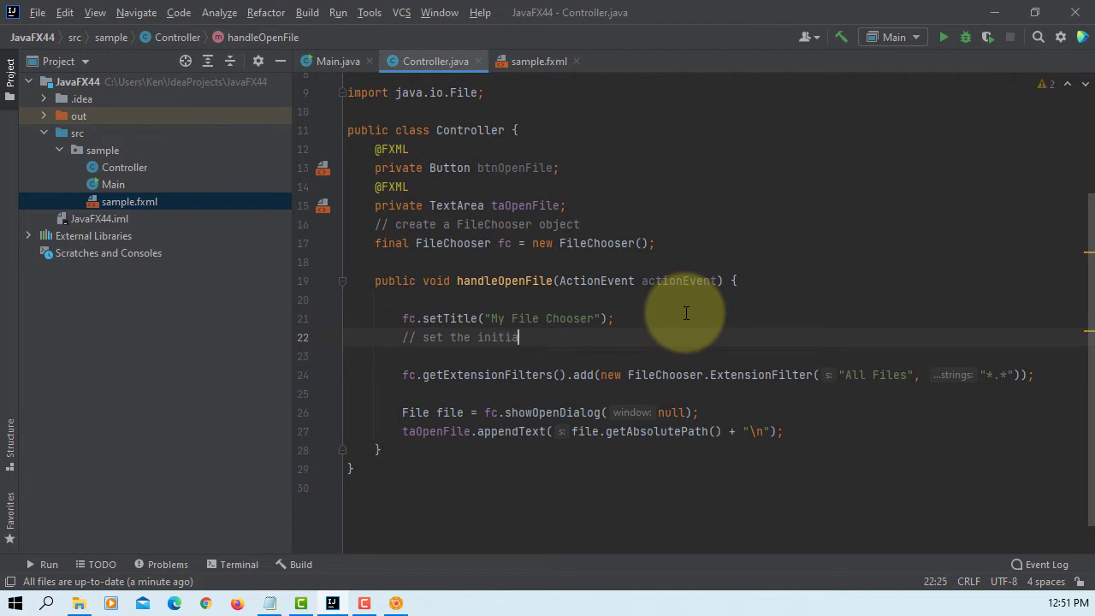
type("l directory")
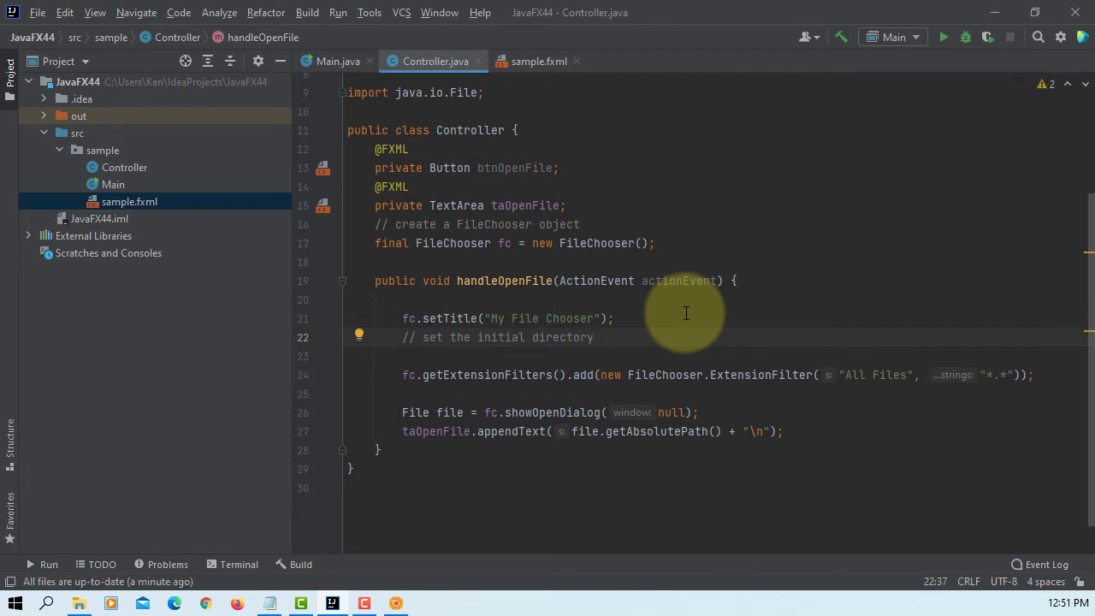
key("enter")
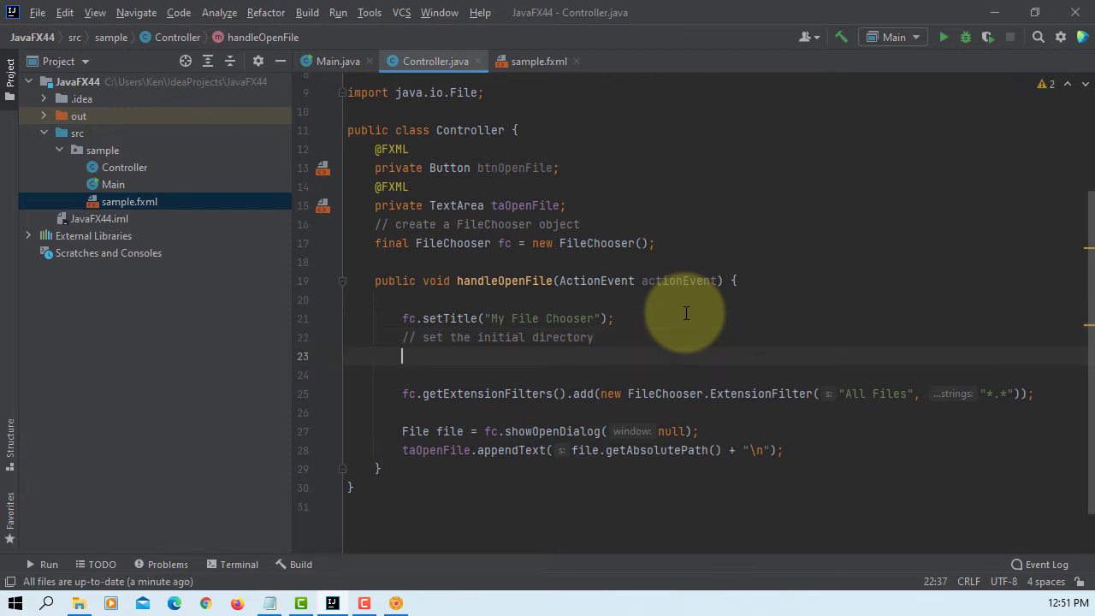
Add fc.setInitialDirectory(new File(System.getProperty("user.home"))) and rerun the app.
left_click(402, 357)
type("fc.")
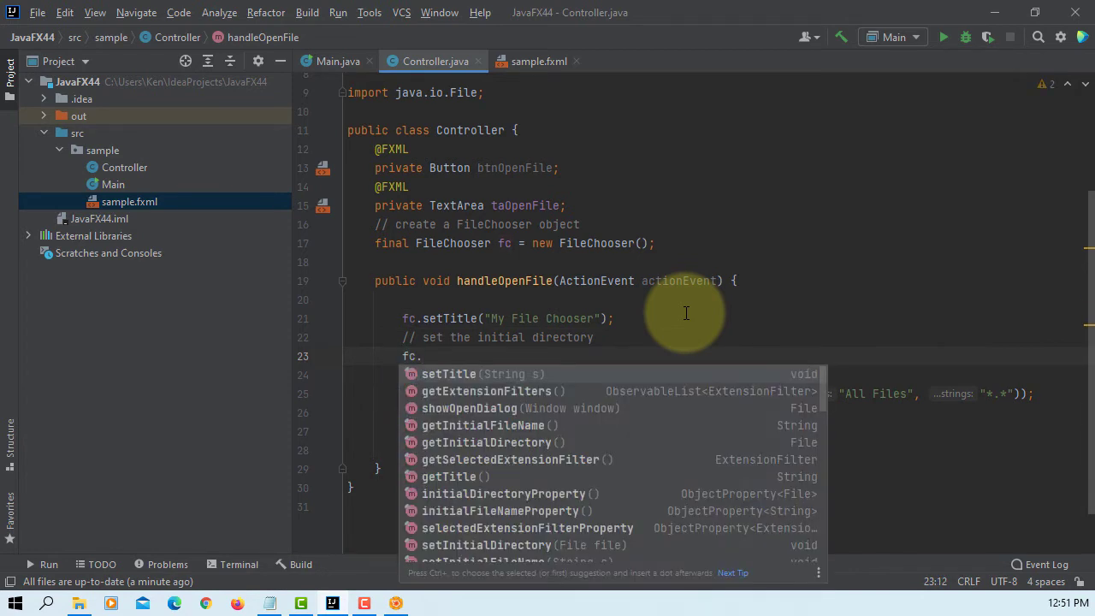
type("setInitialDirectory();")
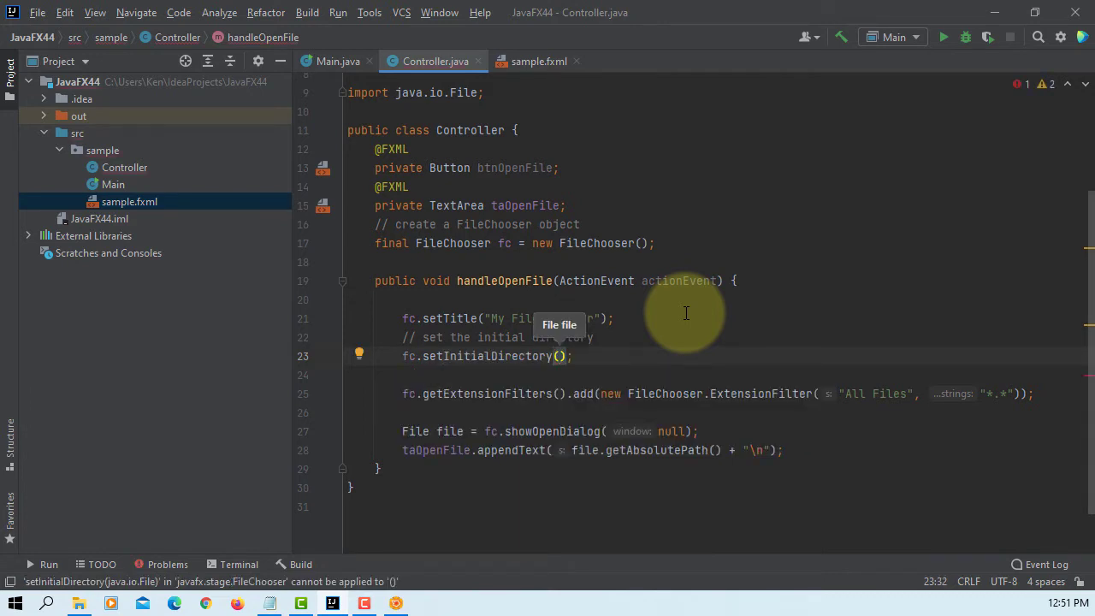
type("new File(S")
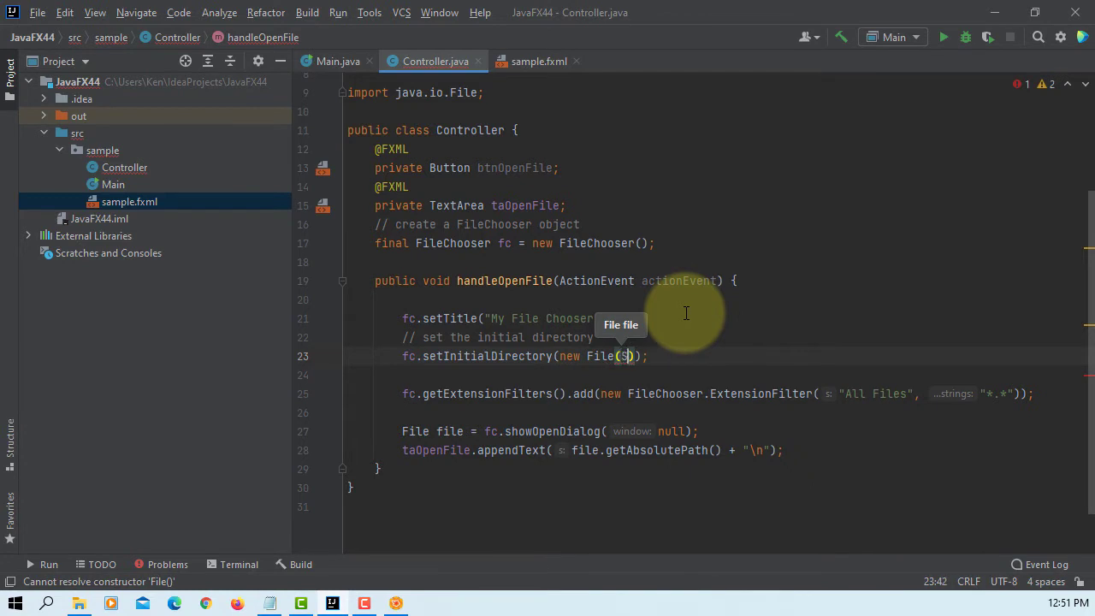
type("ystem")
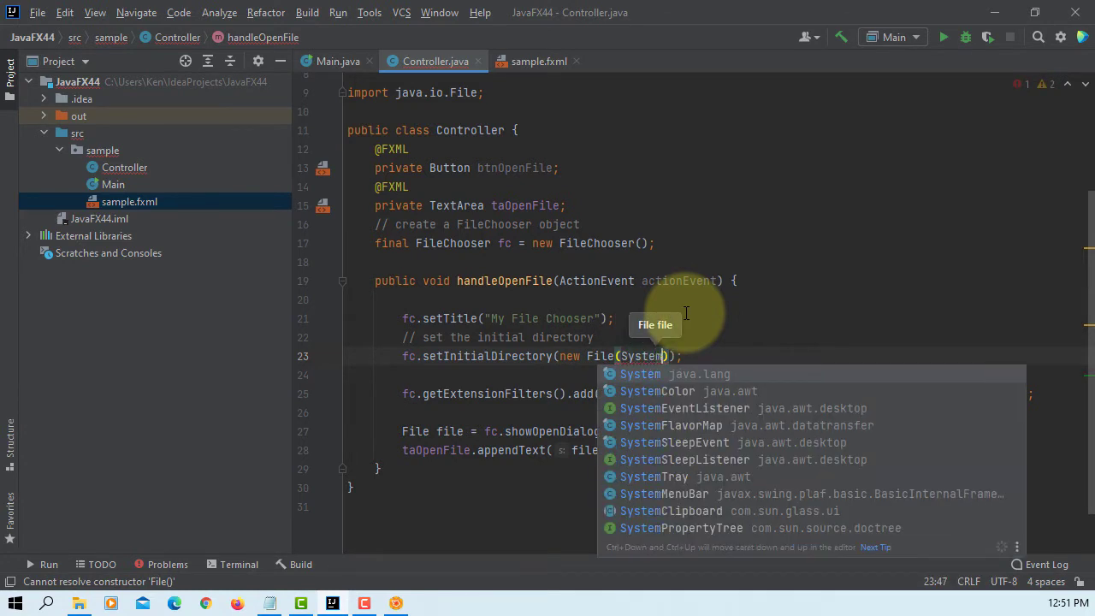
type(".getProperty(\"use")
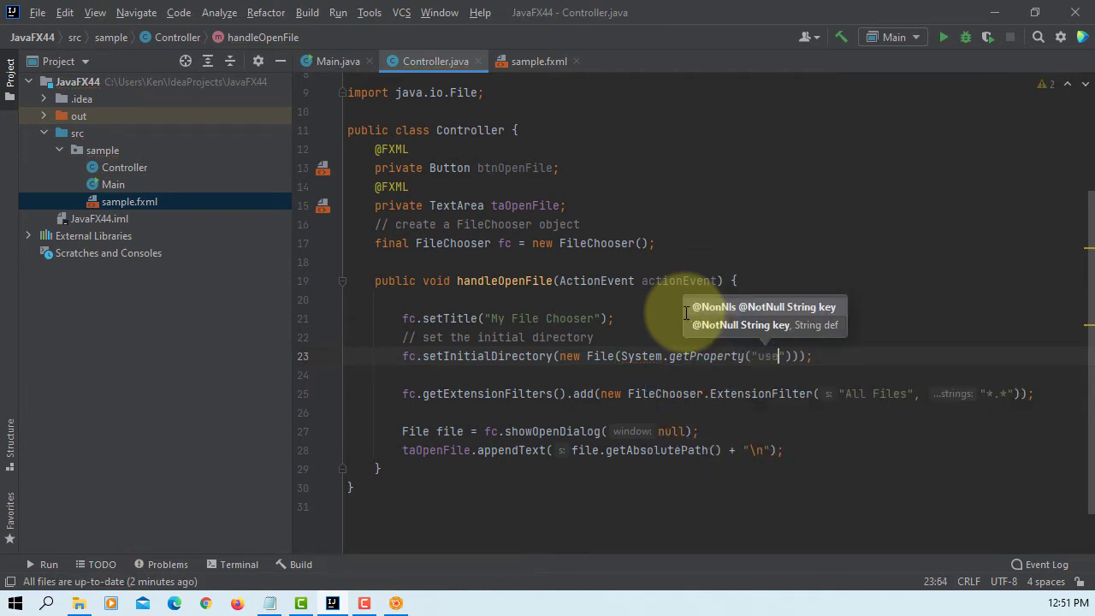
type("r.home")
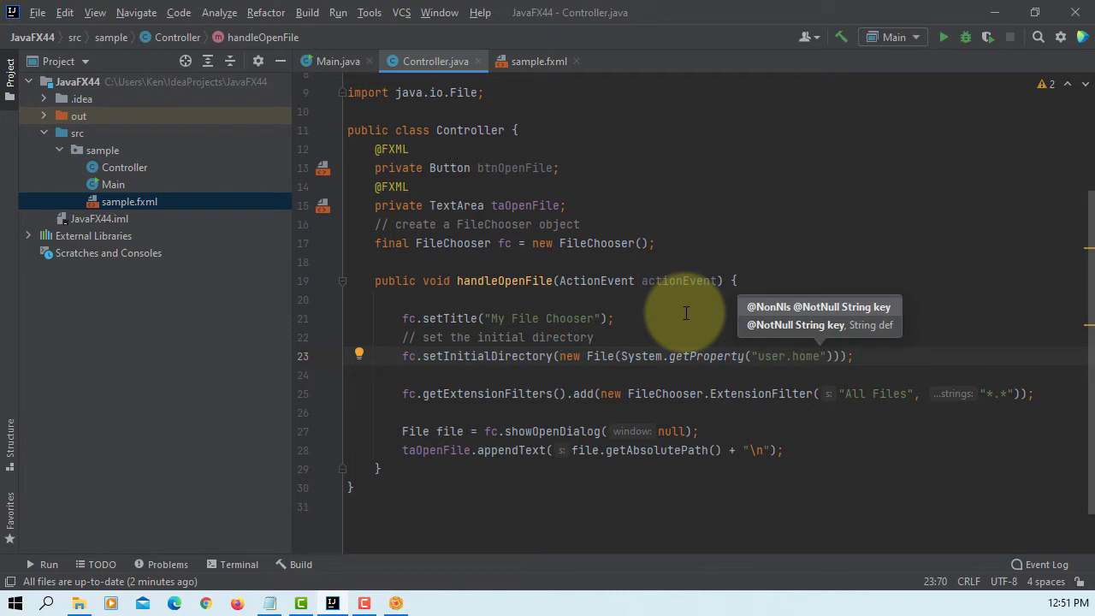
mouse_move(450, 114)
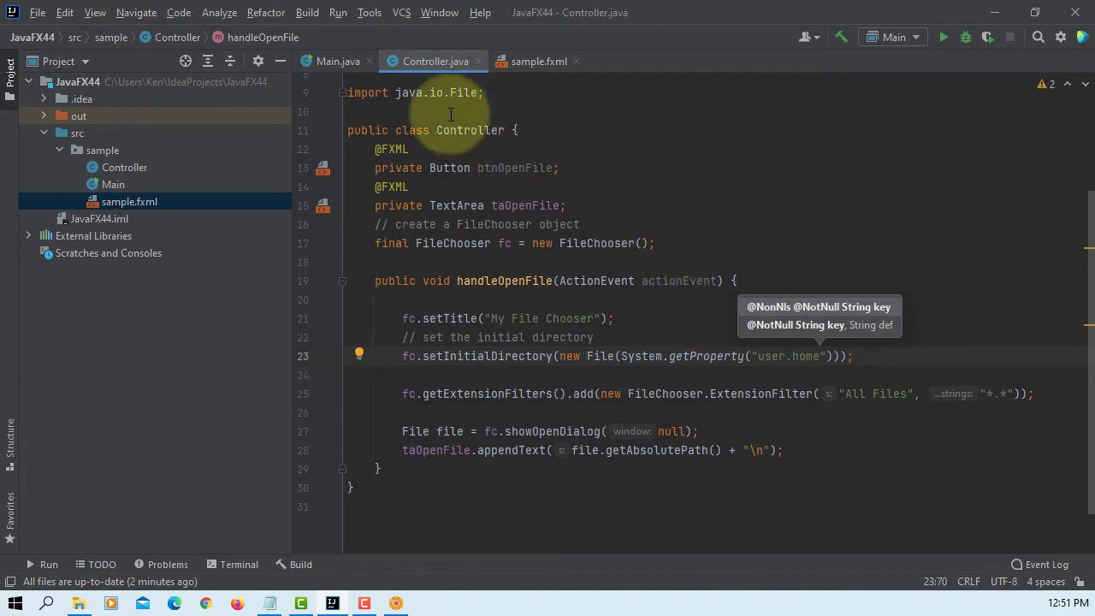
left_click(337, 12)
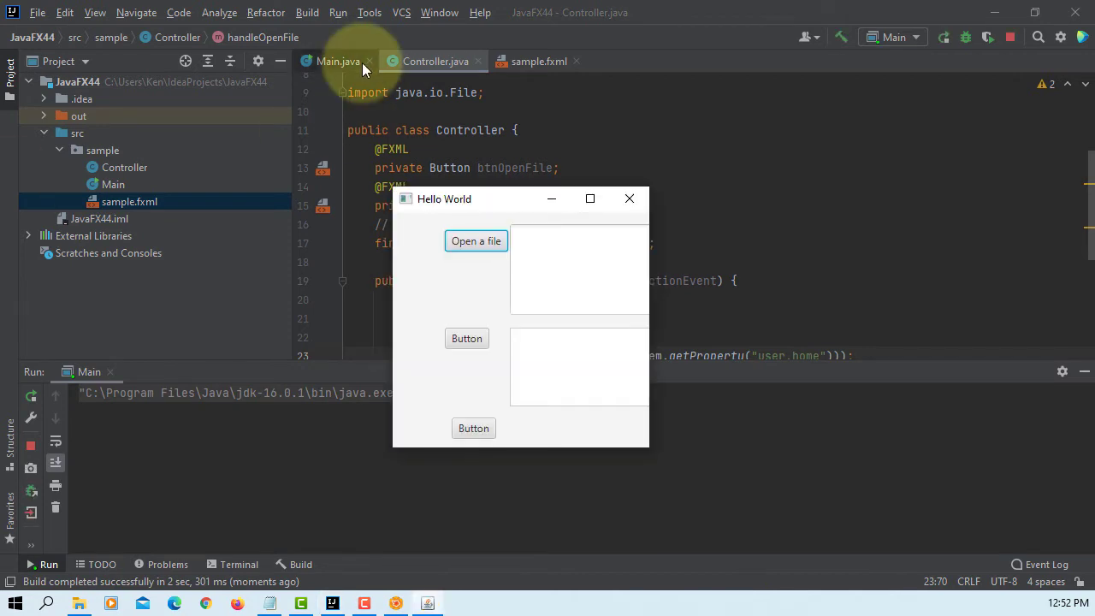
Open and dismiss the demo's file chooser, triggering a NullPointerException.
left_click(476, 240)
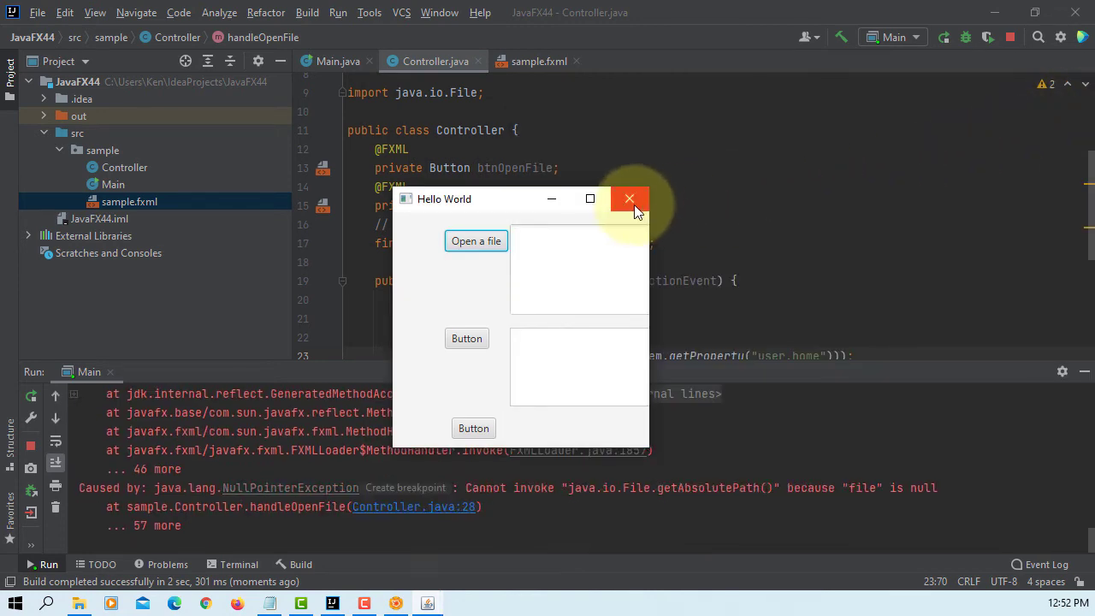
mouse_move(953, 502)
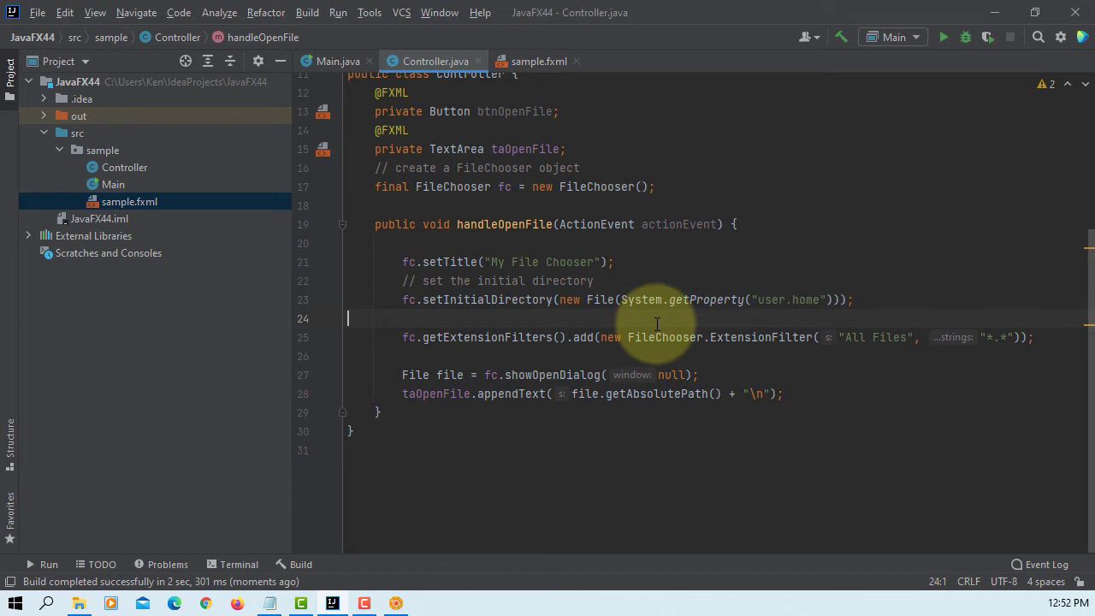
Add a reset comment and fc.getExtensionFilters().clear() to remove existing filters.
type("//")
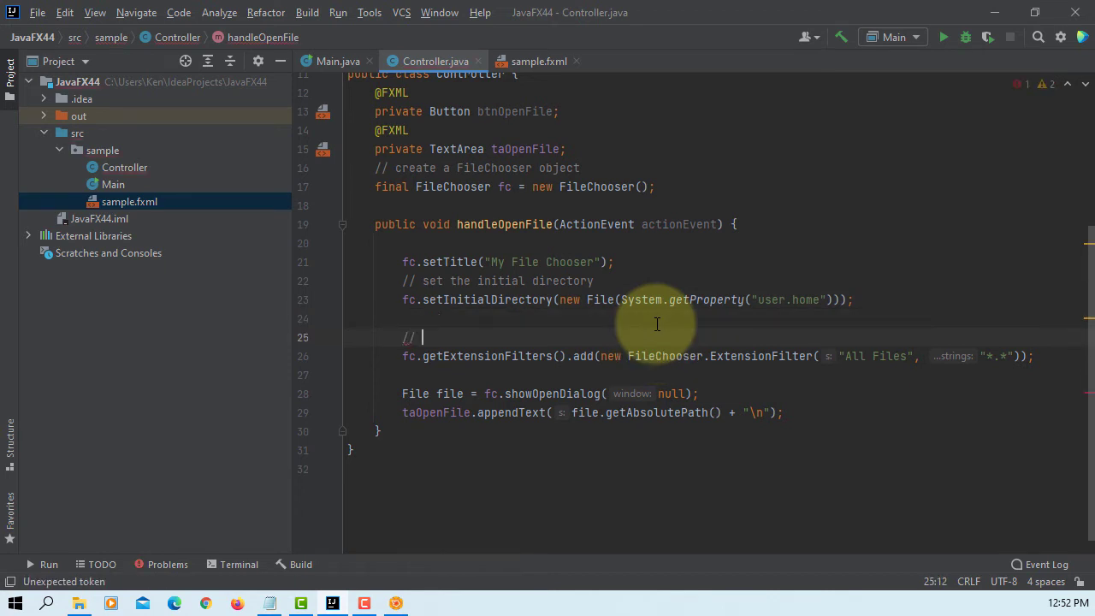
type("reset all filters")
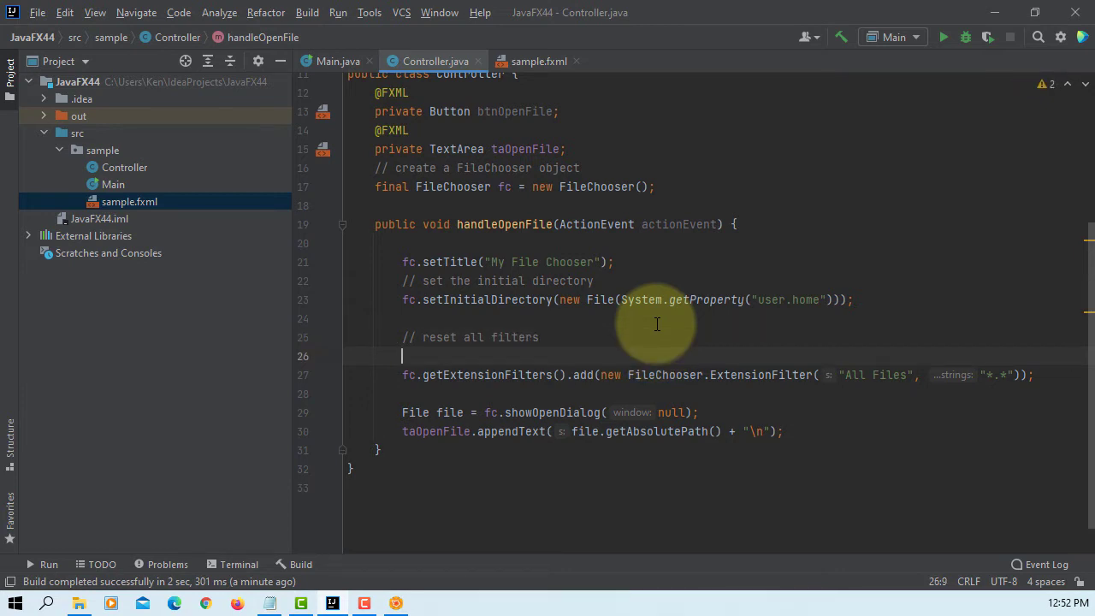
type("g")
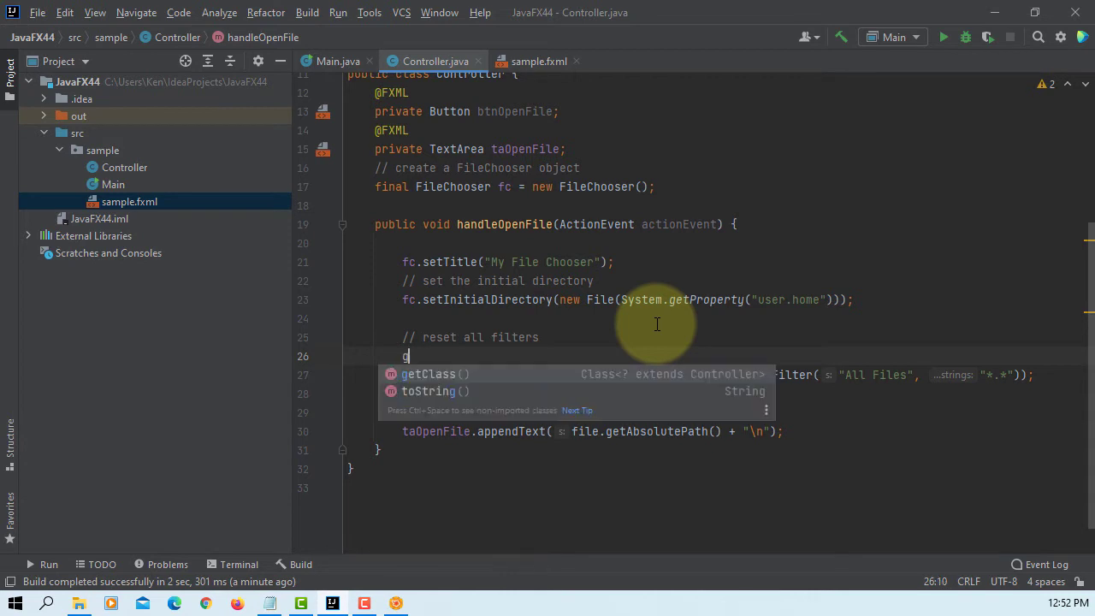
type("c.getExtensionFilters().")
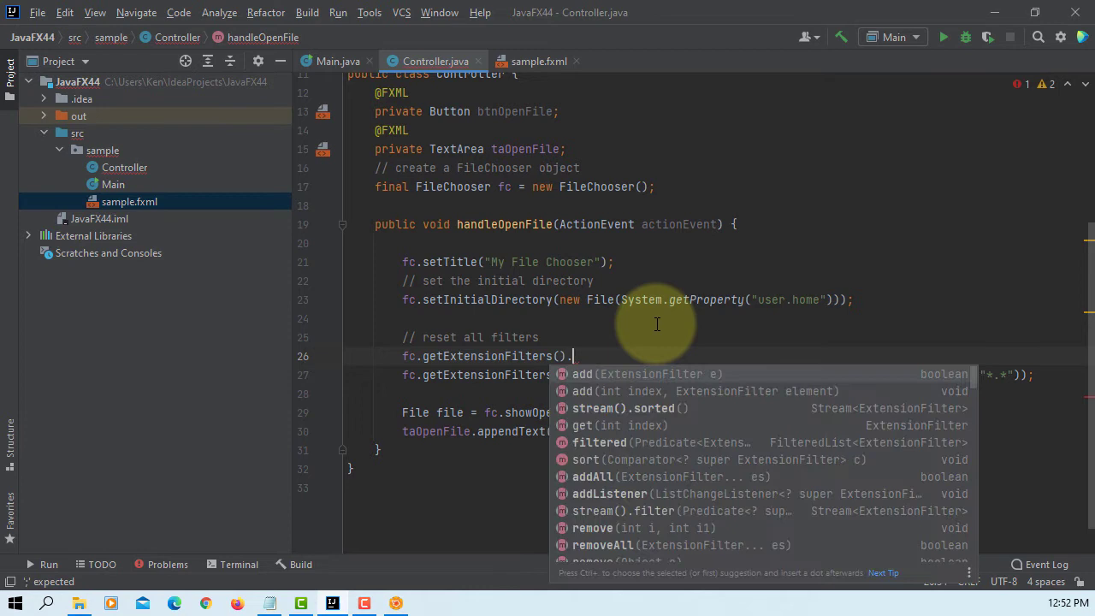
type("clear();")
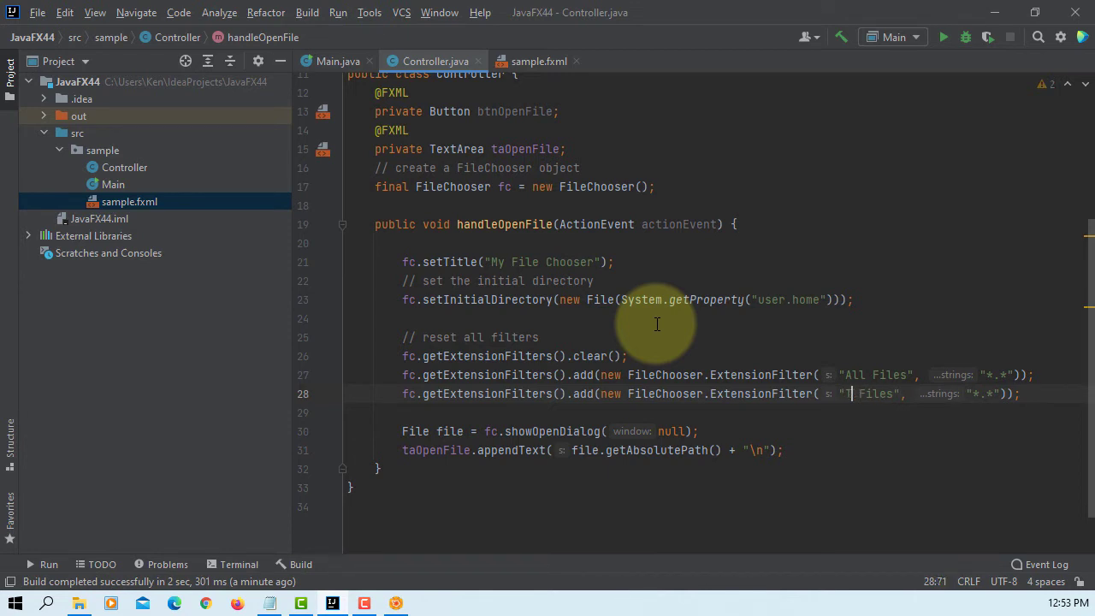
Add Text, Image (png, jpg, gif) and Audio (wav, mp3, aac) extension filters.
type("ext")
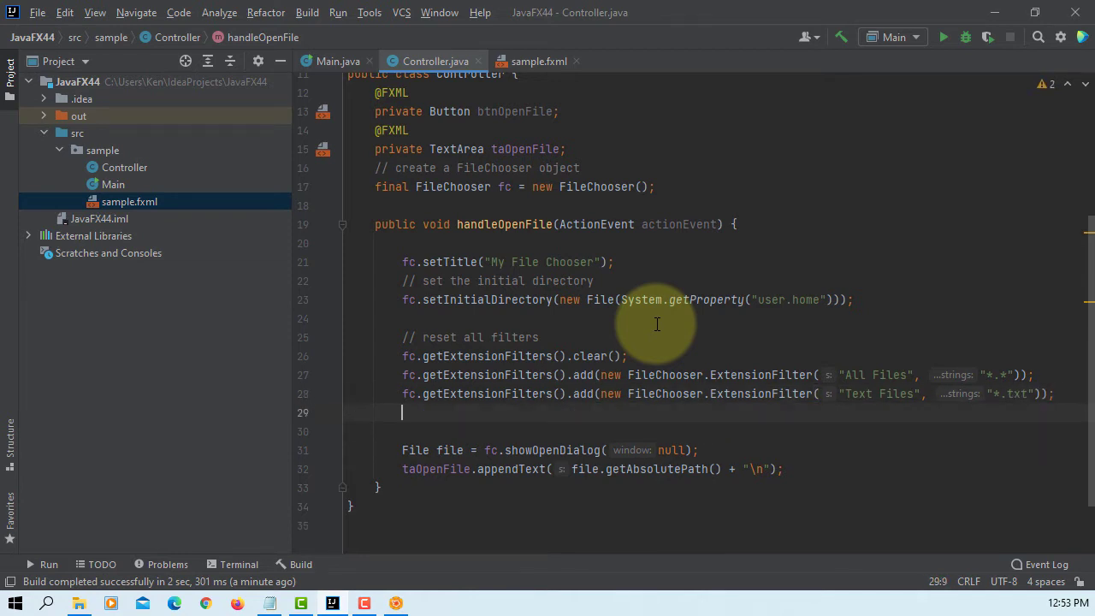
type("fc.getExtensionFilters().add(new FileChooser.ExtensionFilter(\"All Files\", \"*.*\"));")
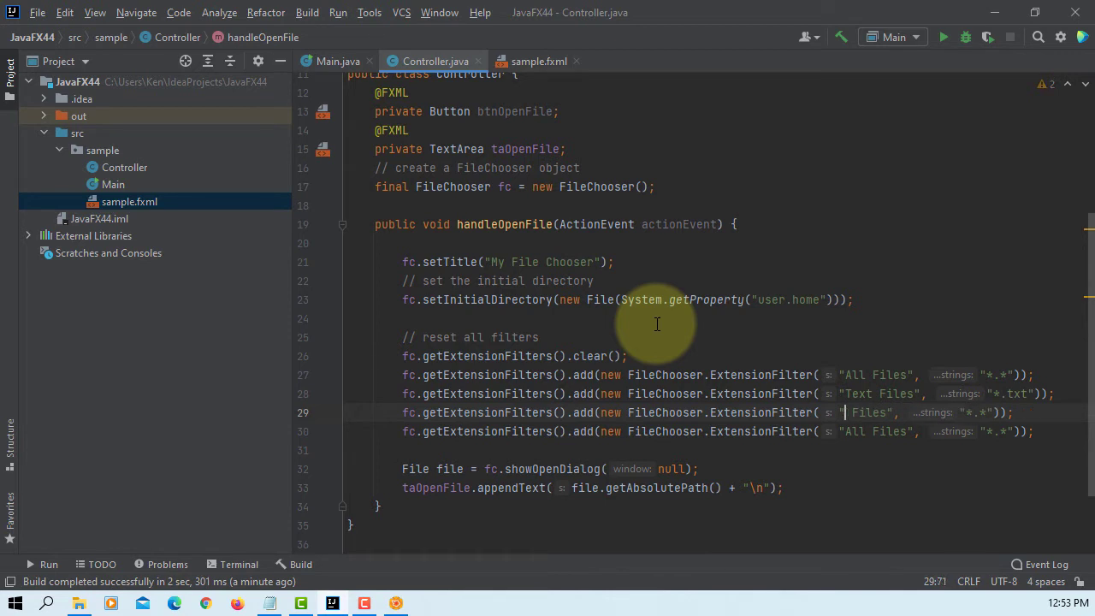
type("Image")
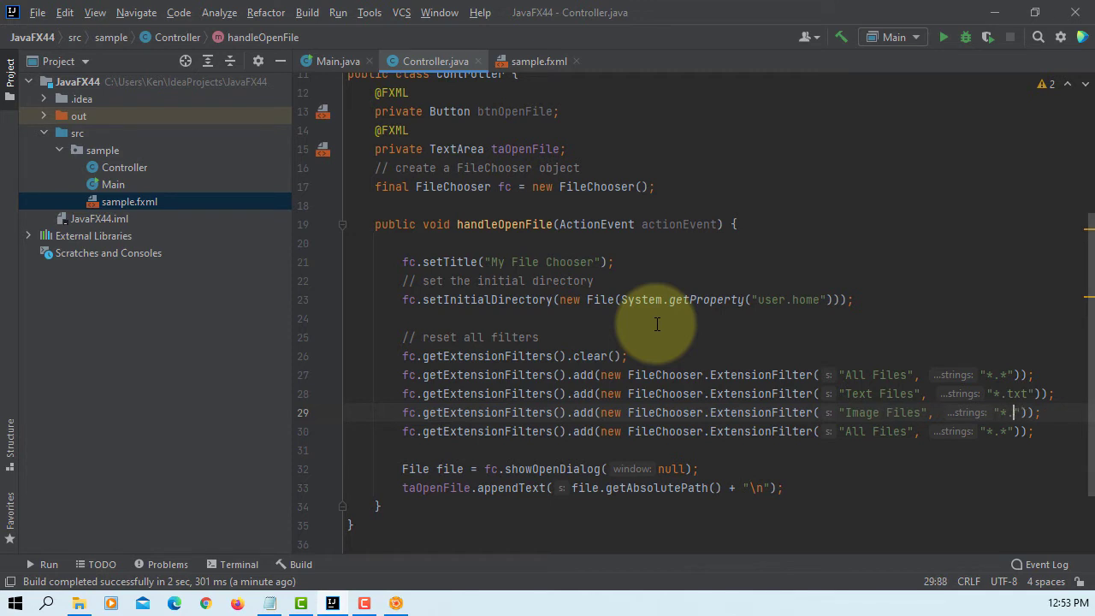
type("png\",")
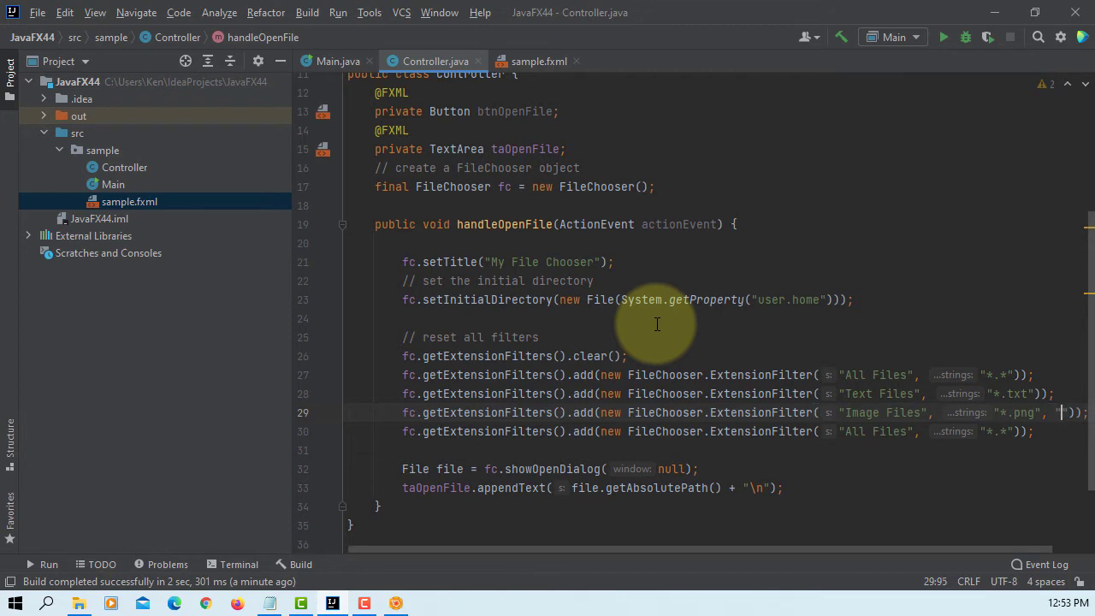
type("*.jpg\", \"*.gif")
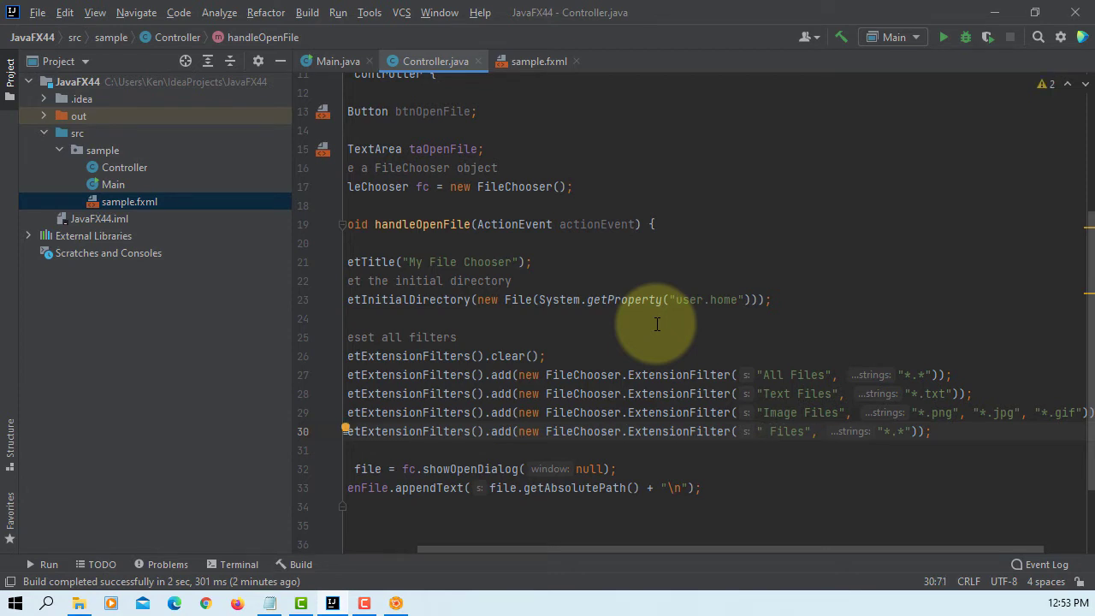
type("Audio")
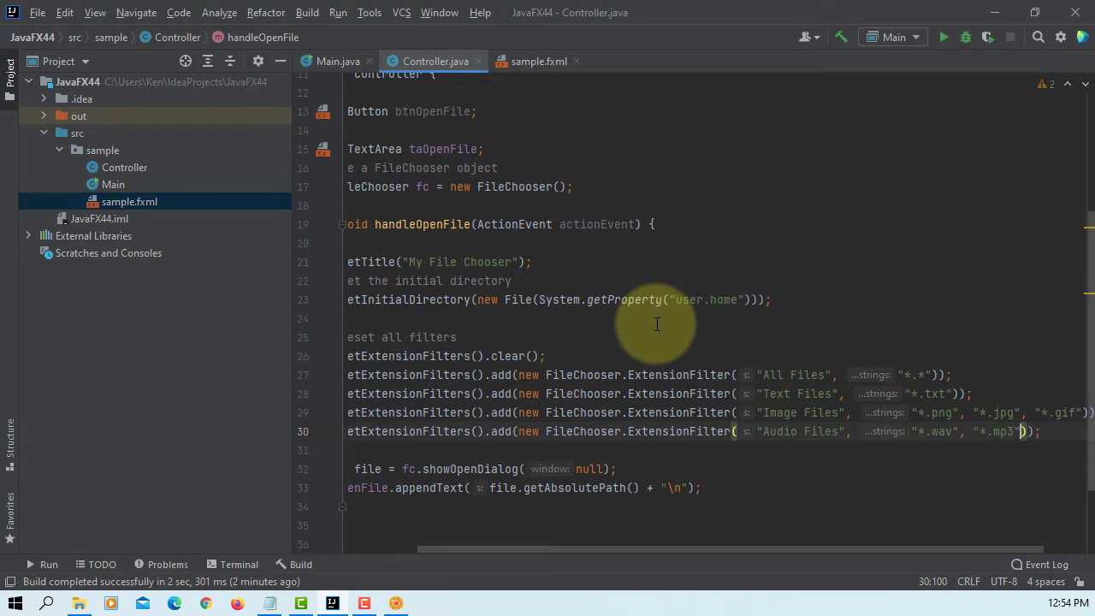
type("\"*.")
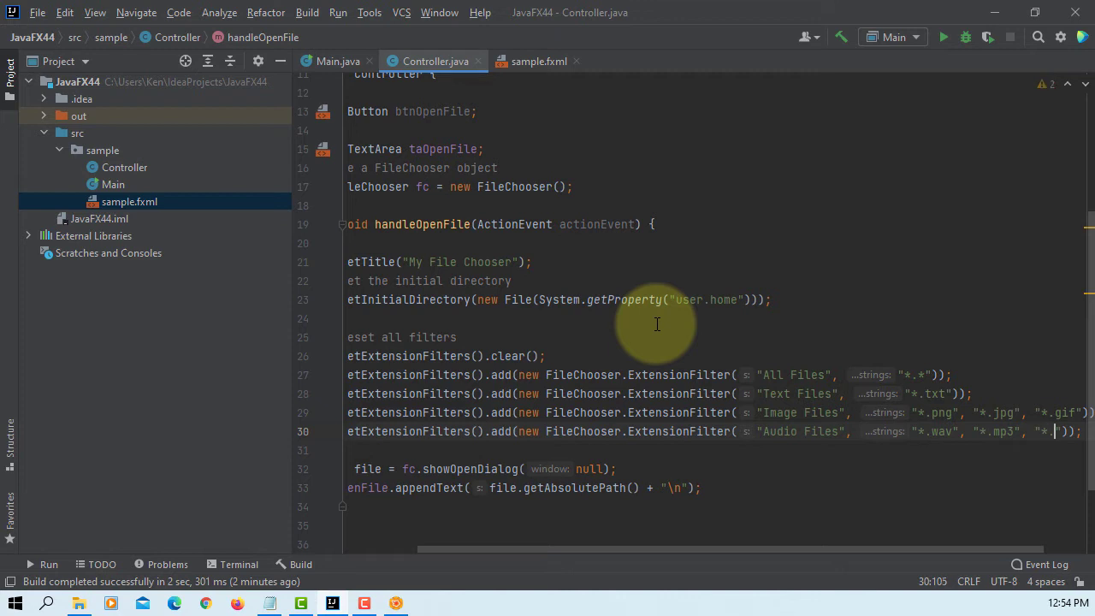
type("aac")
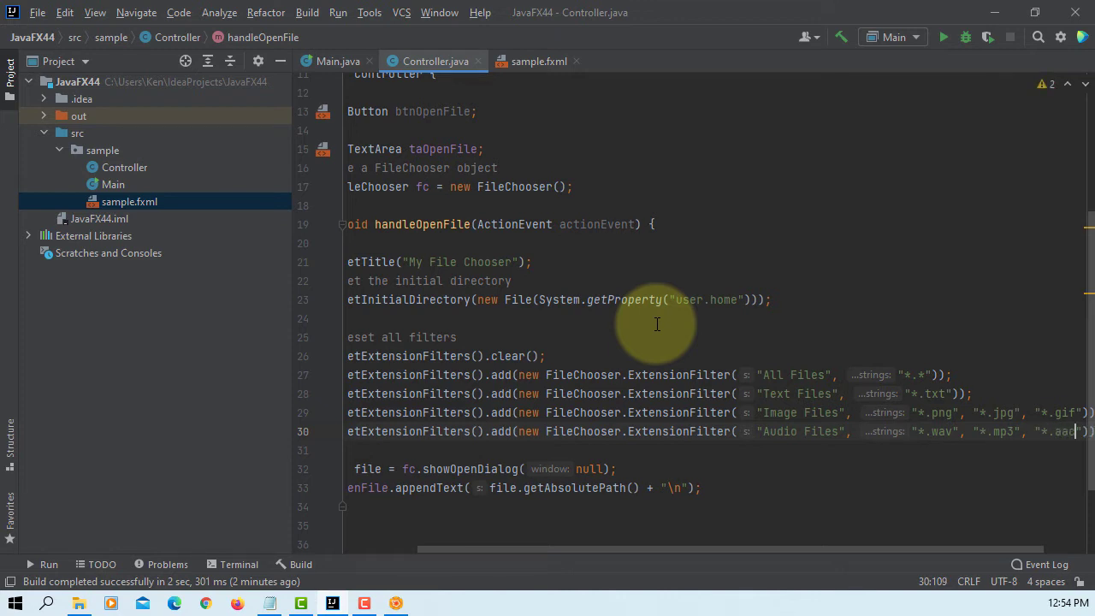
mouse_move(590, 542)
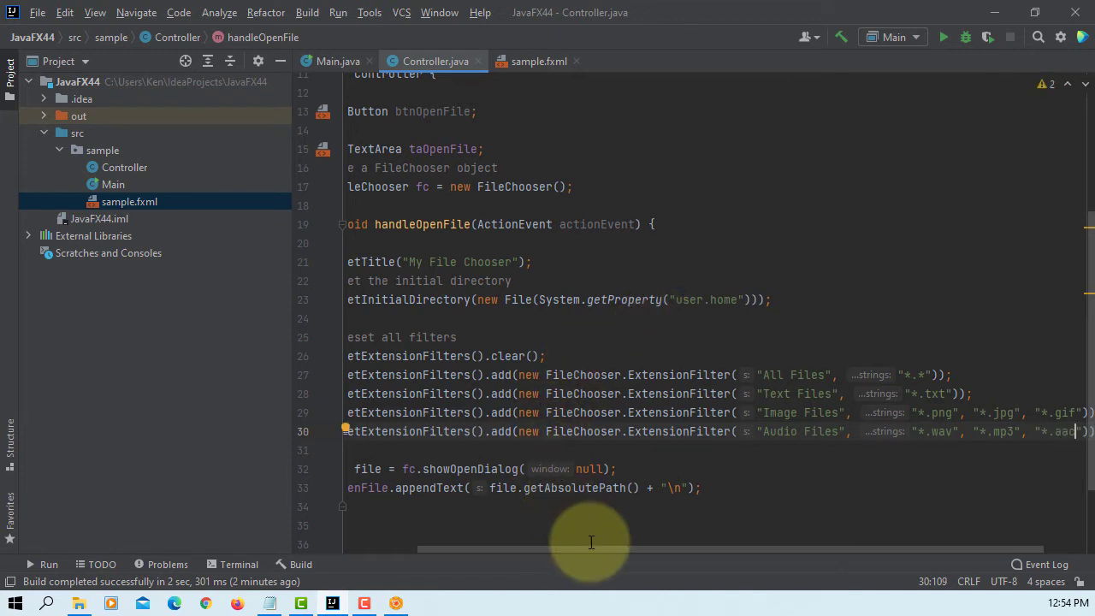
scroll("right", 3)
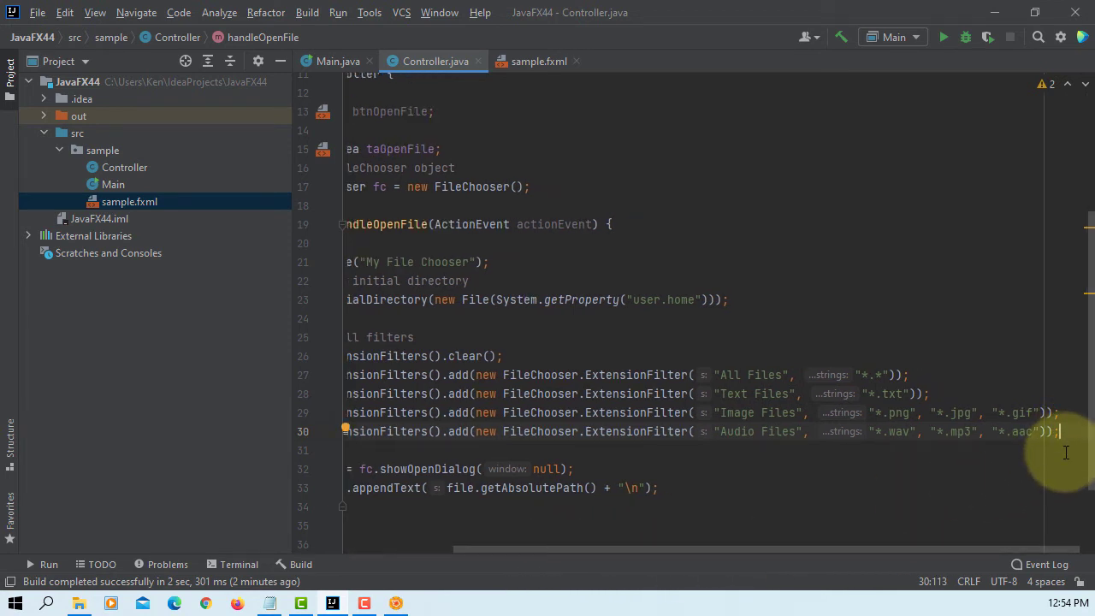
mouse_move(1040, 467)
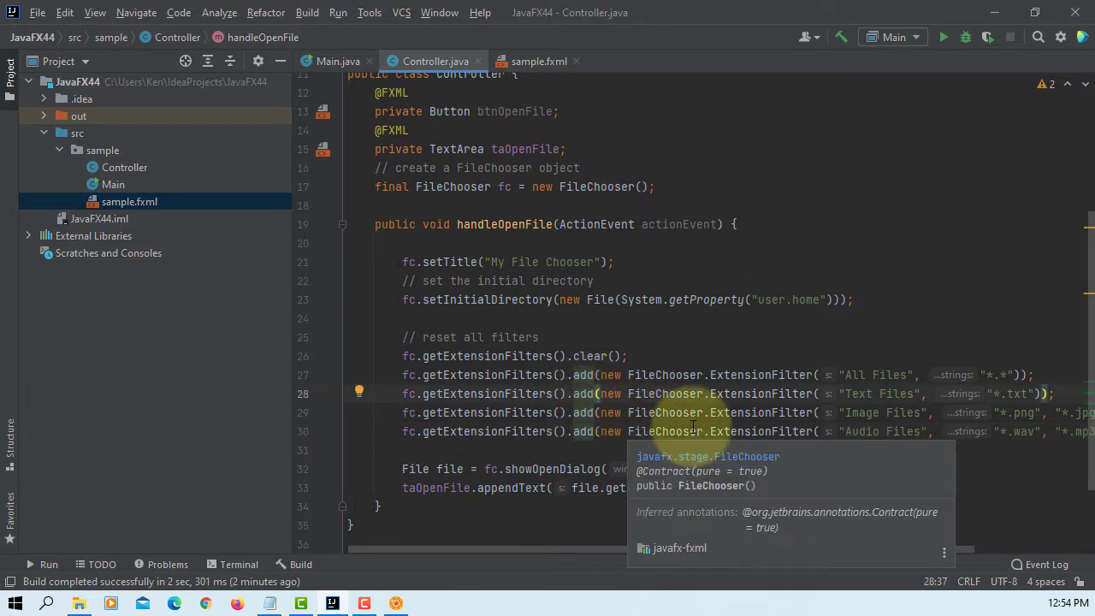
Replace the three add calls with one getExtensionFilters().addAll holding Text, Image, Audio filters.
type("All")
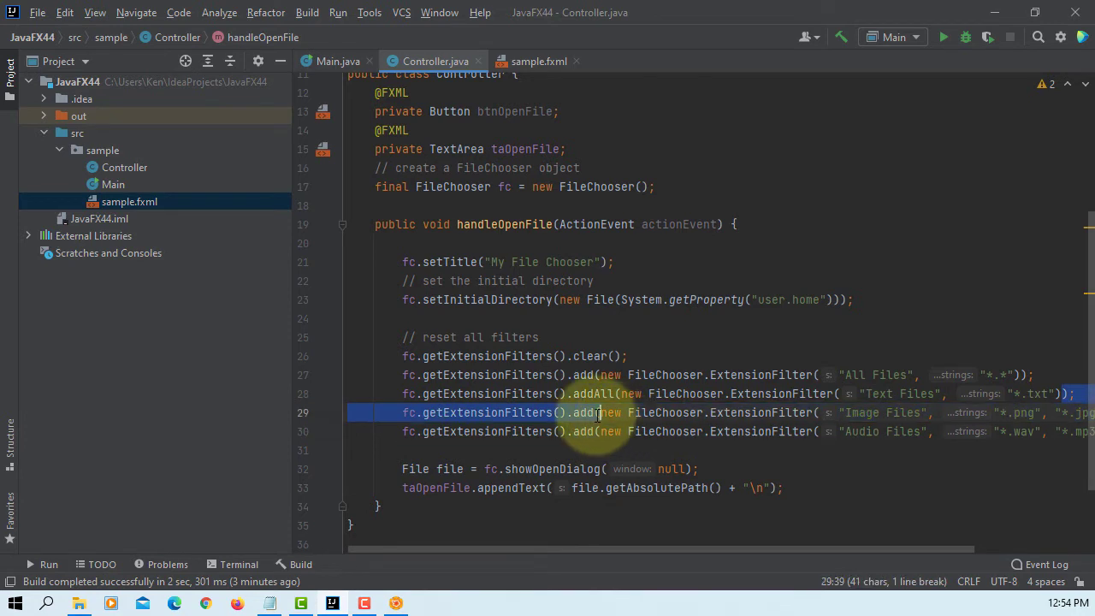
left_click(616, 393)
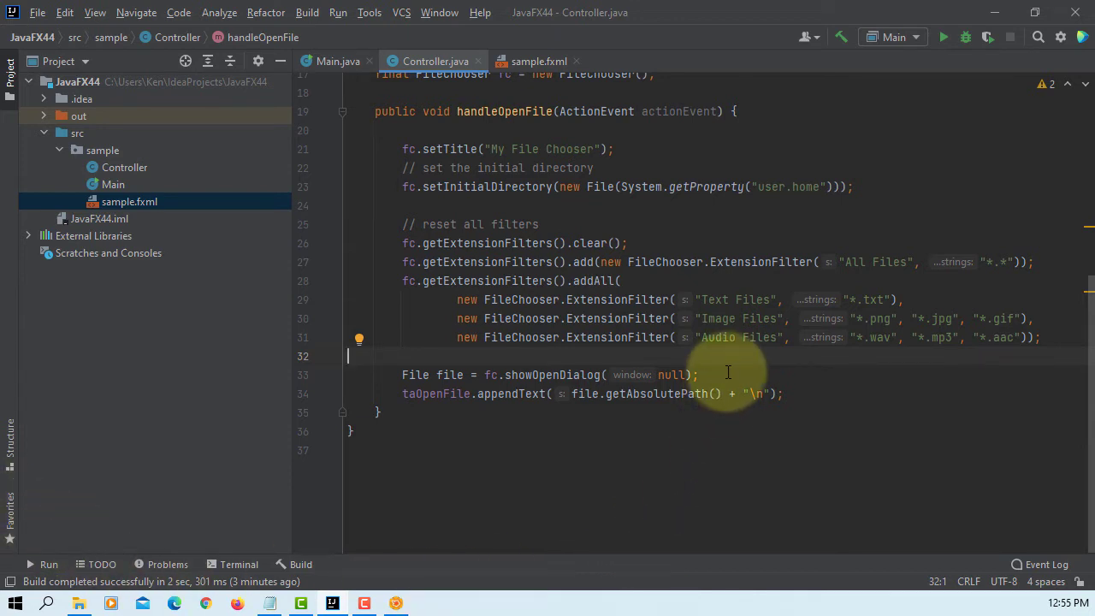
Wrap the dialog code in if (file != null), with an else printing "A file is invalid!".
key("enter")
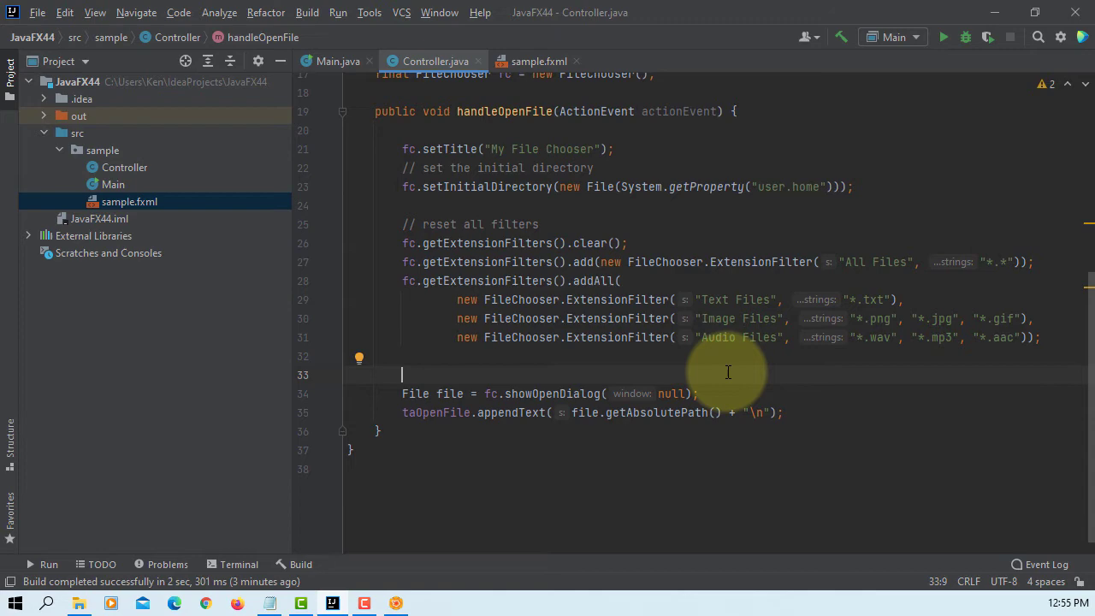
type("if (file != null) {")
type("}")
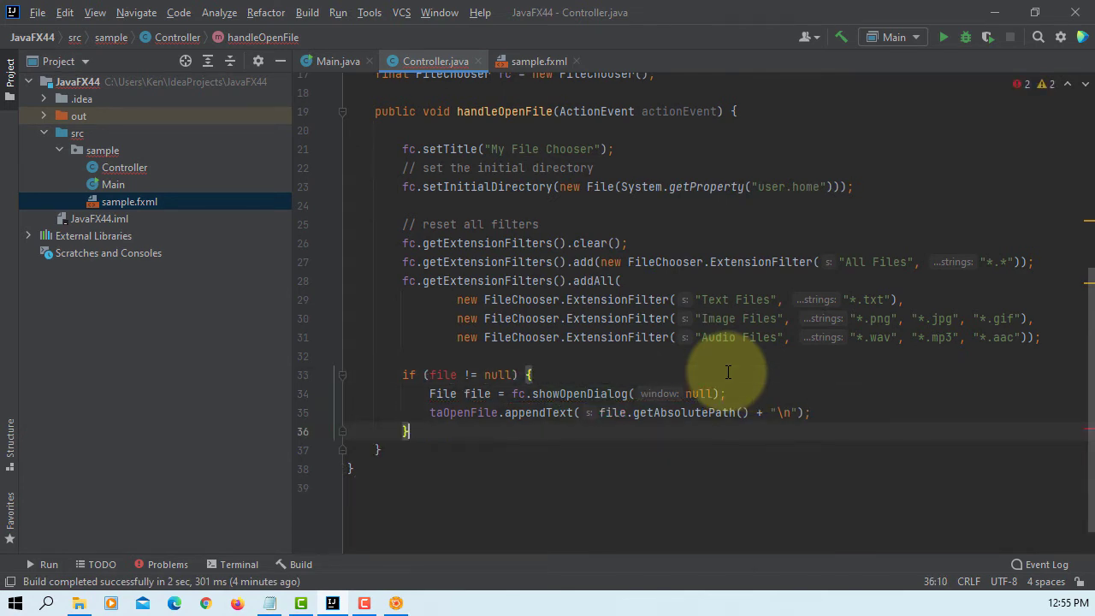
type("els {")
type("System.out.println();")
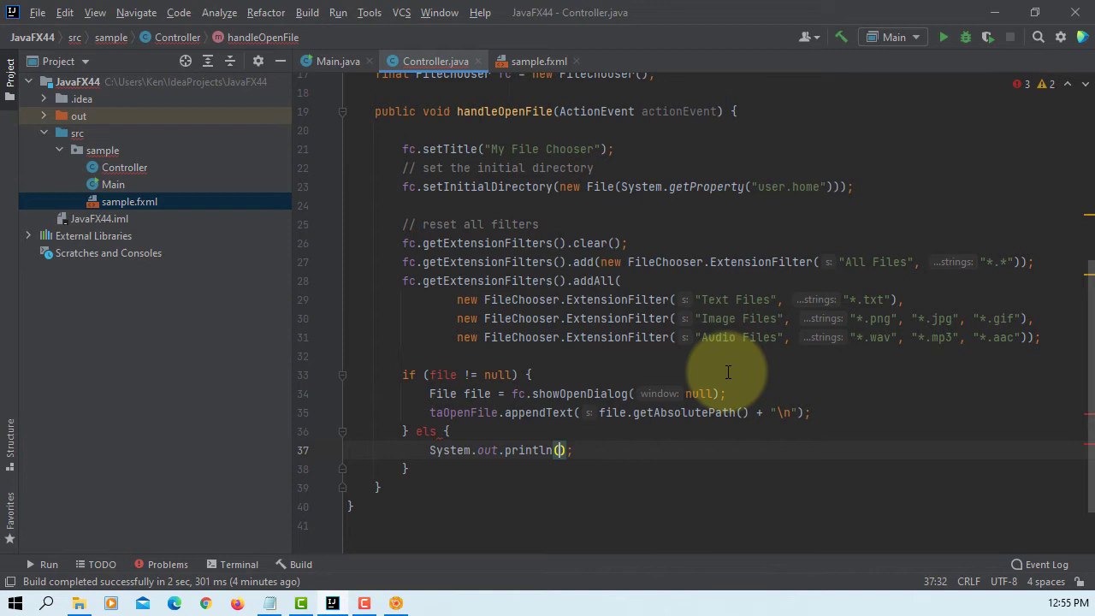
type("A file is invalid\"")
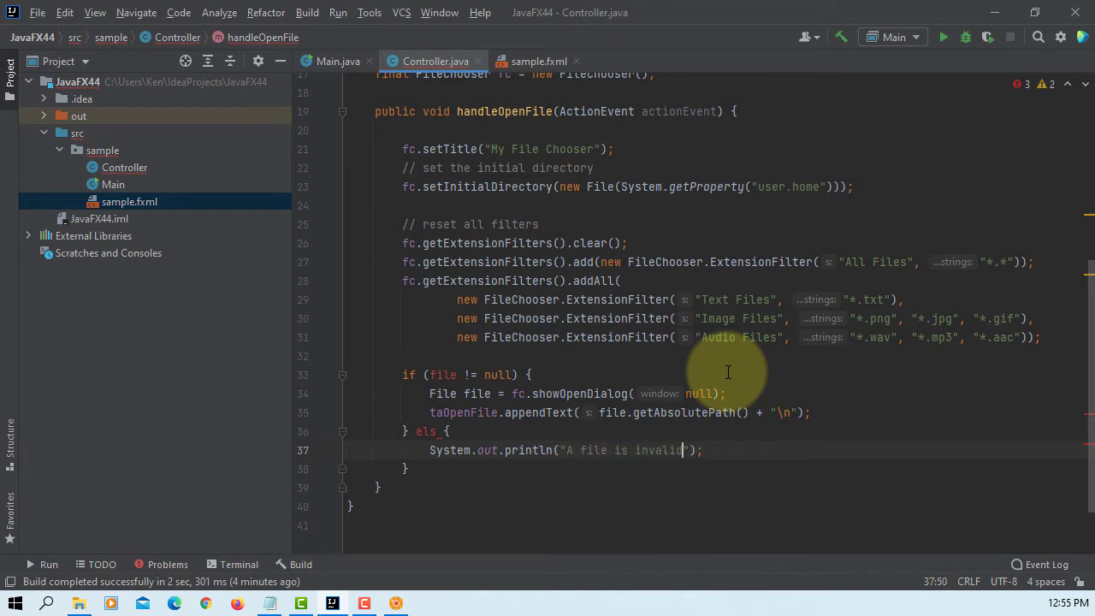
type("!")
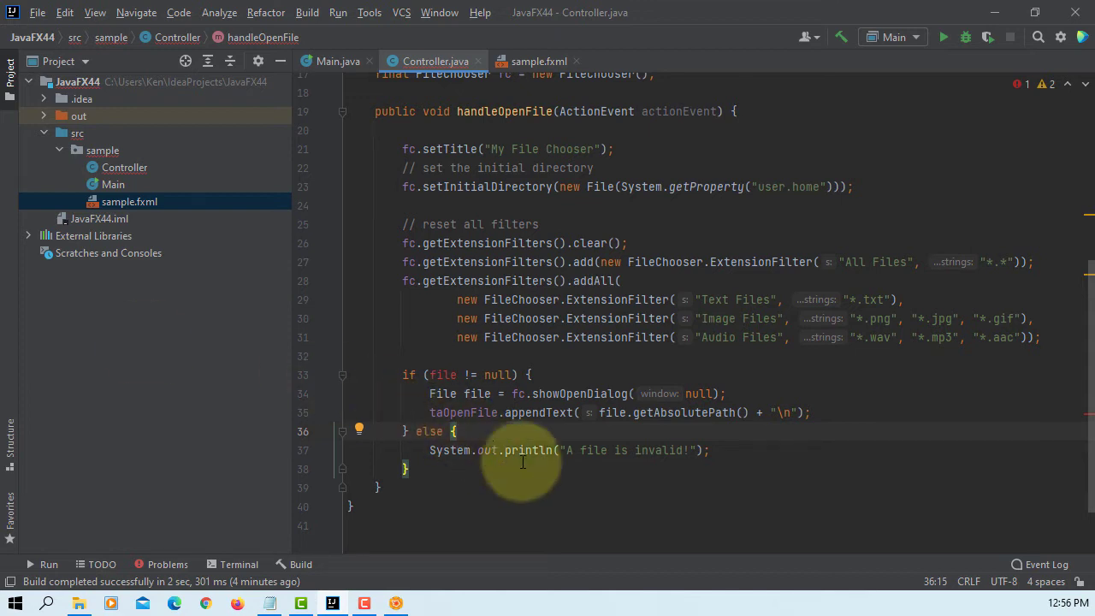
scroll("down", 3)
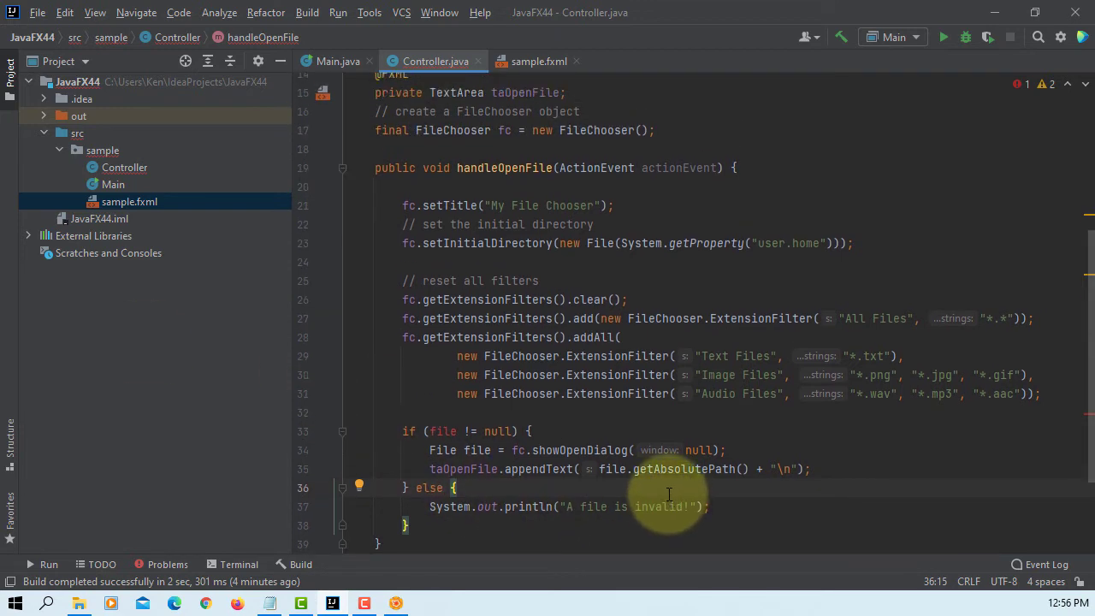
mouse_move(471, 205)
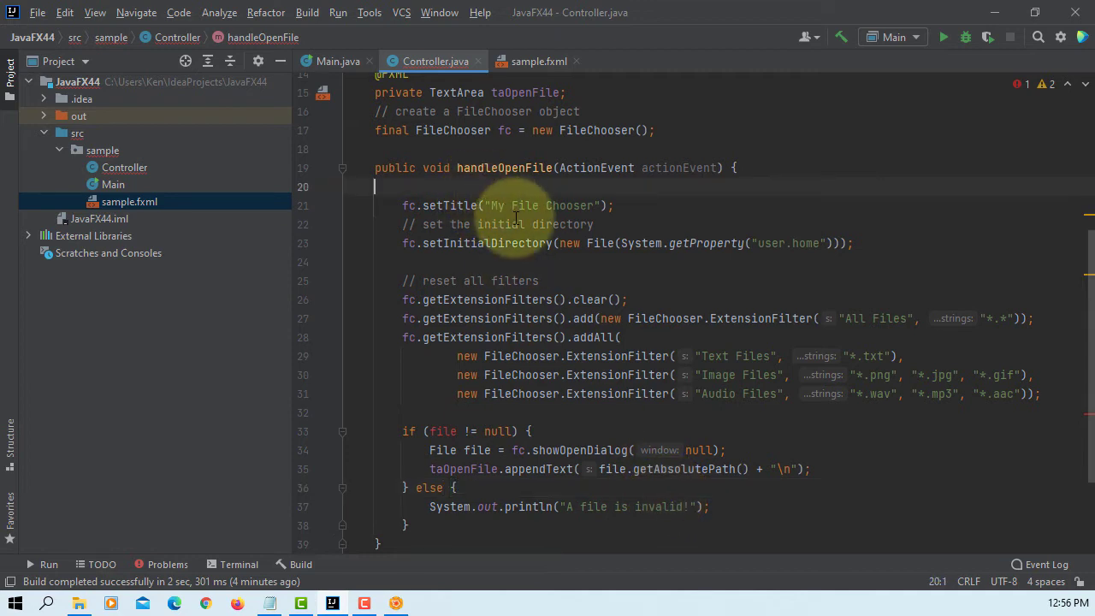
Add a "get the extension filters" comment above the filter calls.
type("//")
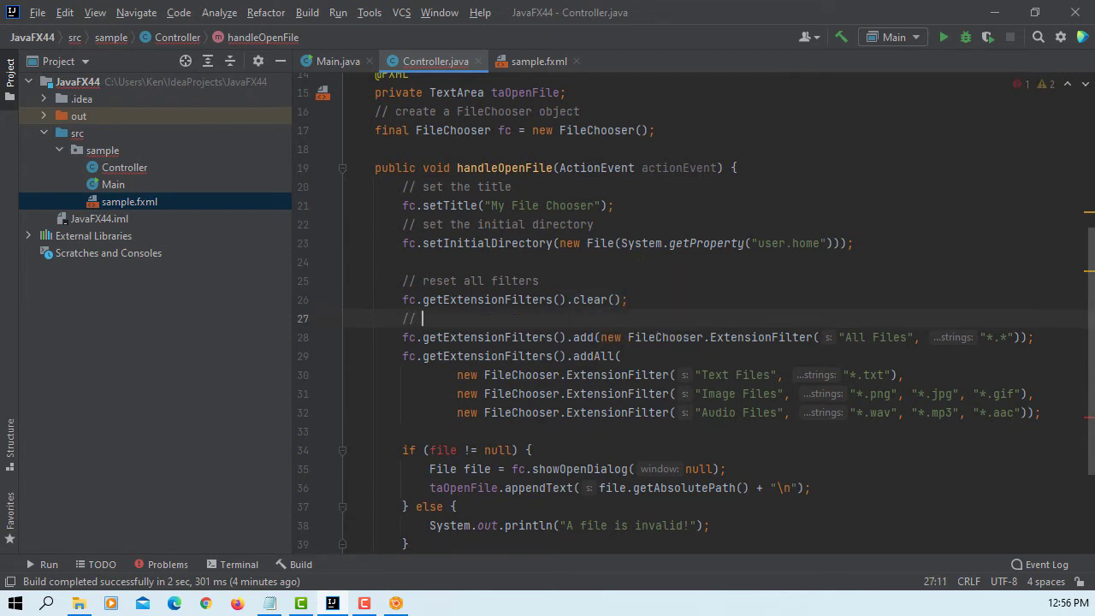
type("get the exten")
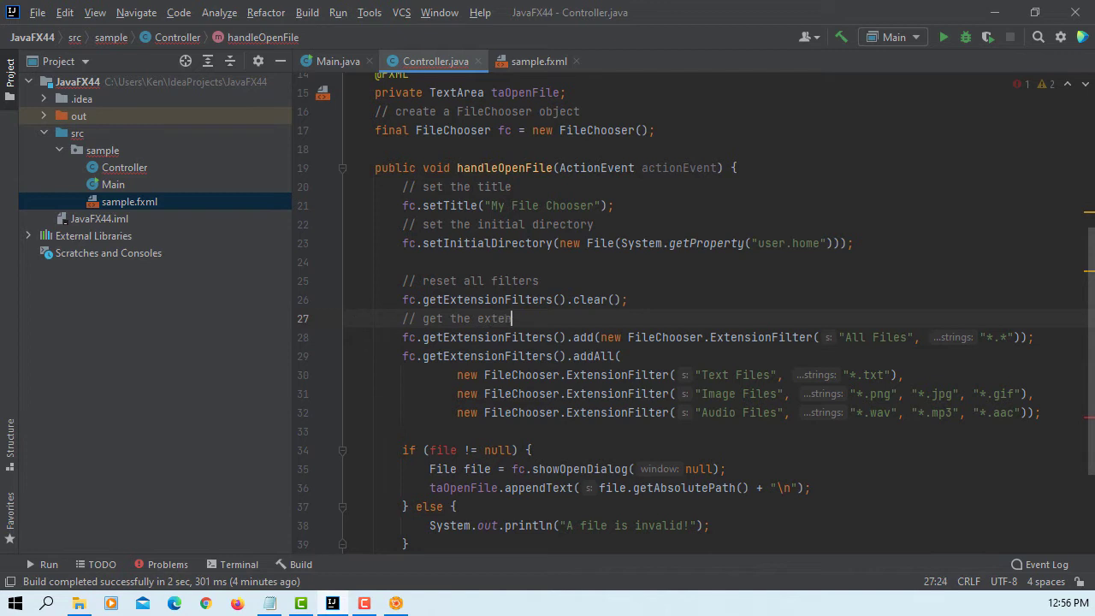
type("sion fil")
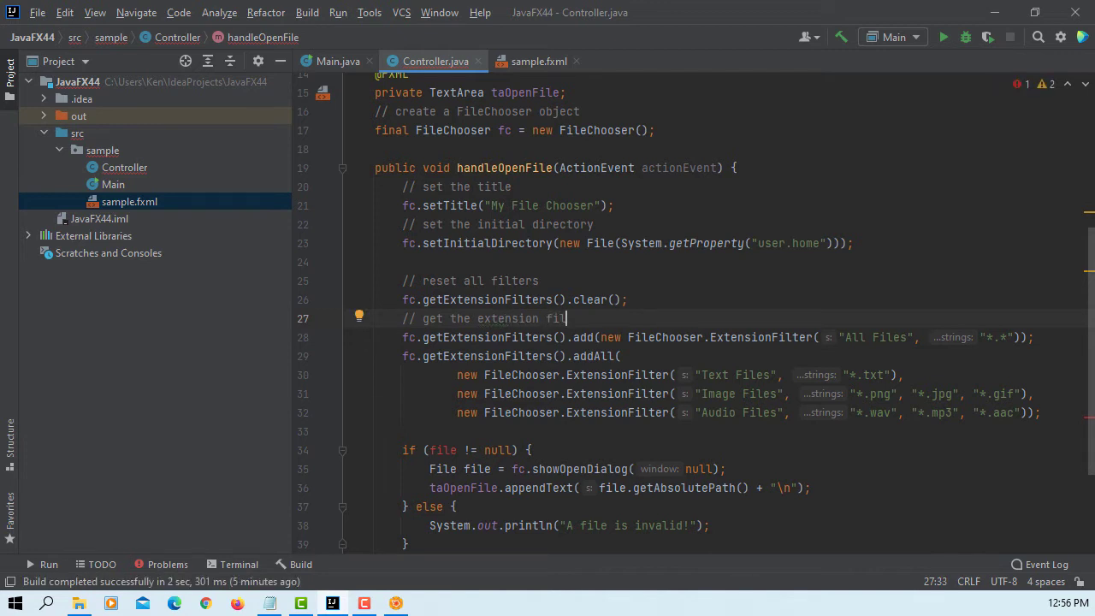
type("ters")
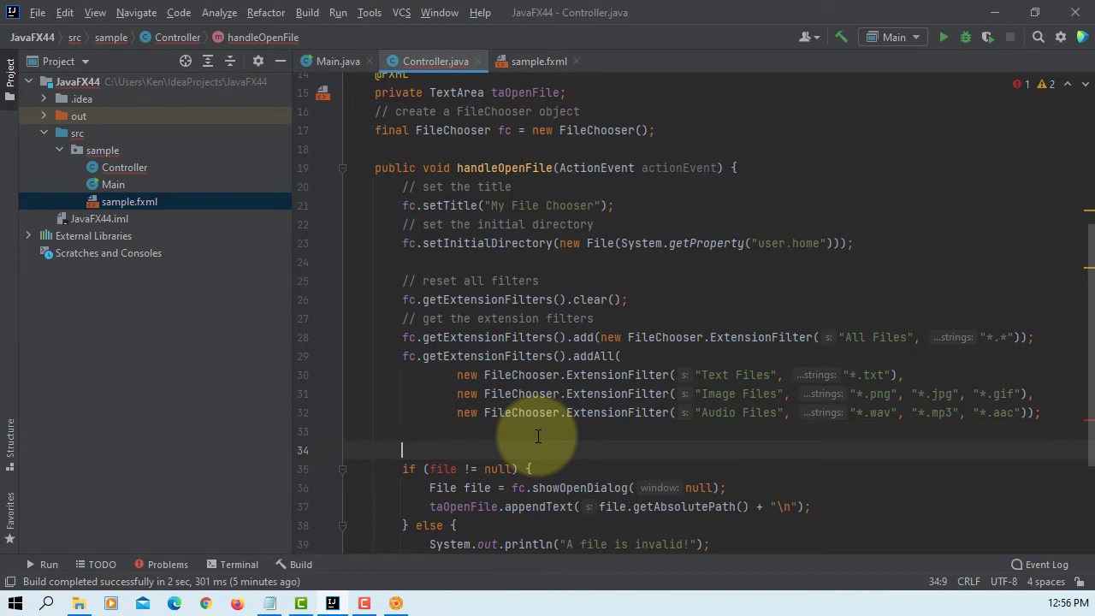
Comment the null check: "the selected file or null if no file has been selected".
type("//")
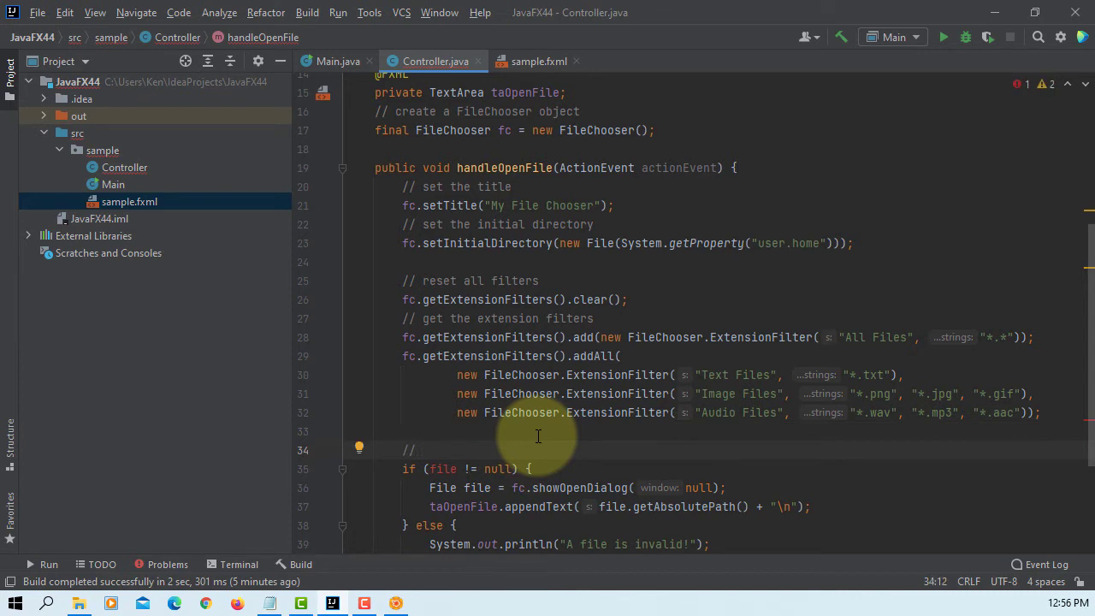
type("the selec")
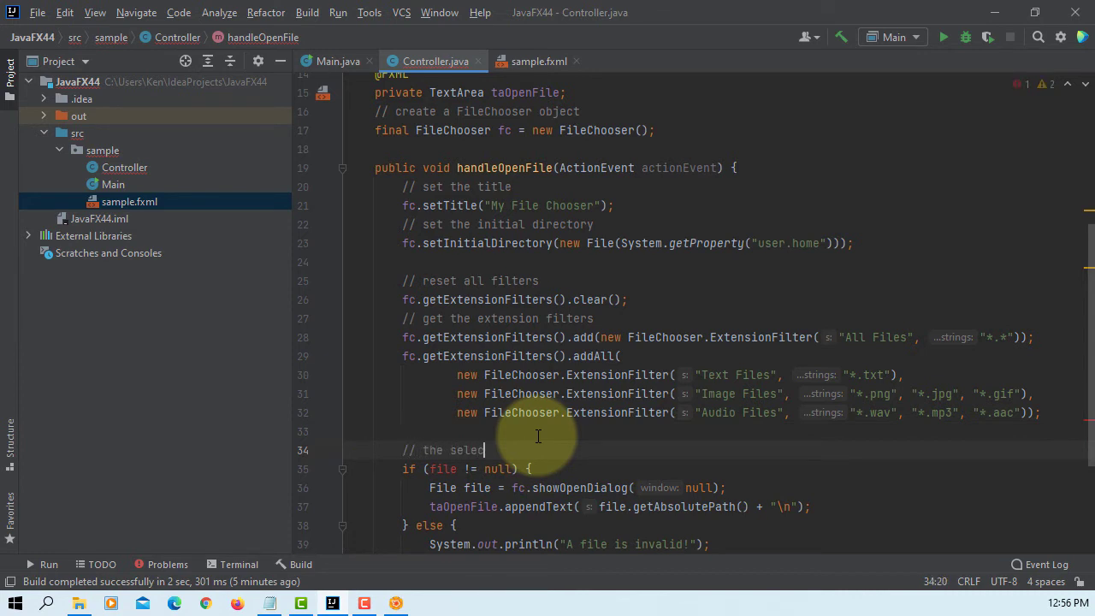
type("ted file or")
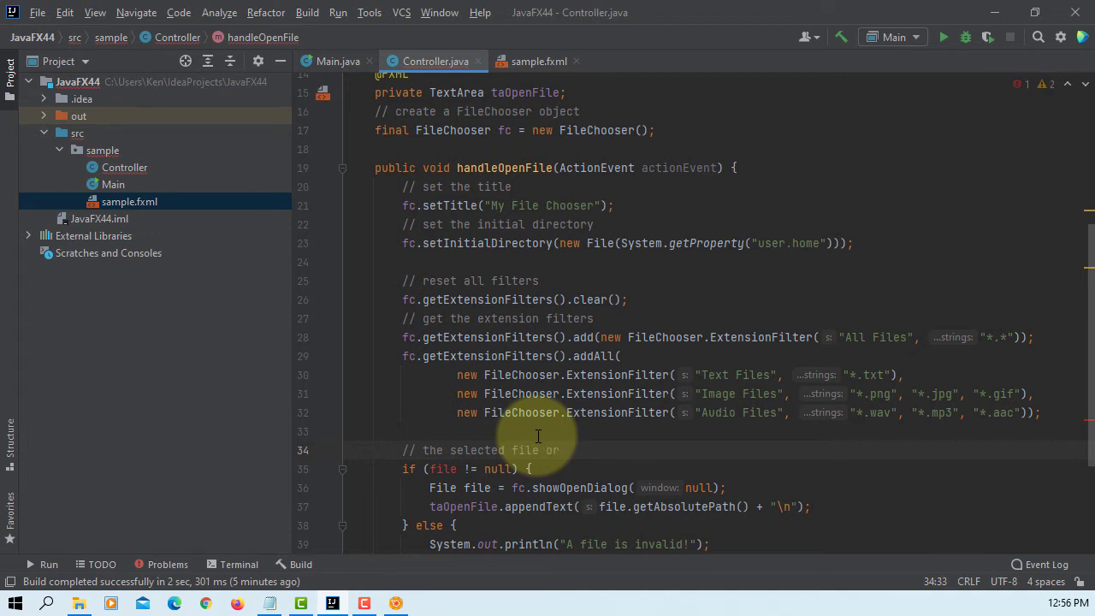
type("null if no")
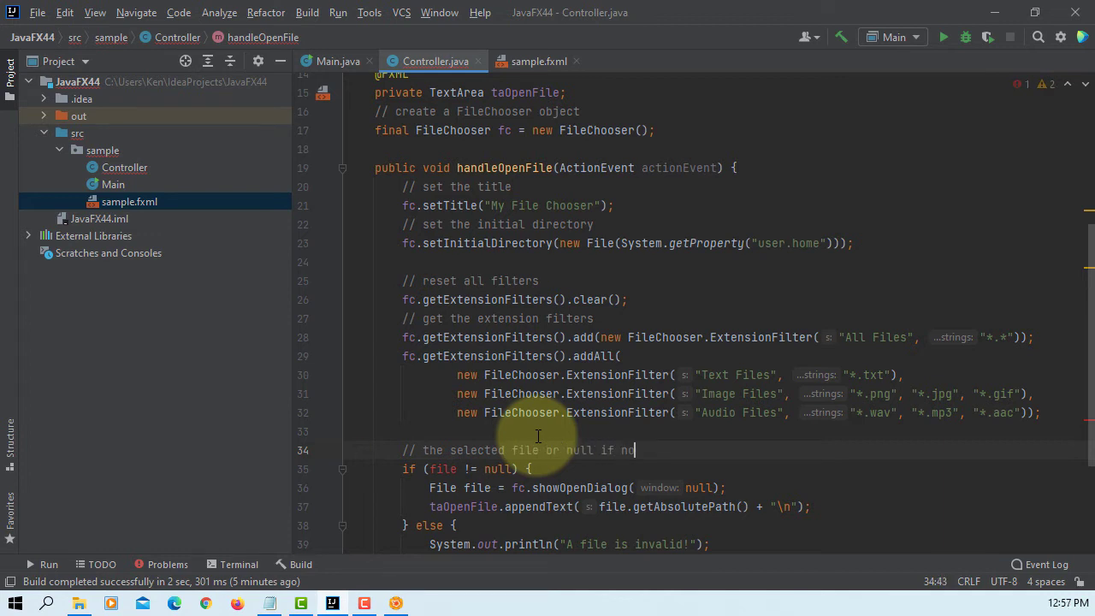
type("file has been selec")
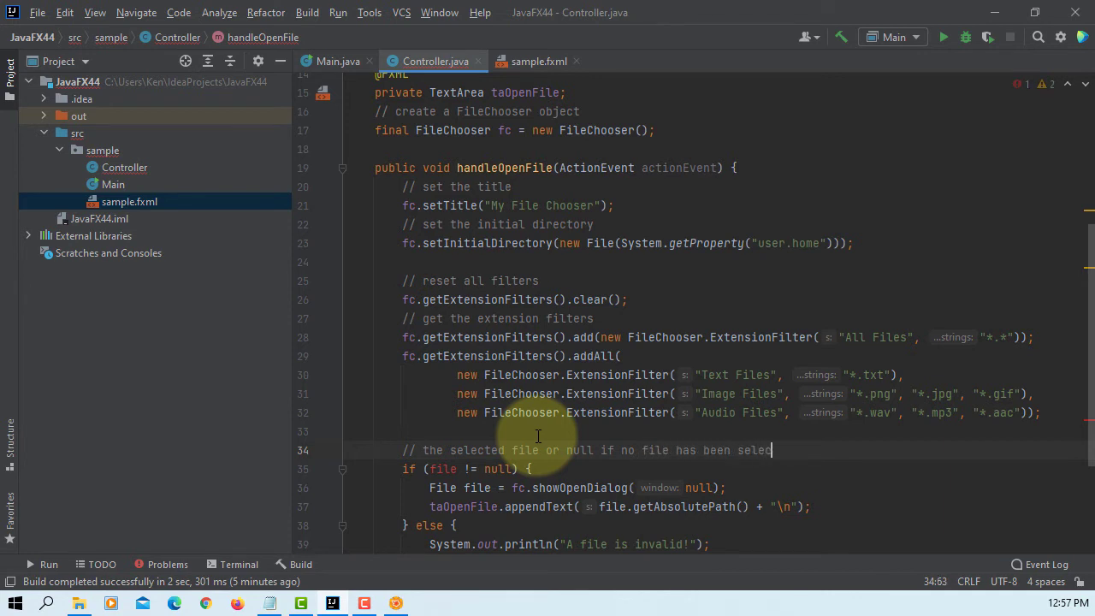
type("ted")
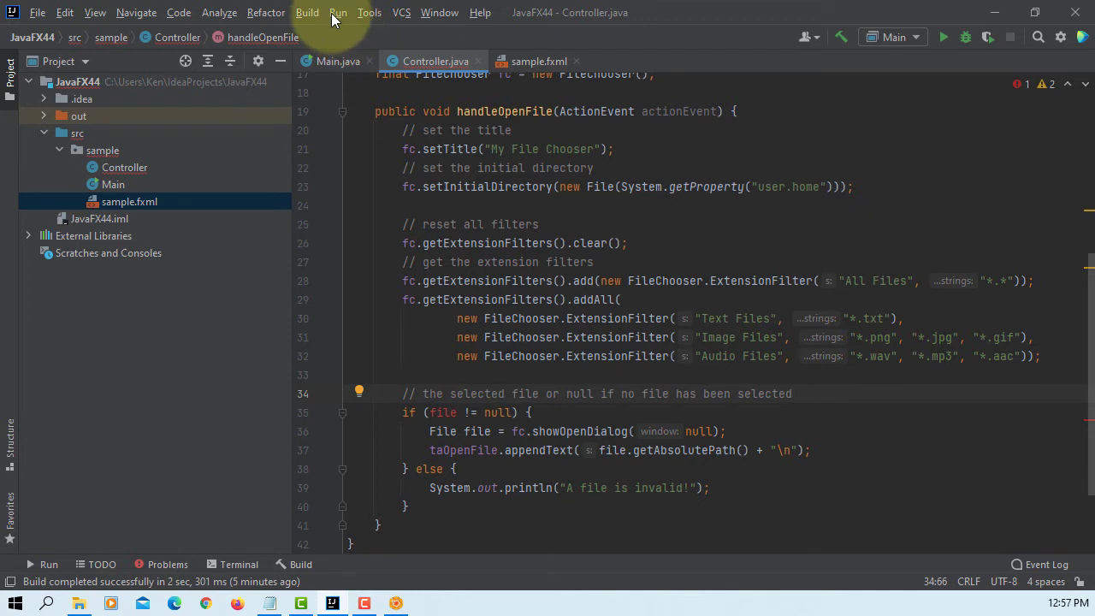
Build, then declare File file above the null check and retype if (file != null) {.
left_click(338, 12)
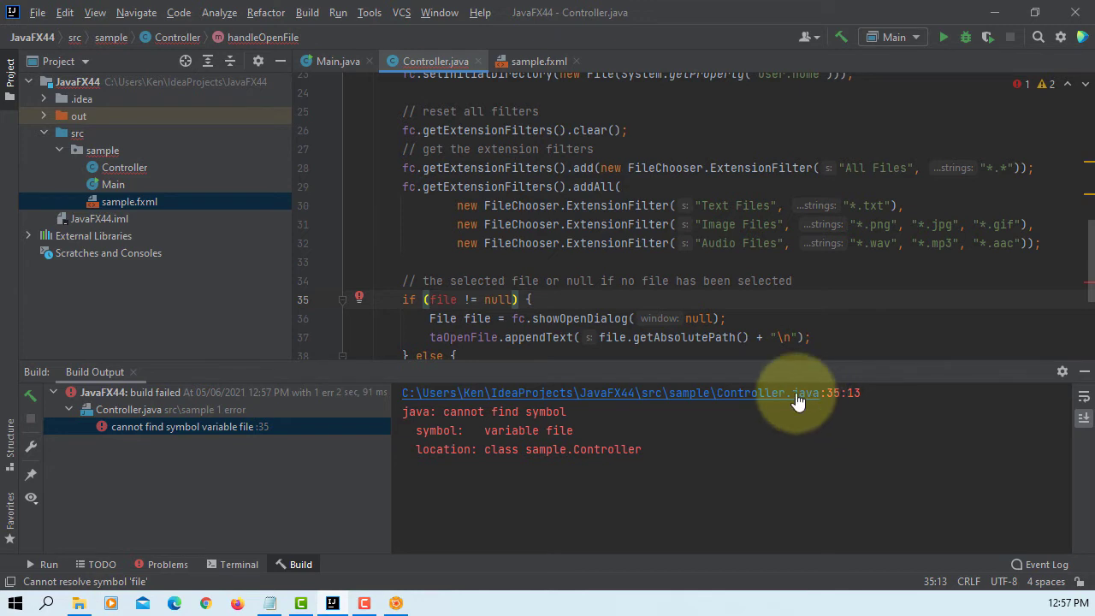
scroll("down", 3)
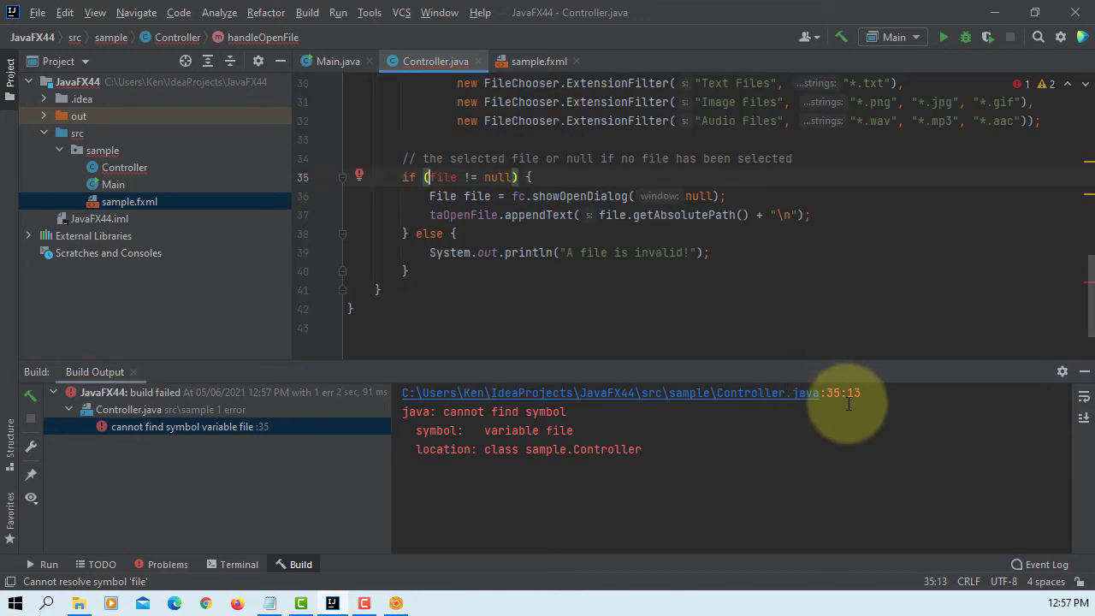
mouse_move(848, 302)
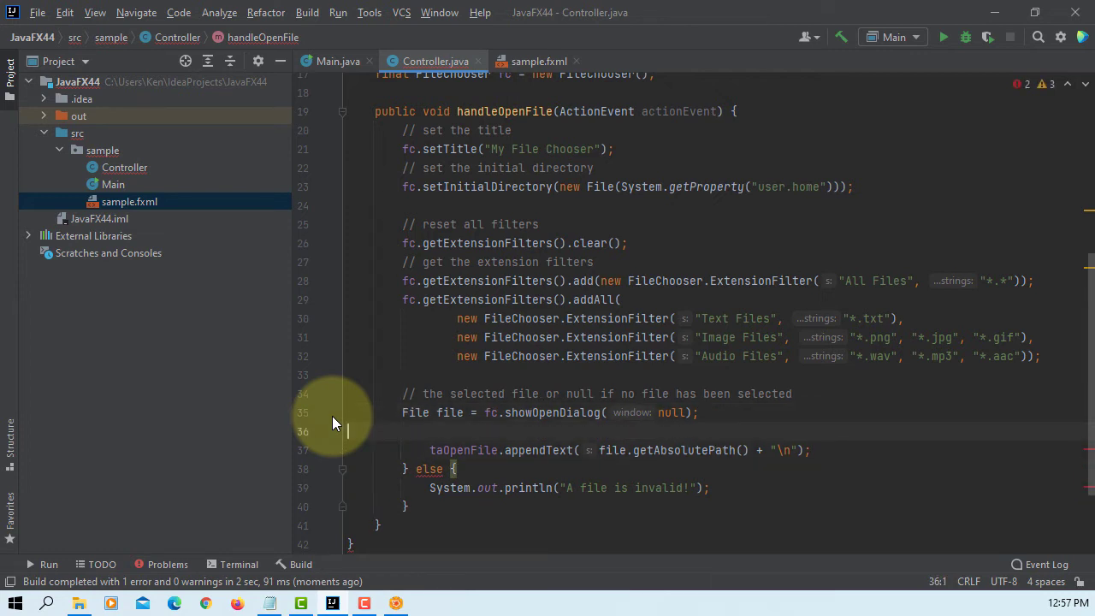
type("if (file != null) {")
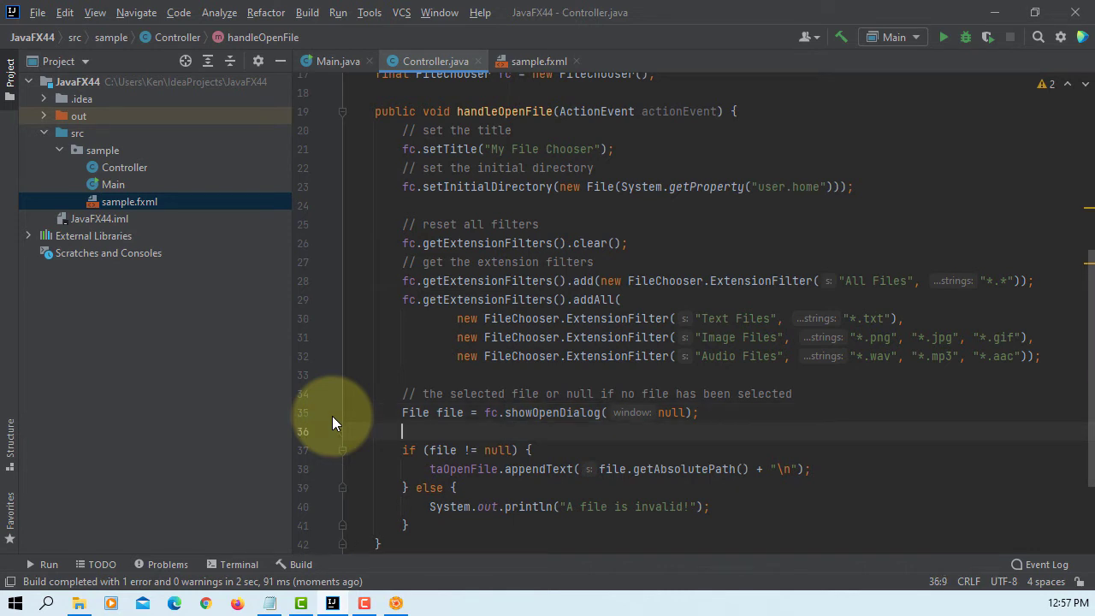
mouse_move(818, 394)
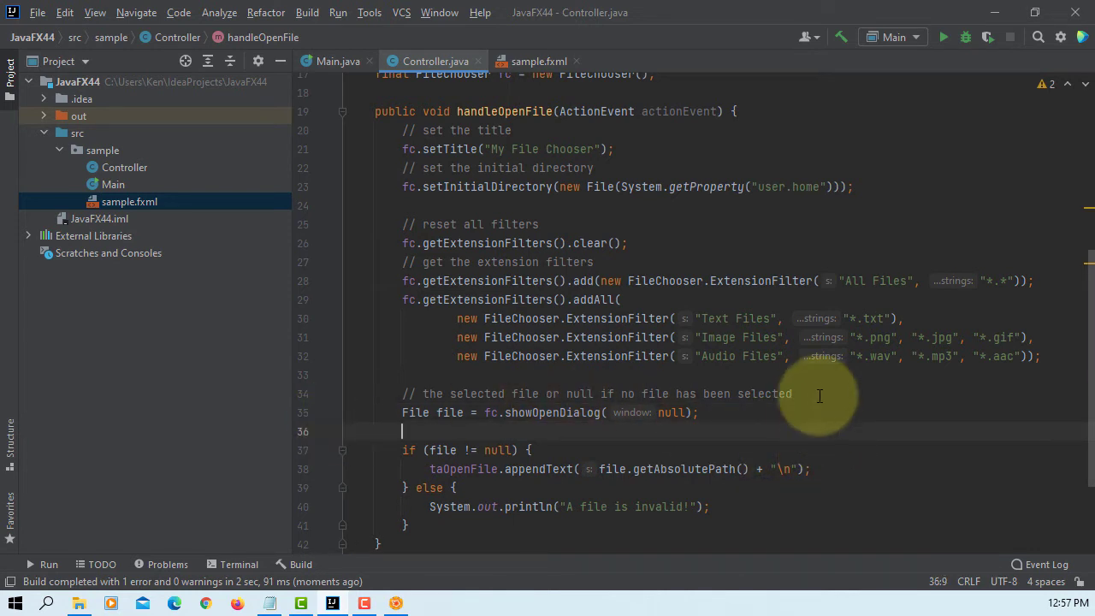
scroll("down", 3)
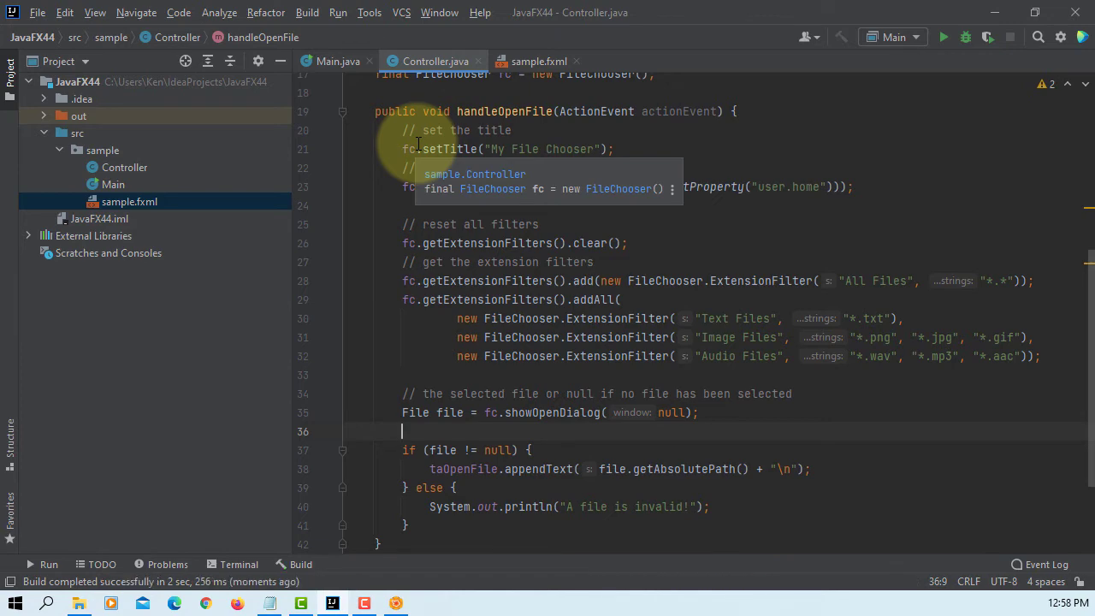
Run 'Main' and enlarge the demo window.
left_click(338, 12)
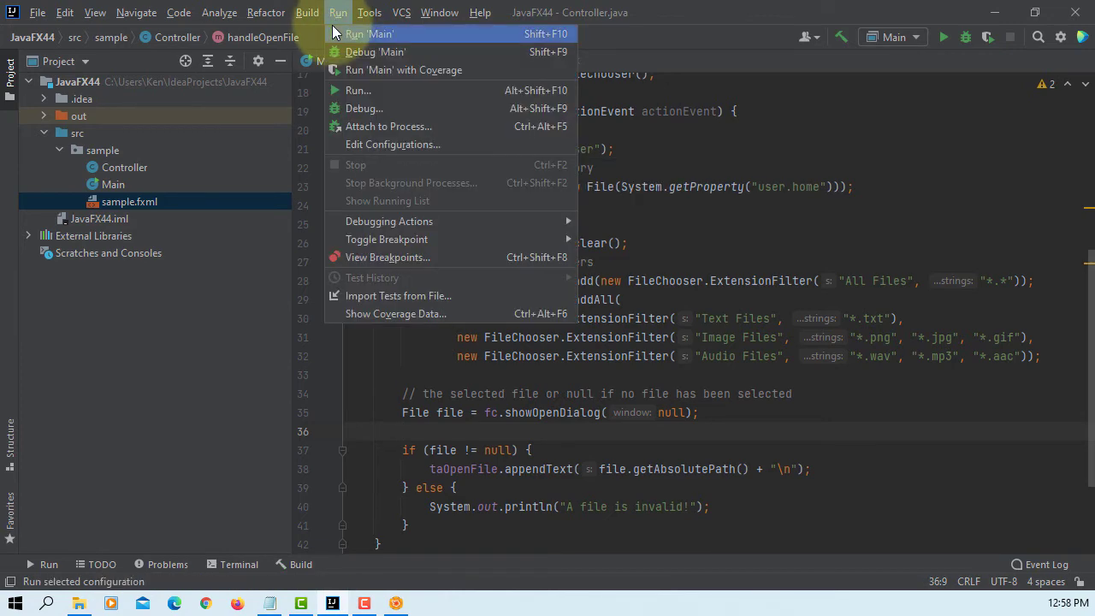
left_click(369, 34)
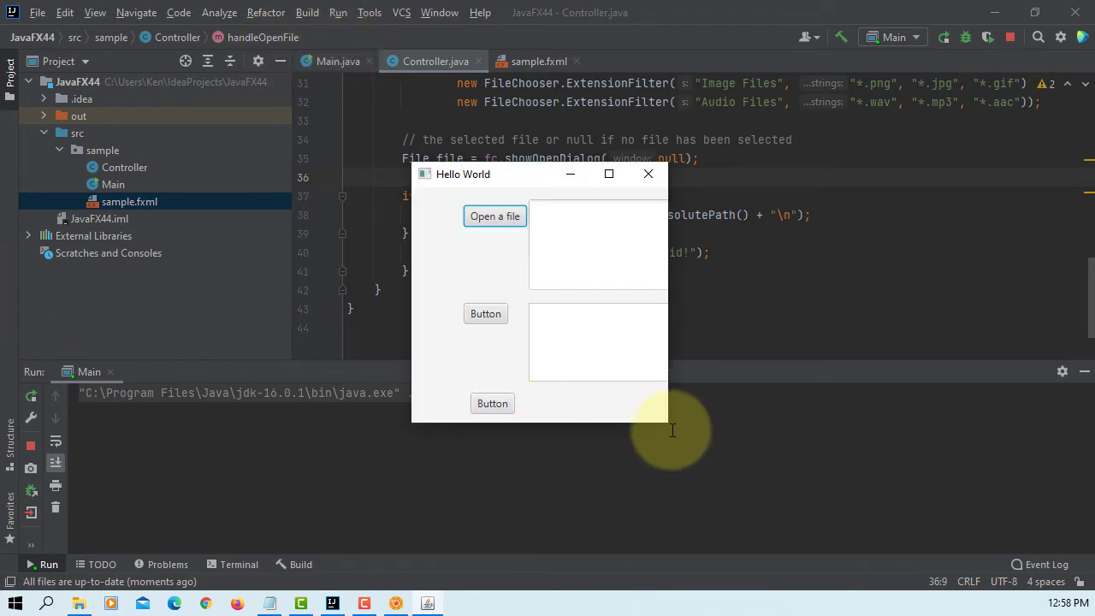
left_click_drag(671, 419, 855, 509)
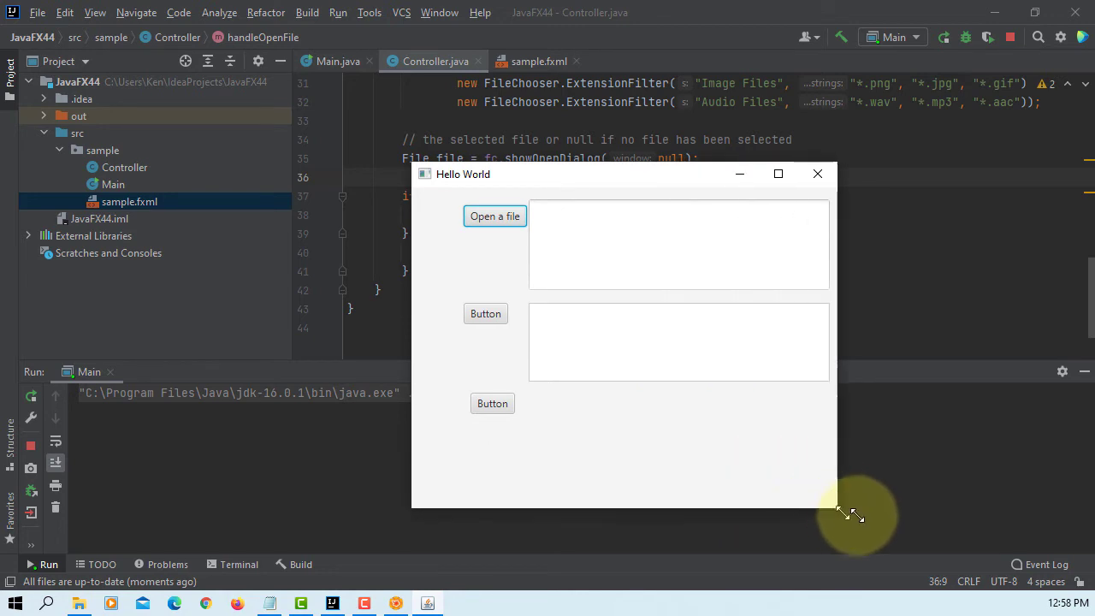
Open pexels-sam-willis-3934512.jpg through the chooser using the All Files filter.
left_click(494, 215)
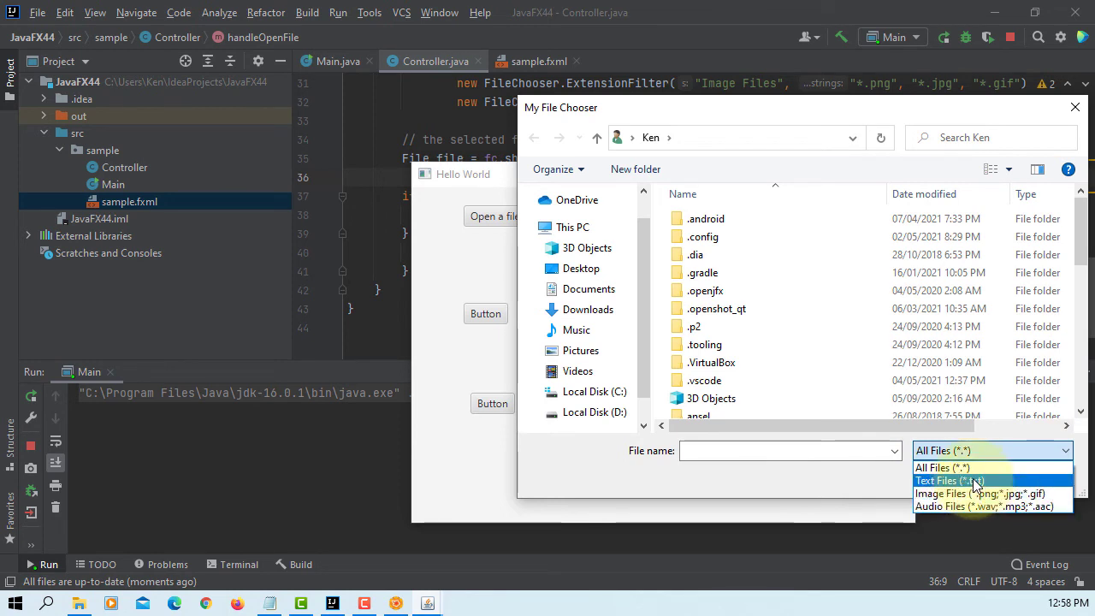
left_click(978, 494)
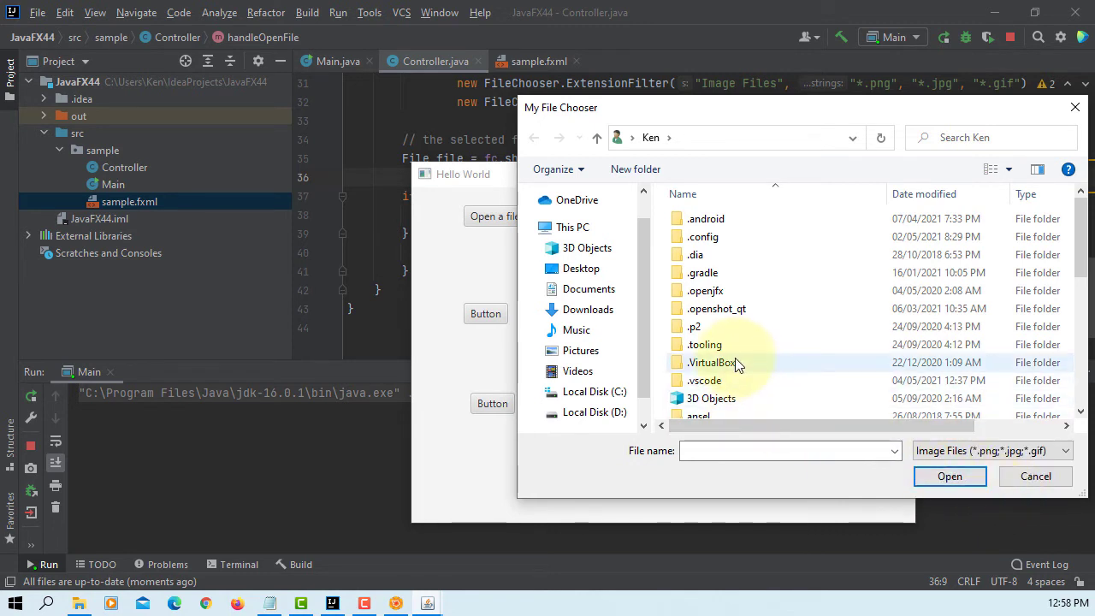
mouse_move(739, 351)
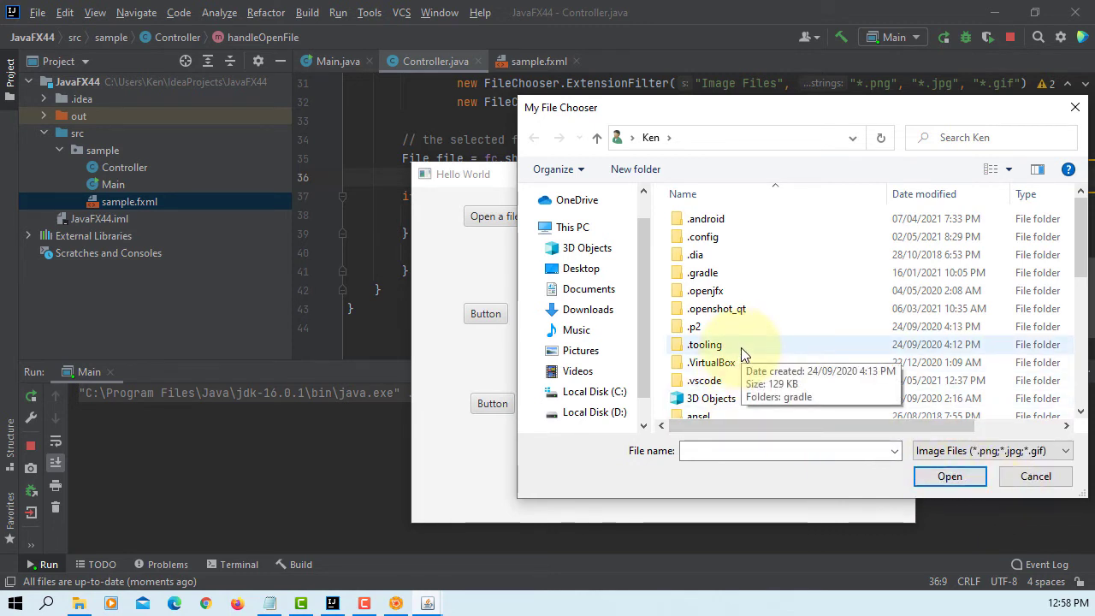
mouse_move(581, 350)
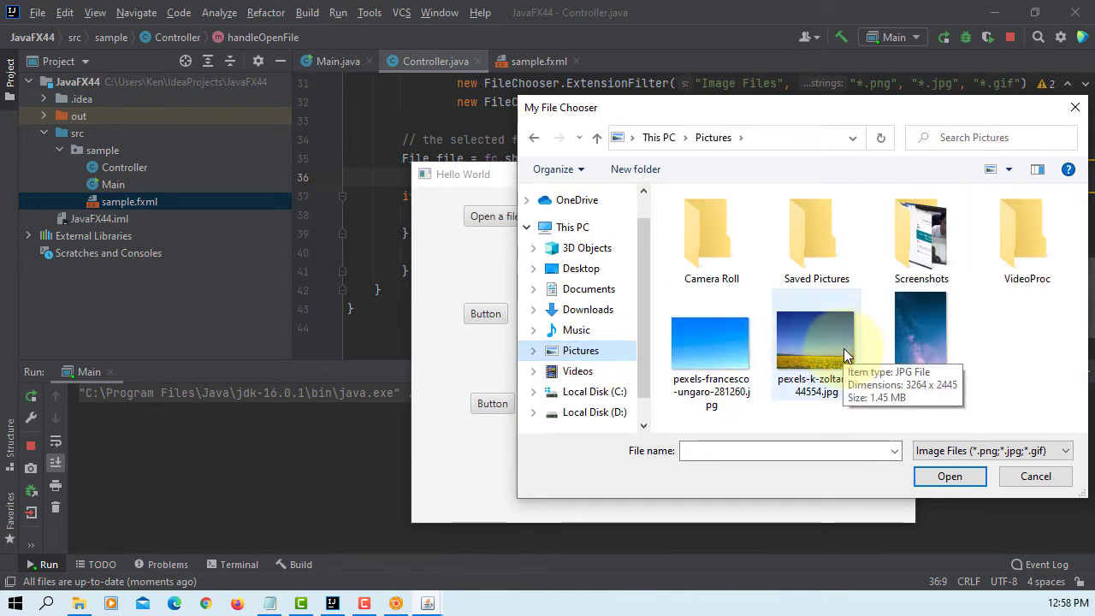
mouse_move(852, 355)
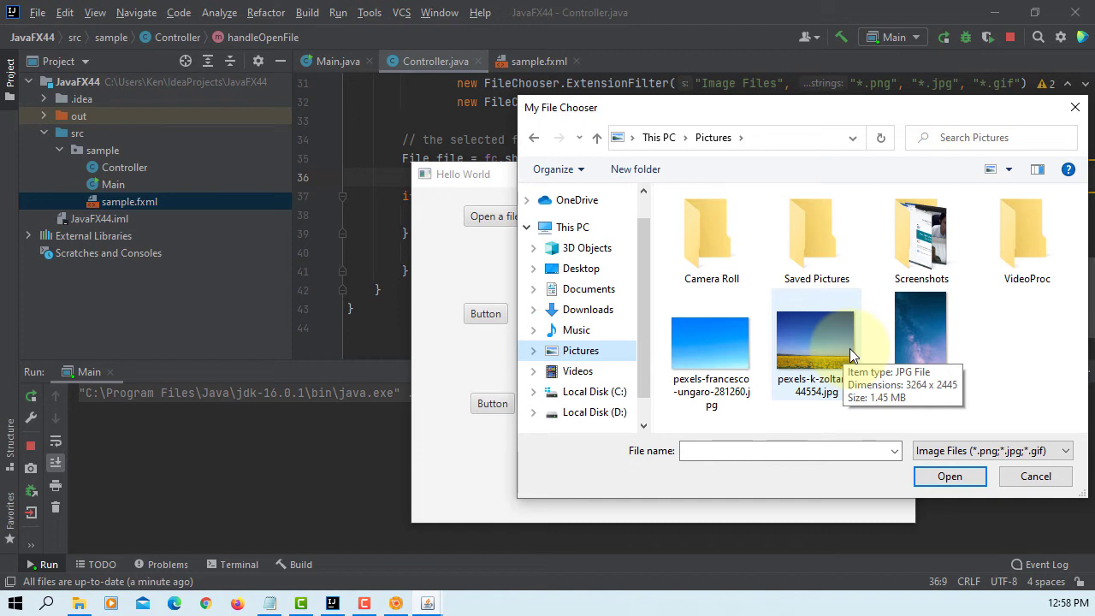
left_click(987, 450)
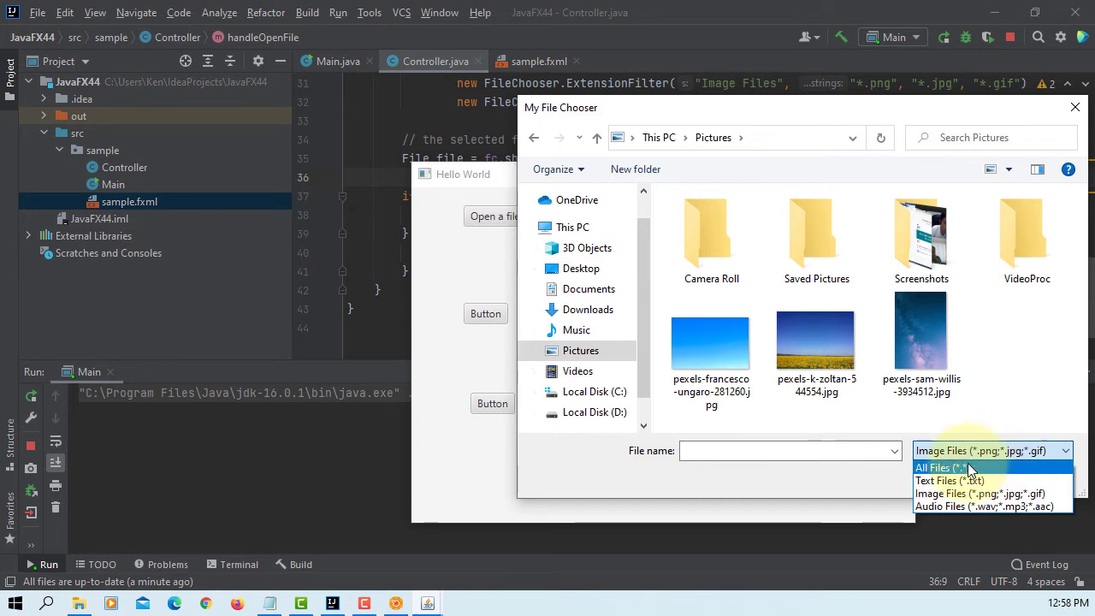
left_click(947, 467)
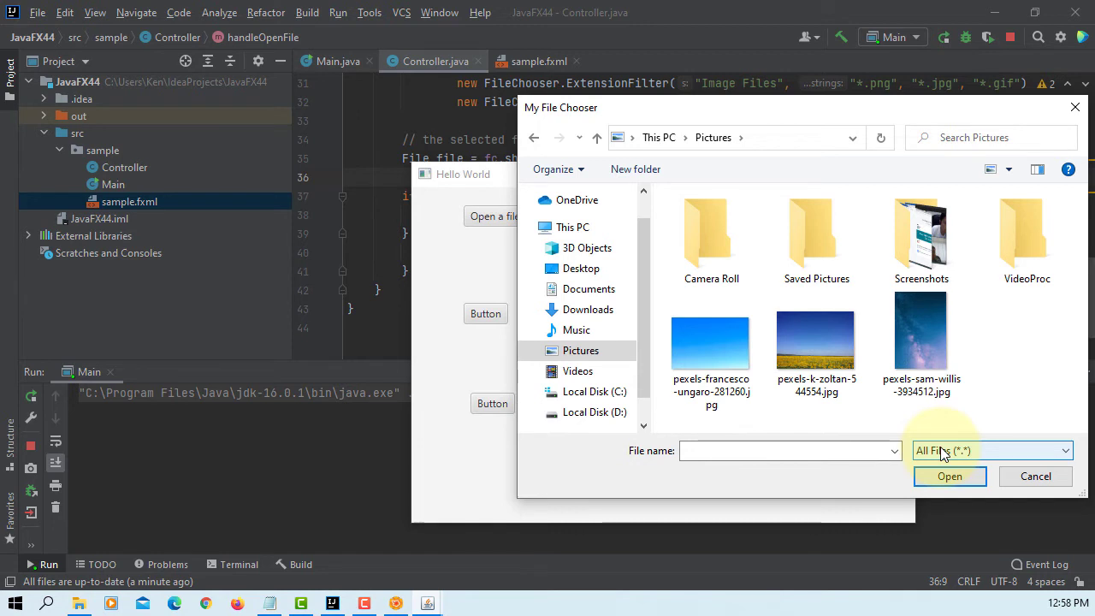
left_click(921, 342)
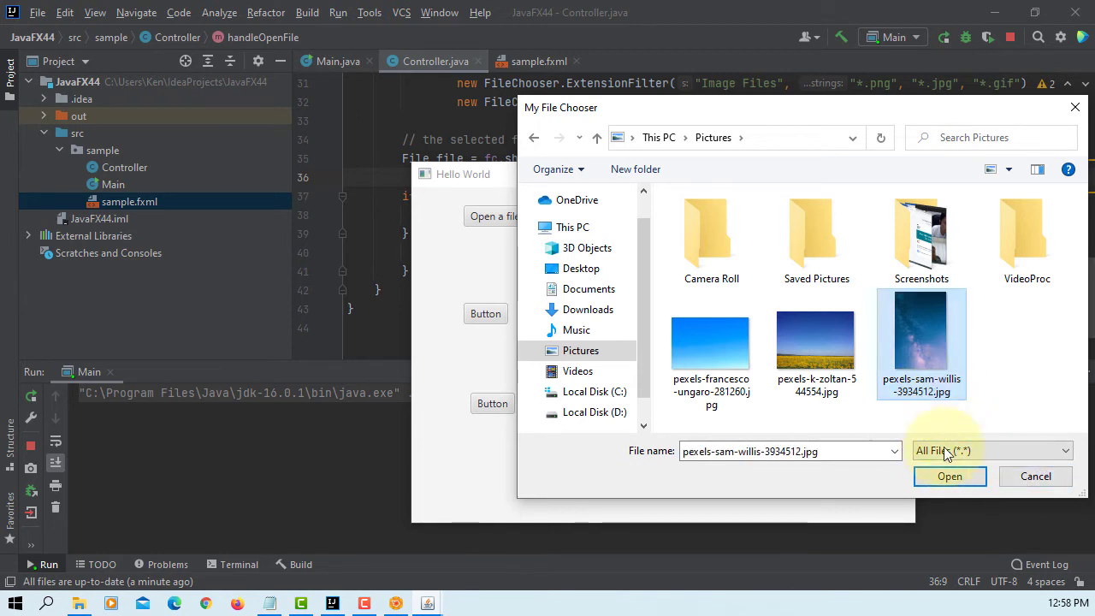
left_click(950, 475)
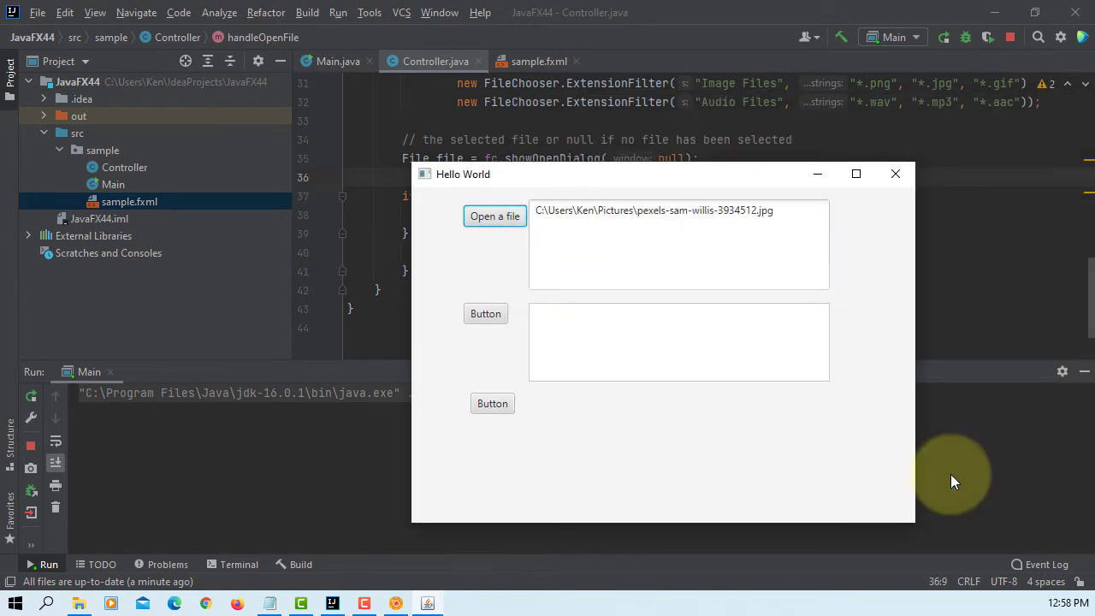
mouse_move(494, 215)
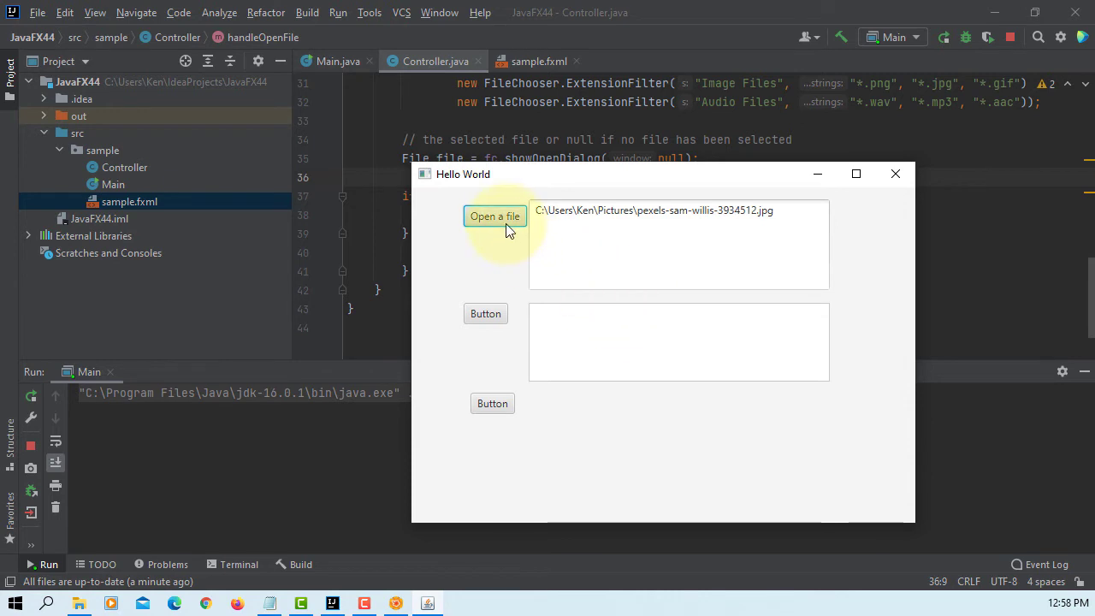
Reopen the chooser, browse Music, cancel it, and close the demo window.
left_click(494, 216)
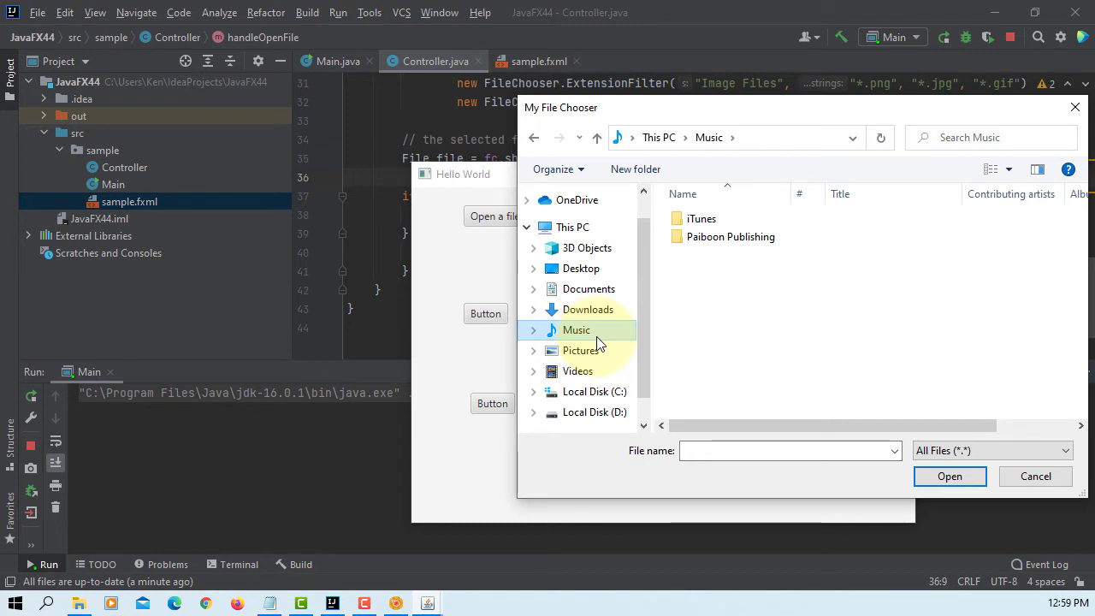
left_click(577, 370)
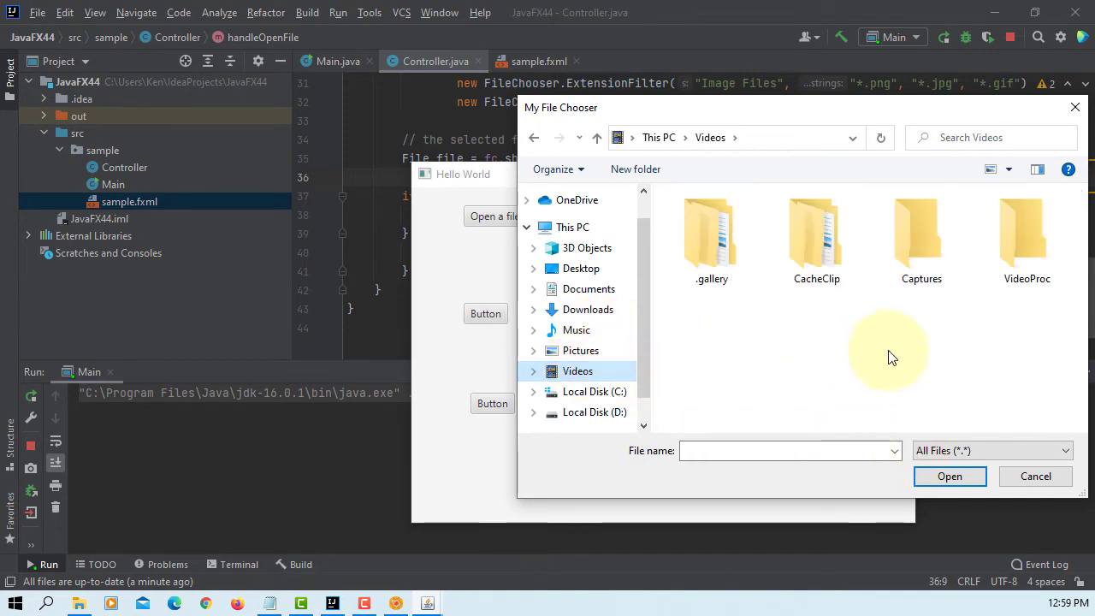
mouse_move(1017, 451)
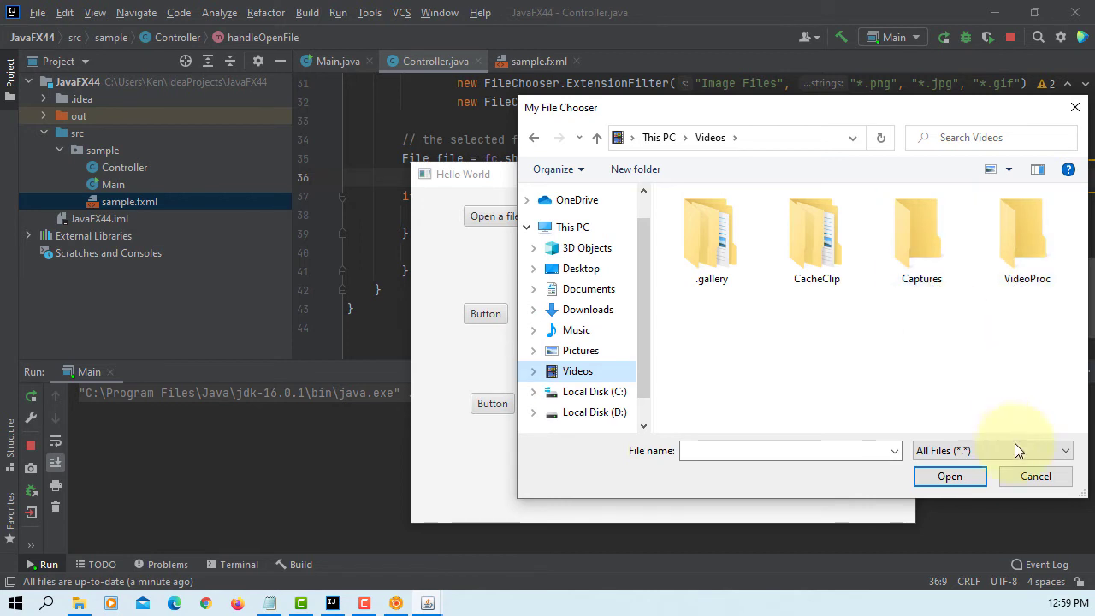
left_click(949, 475)
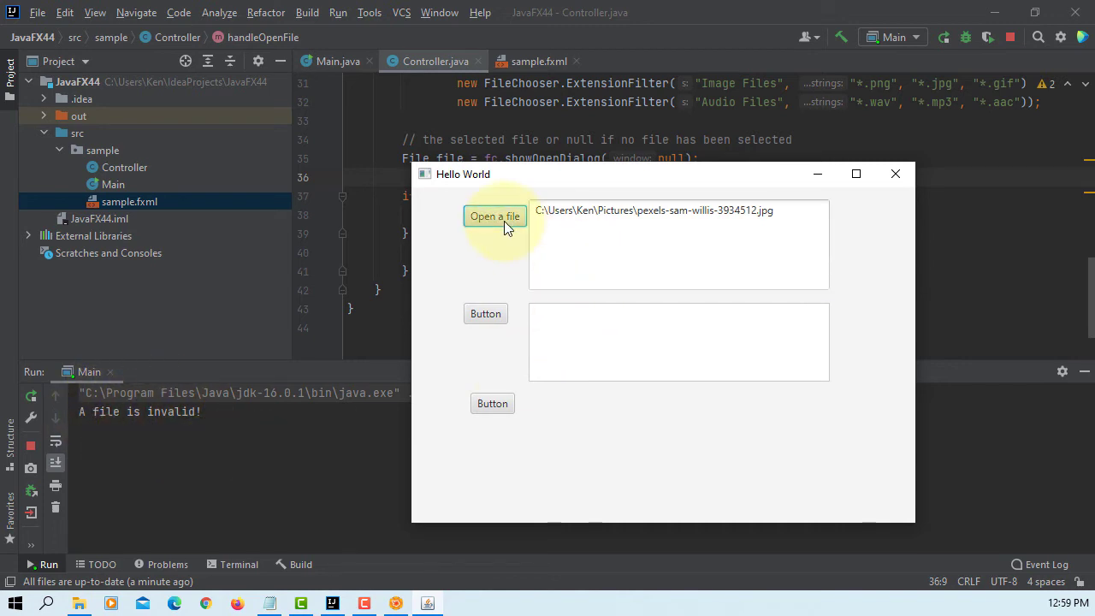
left_click(493, 215)
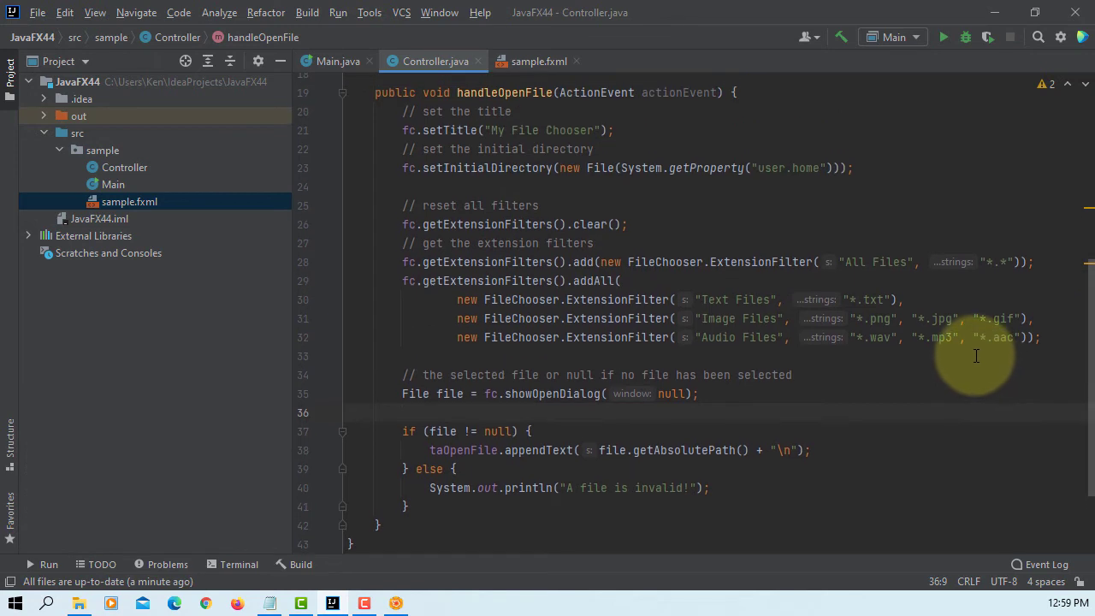
mouse_move(552, 306)
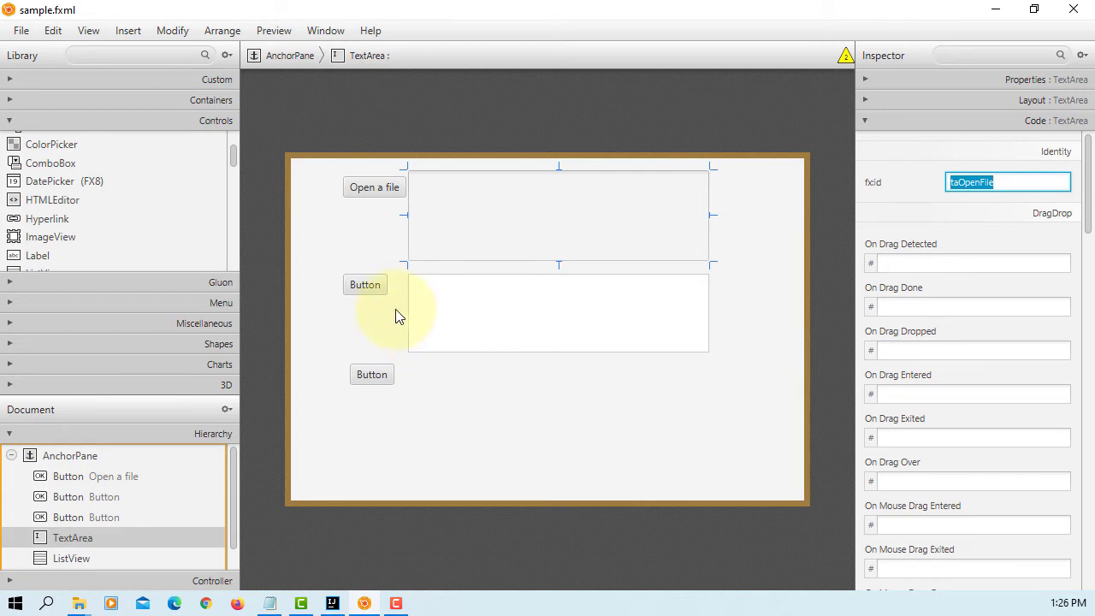
Give the second button text 'Open Multi files', fx:id btnMultiFiles, action handleMultiFiles.
left_click(365, 284)
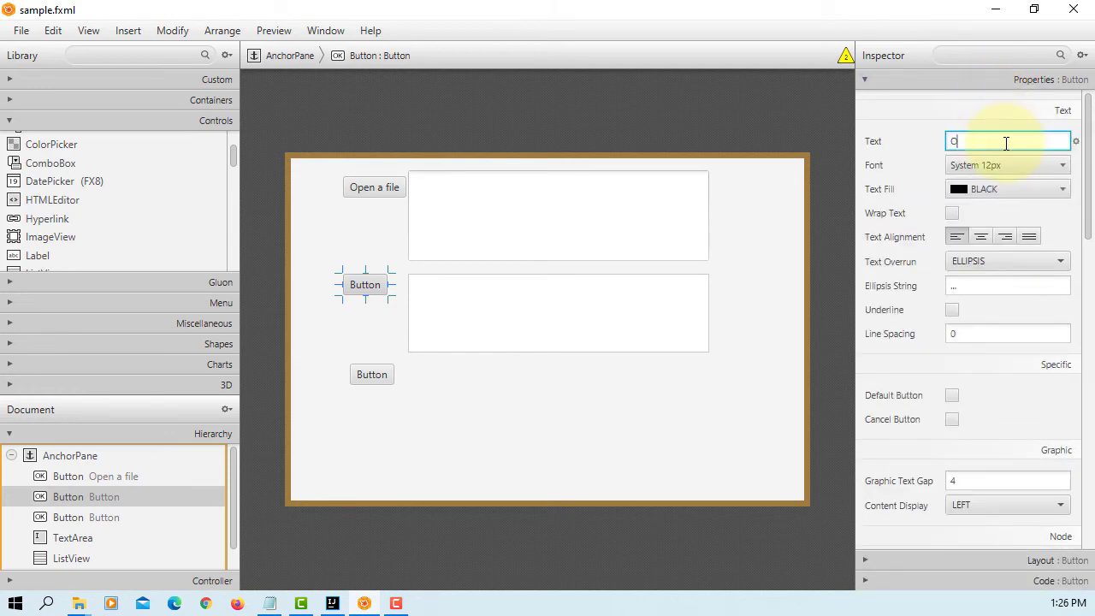
type("Open M")
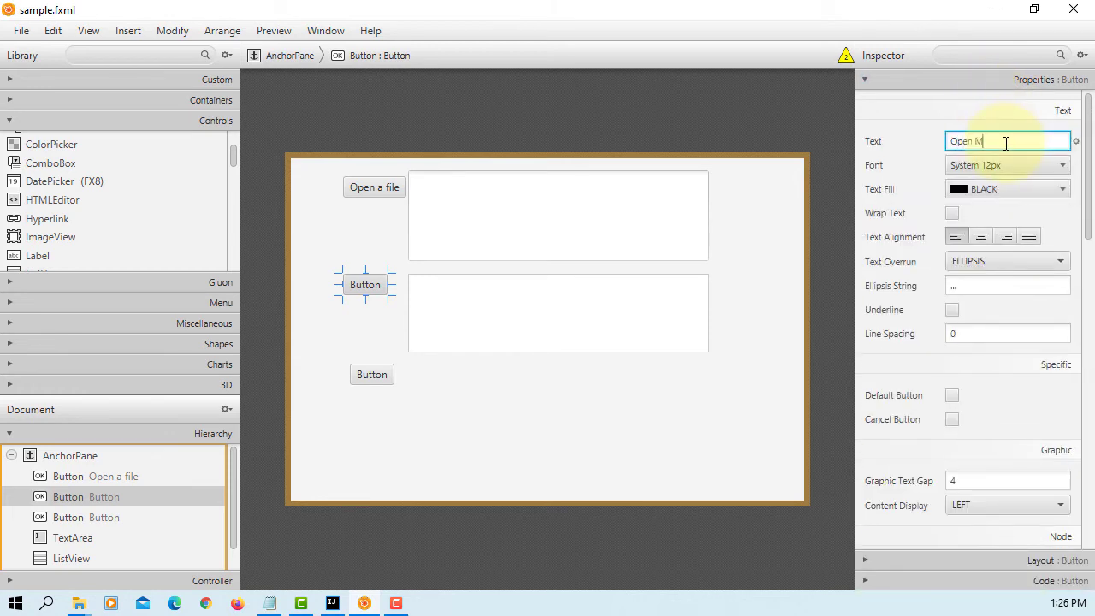
type("ulti")
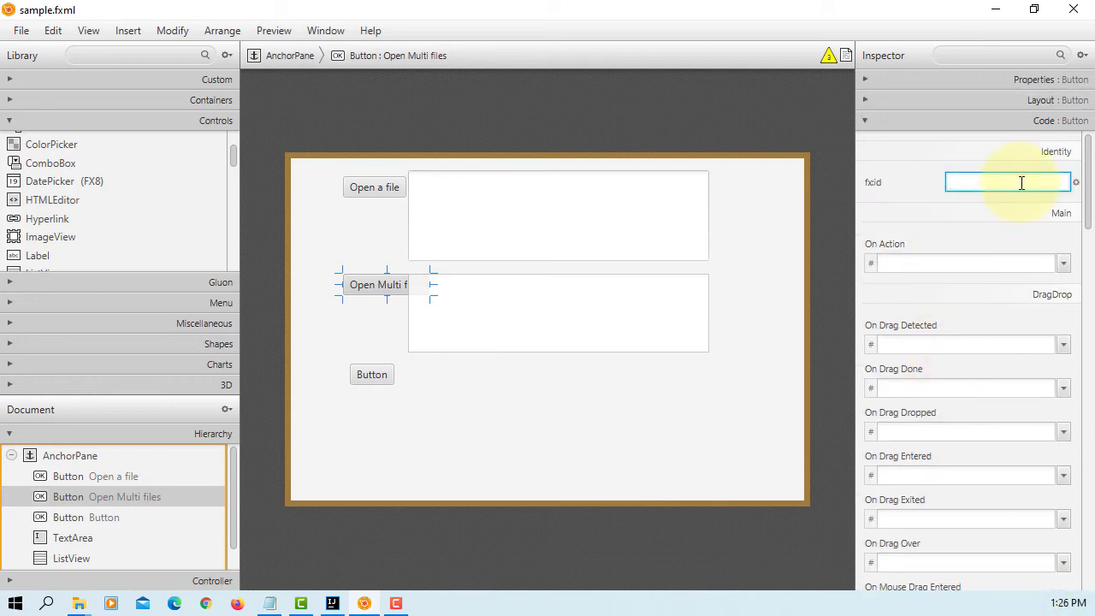
type("btnMultiFiles")
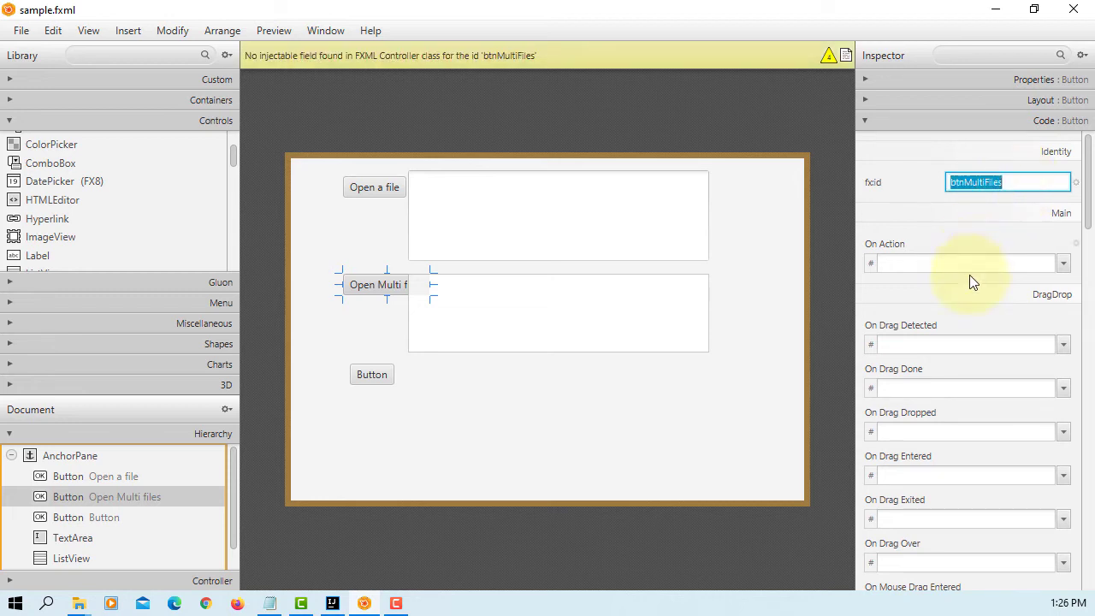
type("handleMultiFiles")
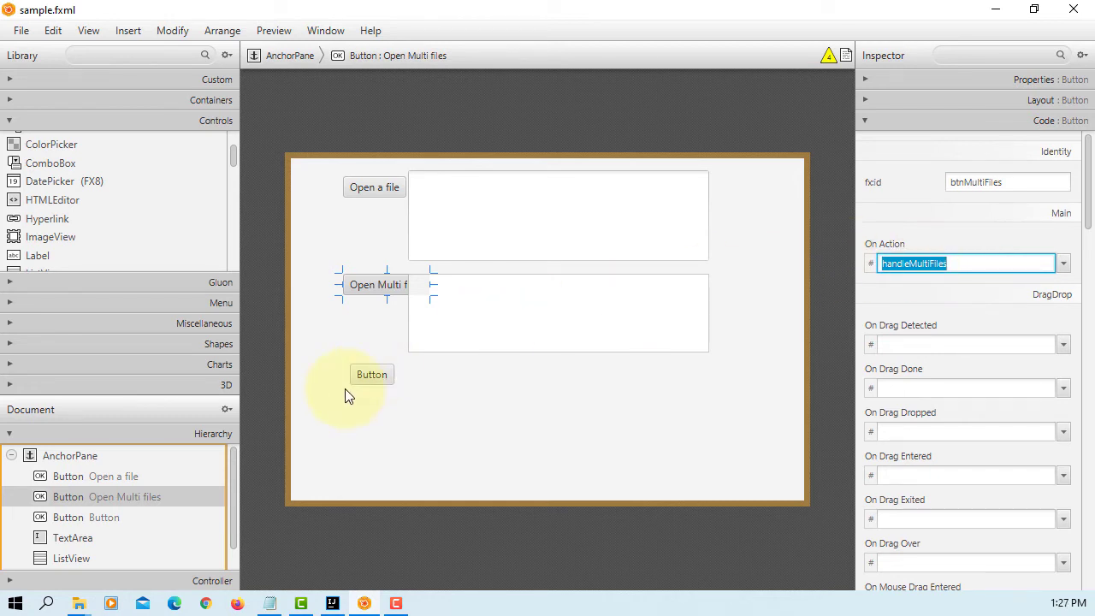
mouse_move(491, 342)
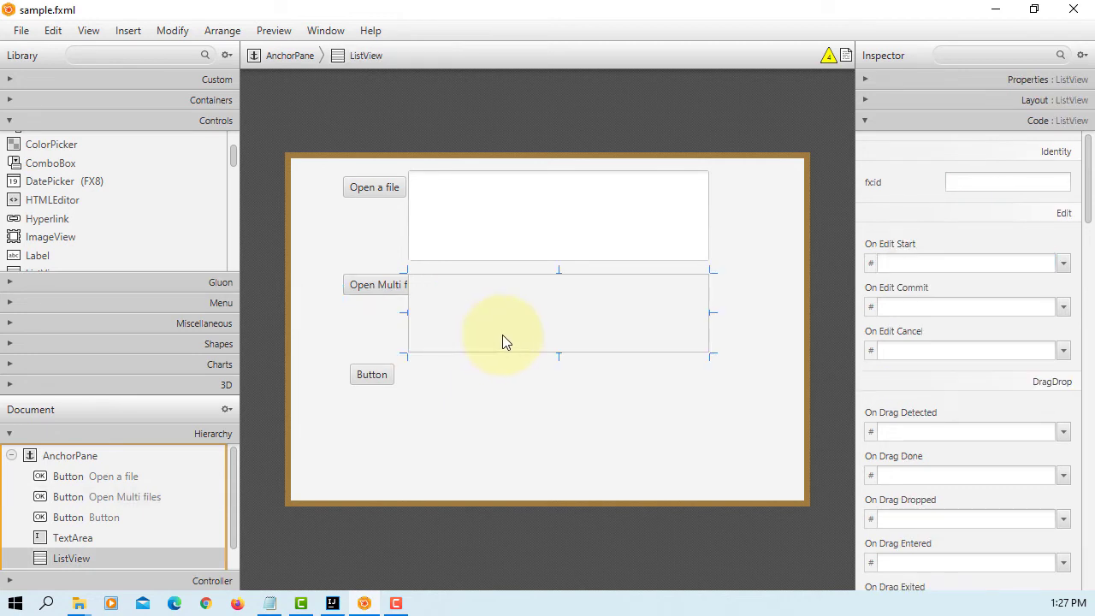
Select the list, then begin labelling the third button 'Open an image'.
left_click(556, 214)
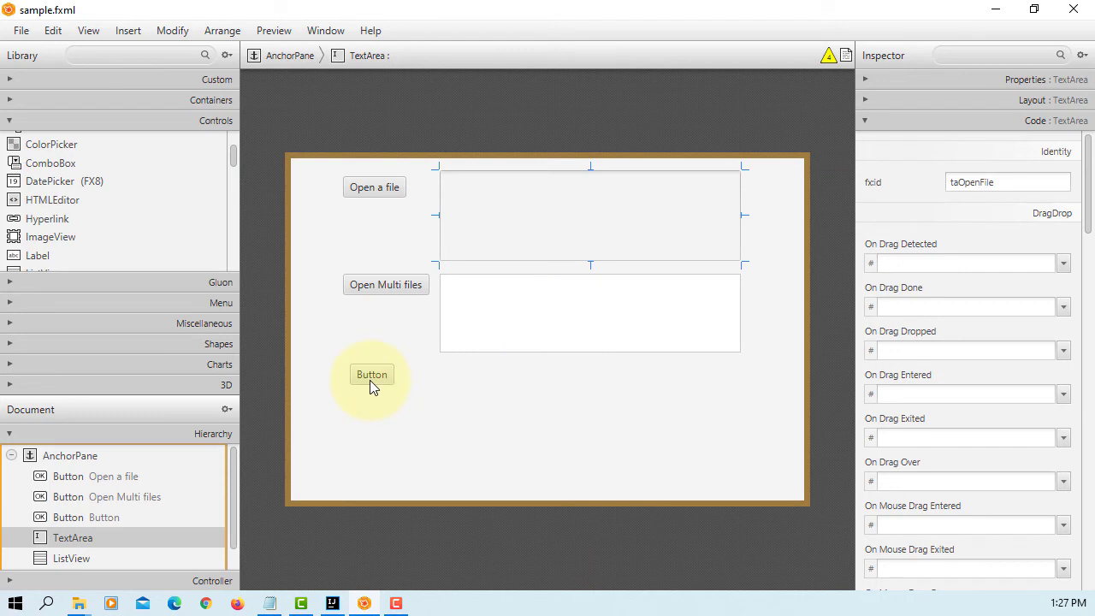
left_click(371, 374)
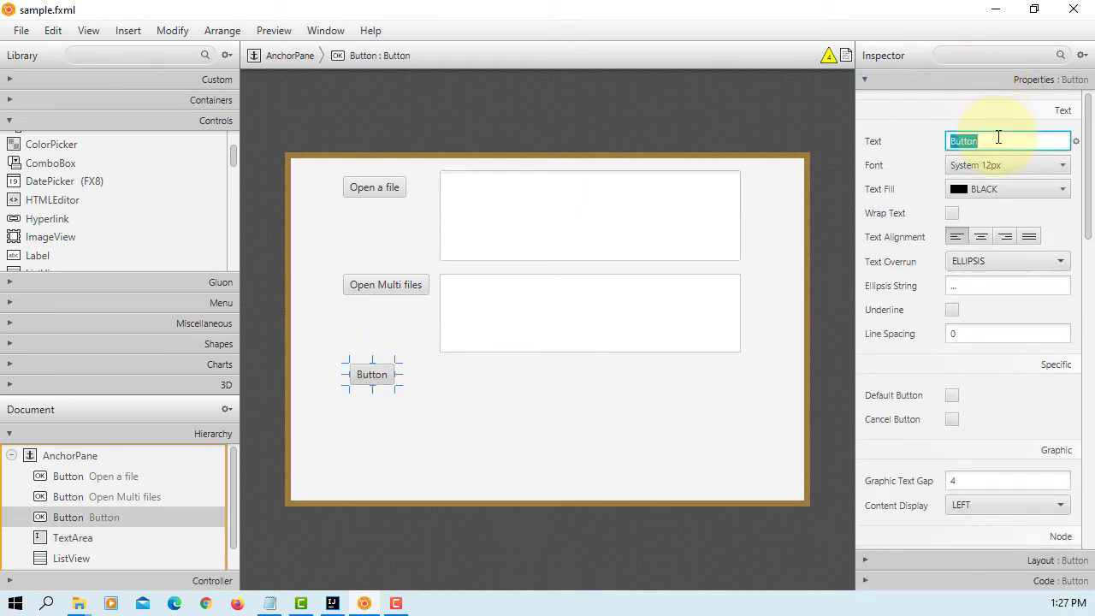
type("Op")
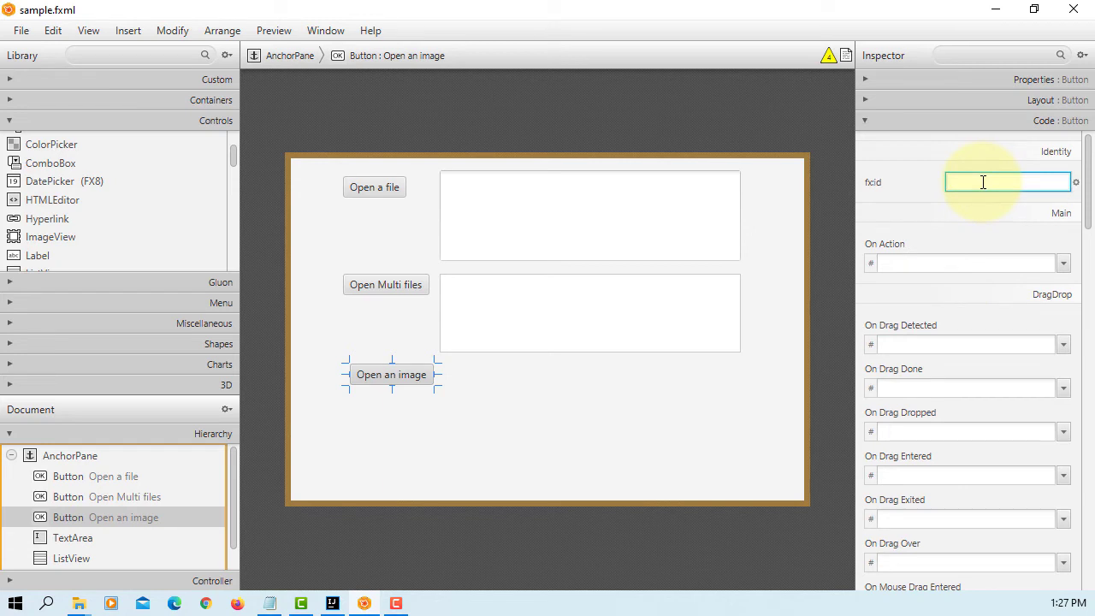
Set the button's fx:id to btnImage and On Action to handleImageFile, then revise the id.
type("btn")
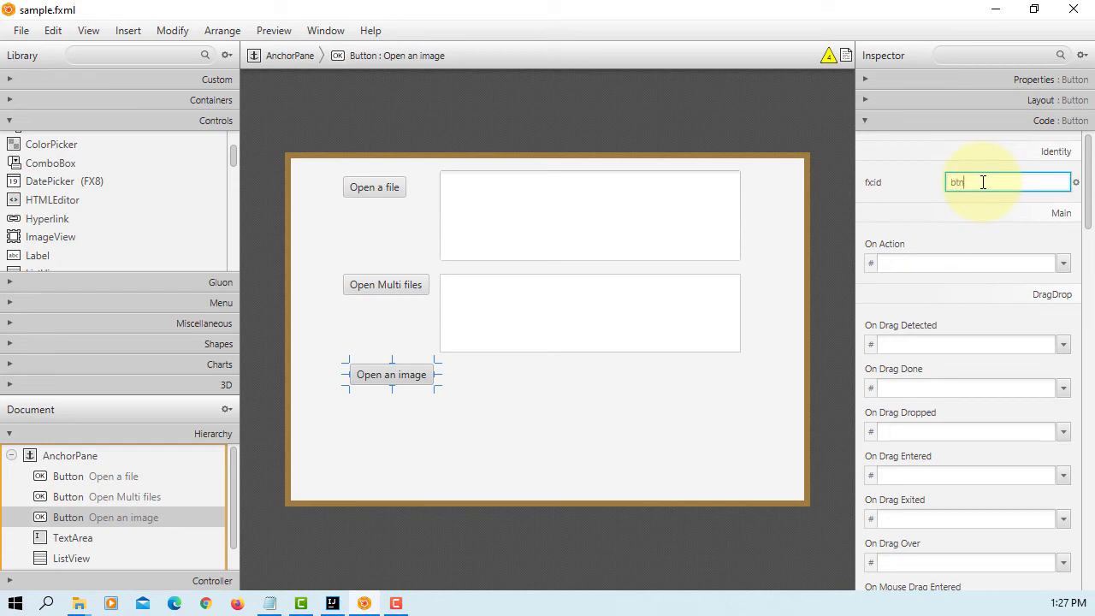
type("Image")
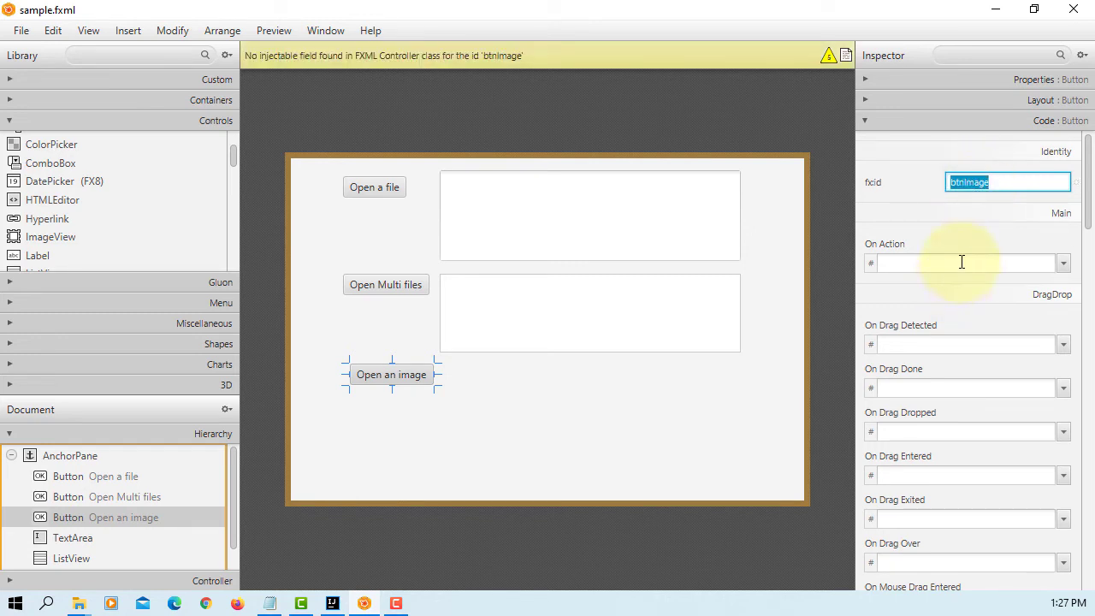
type("handleImageFile")
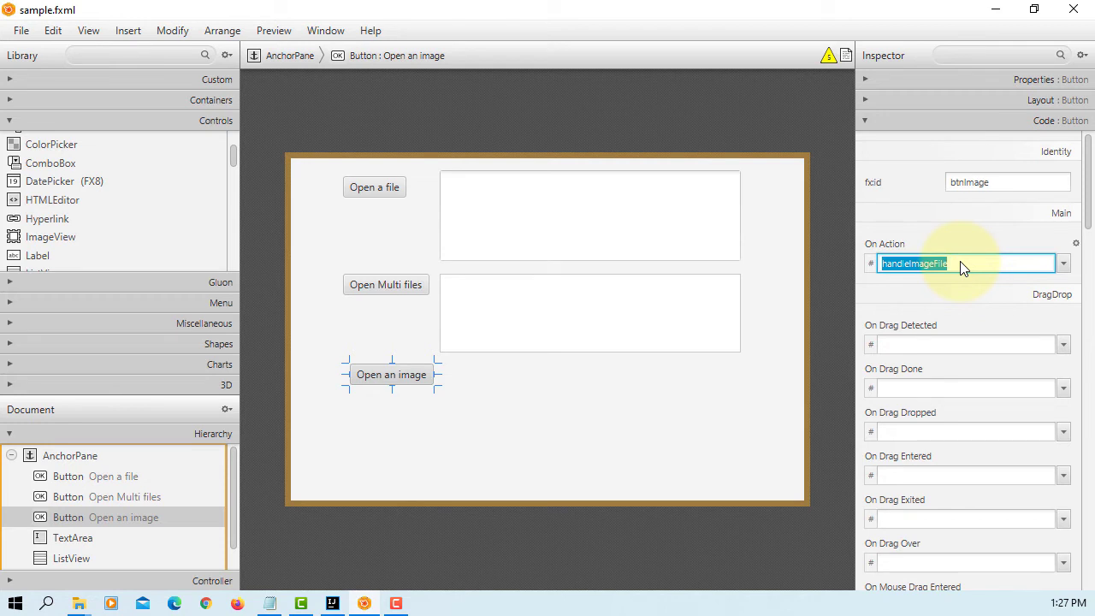
left_click(1007, 181)
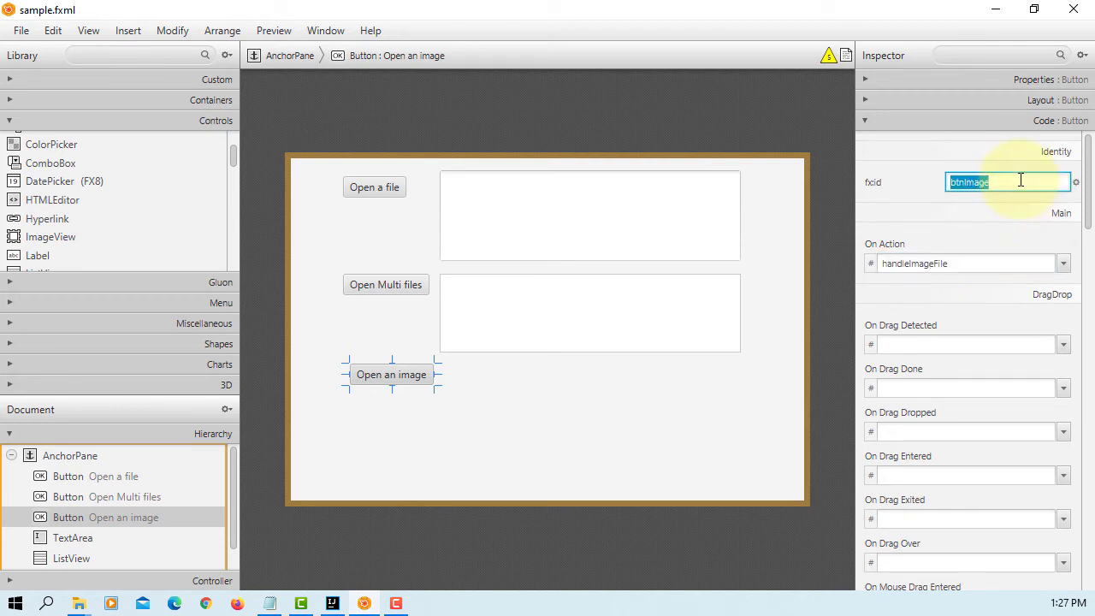
left_click(1019, 181)
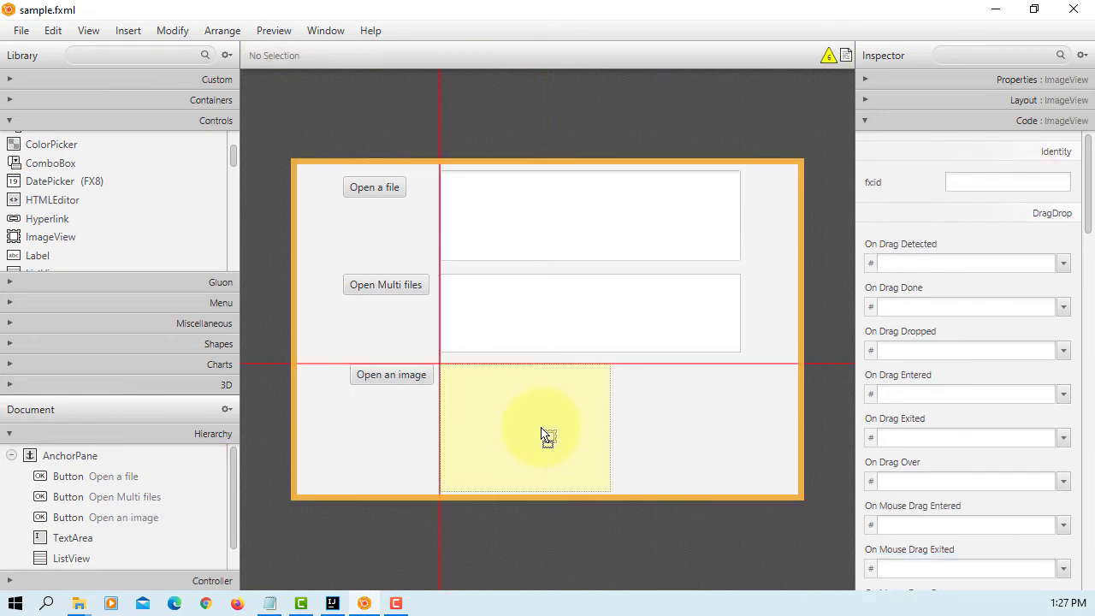
Name the new ImageView ivFile in its fx:id field.
left_click(525, 428)
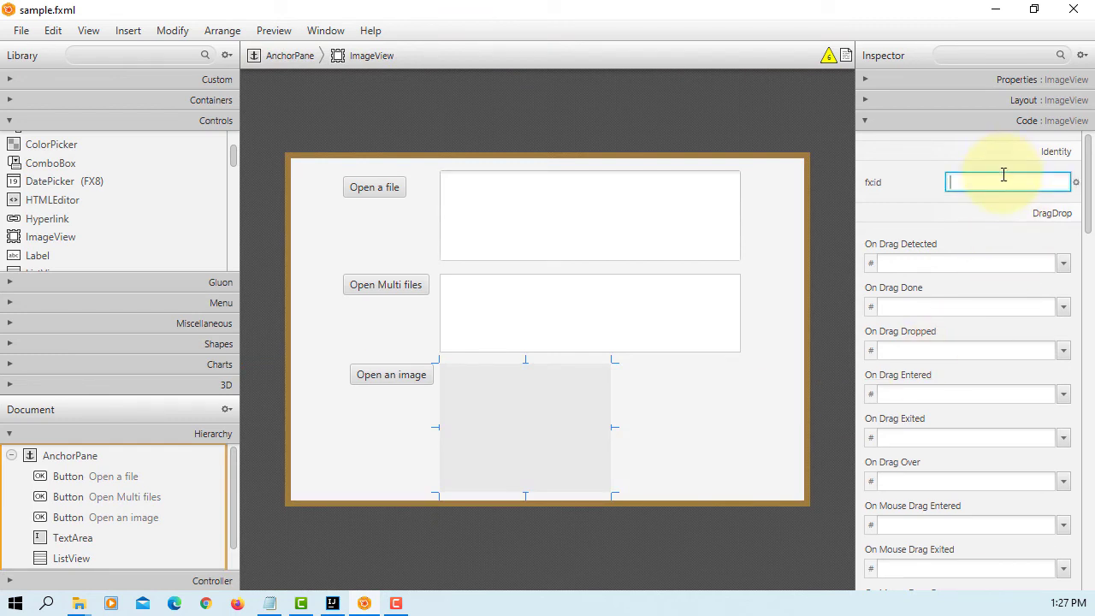
type("ivFi")
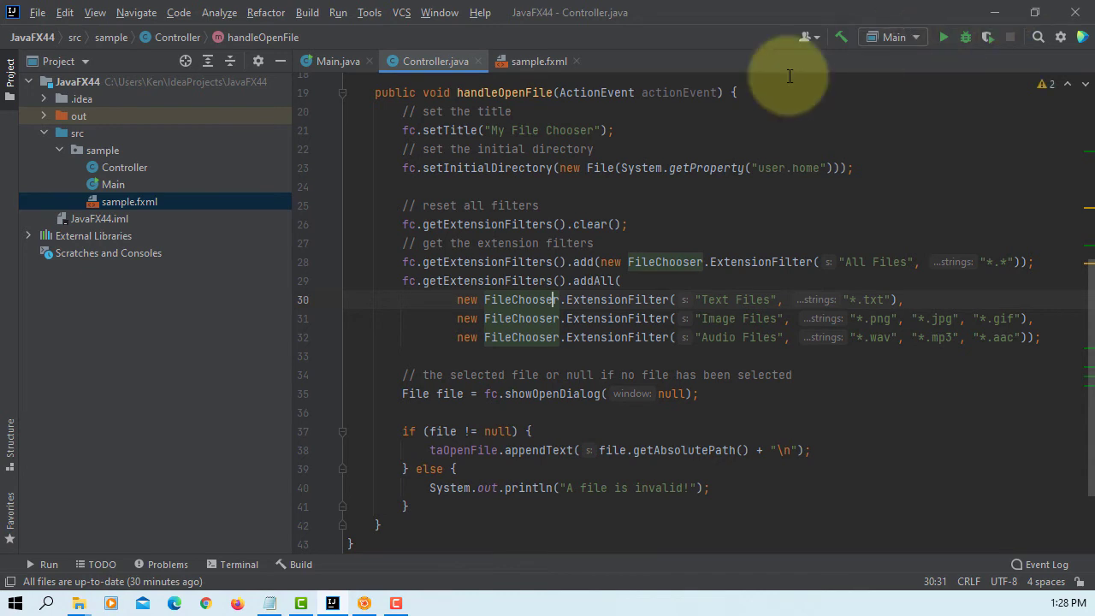
Create controller fields for btnMultiFiles, btnImageFile and lvFiles from sample.fxml quick fixes.
left_click(538, 61)
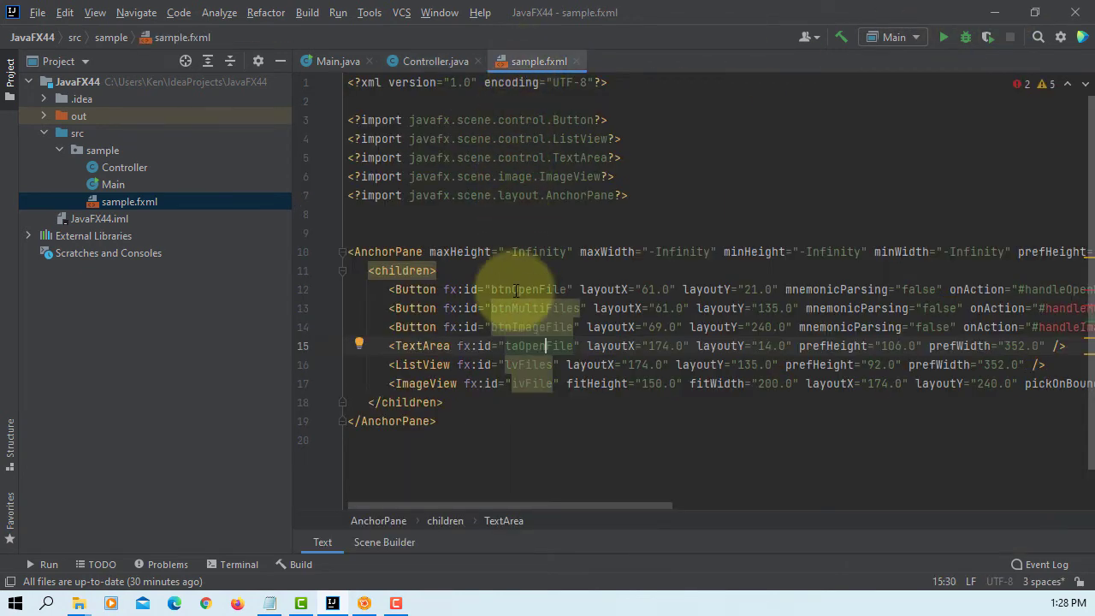
left_click(513, 308)
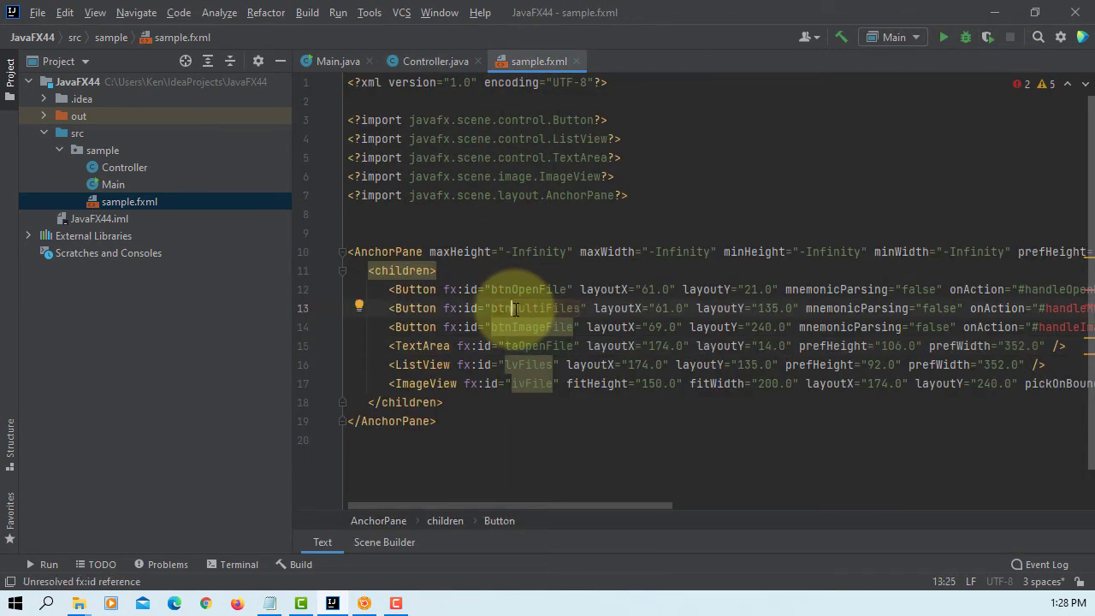
left_click(359, 308)
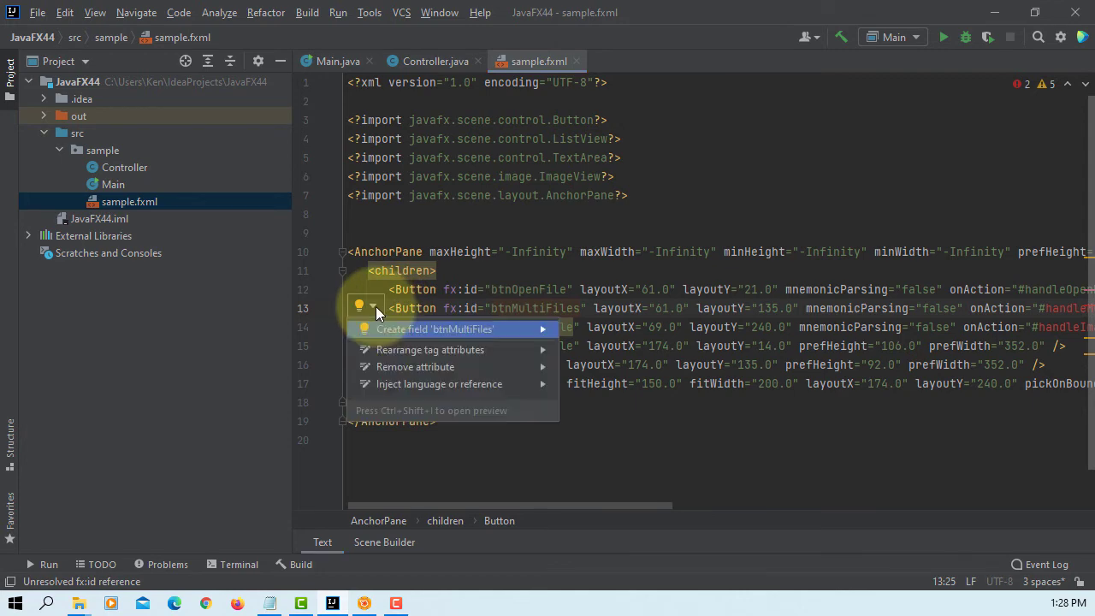
left_click(435, 329)
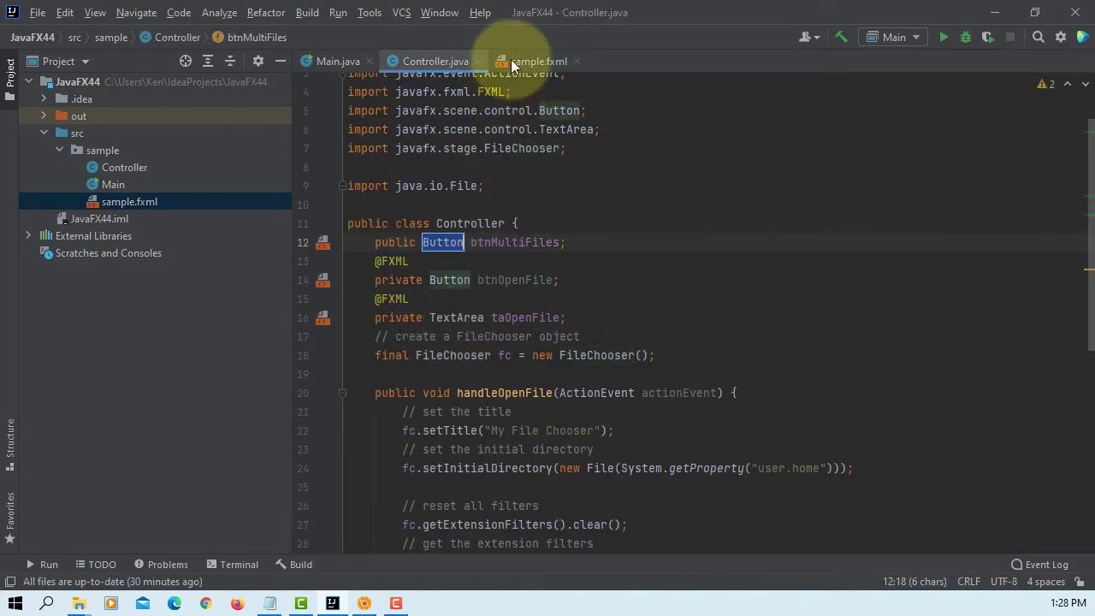
left_click(537, 60)
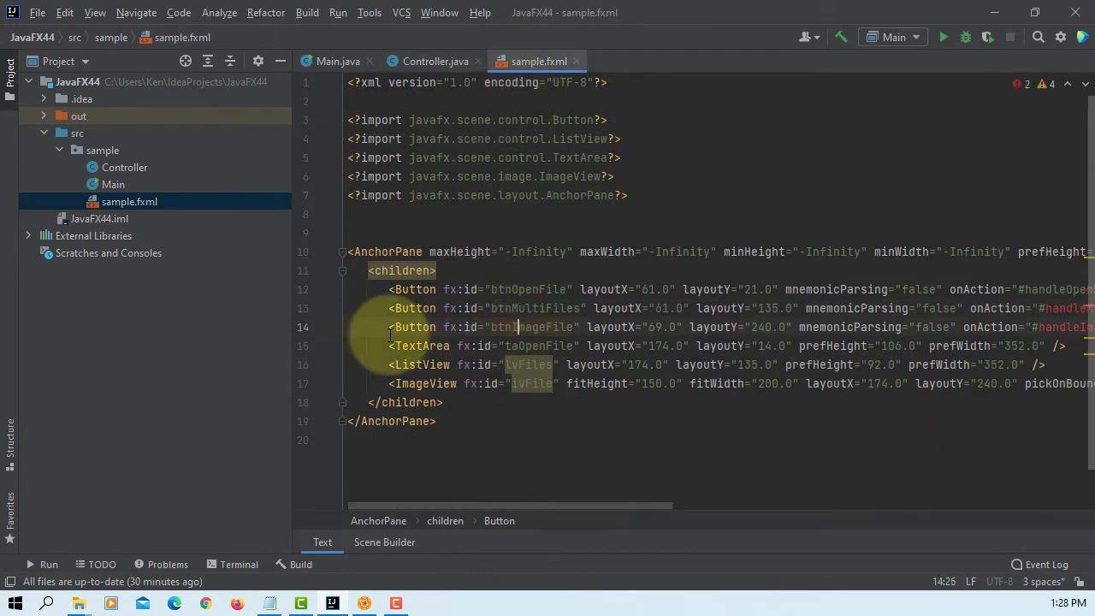
left_click(435, 61)
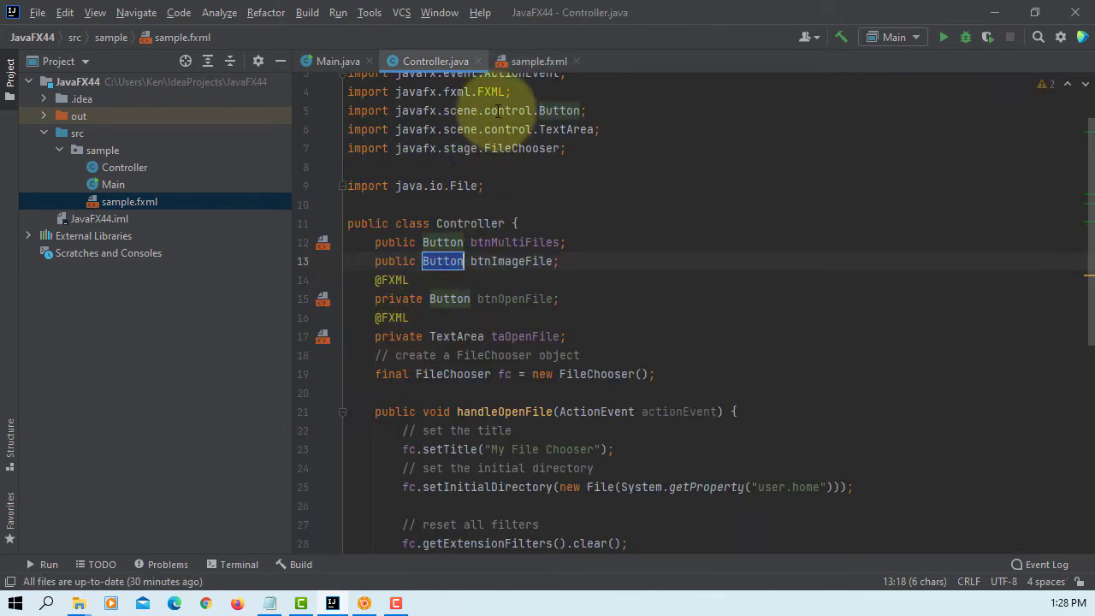
left_click(539, 61)
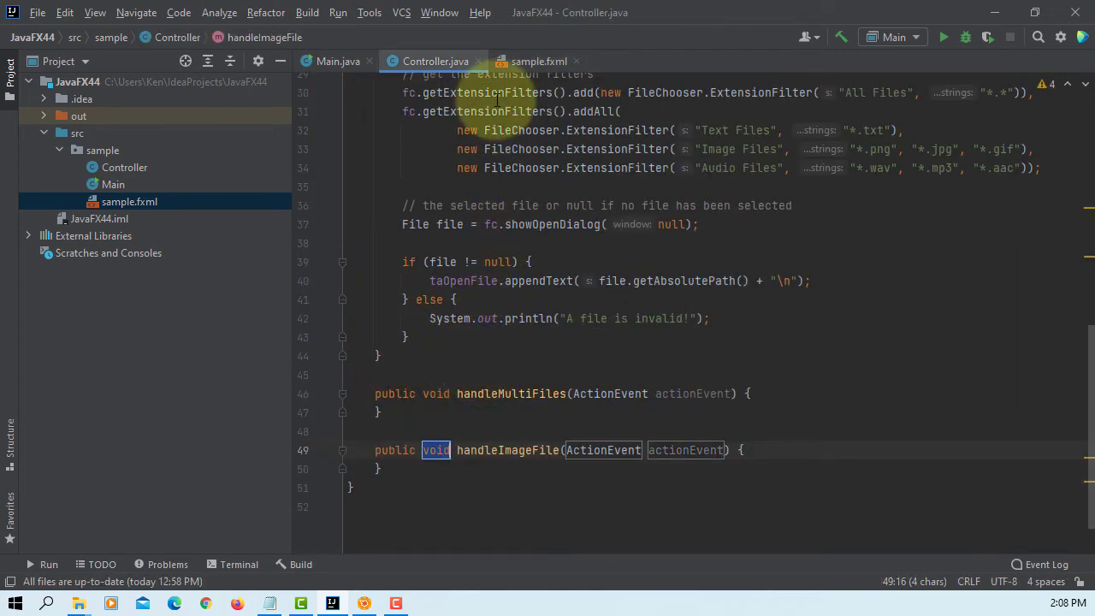
left_click(538, 60)
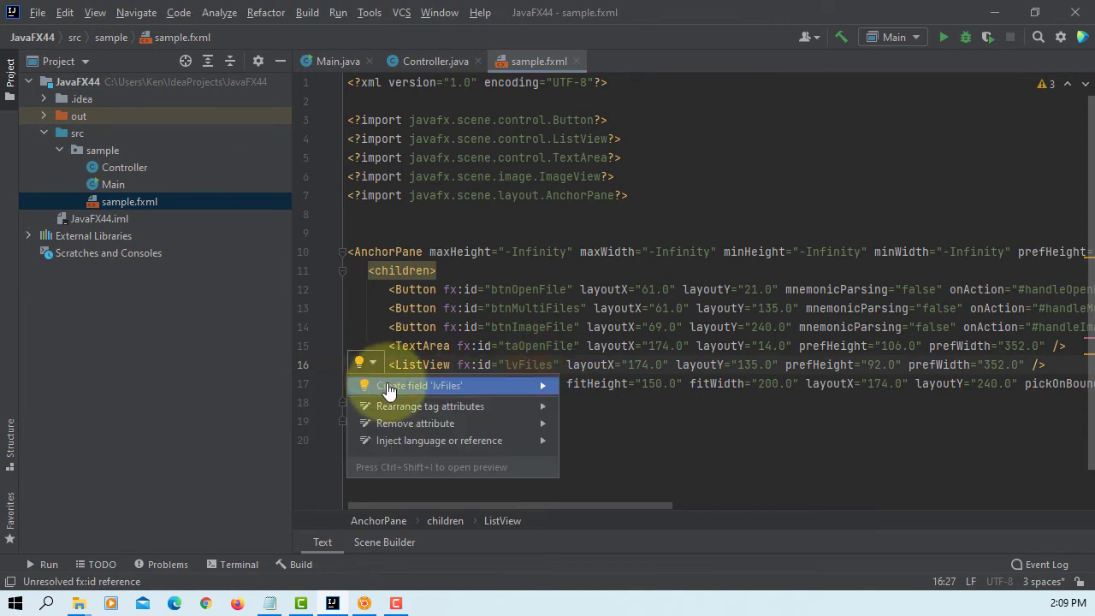
left_click(419, 385)
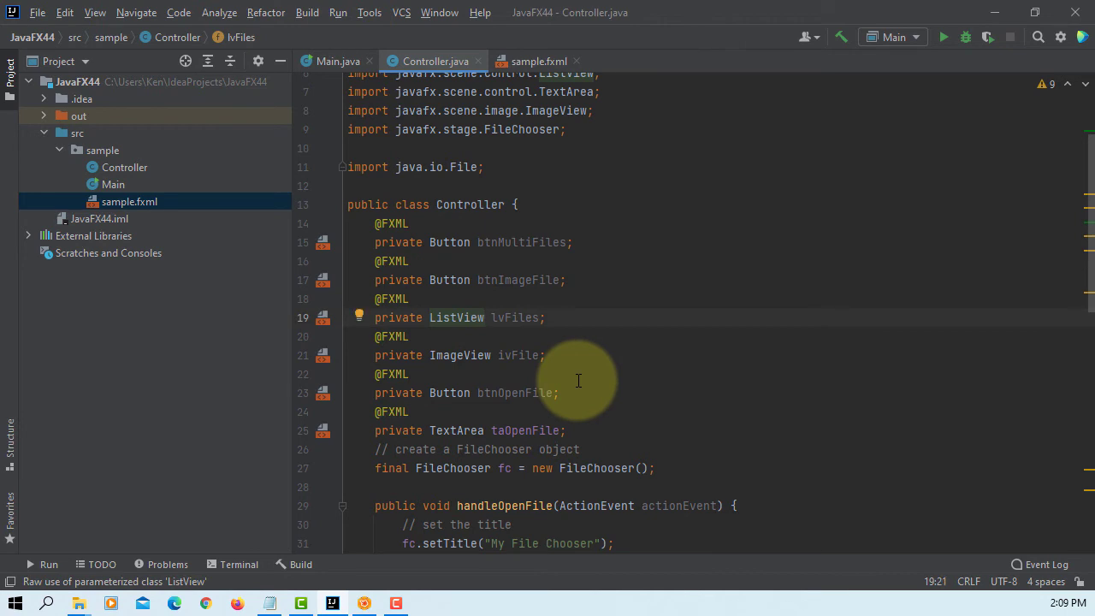
Change the lvFiles field type to ListView<File>.
type("<File>")
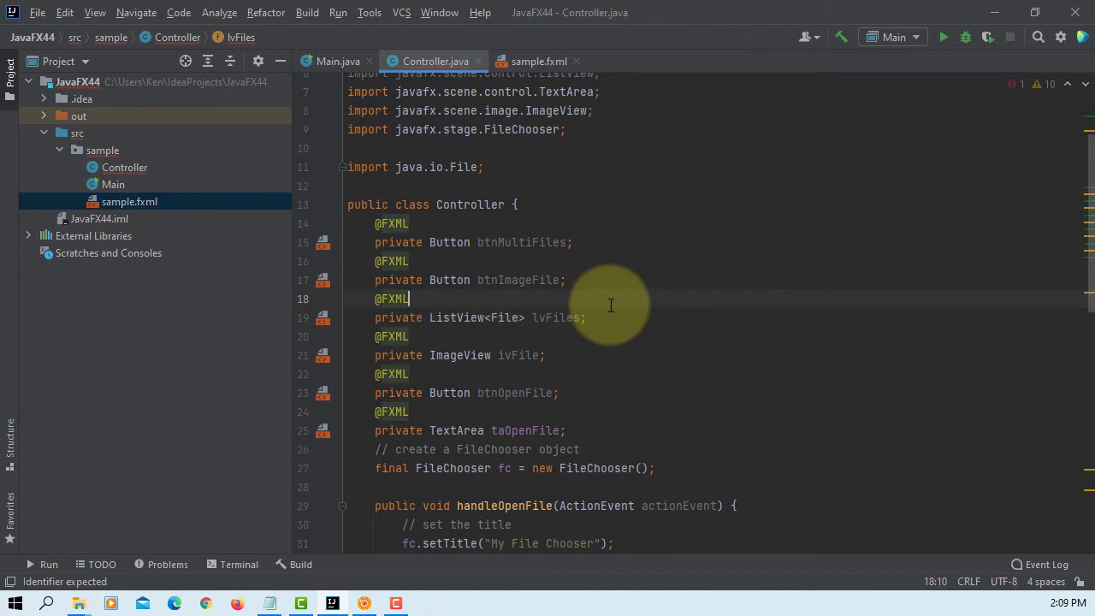
scroll("down", 3)
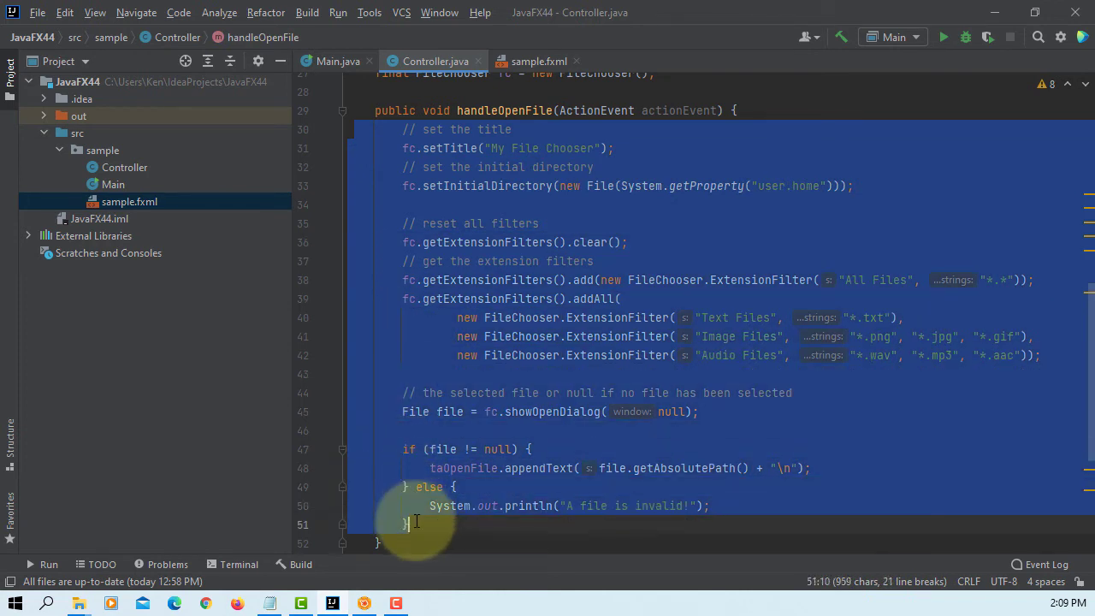
Reuse handleOpenFile's chooser code in handleMultiFiles, storing fc.showOpenMultipleDialog(null) in List<File> files.
scroll("down", 3)
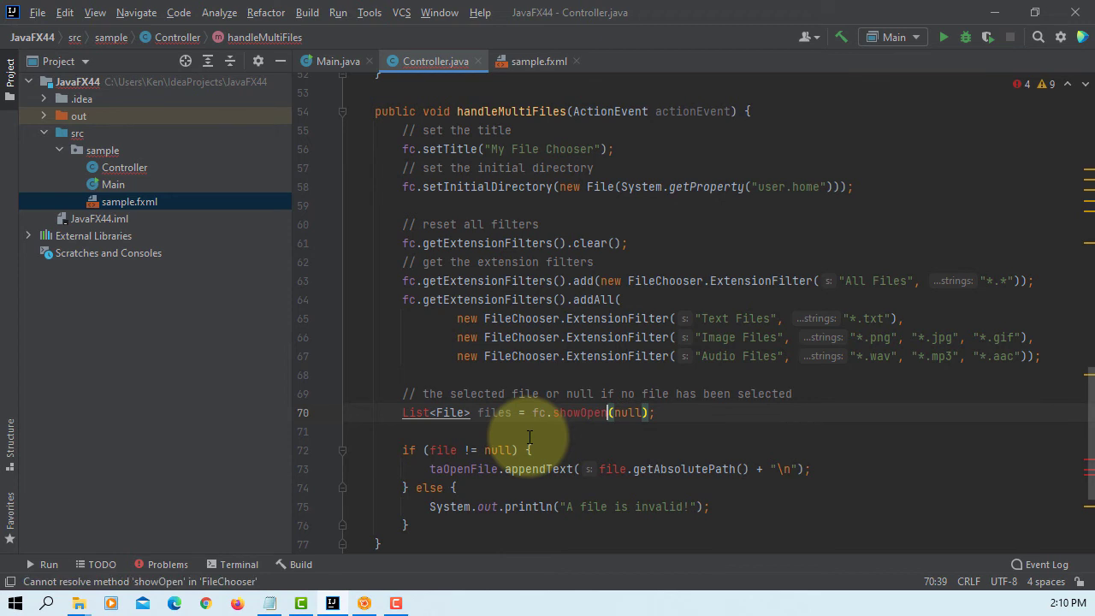
type("MultipleDialog")
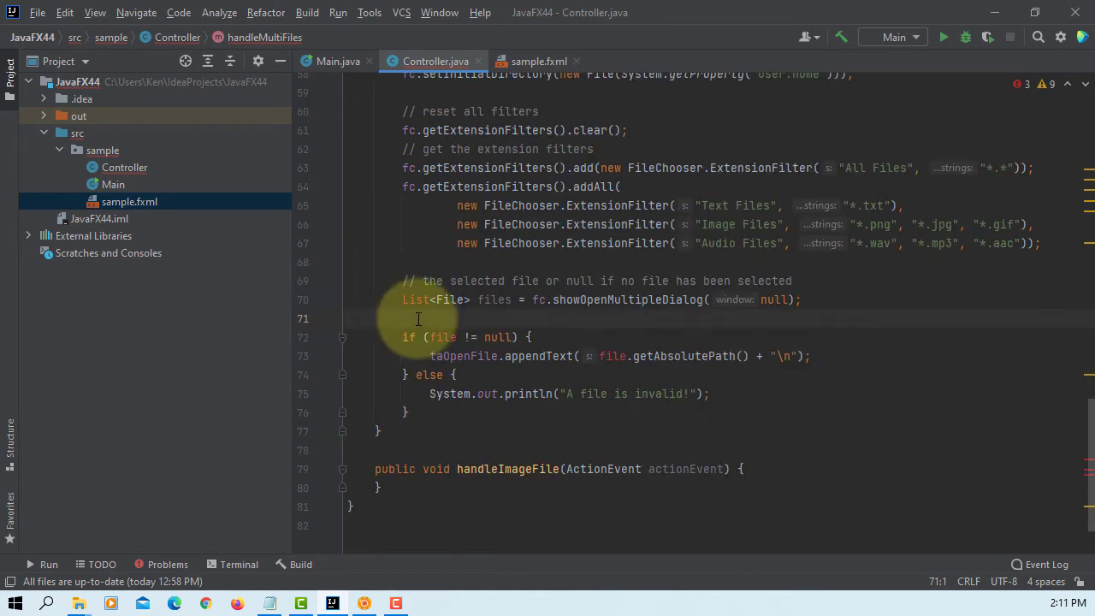
Import the java.util List class for the unresolved List type.
left_click(416, 299)
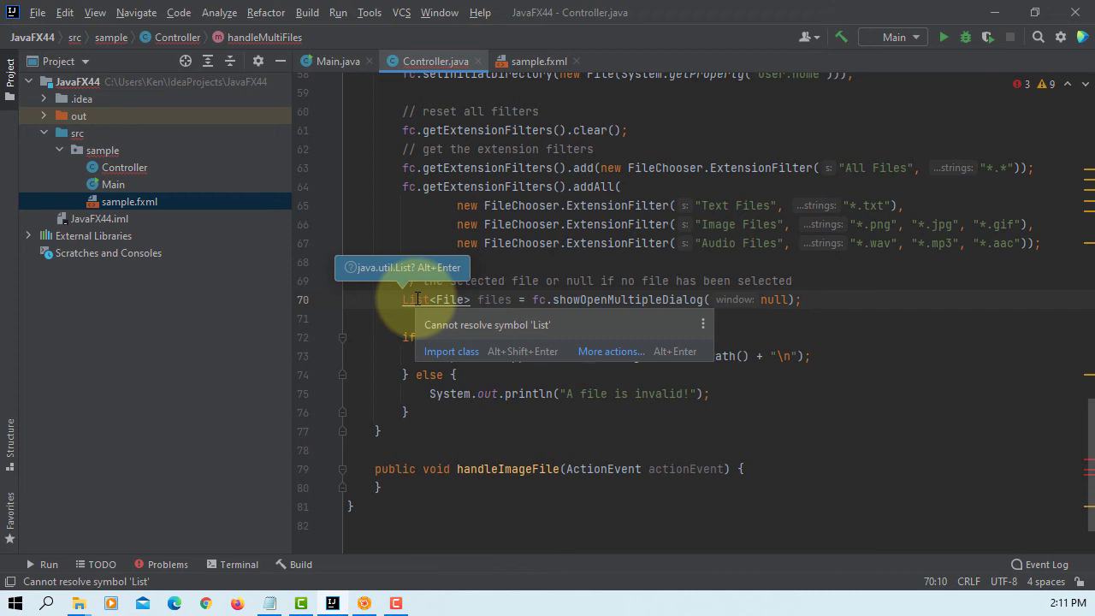
key("Alt+Enter")
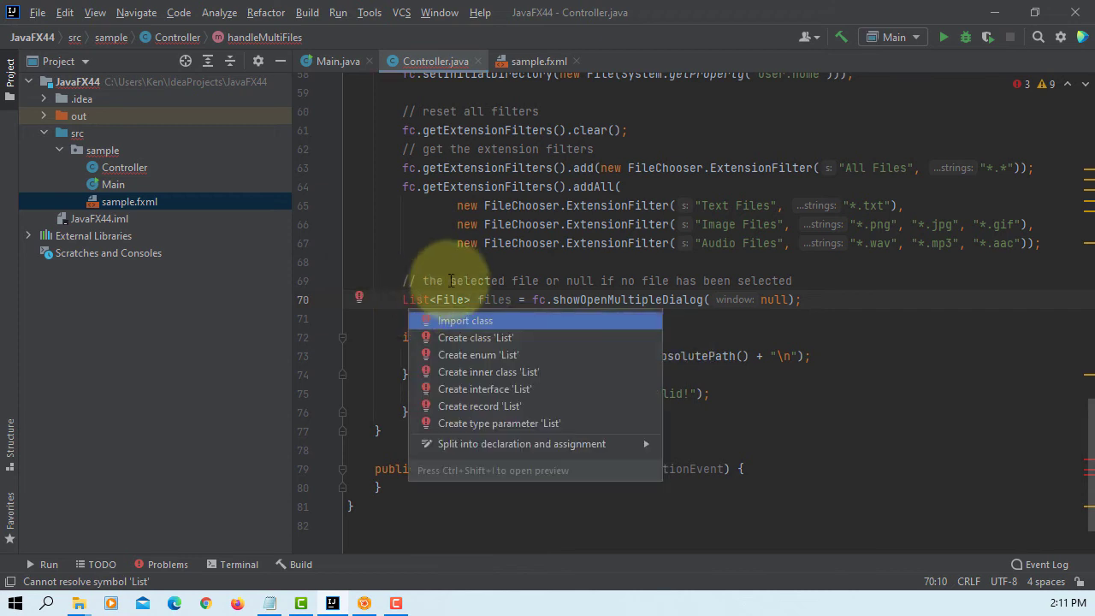
left_click(464, 320)
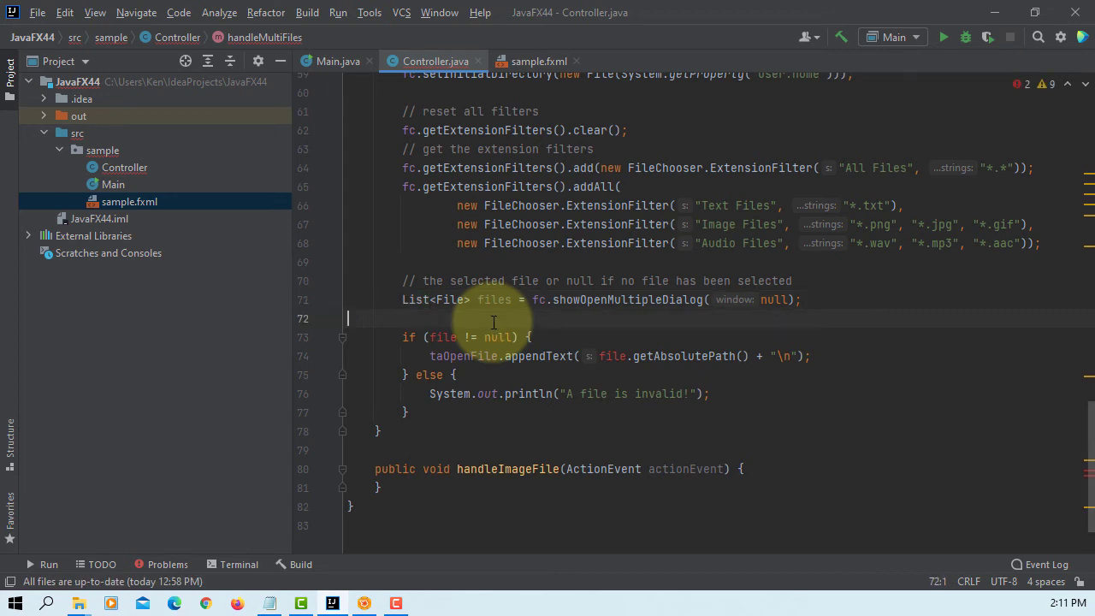
mouse_move(552, 301)
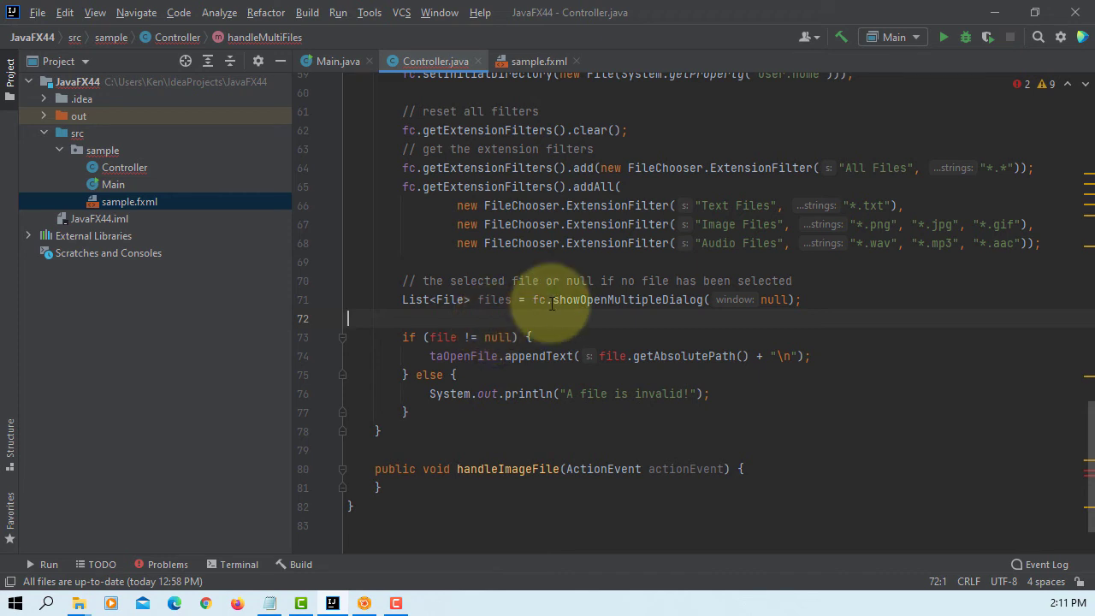
Wrap the null-check block in for (int i = 0; i < files.size(); i++).
type("for")
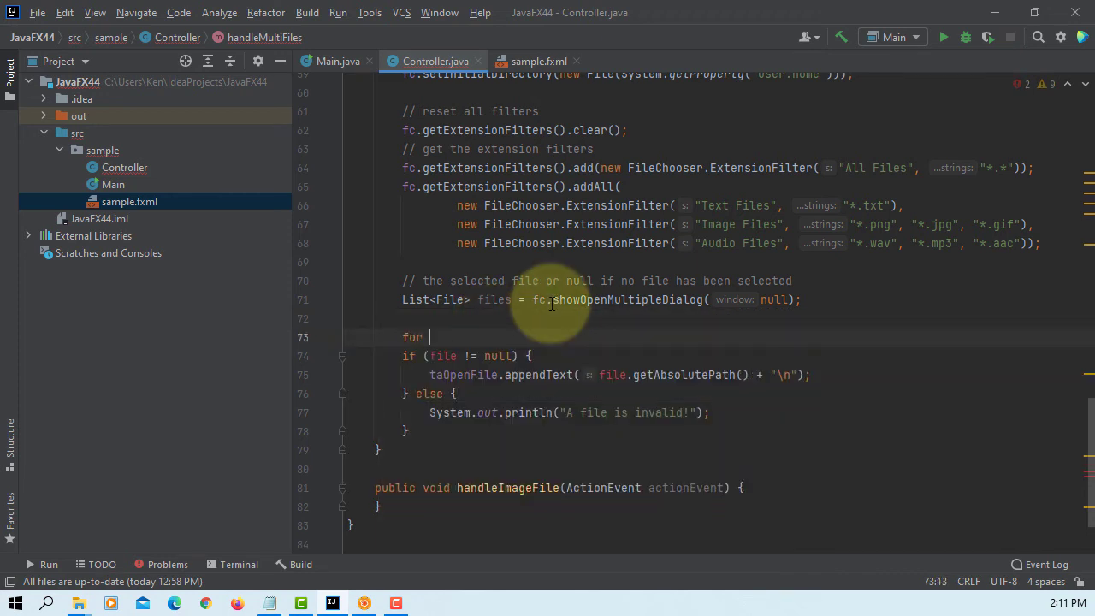
type("(int i =")
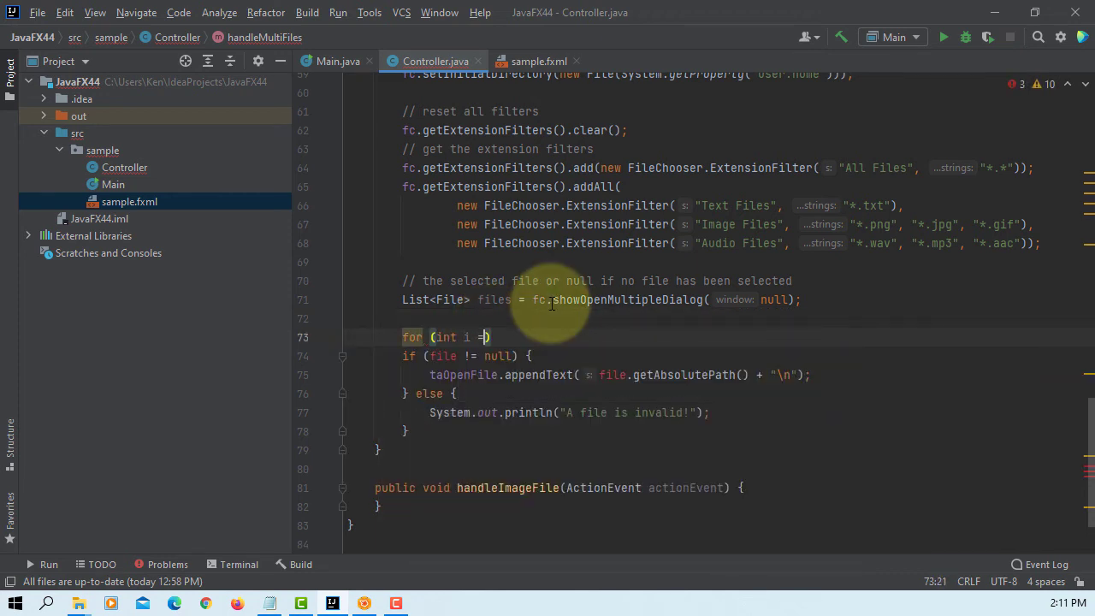
type("0;")
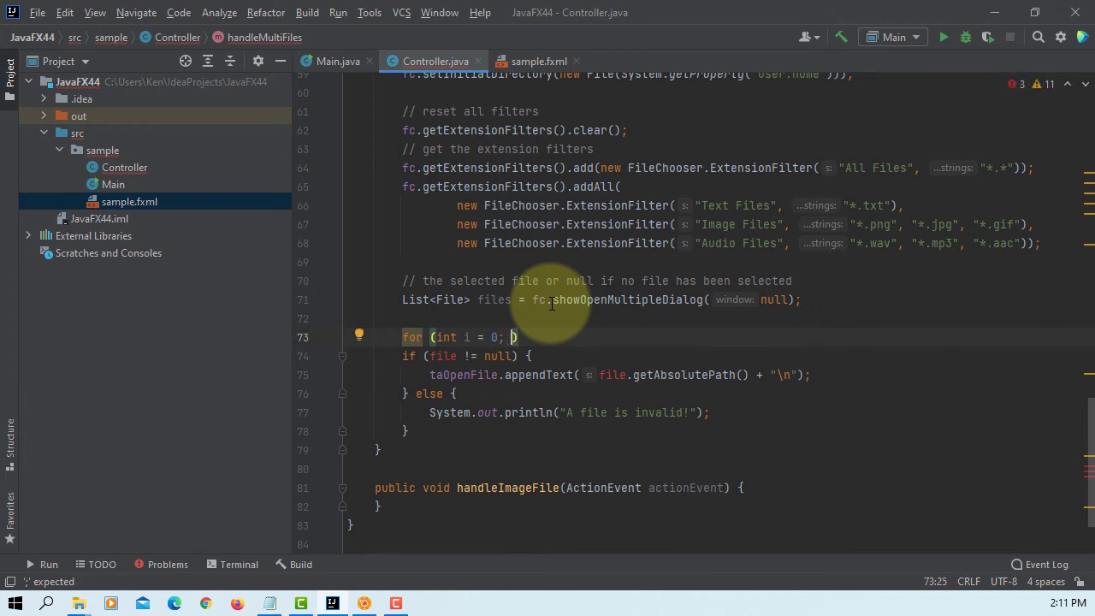
type("i < files")
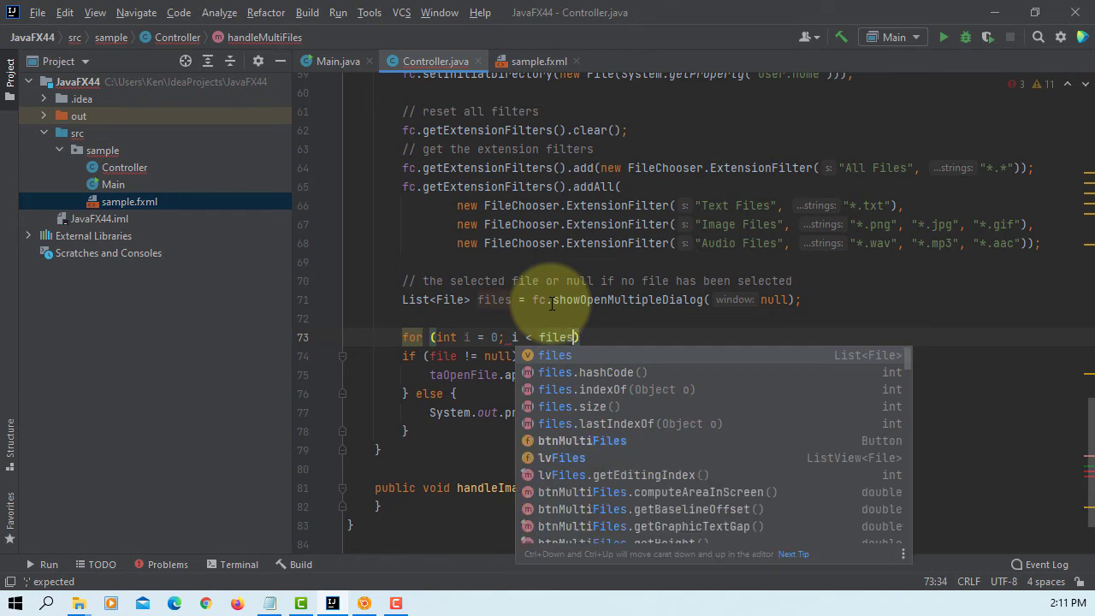
type(".size(")
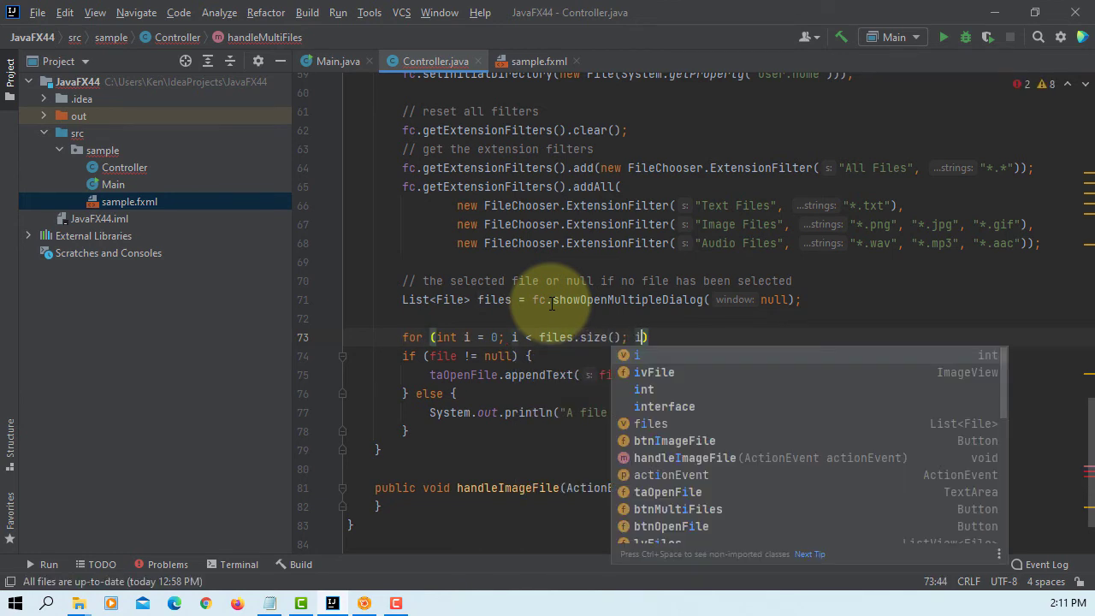
type("++)")
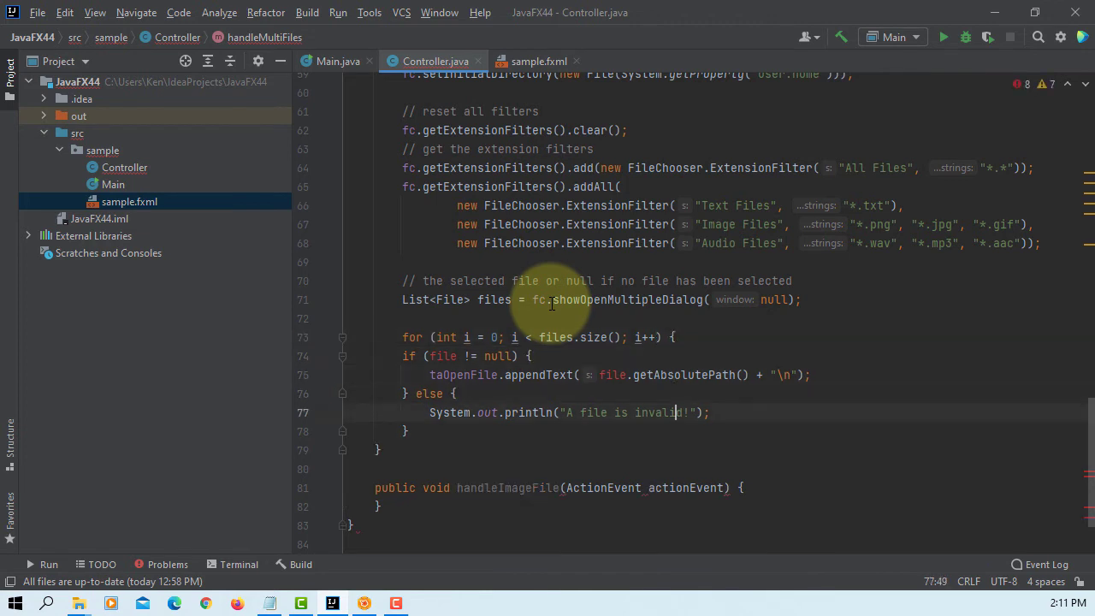
key("enter")
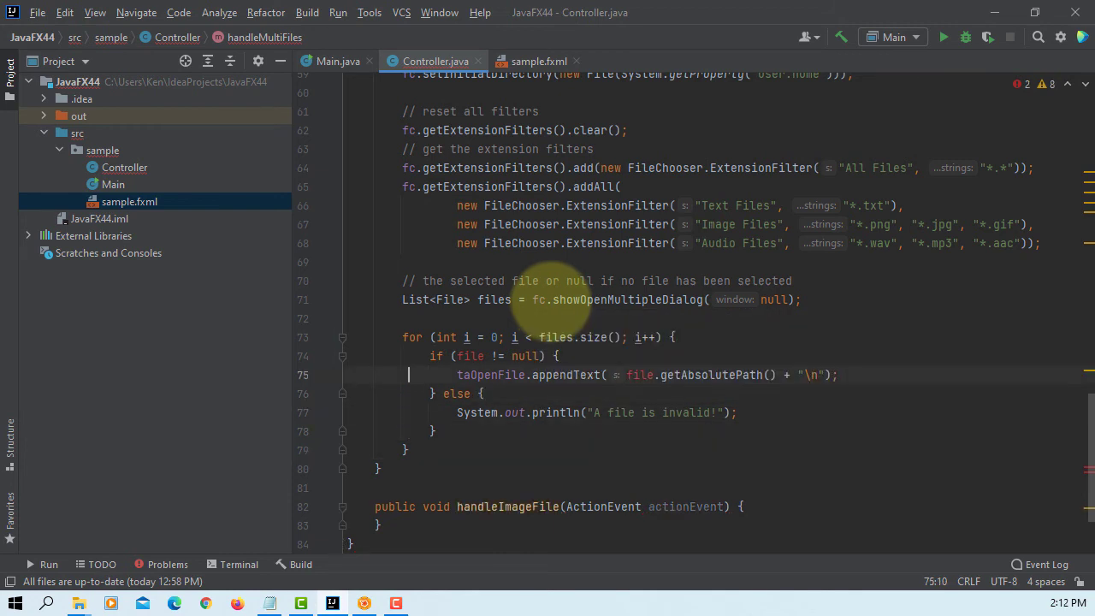
left_click(513, 356)
type("s")
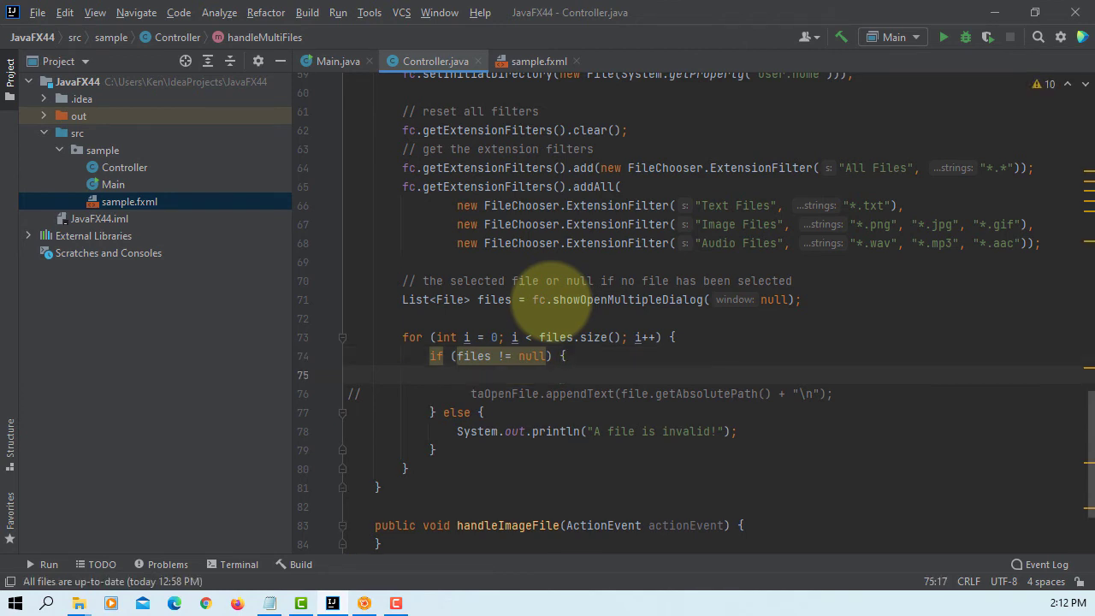
Add '//using ListView' and lvFiles.getItems().add(files.get(i)) inside the loop, then build.
type("//using")
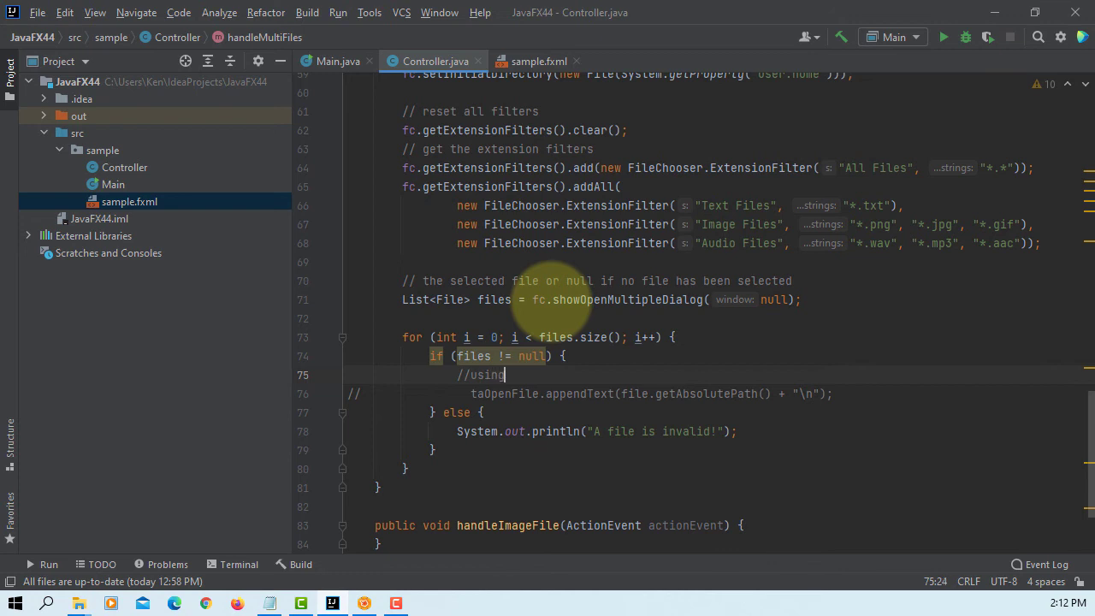
type("ListView")
type("lvFiles.")
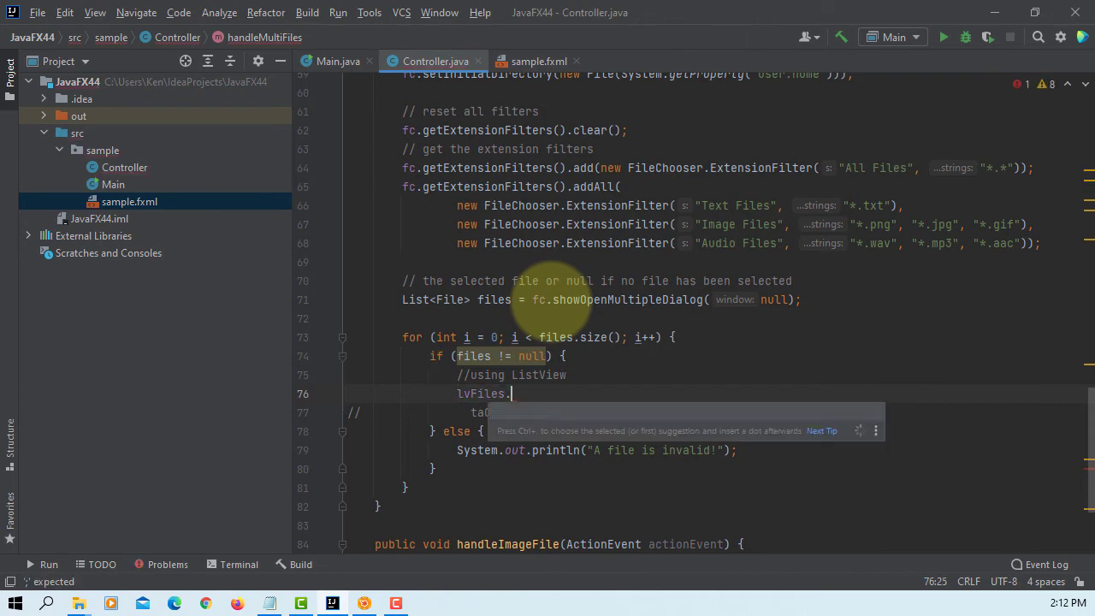
type("getItems().add(")
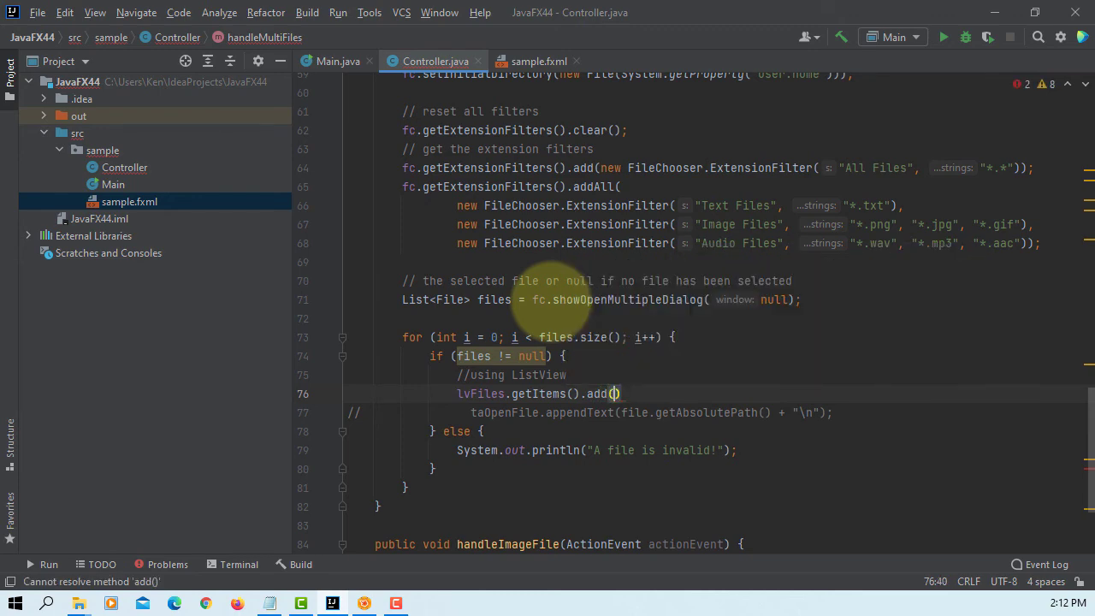
type("files.get")
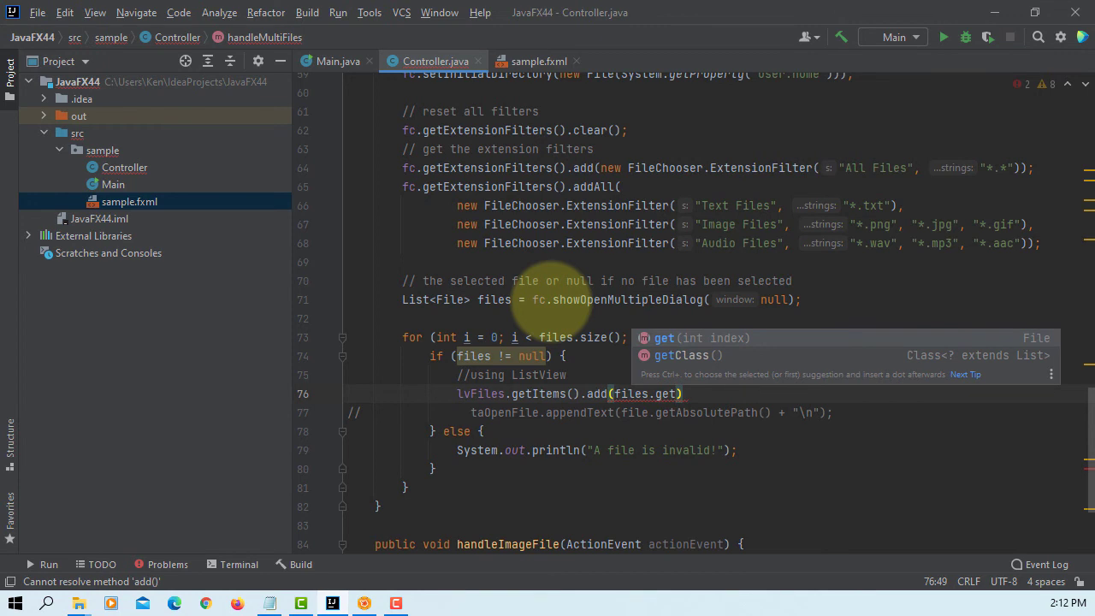
type("i")
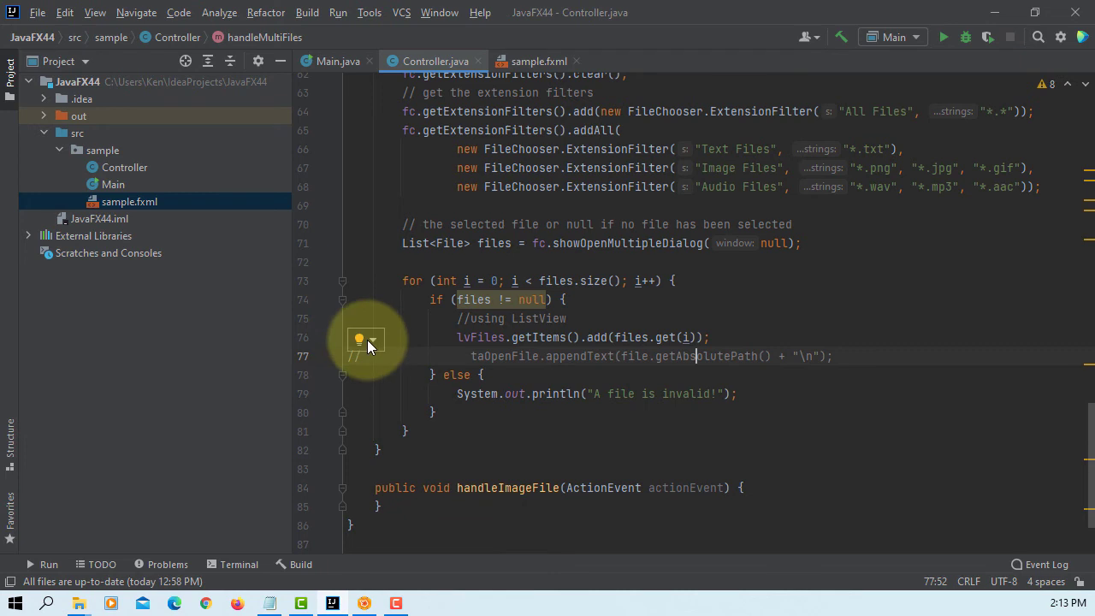
left_click(360, 339)
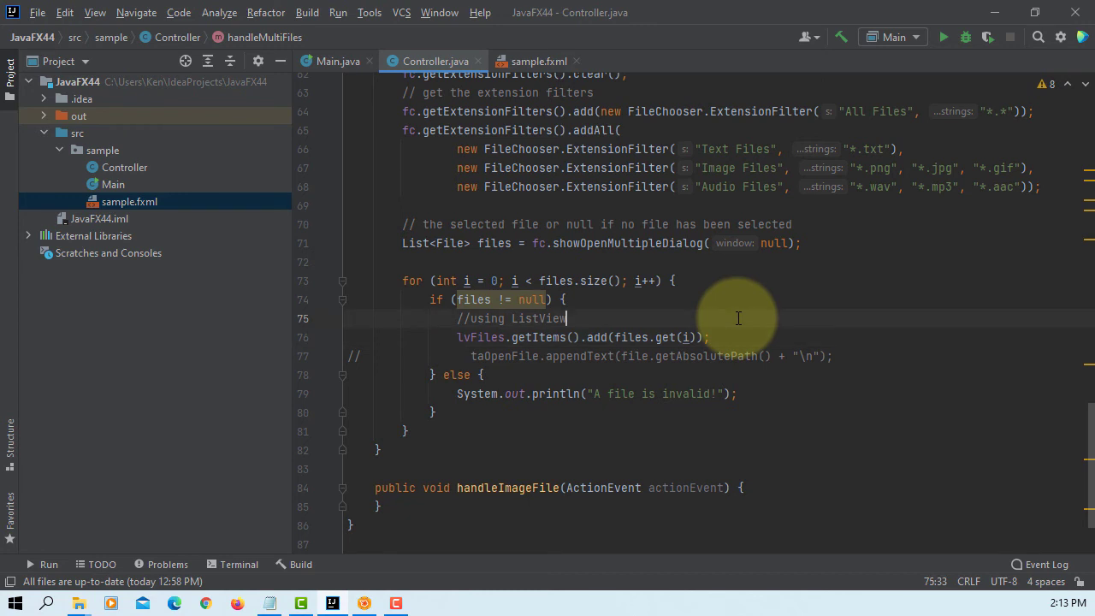
left_click(306, 12)
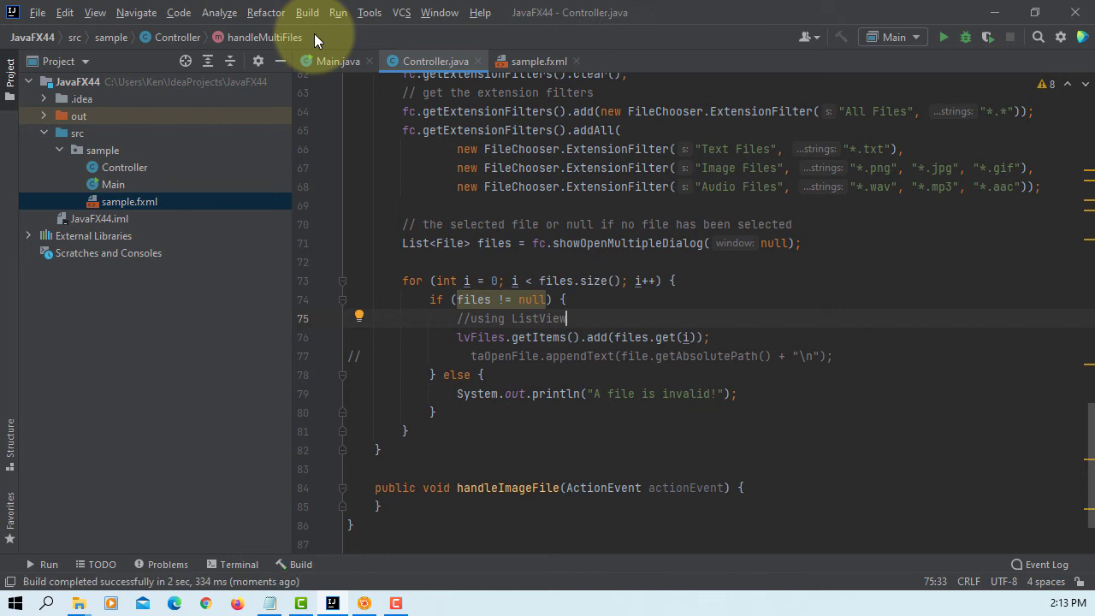
Run Main and open three PNG files through Open Multi files with the Image Files filter.
left_click(338, 12)
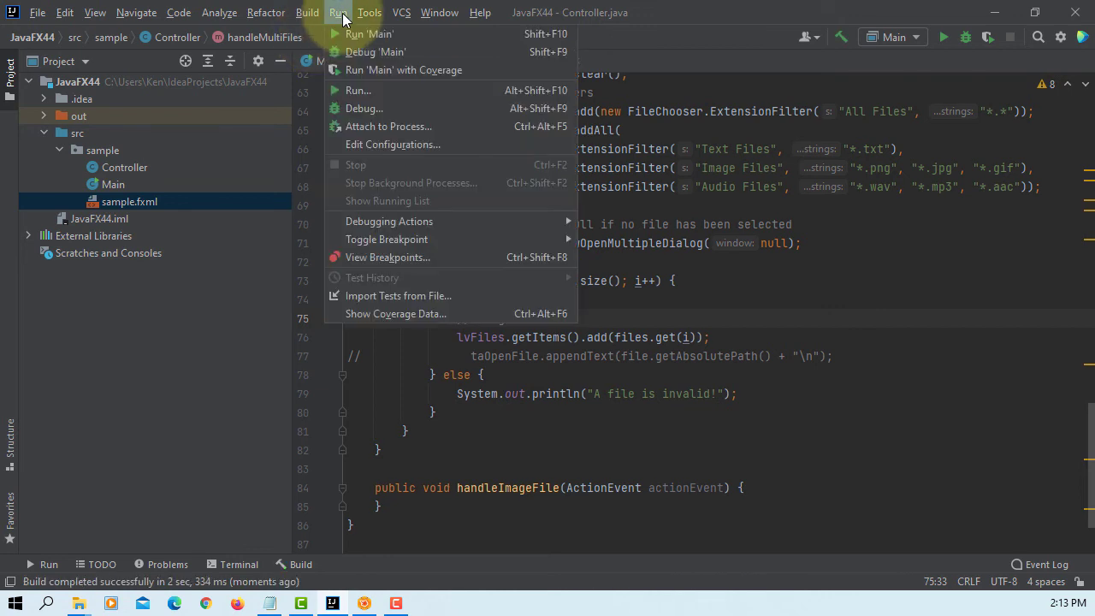
left_click(369, 33)
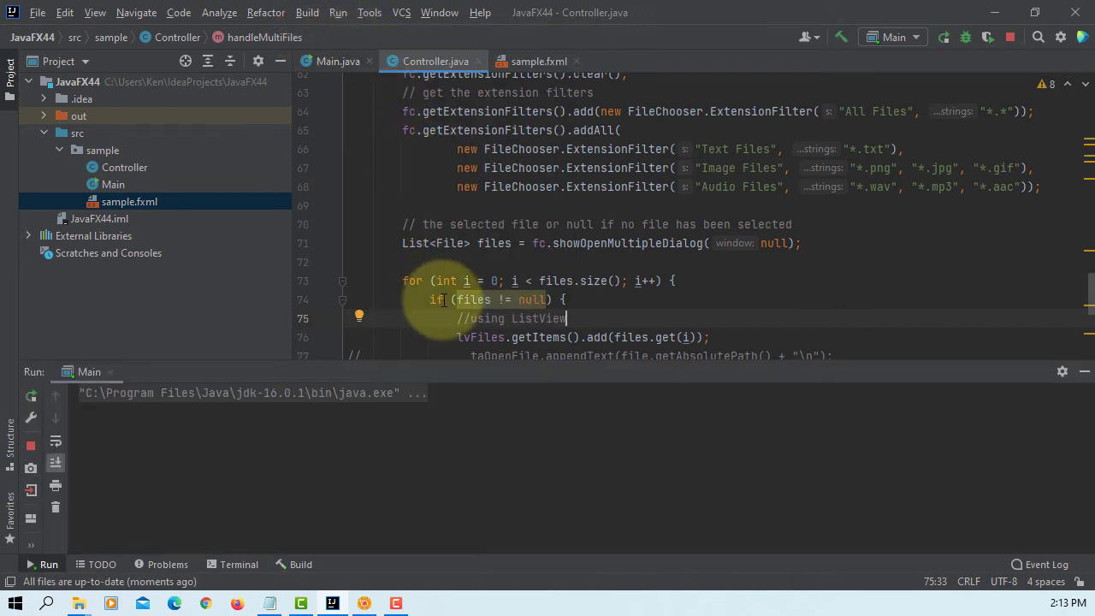
left_click(49, 563)
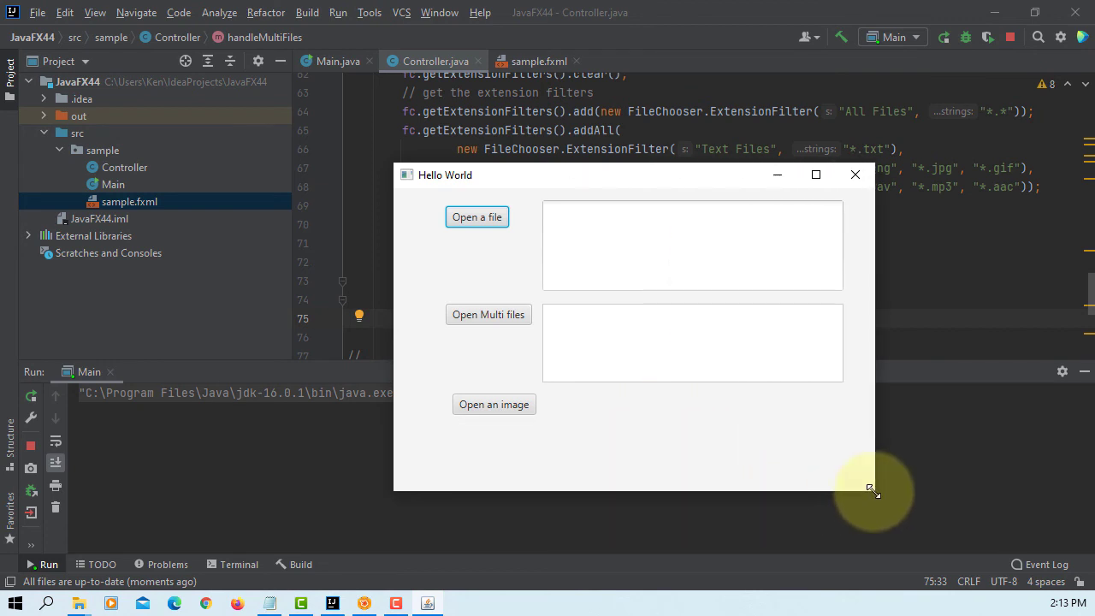
left_click(477, 217)
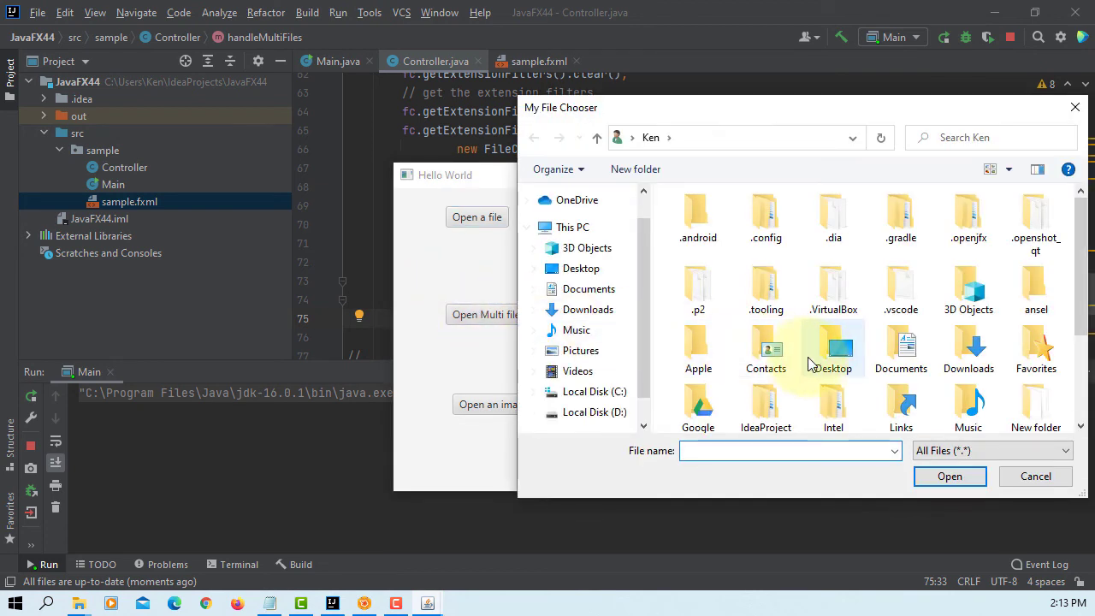
mouse_move(764, 350)
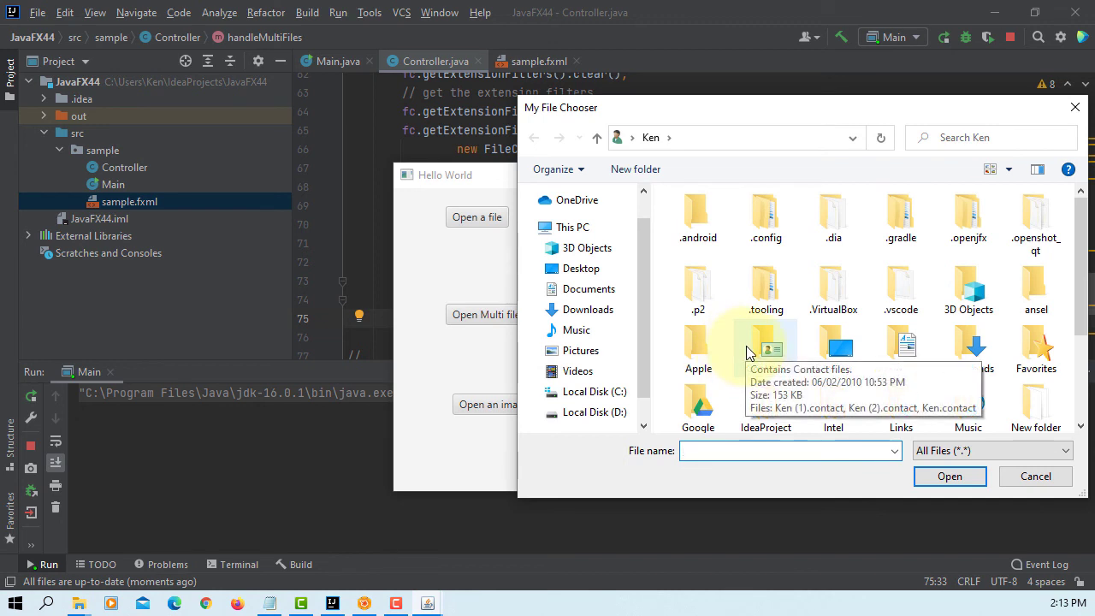
mouse_move(798, 336)
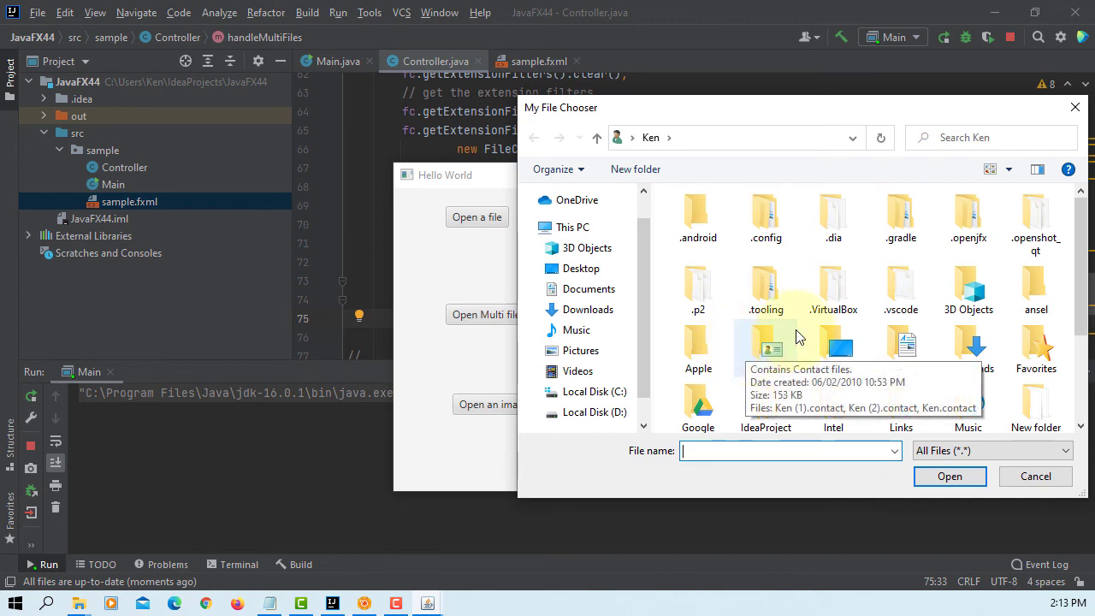
mouse_move(796, 330)
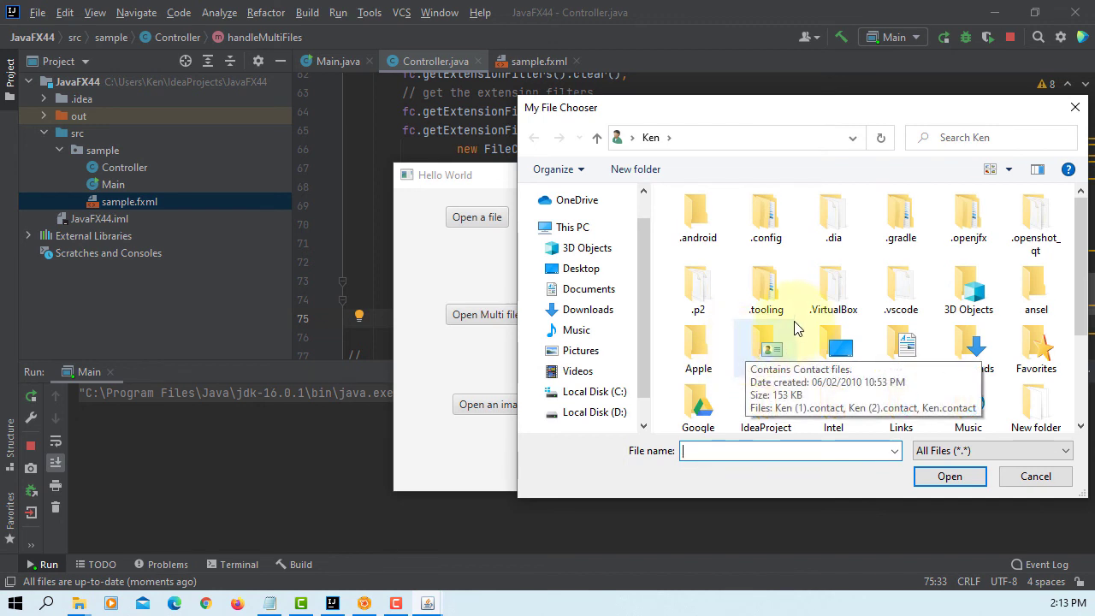
mouse_move(1035, 291)
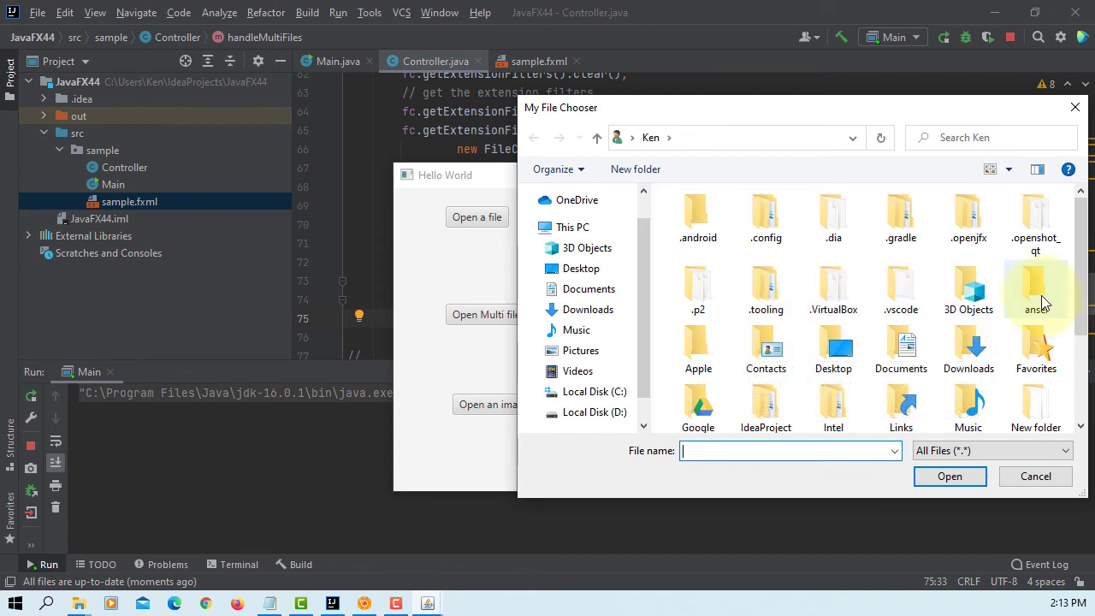
scroll("down", 3)
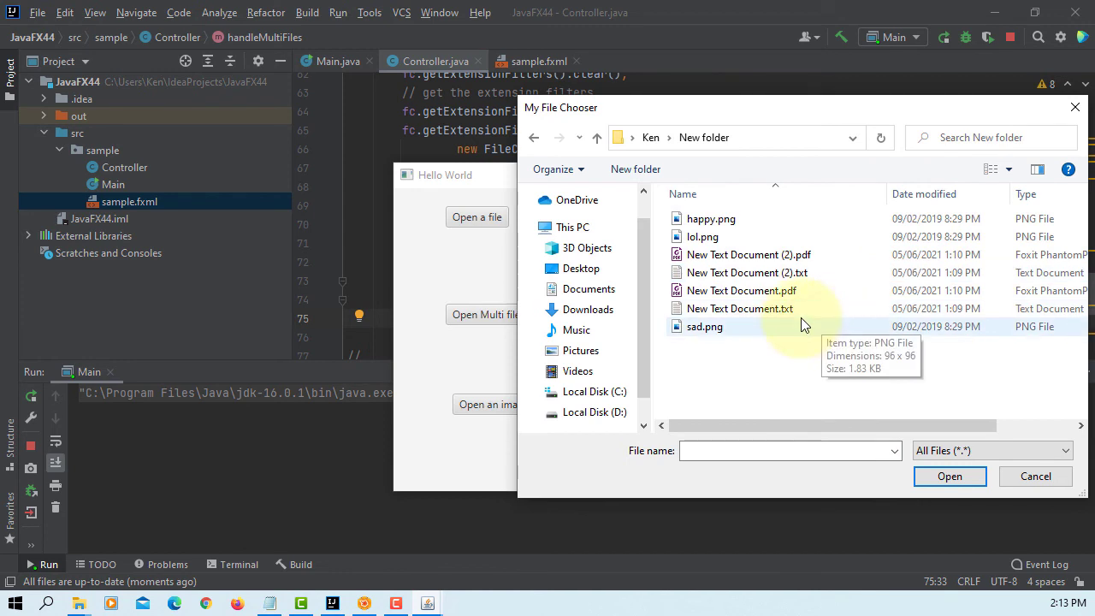
mouse_move(726, 354)
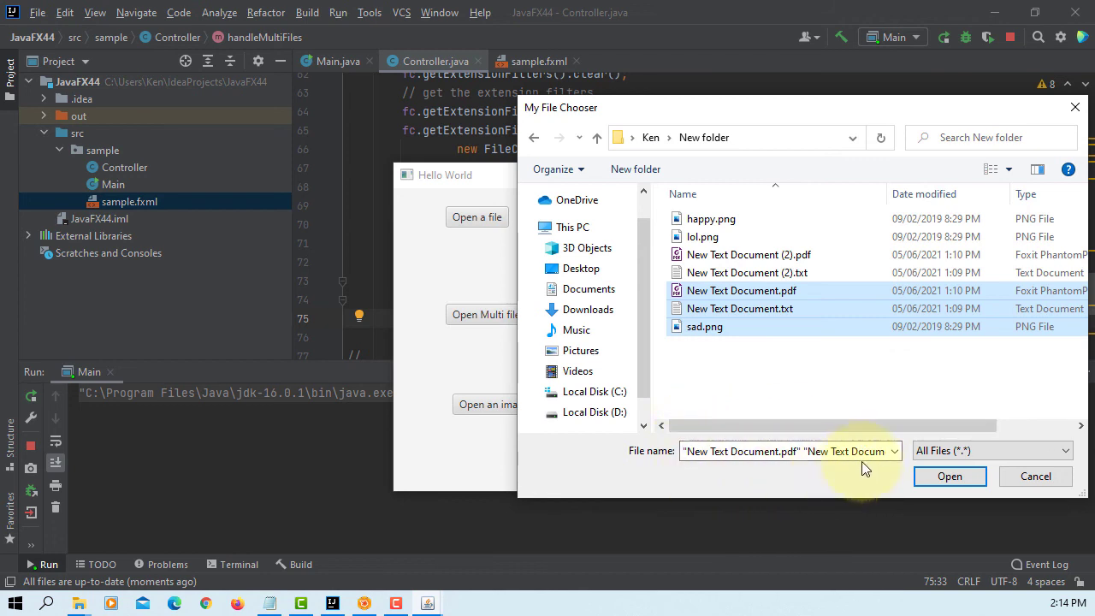
left_click(991, 450)
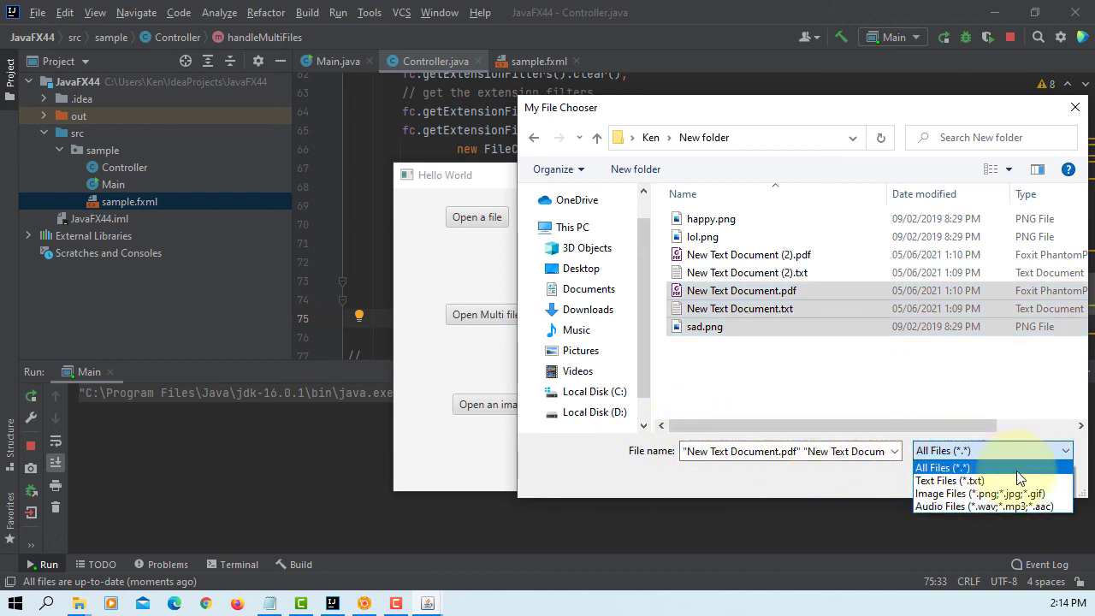
left_click(981, 493)
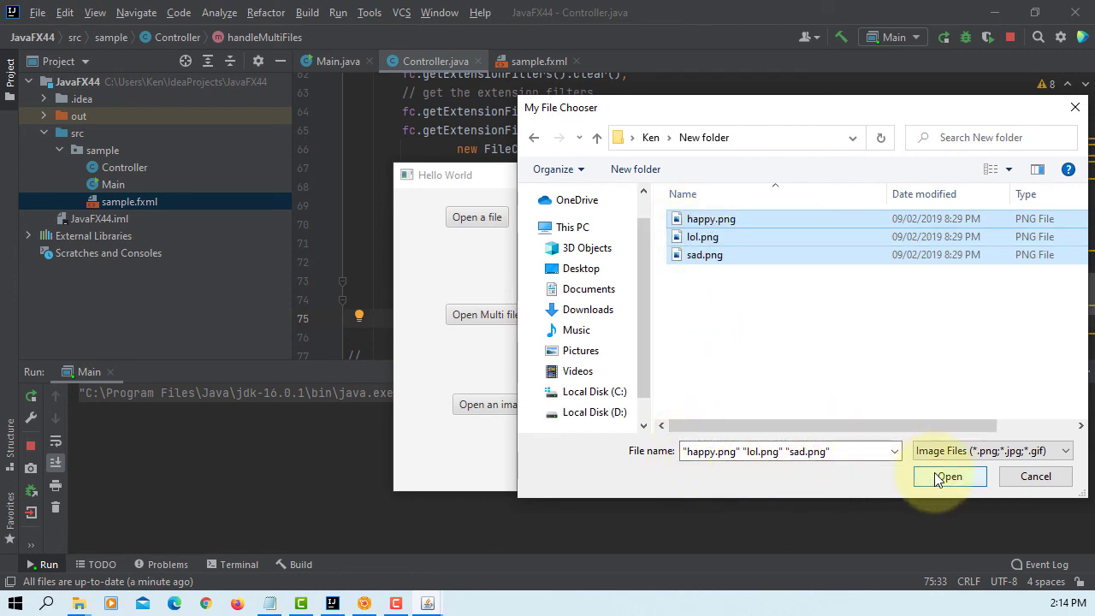
left_click(948, 476)
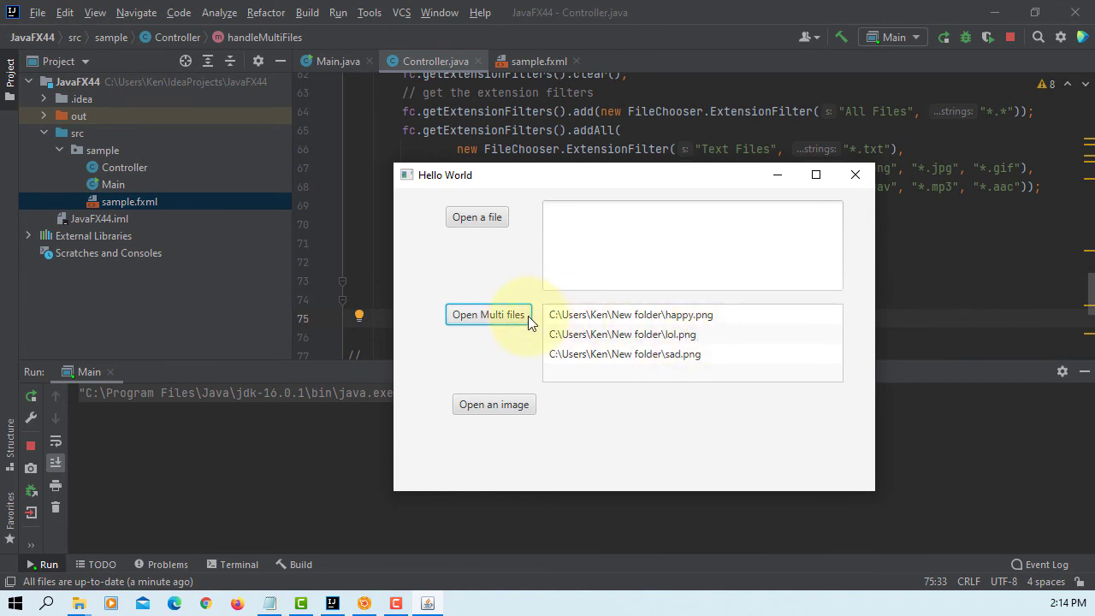
Open two text files through the multi-file chooser, then close the app.
left_click(488, 314)
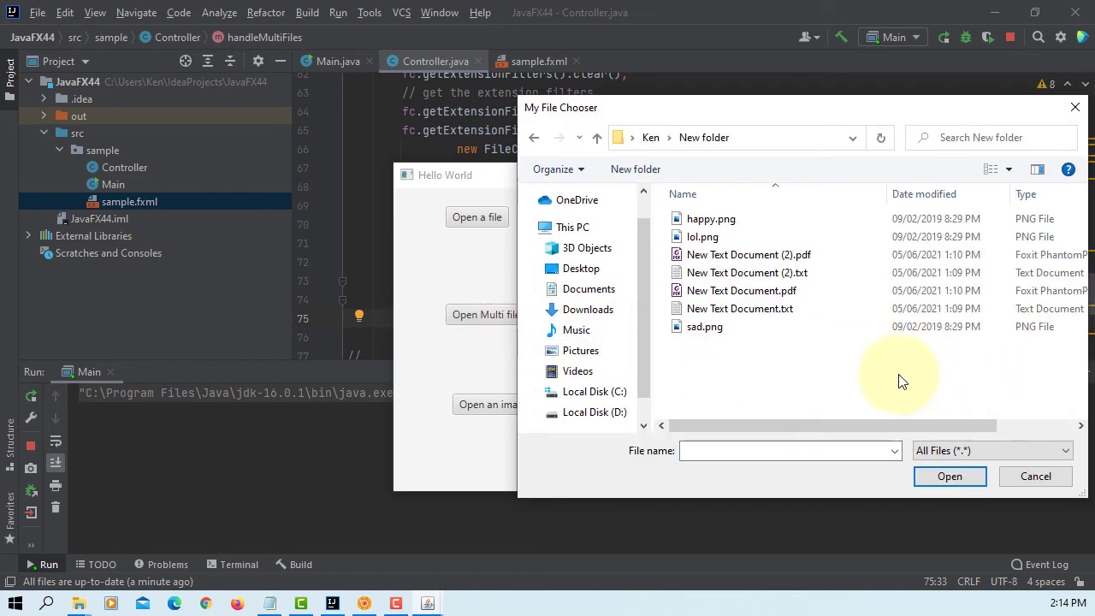
left_click(992, 450)
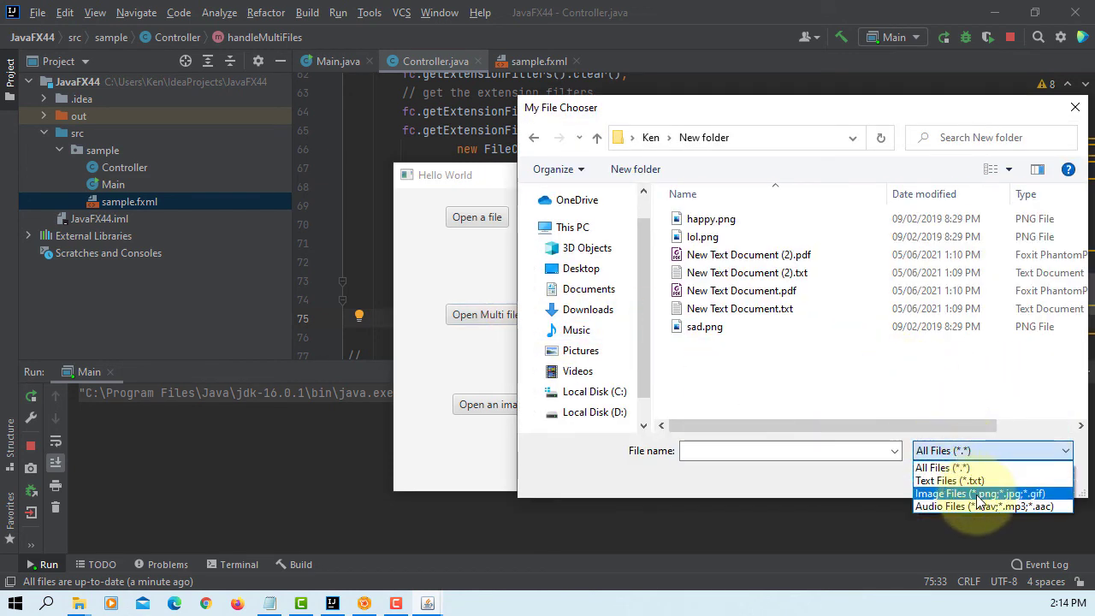
mouse_move(949, 479)
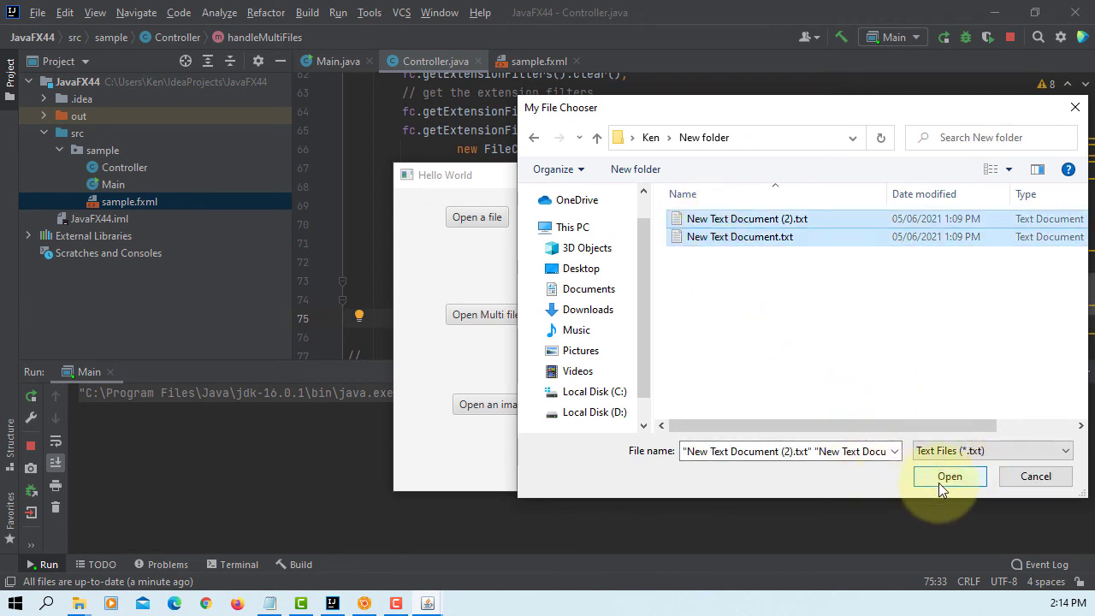
left_click(948, 476)
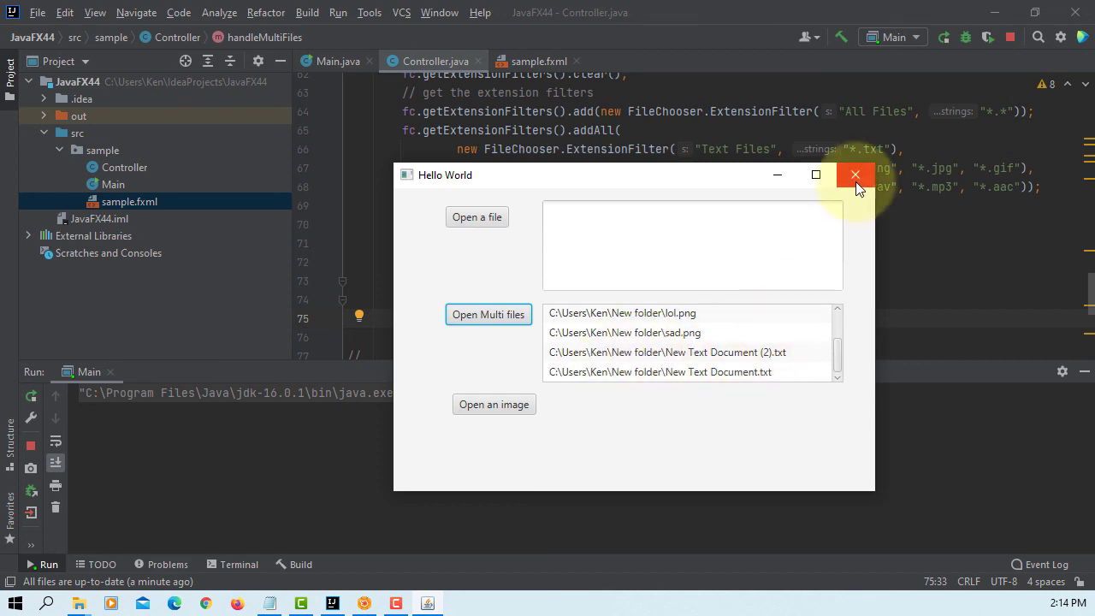
left_click(854, 174)
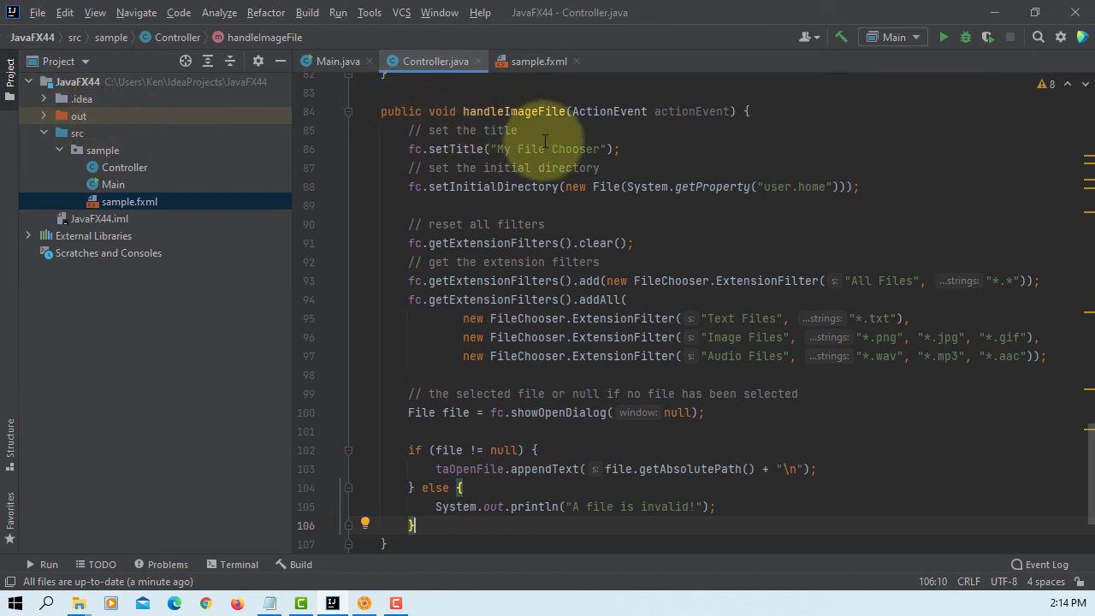
mouse_move(607, 186)
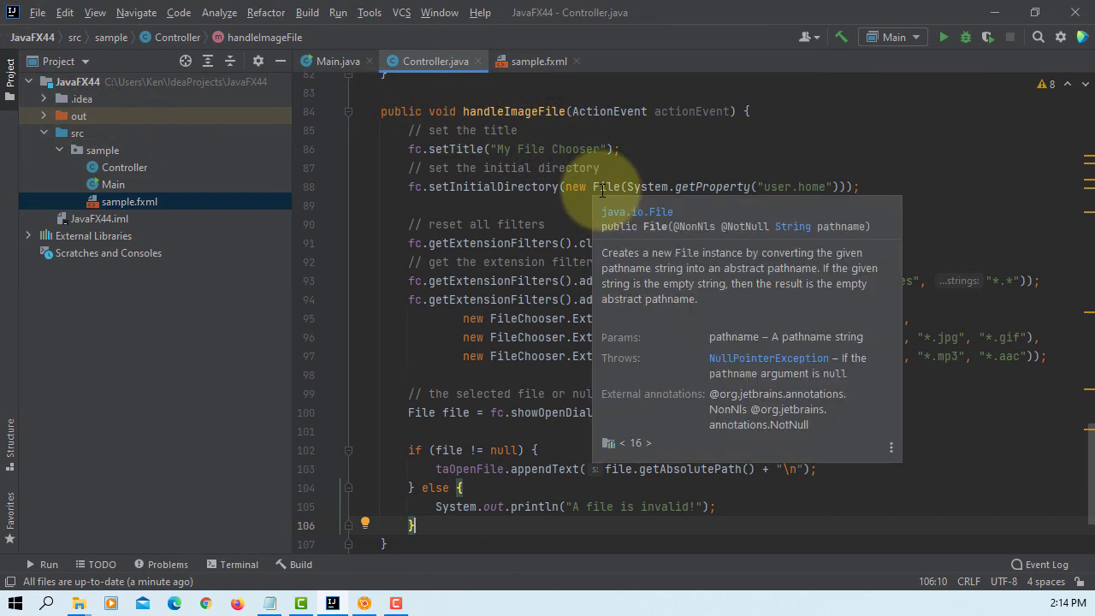
mouse_move(628, 235)
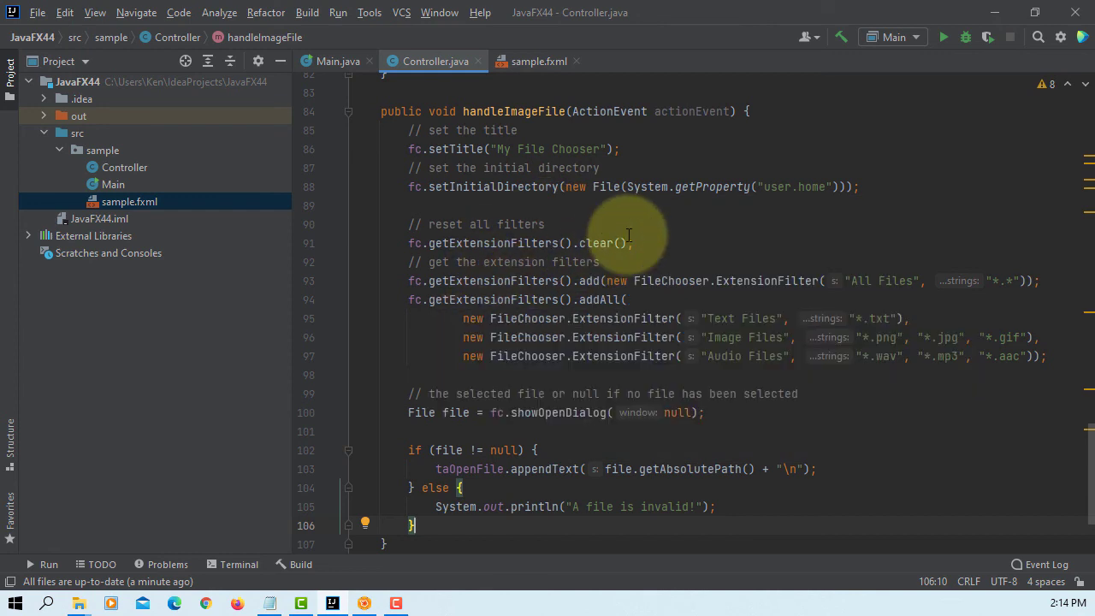
mouse_move(915, 325)
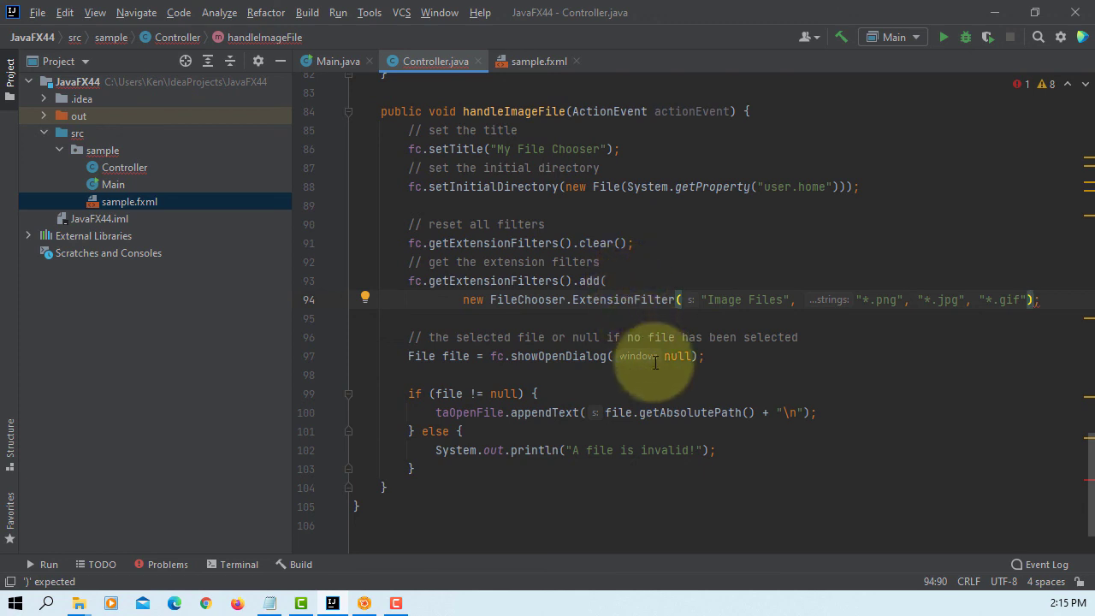
mouse_move(661, 382)
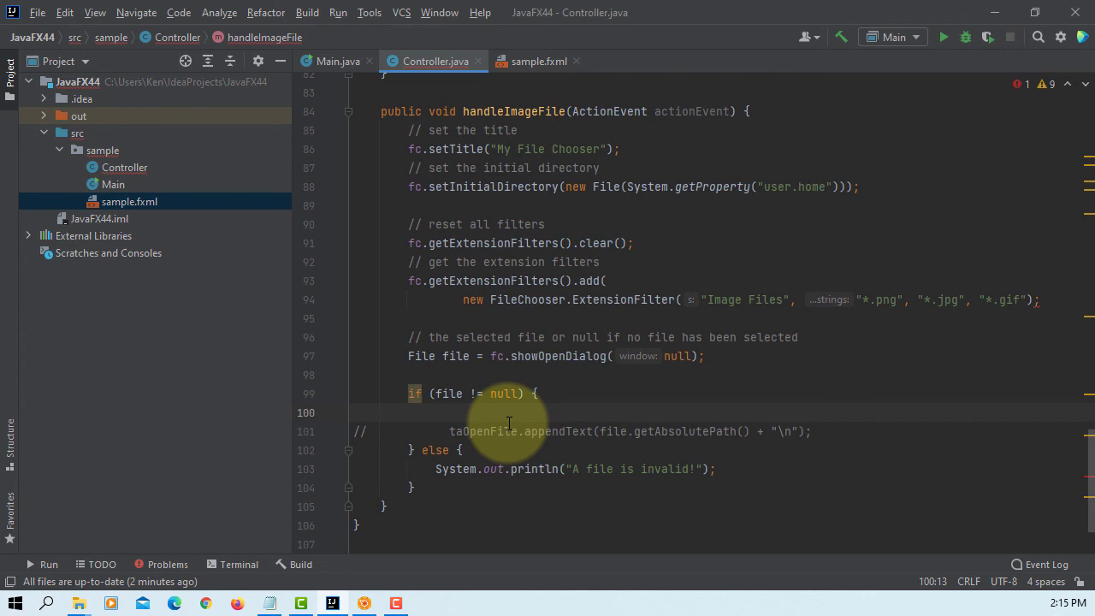
Write ivFile.setImage(new Image(file.toURI().toString())) in handleImageFile.
type("i")
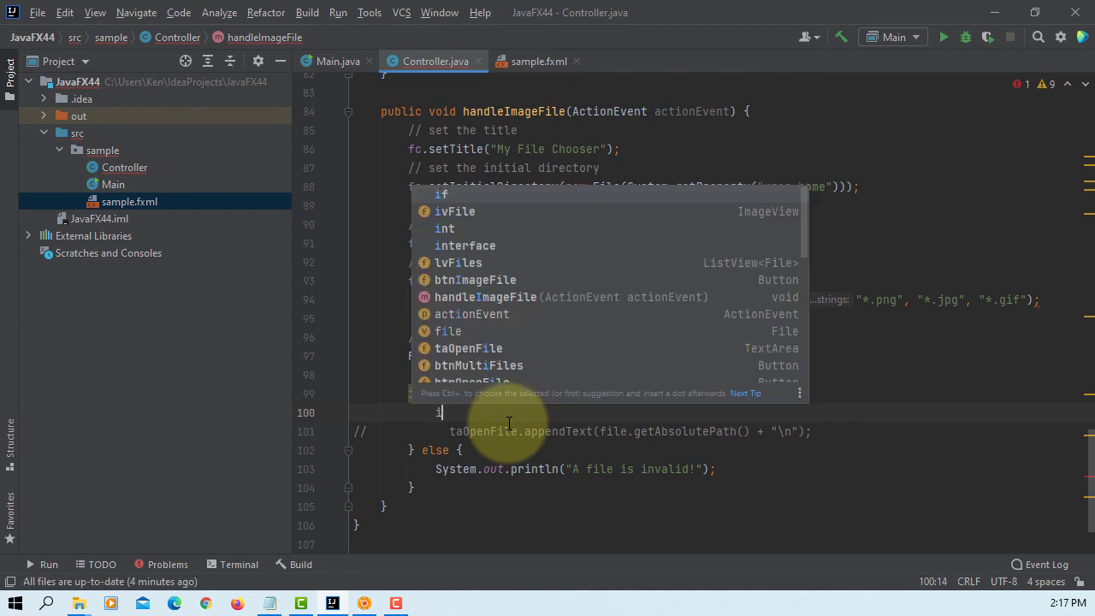
type("vFile.setImage((n));")
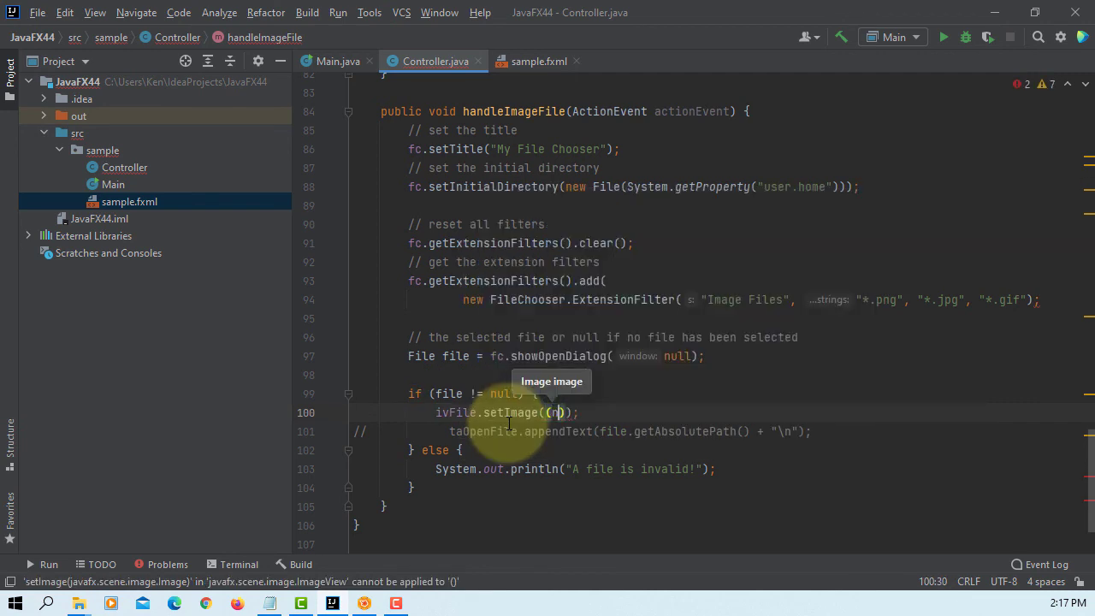
type("new Imag")
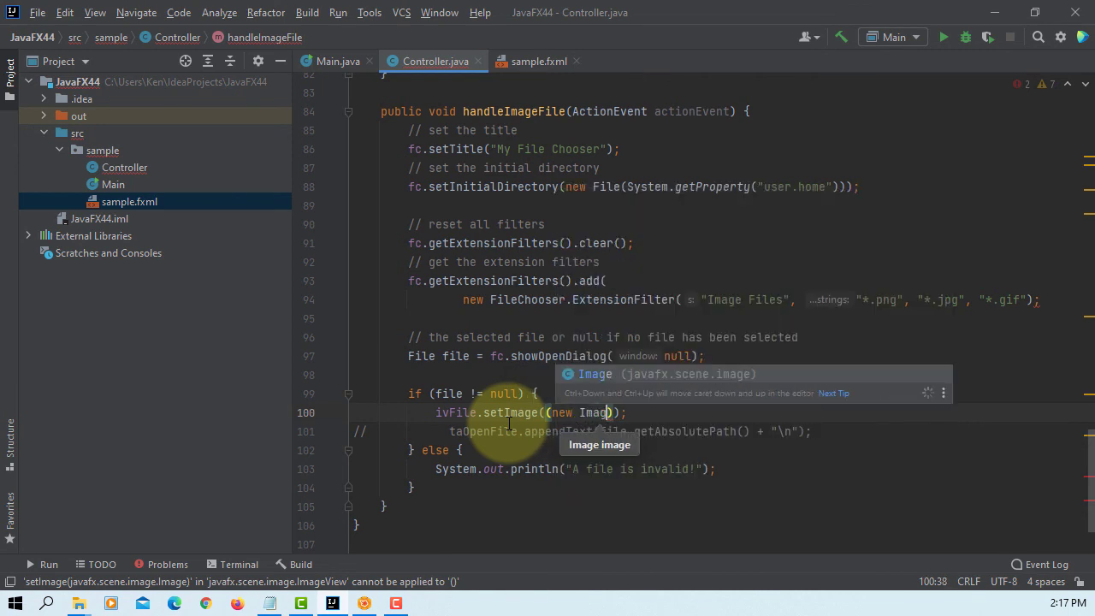
type("file)")
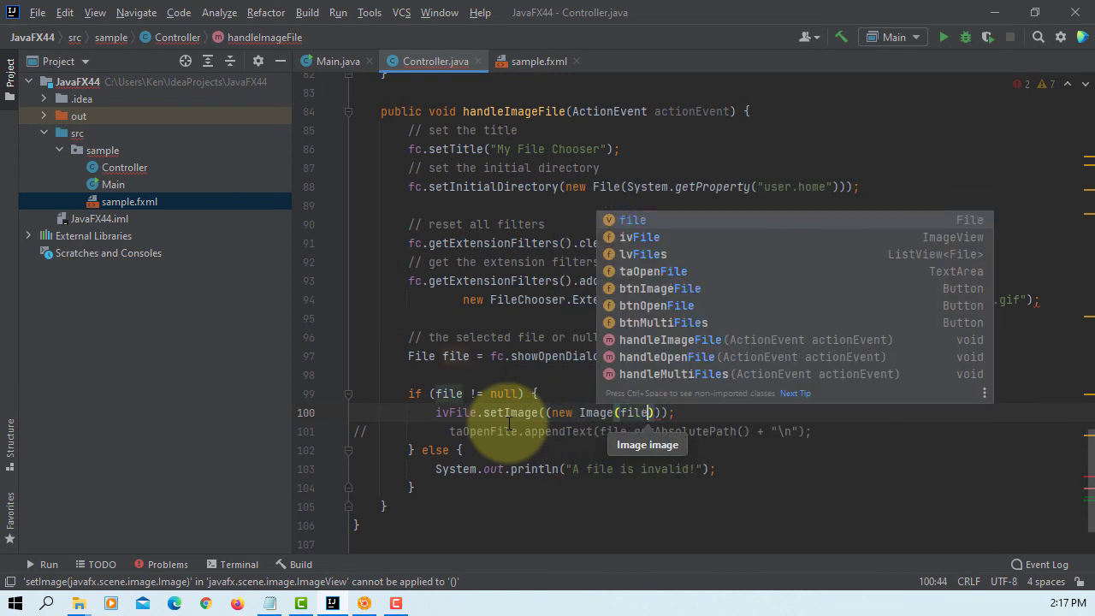
type(".to")
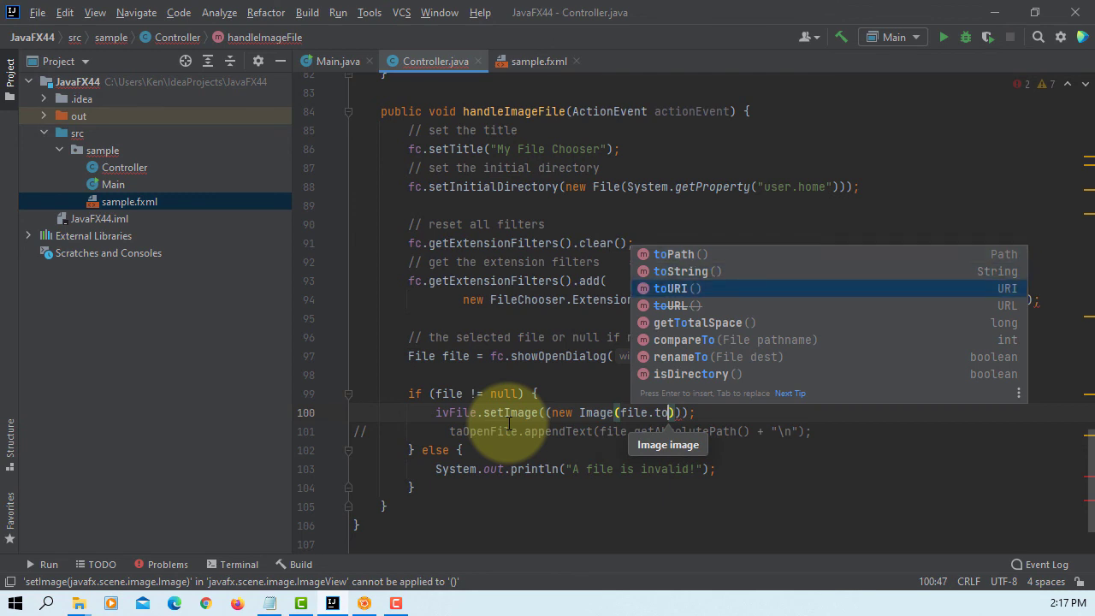
left_click(671, 288)
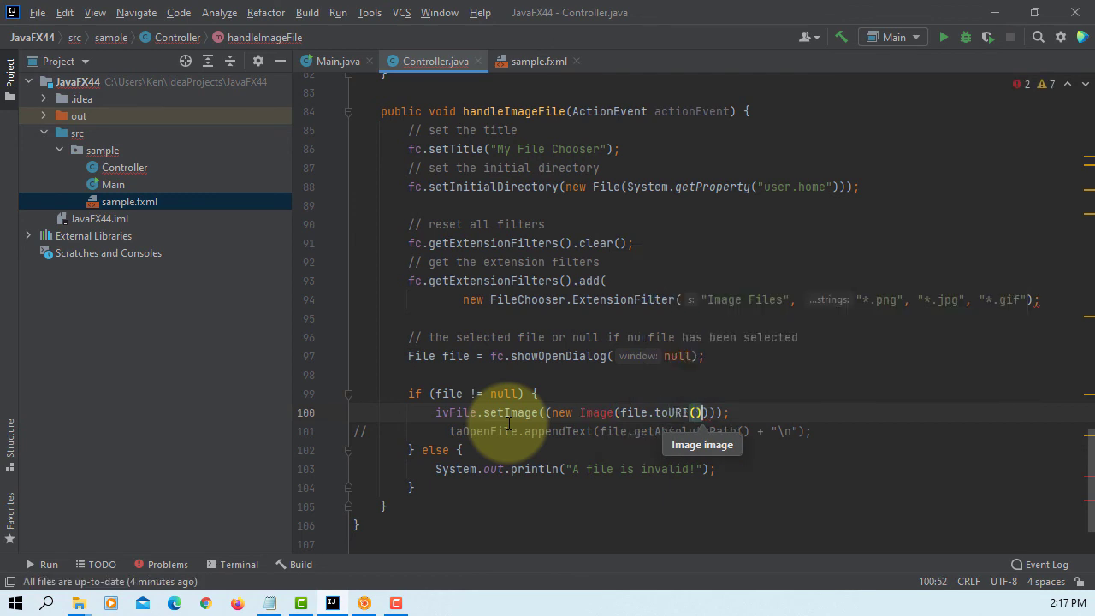
type(".to")
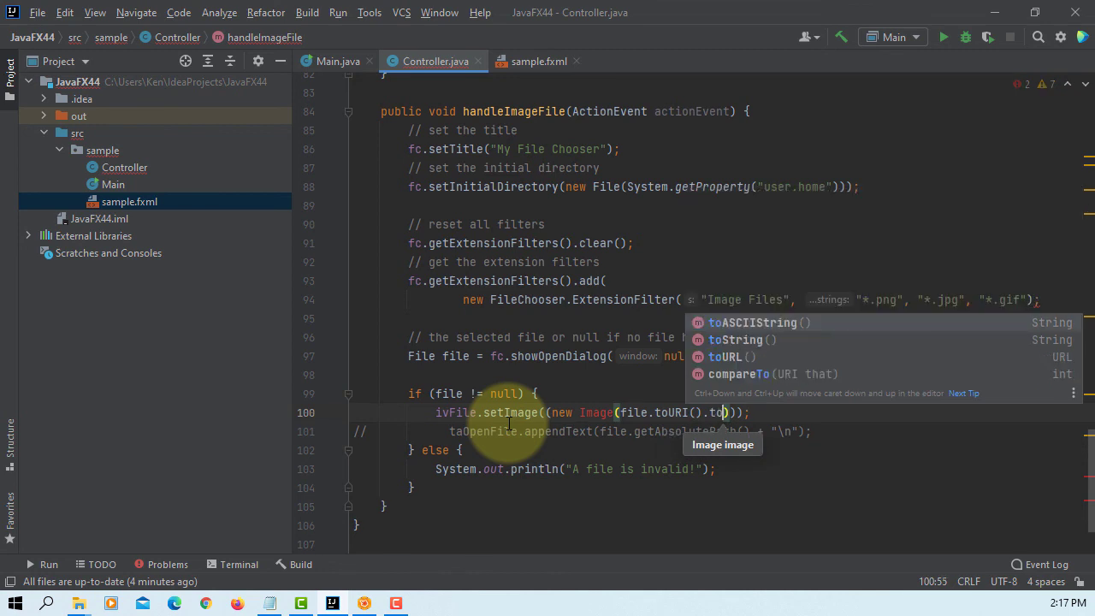
left_click(736, 340)
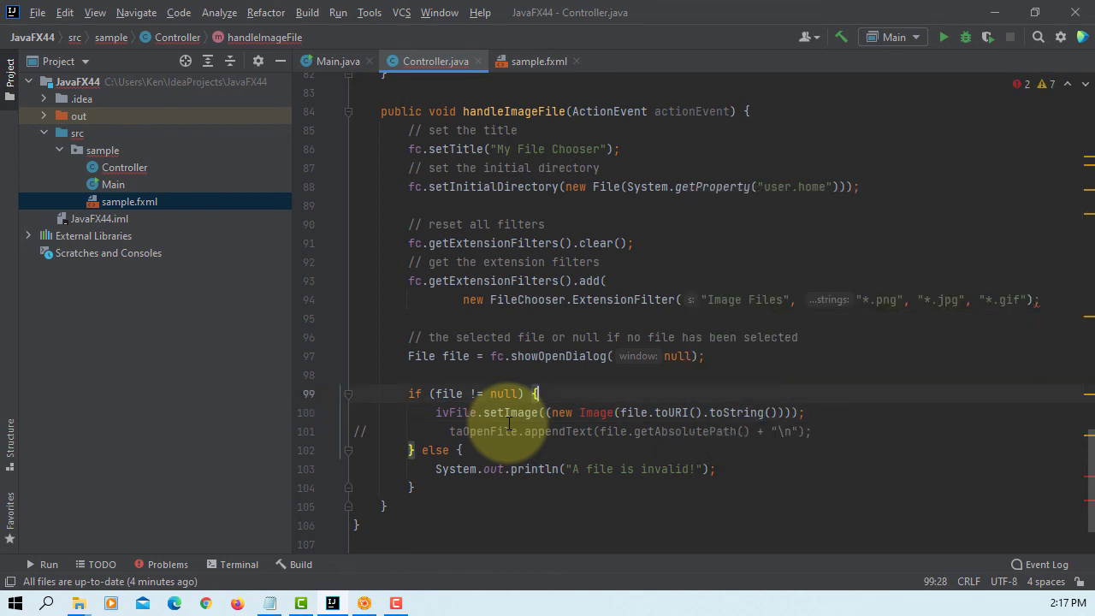
Add a URI abstract-path comment above it and import javafx.scene.image.Image.
type("// URI that represents this abs")
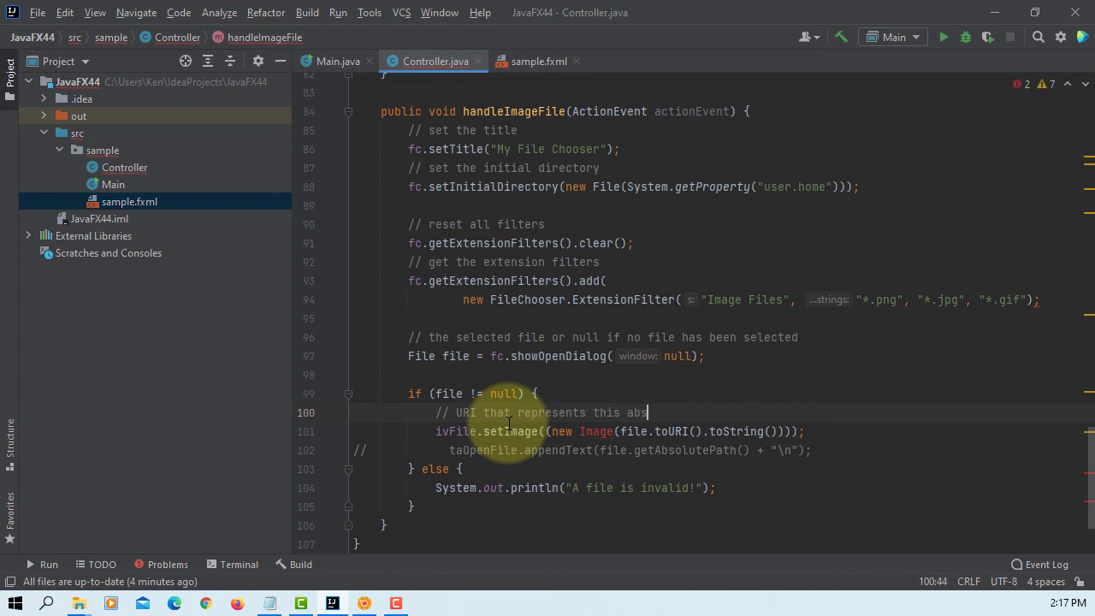
type("tr")
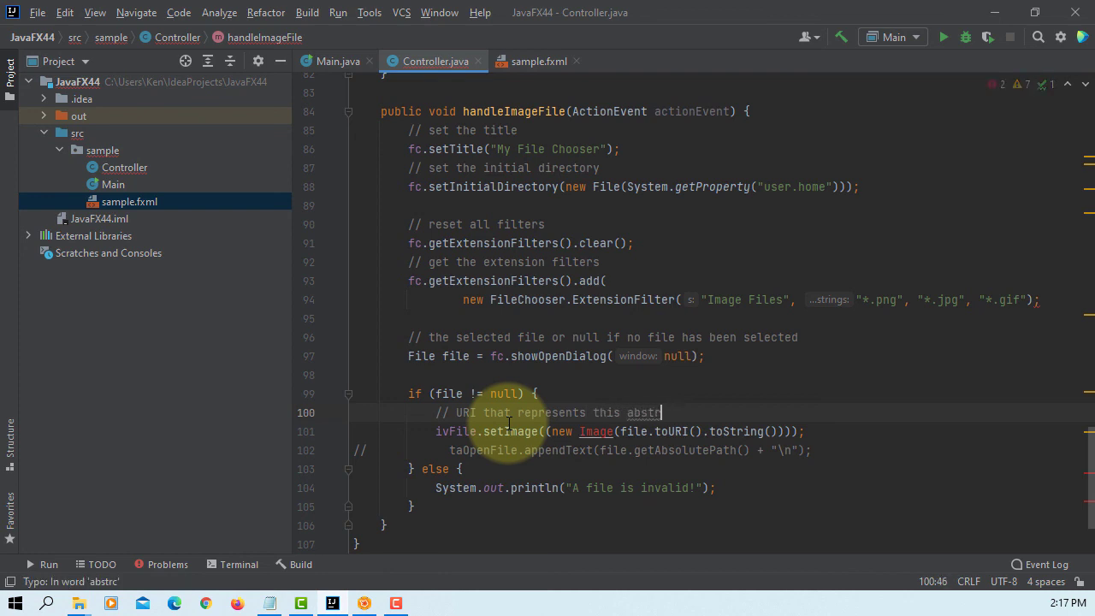
type("act pathname")
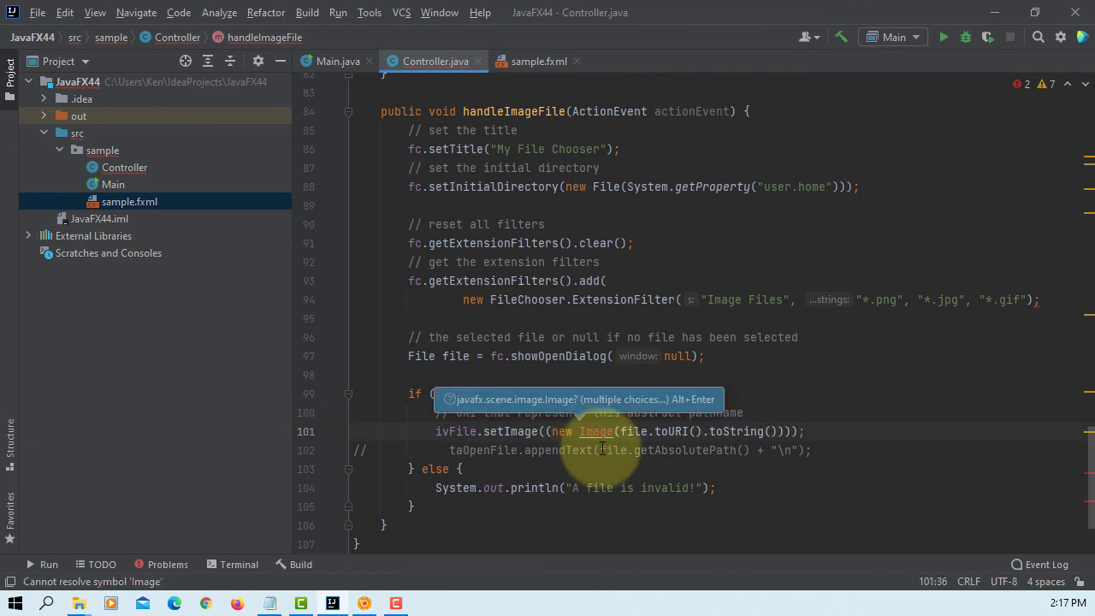
key("alt+enter")
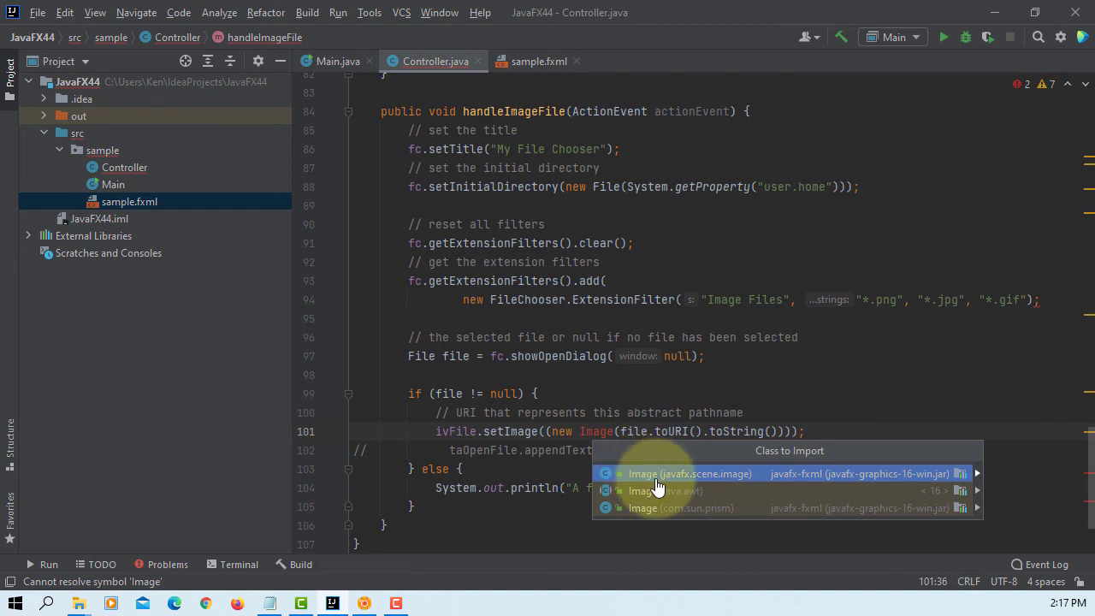
left_click(690, 473)
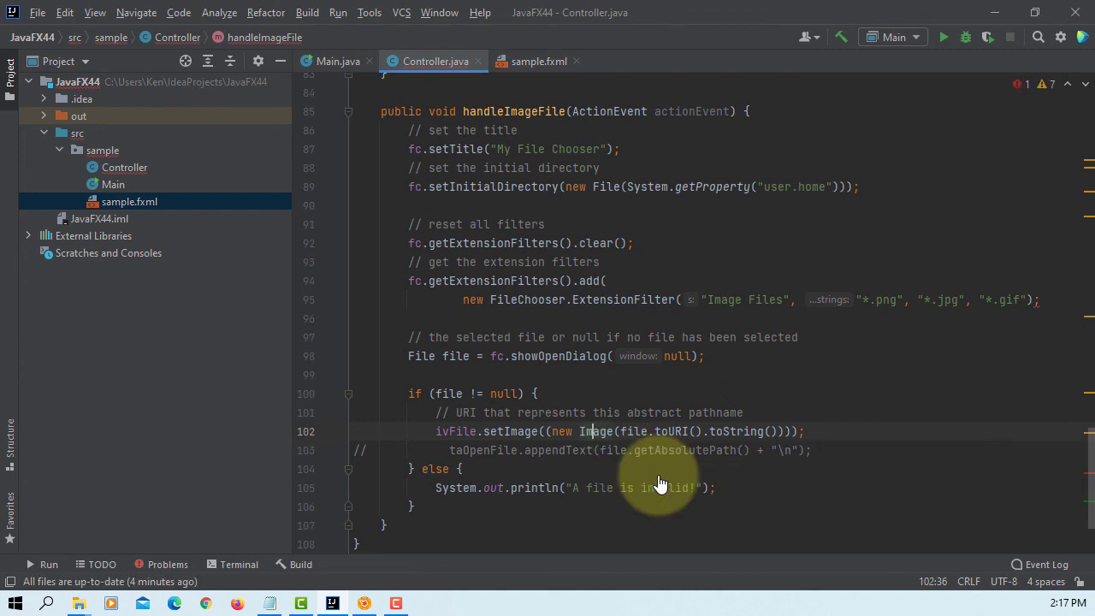
scroll("down", 3)
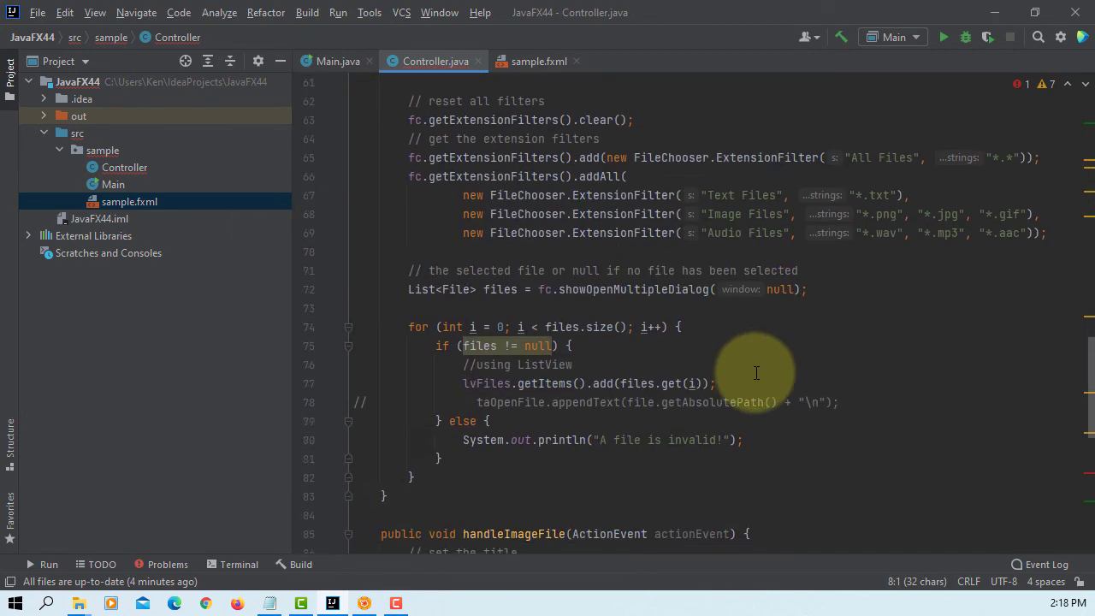
Scroll down through handleImageFile to review the image-loading code.
scroll("down", 3)
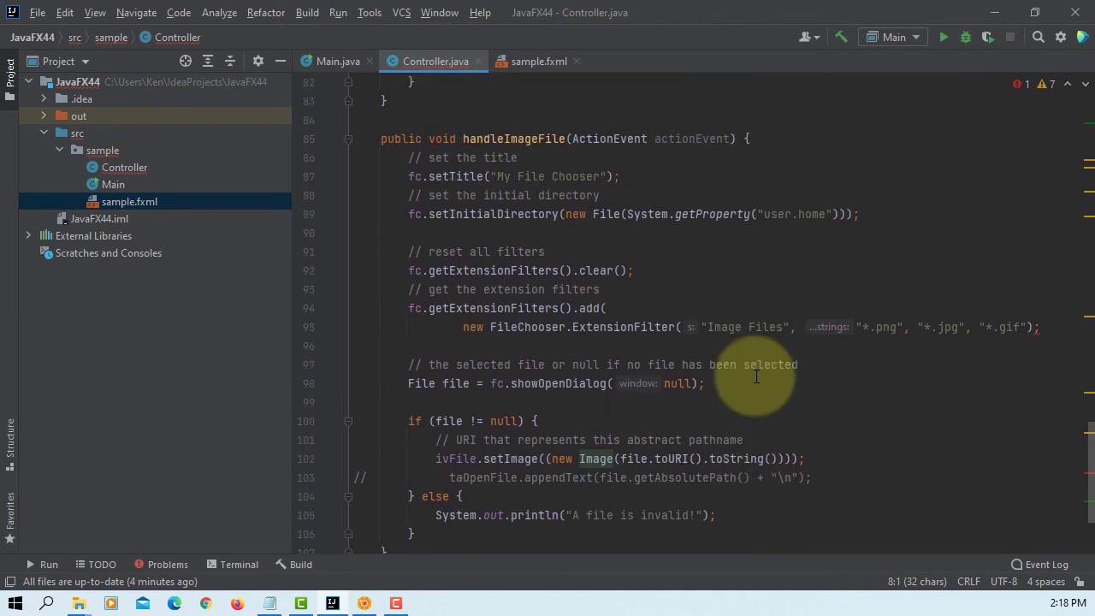
mouse_move(291, 17)
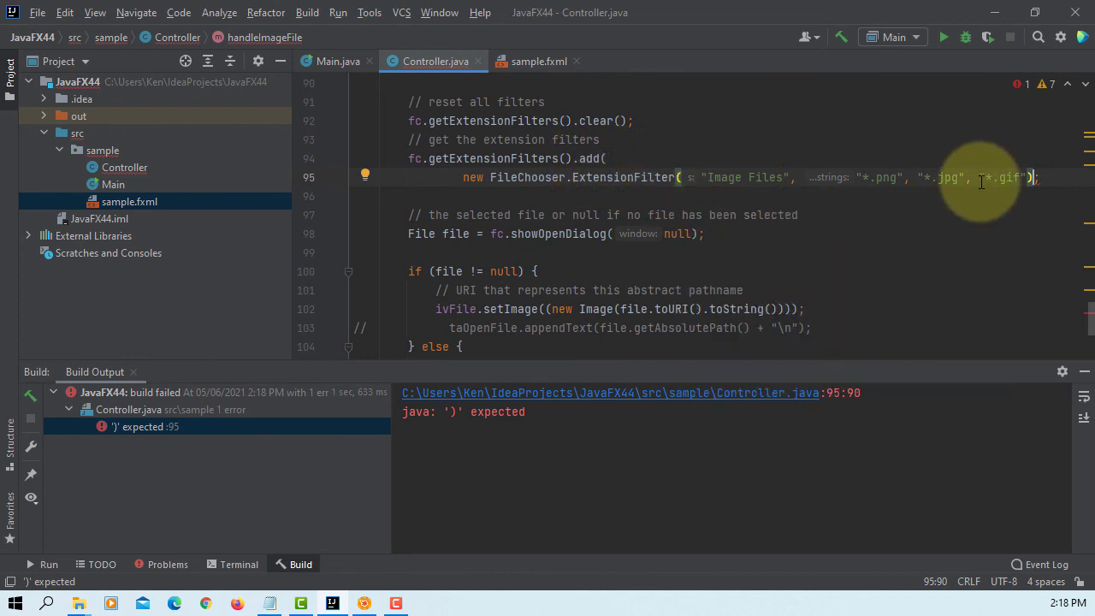
mouse_move(1057, 253)
type(")")
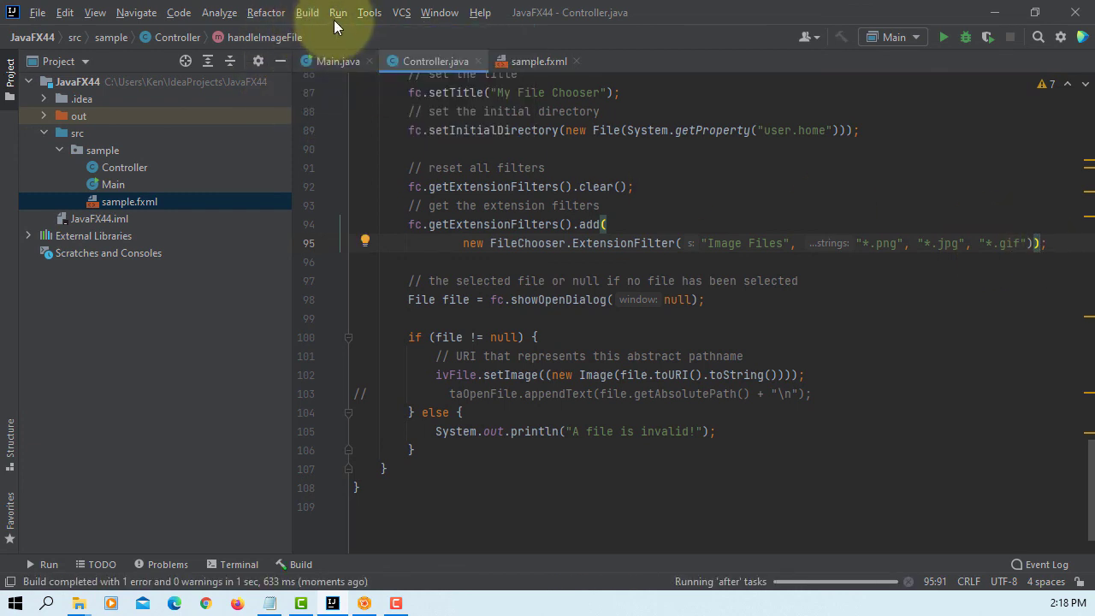
Run Main, enlarge the window, and load happy.png from New folder via Open an image.
left_click(338, 12)
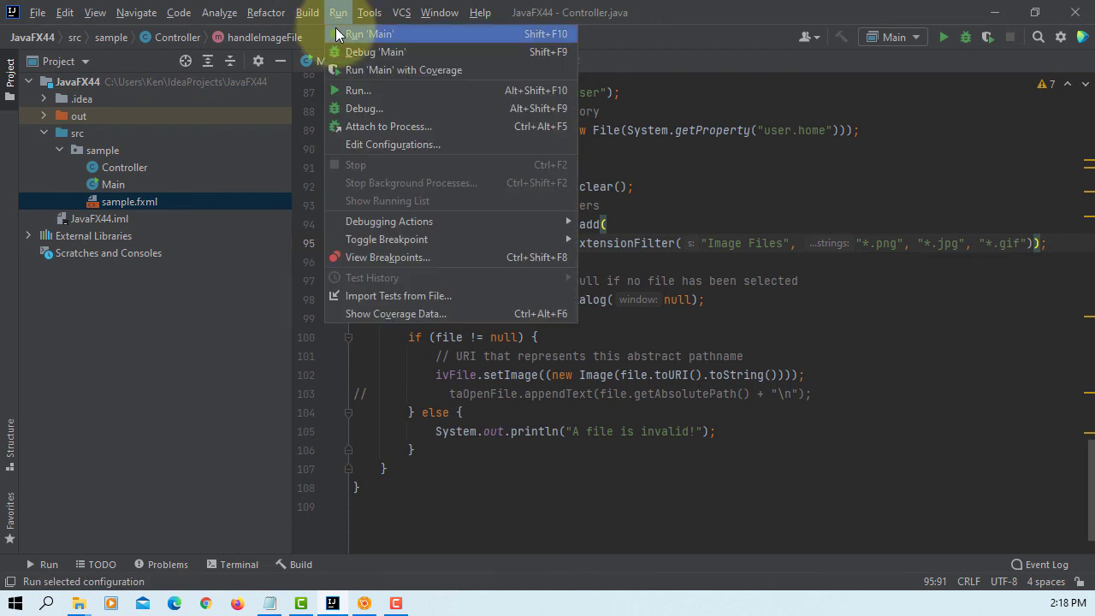
left_click(369, 33)
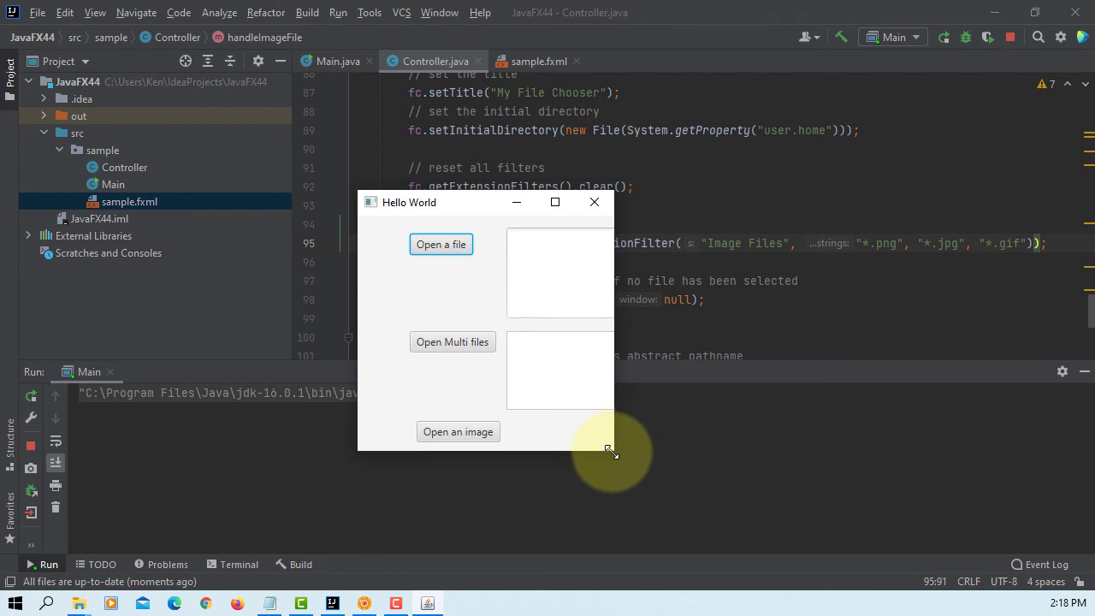
left_click_drag(611, 451, 798, 530)
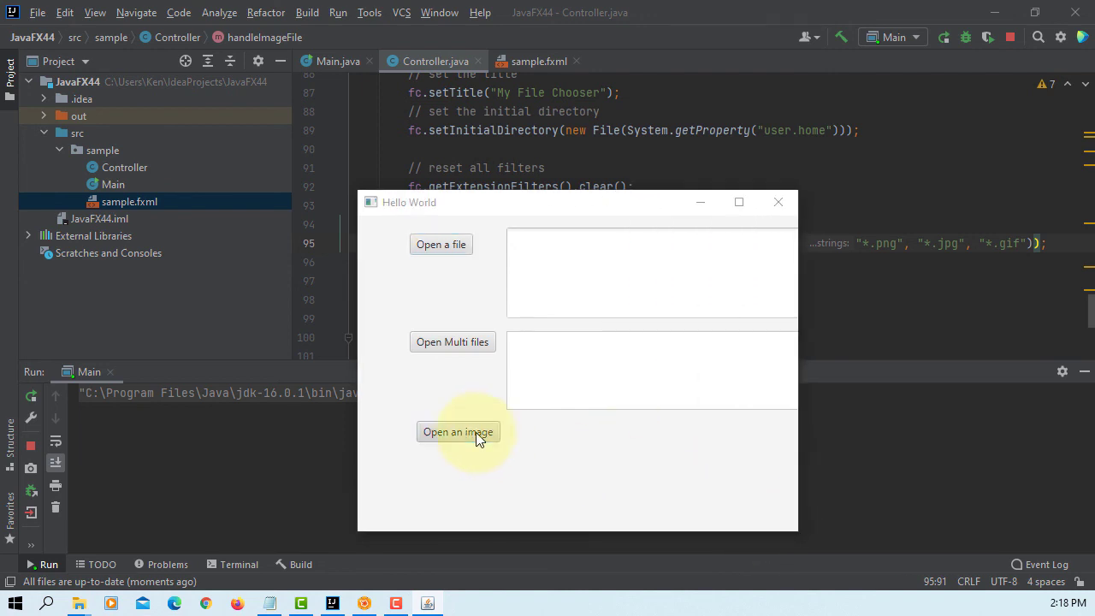
left_click(458, 432)
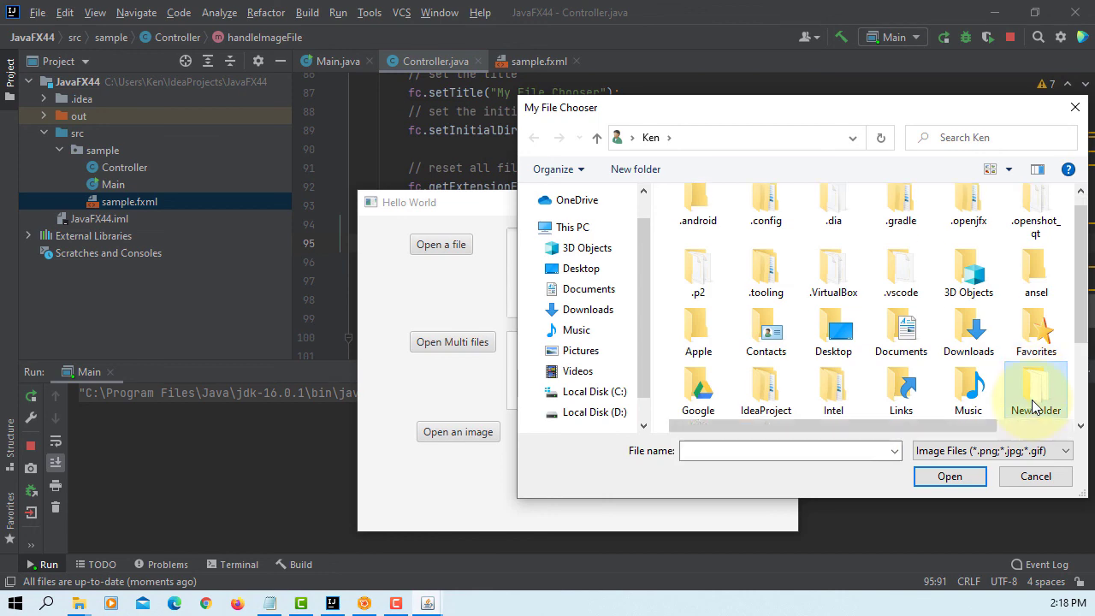
double_click(1034, 389)
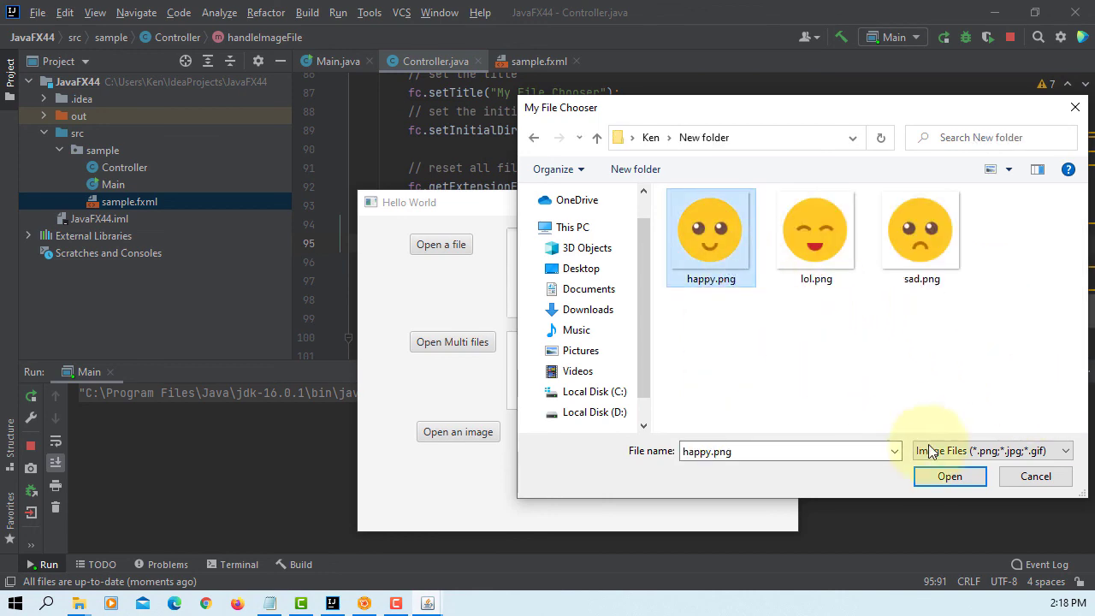
left_click(949, 476)
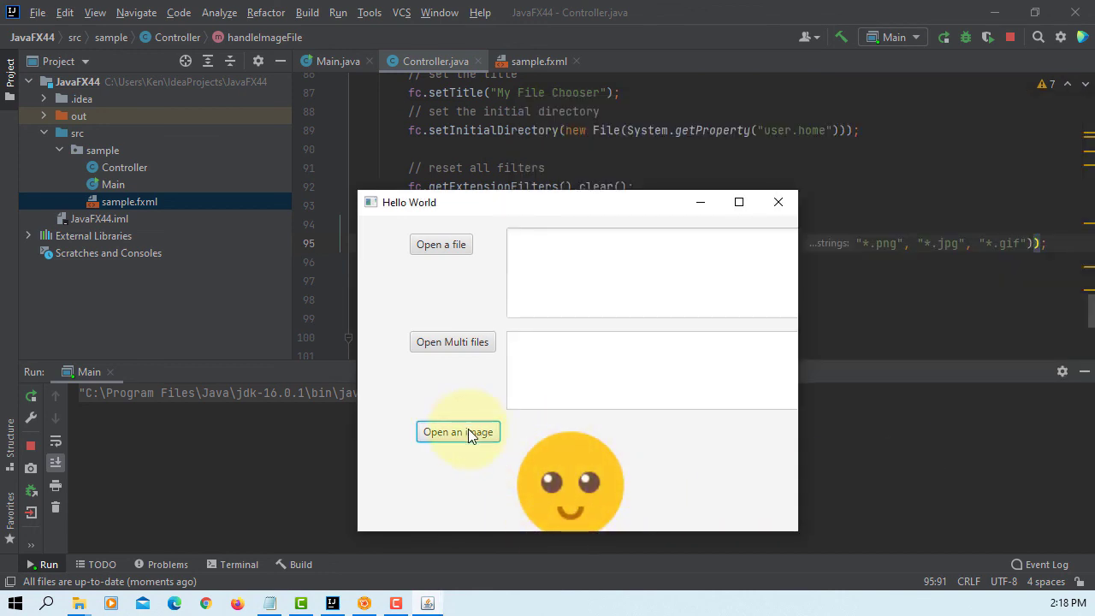
Load lol.png from New folder into the image area.
left_click(458, 431)
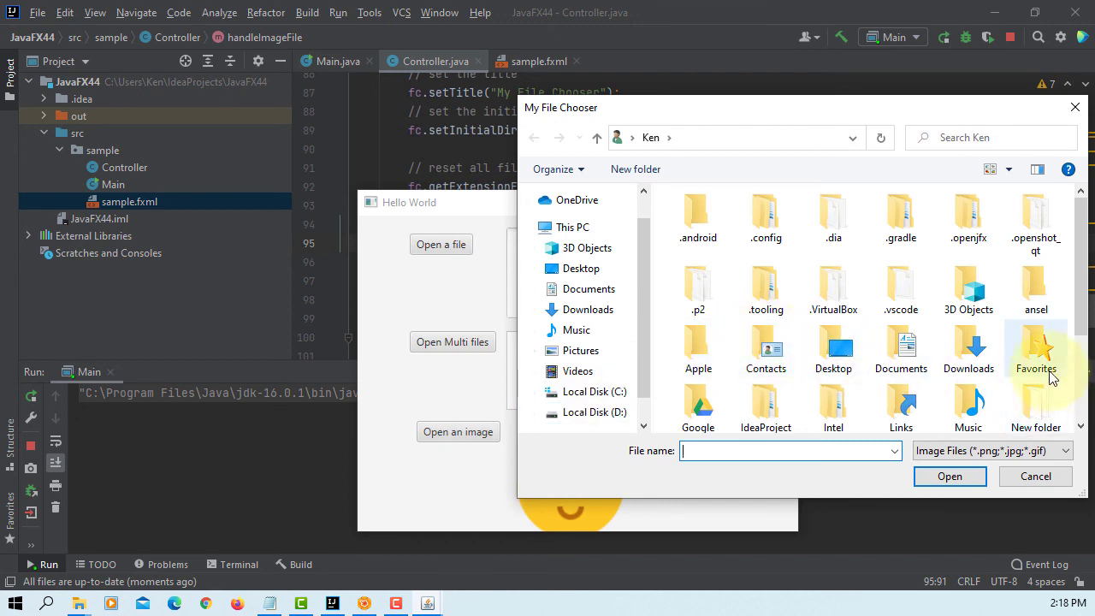
double_click(1036, 351)
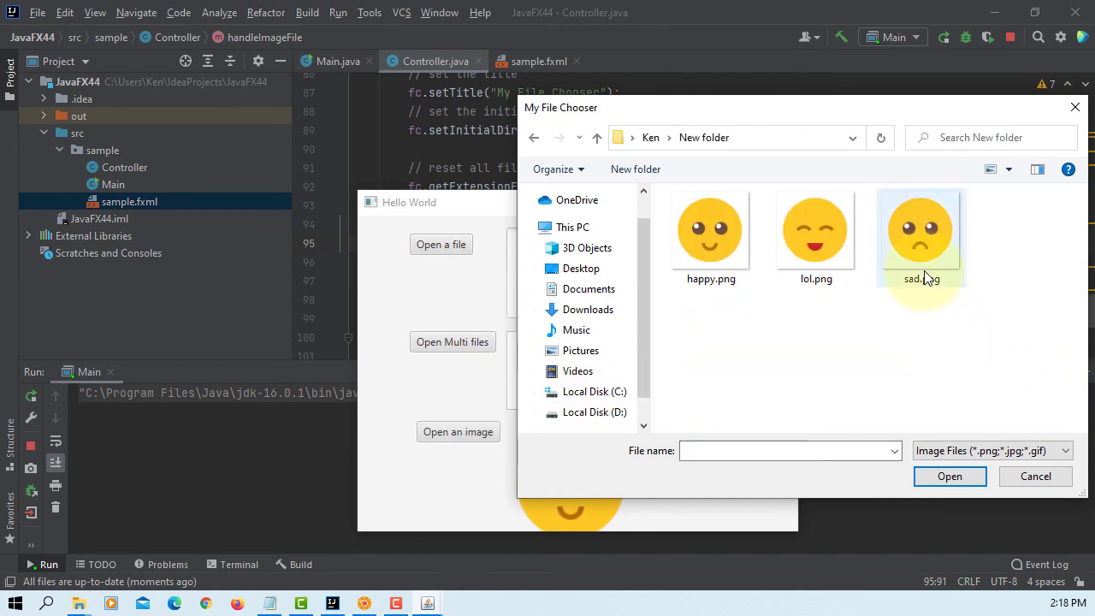
double_click(815, 228)
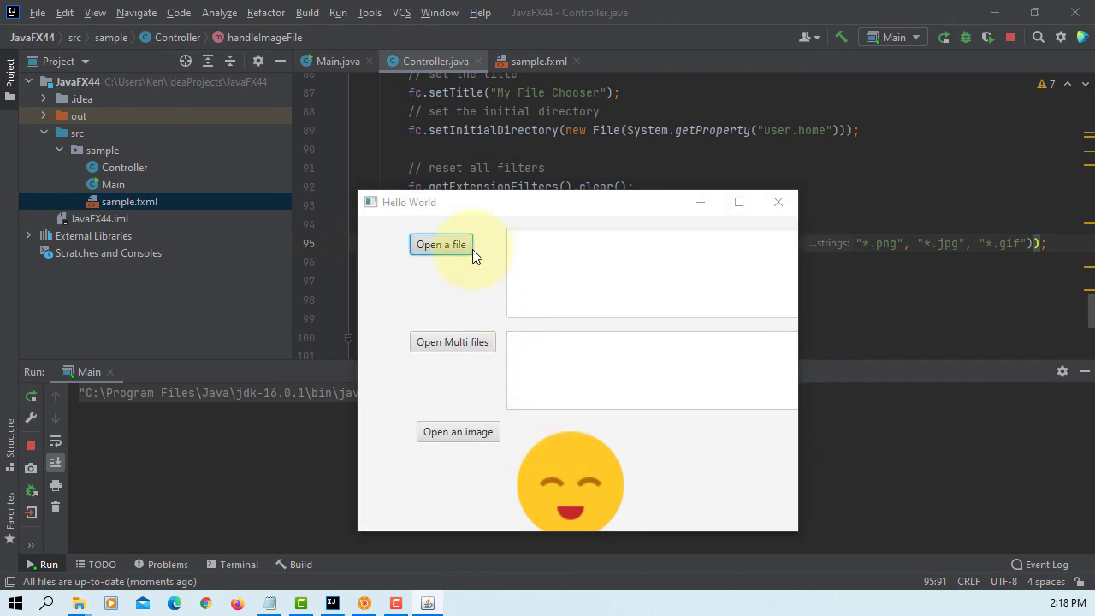
Open happy.png as the single file, then open three files into the multi-file list.
left_click(440, 244)
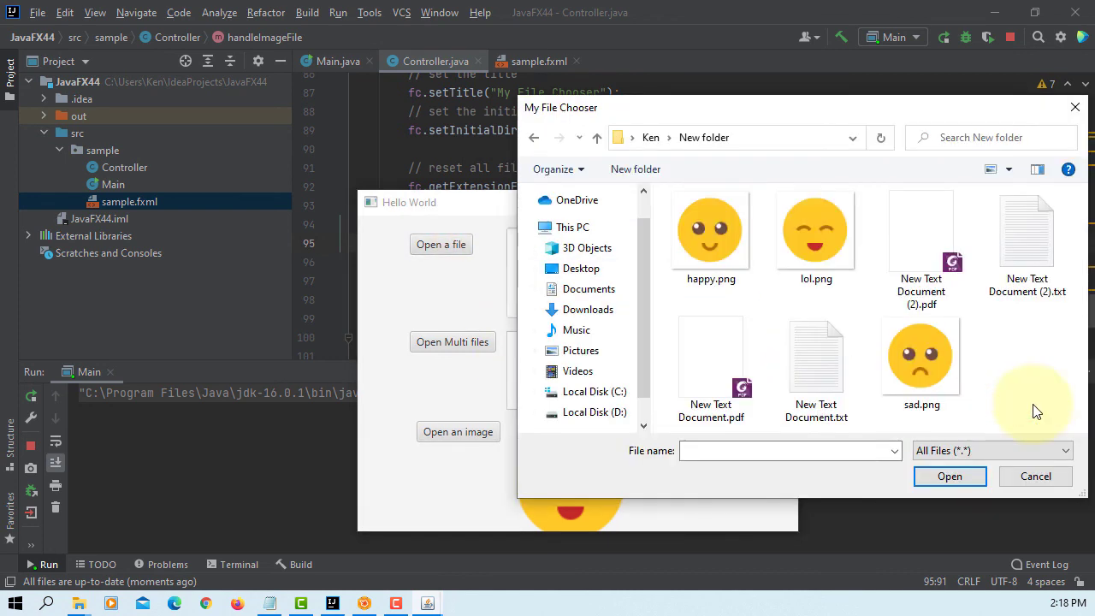
mouse_move(769, 270)
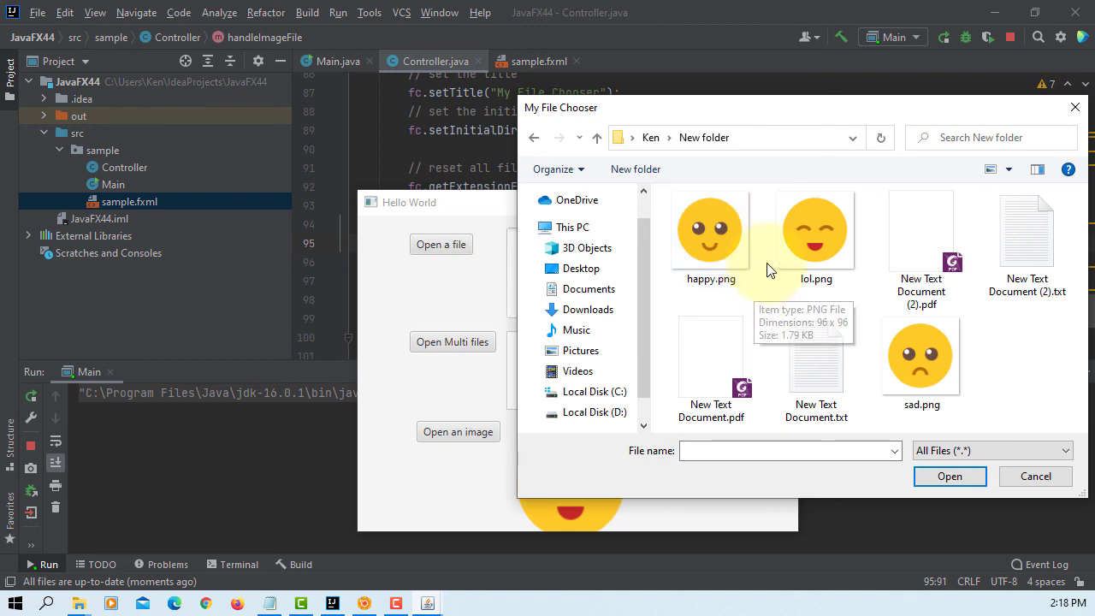
left_click(949, 475)
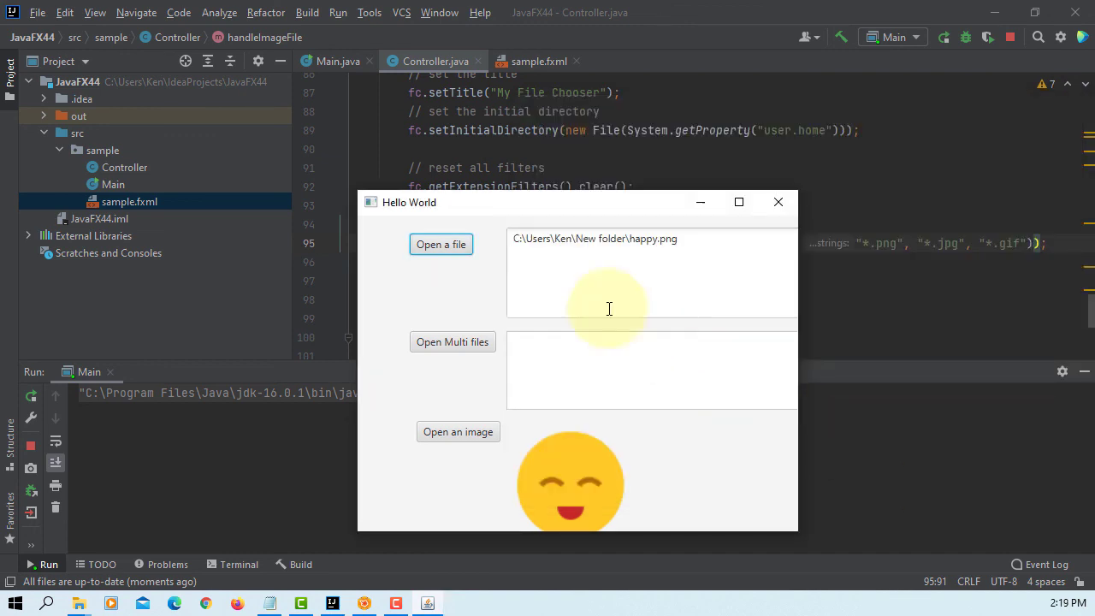
left_click(440, 244)
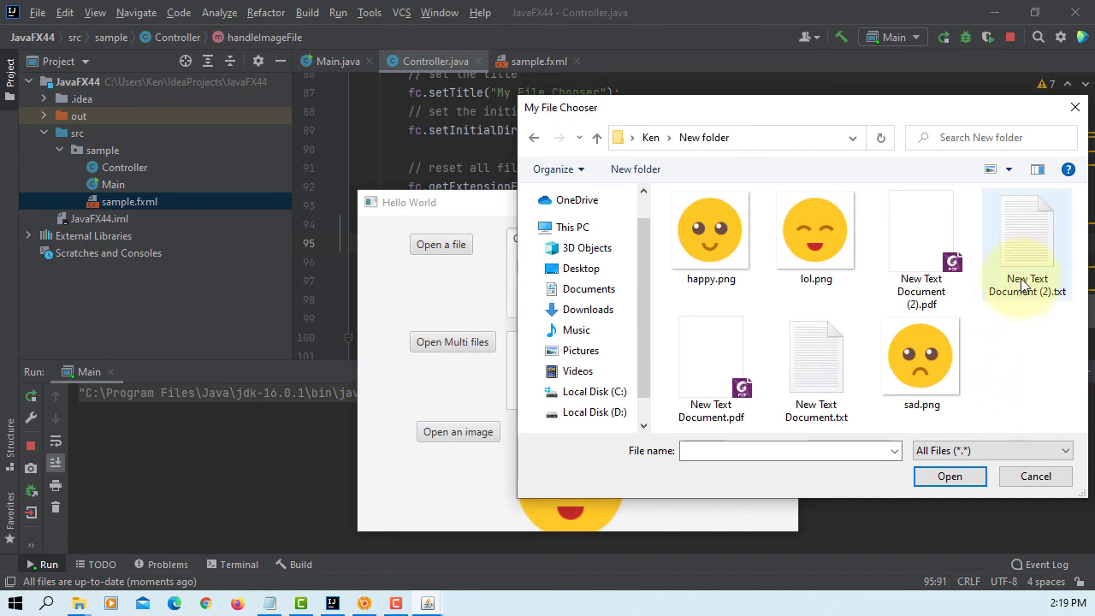
left_click(921, 248)
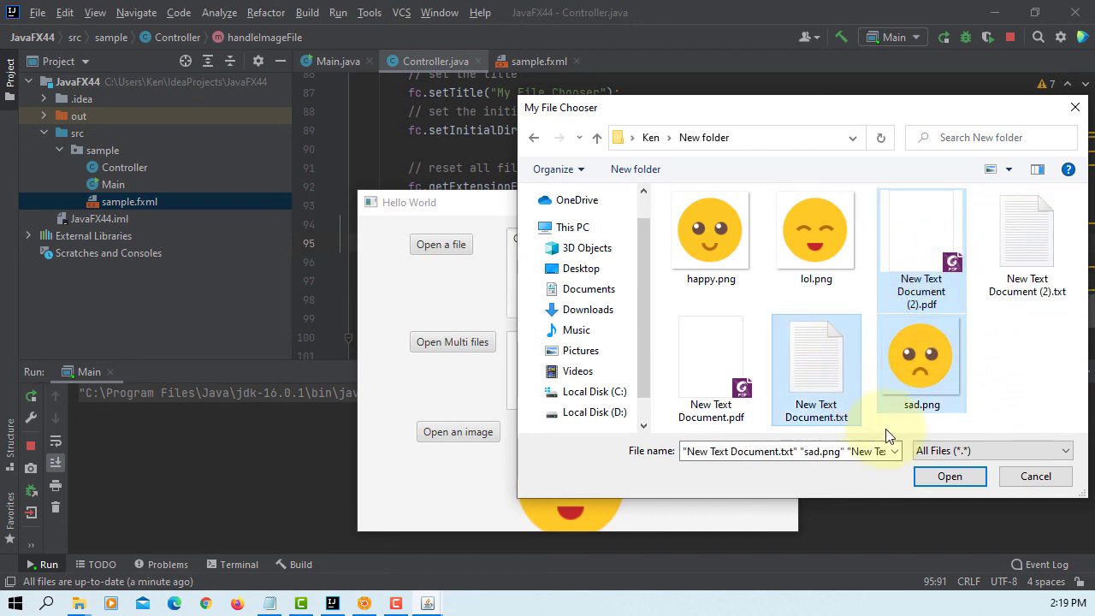
left_click(950, 476)
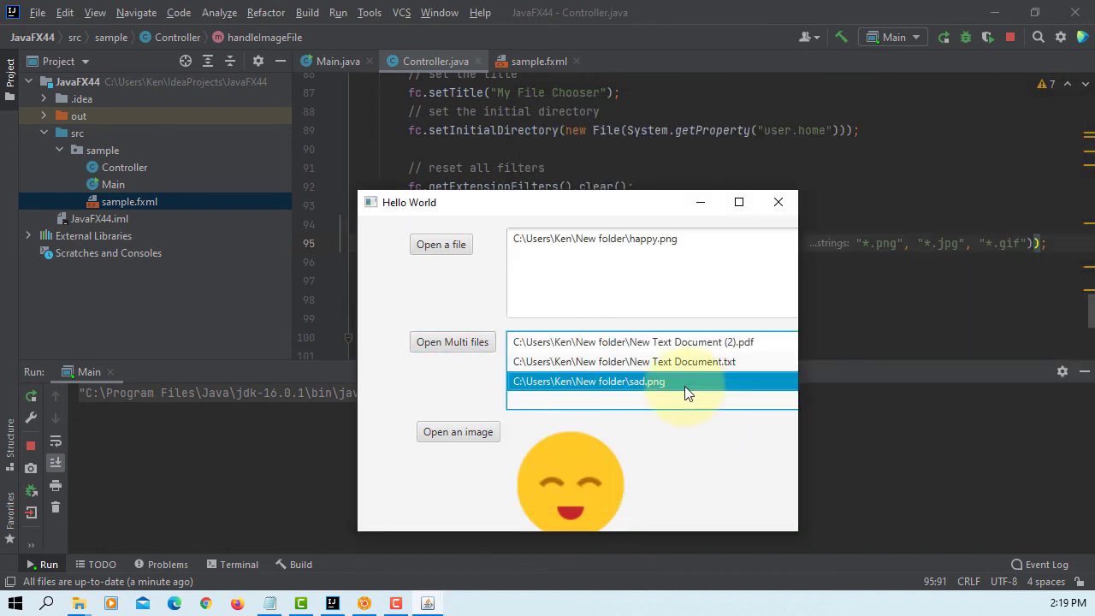